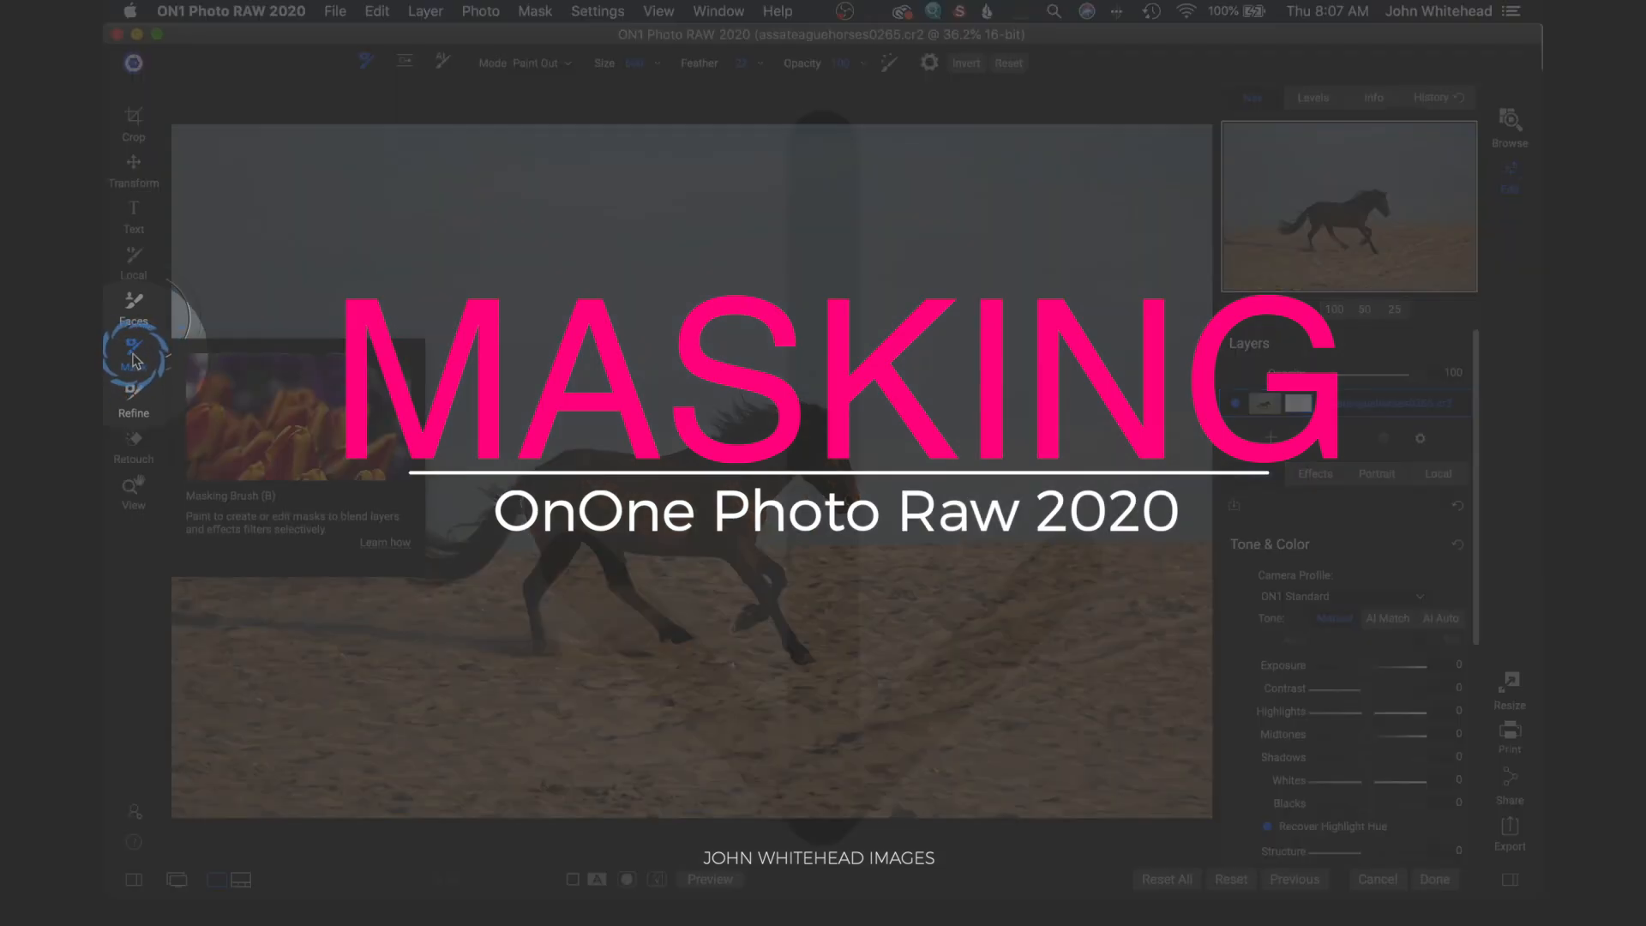
mouse_move(150, 407)
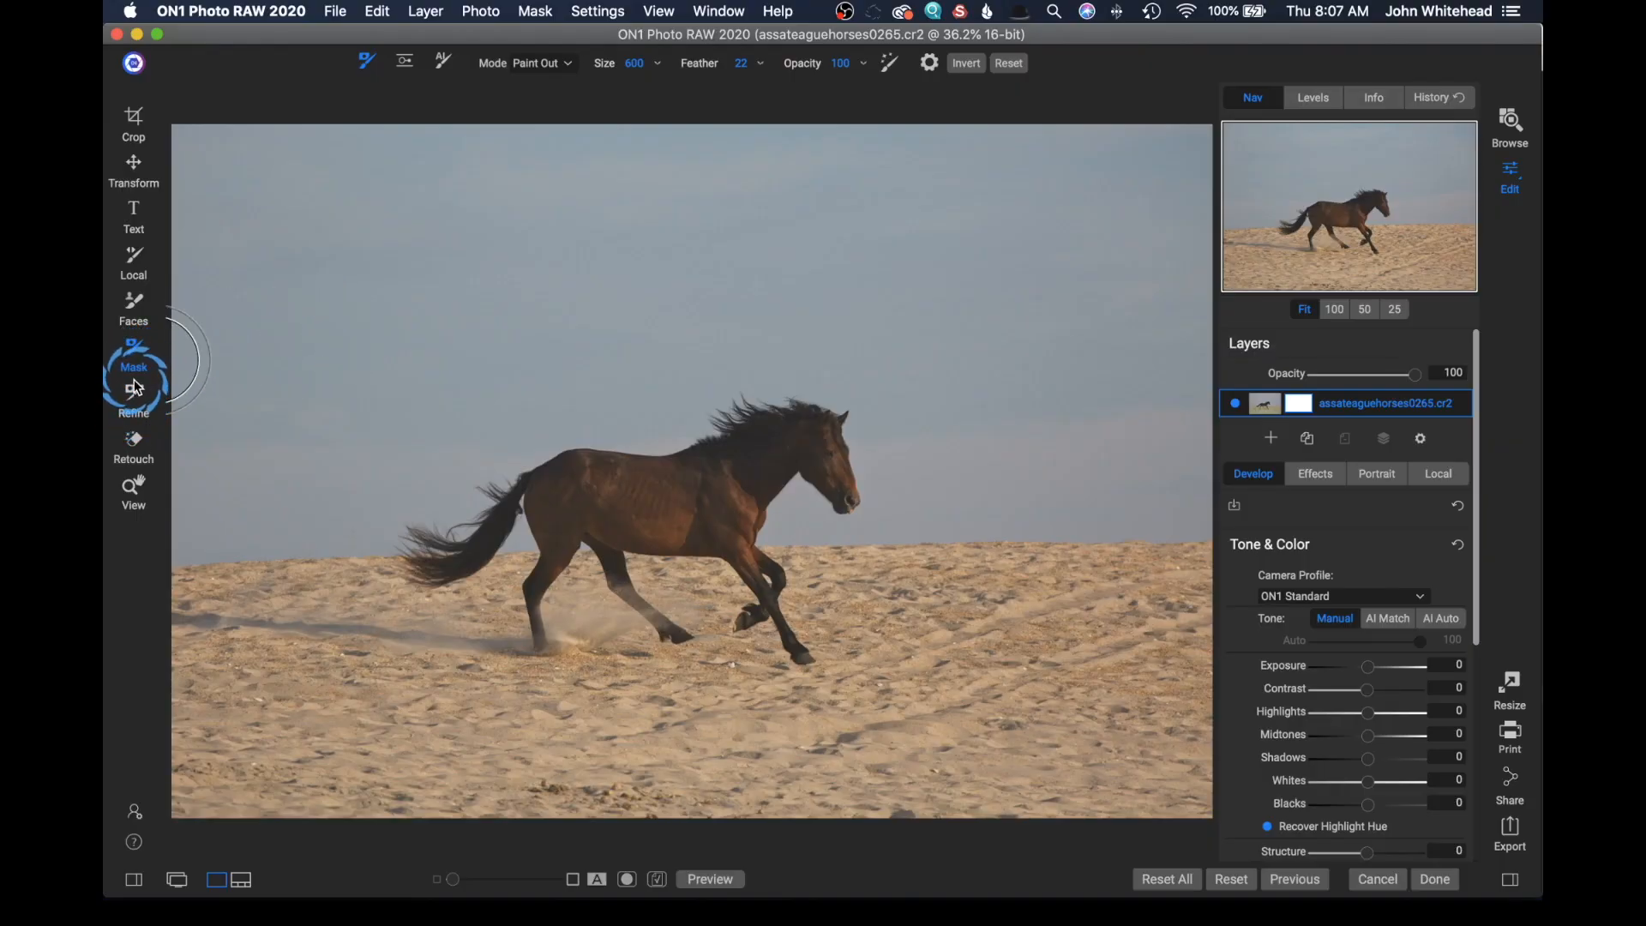
mouse_move(134, 366)
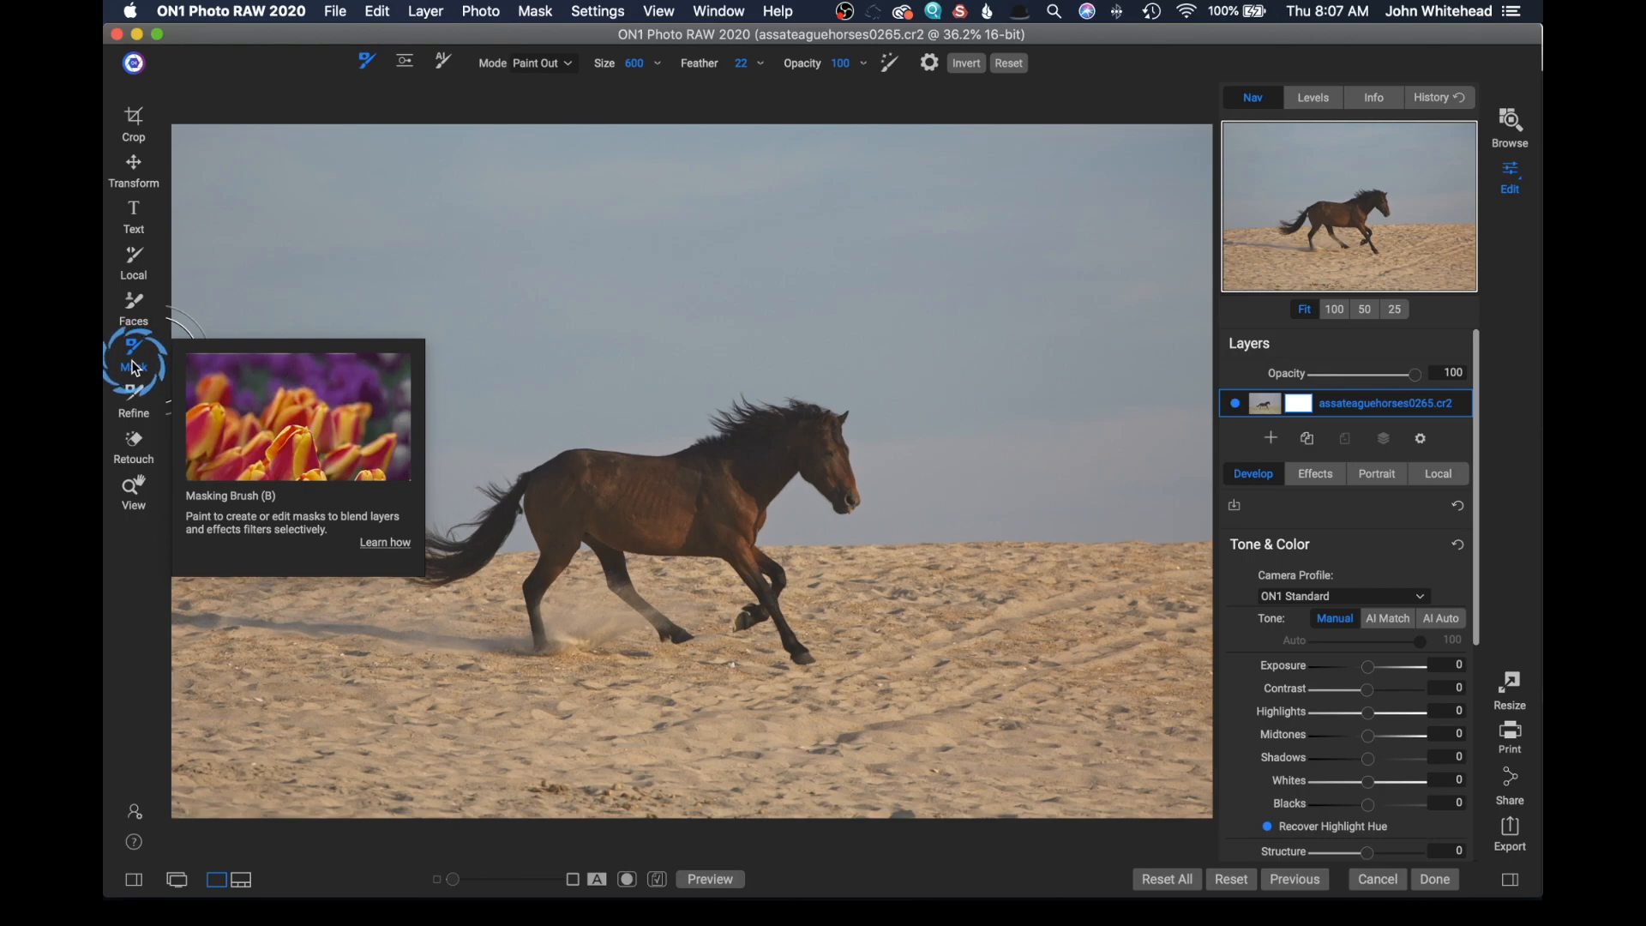
mouse_move(133, 391)
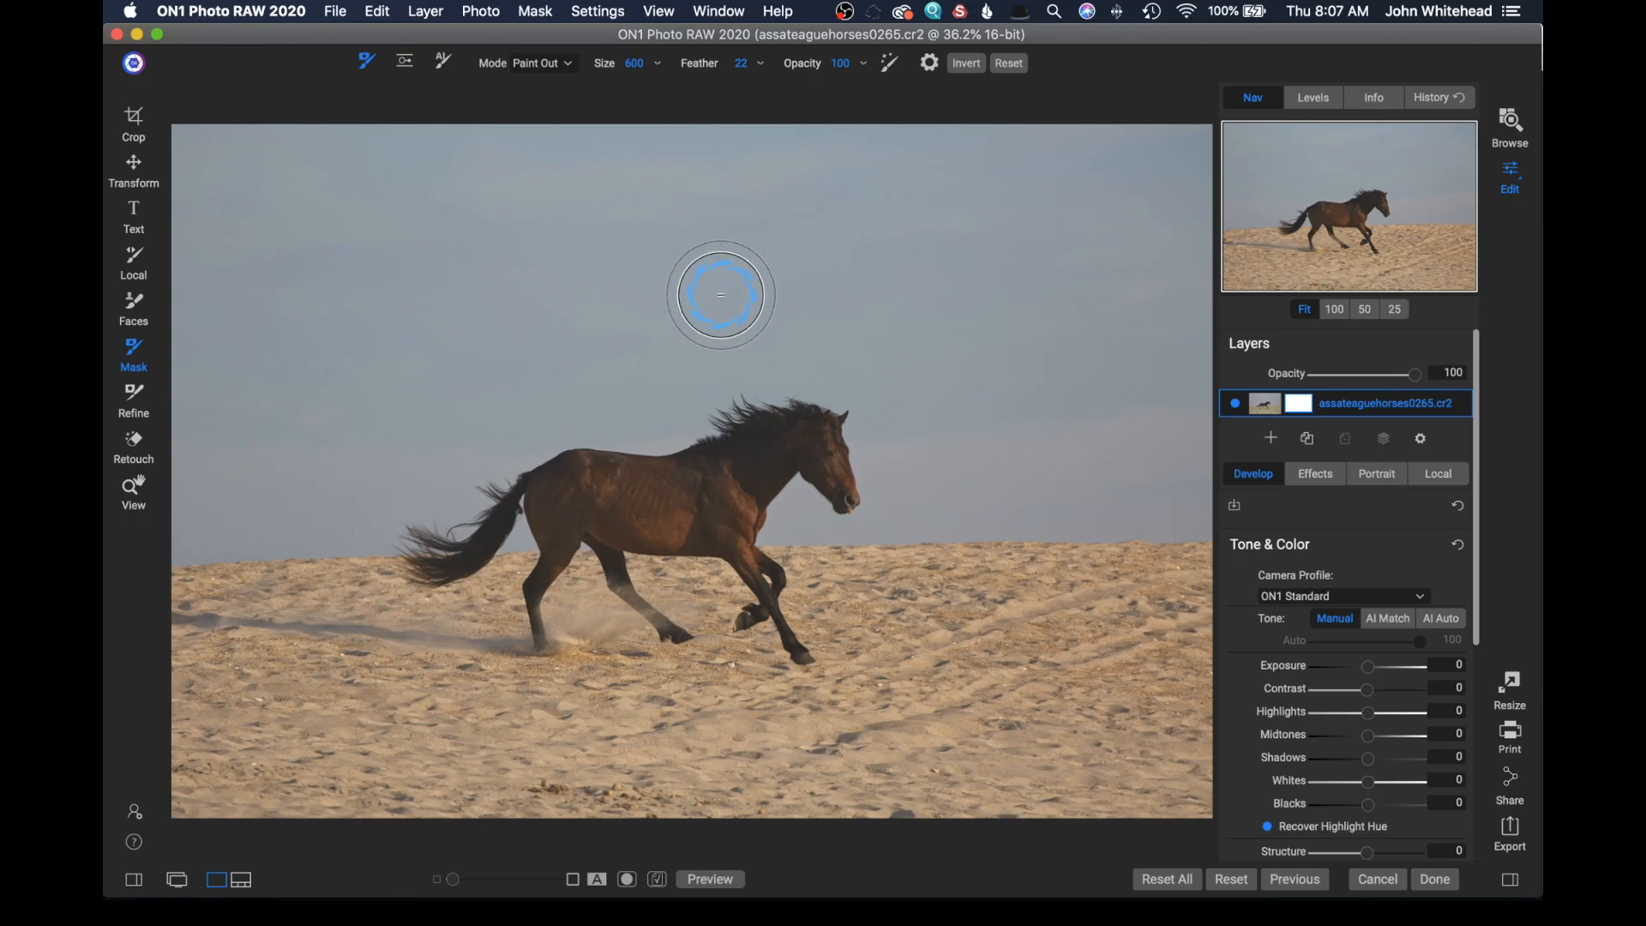
mouse_move(1192, 425)
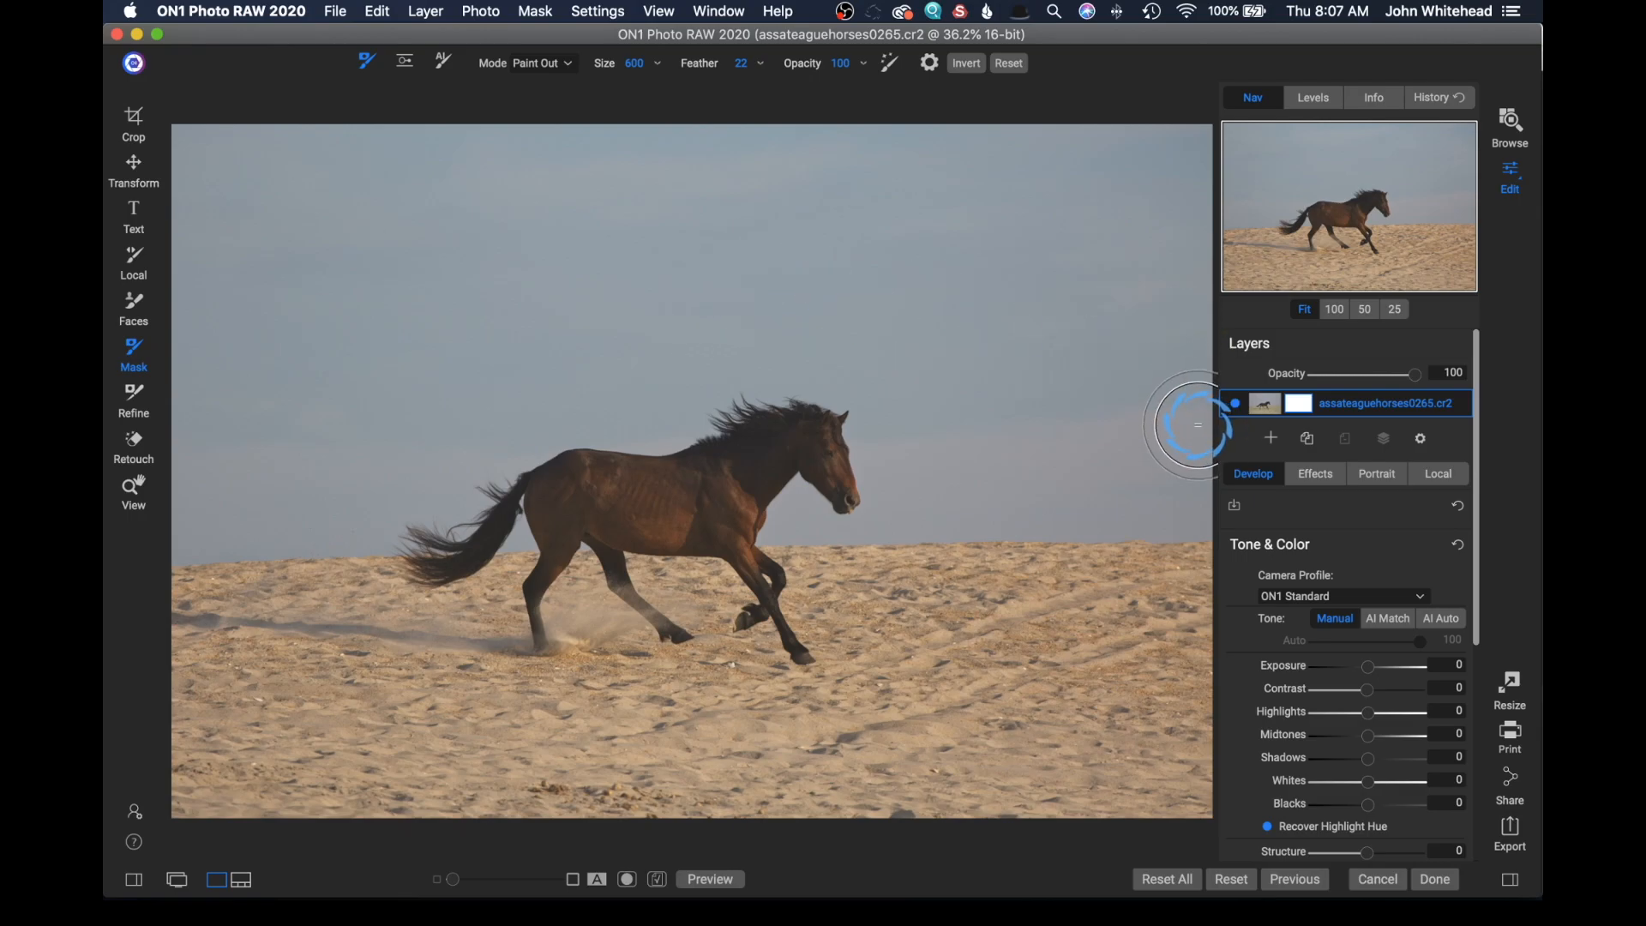
mouse_move(1155, 410)
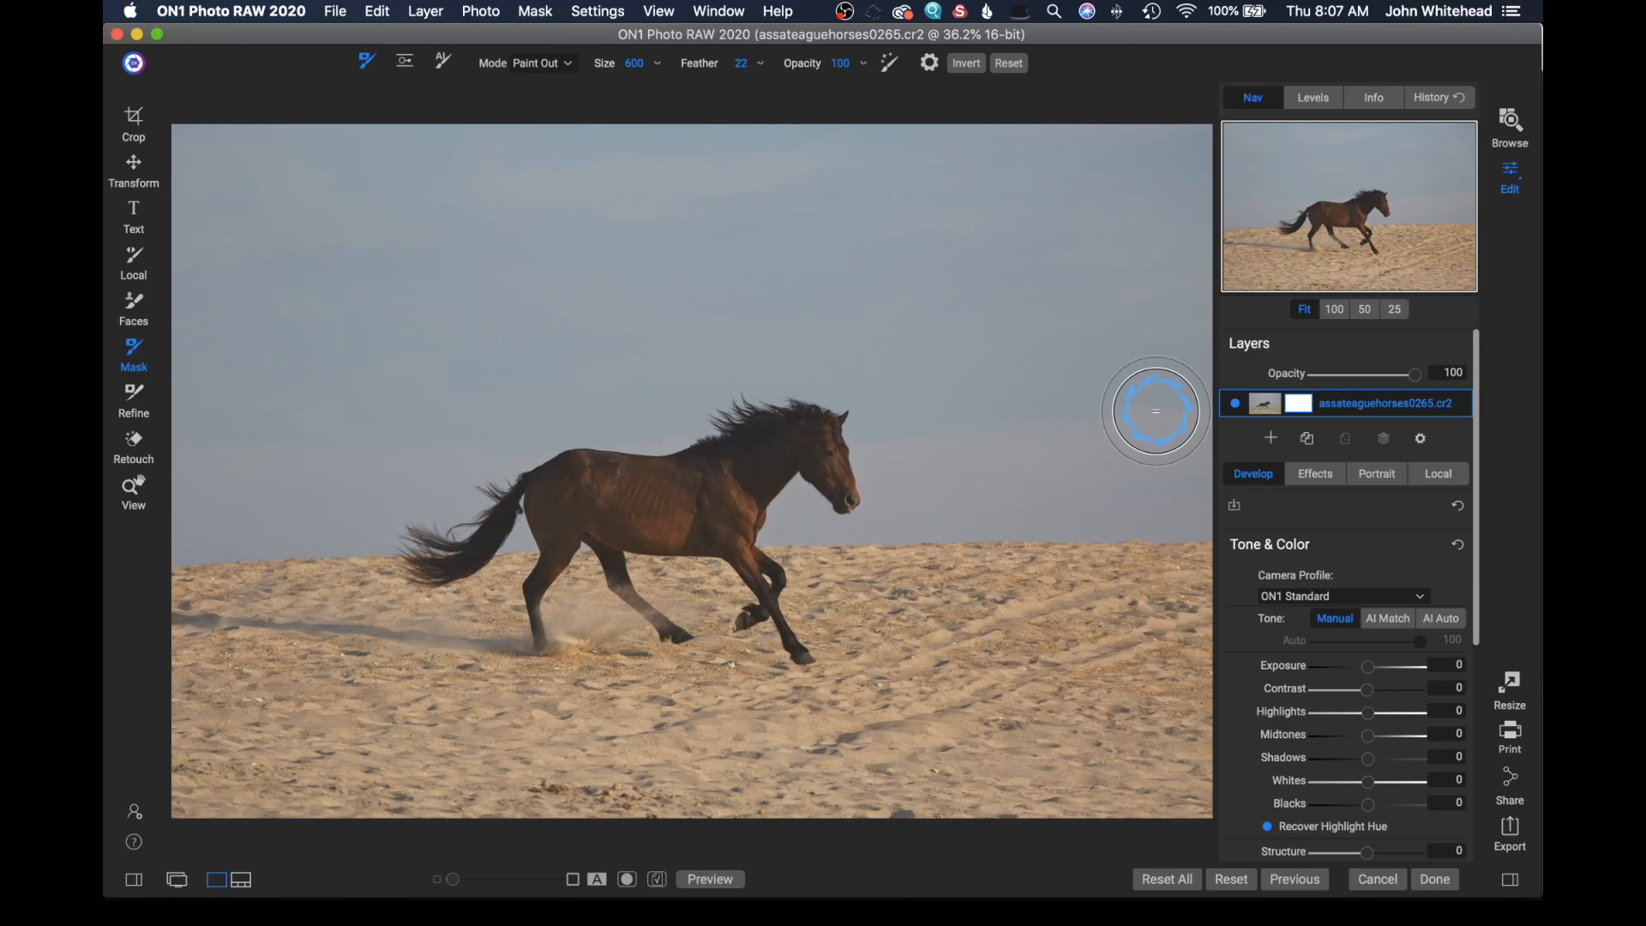
mouse_move(1099, 412)
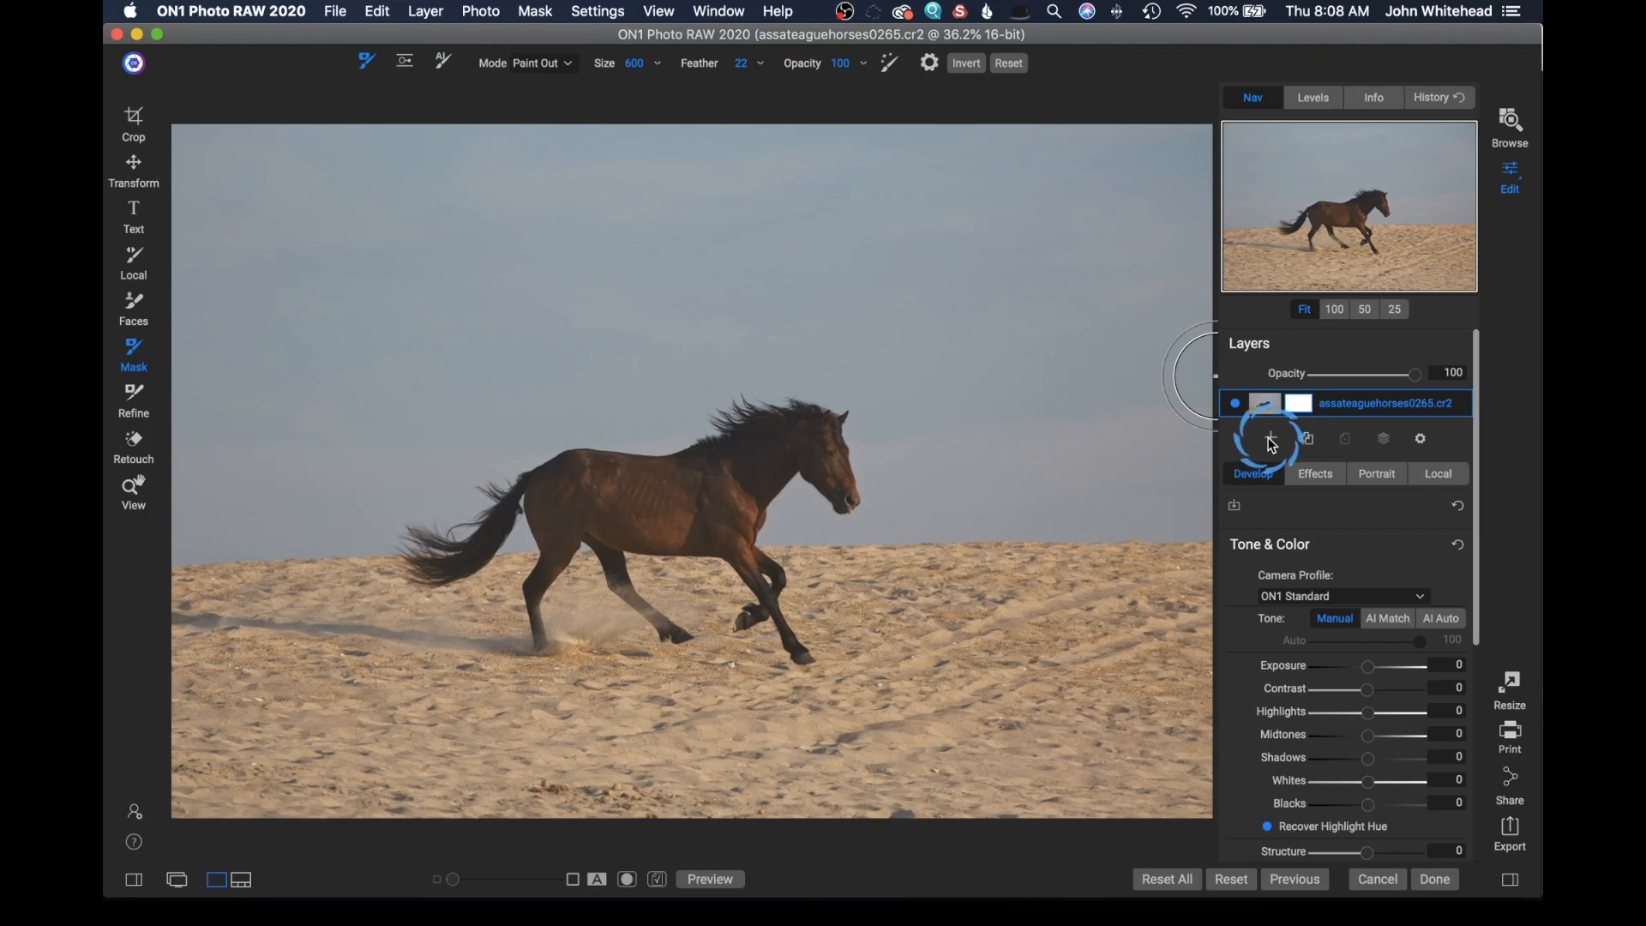
mouse_move(1269, 439)
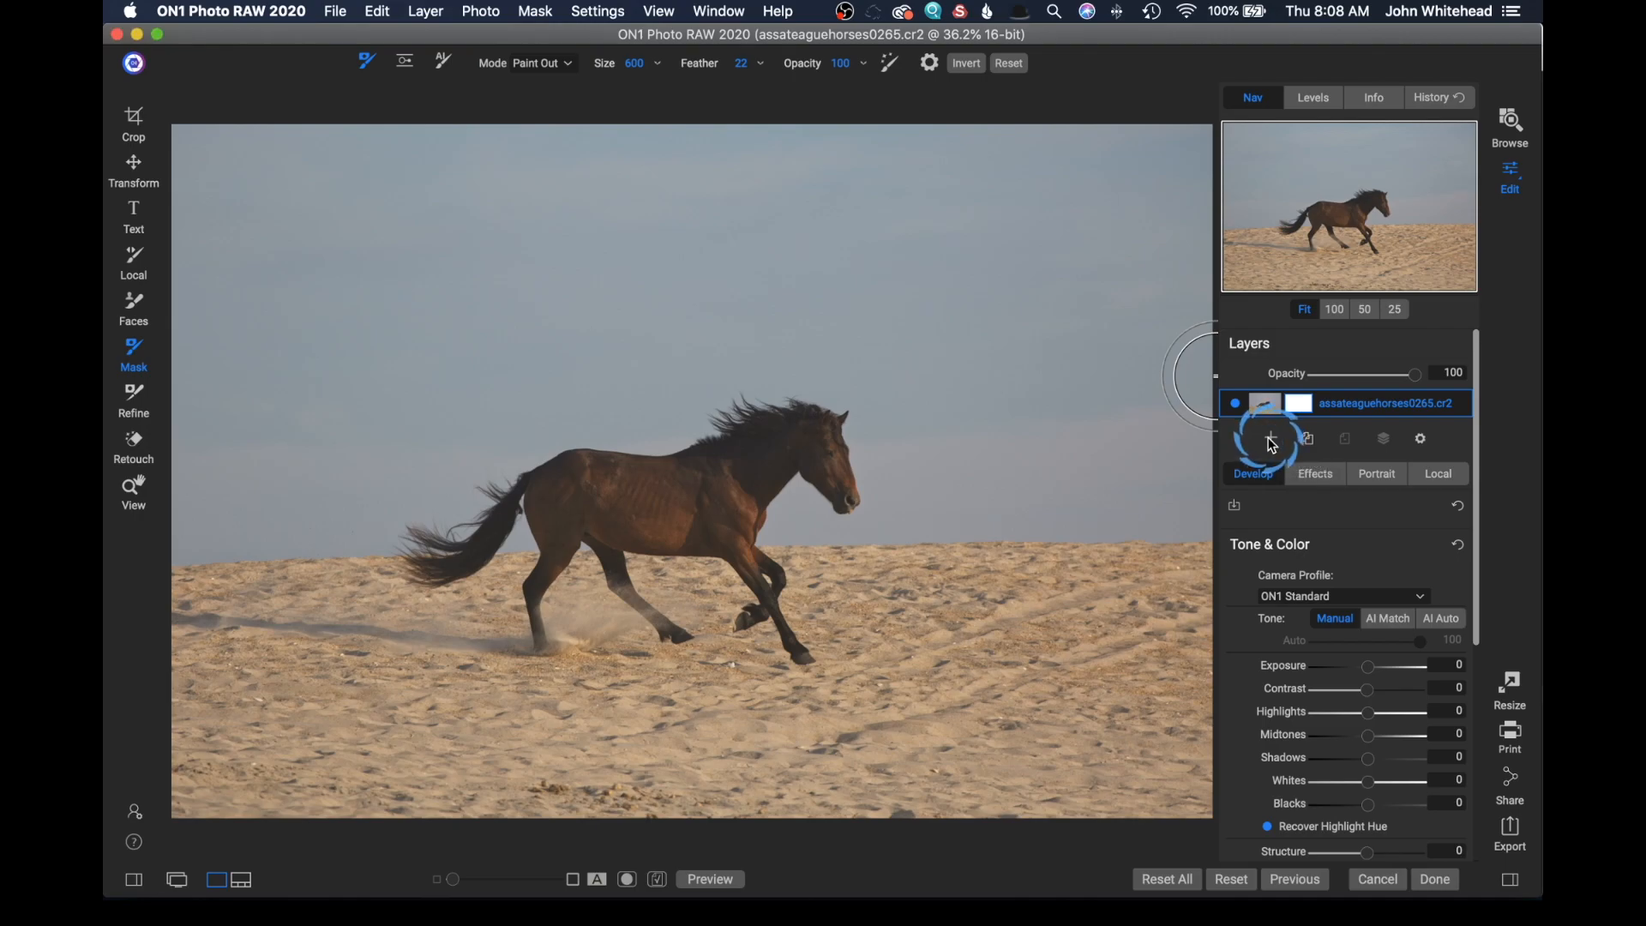
Step: Add rainbow-4047523.jpg from the Downloads sky folder as a new layer
click(1268, 439)
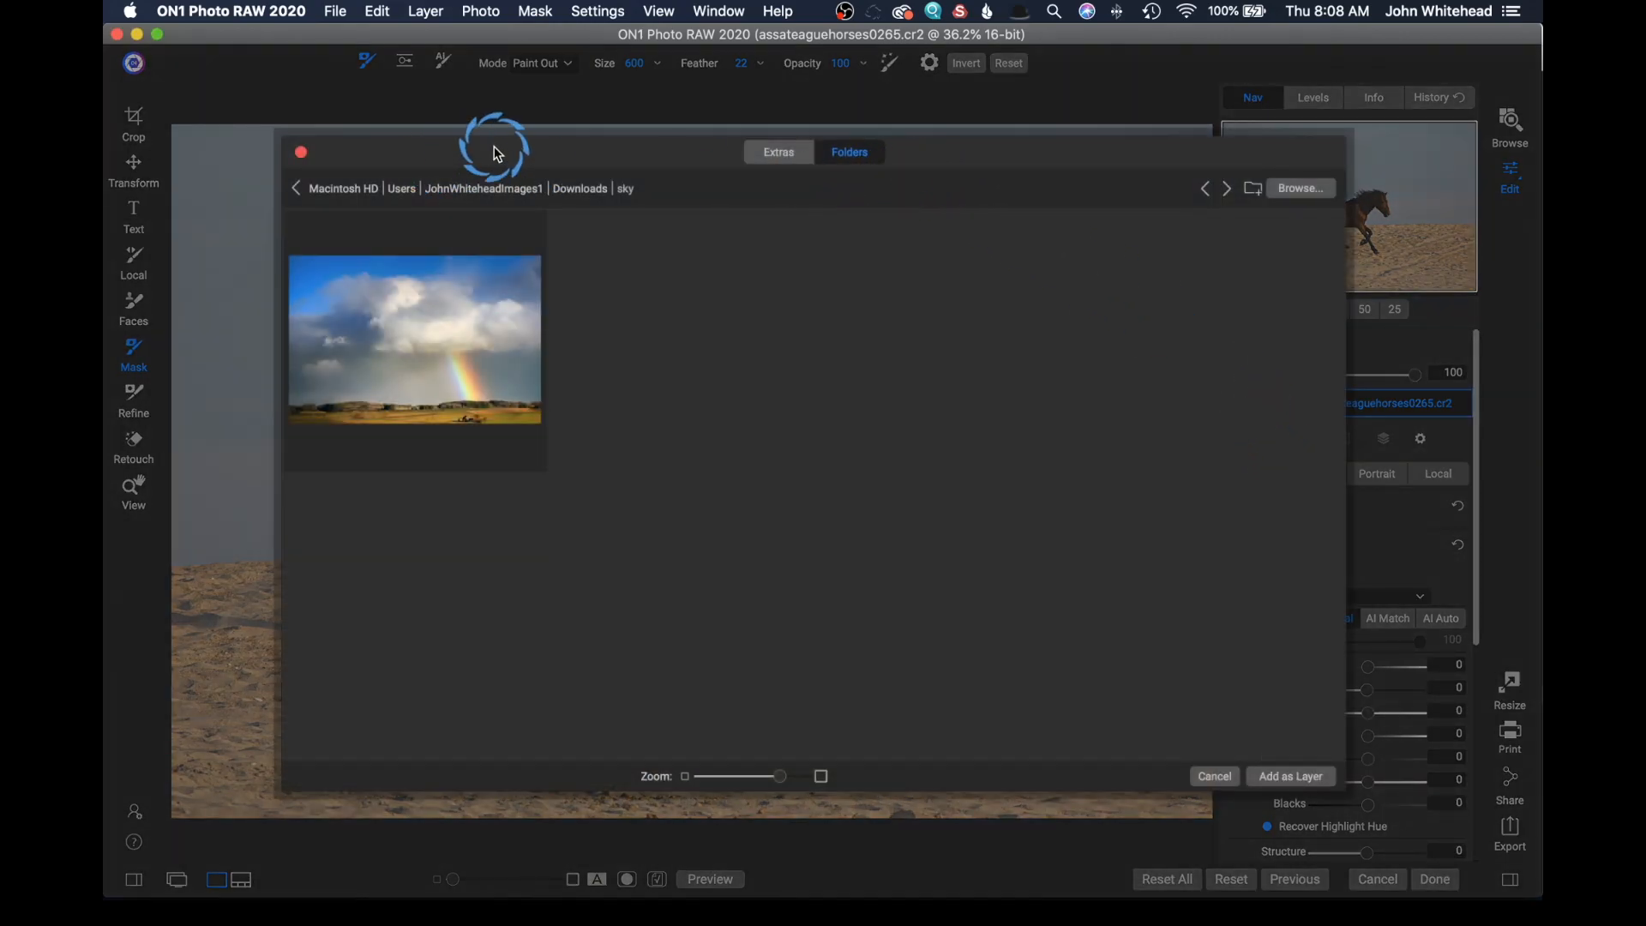
mouse_move(301, 197)
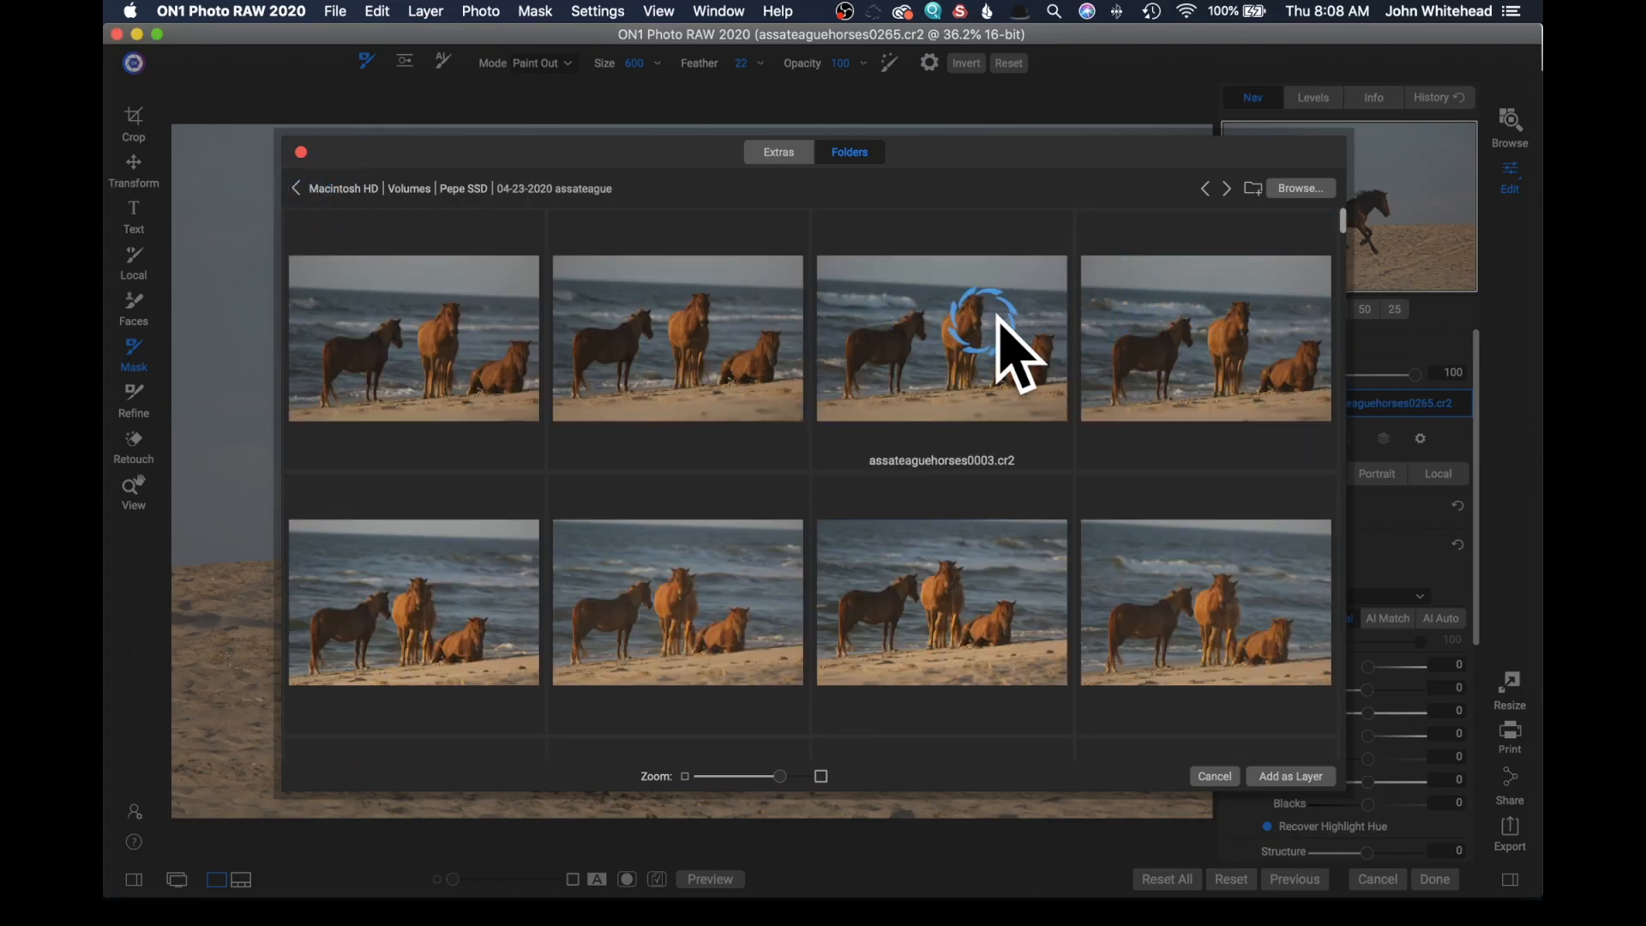
mouse_move(1281, 195)
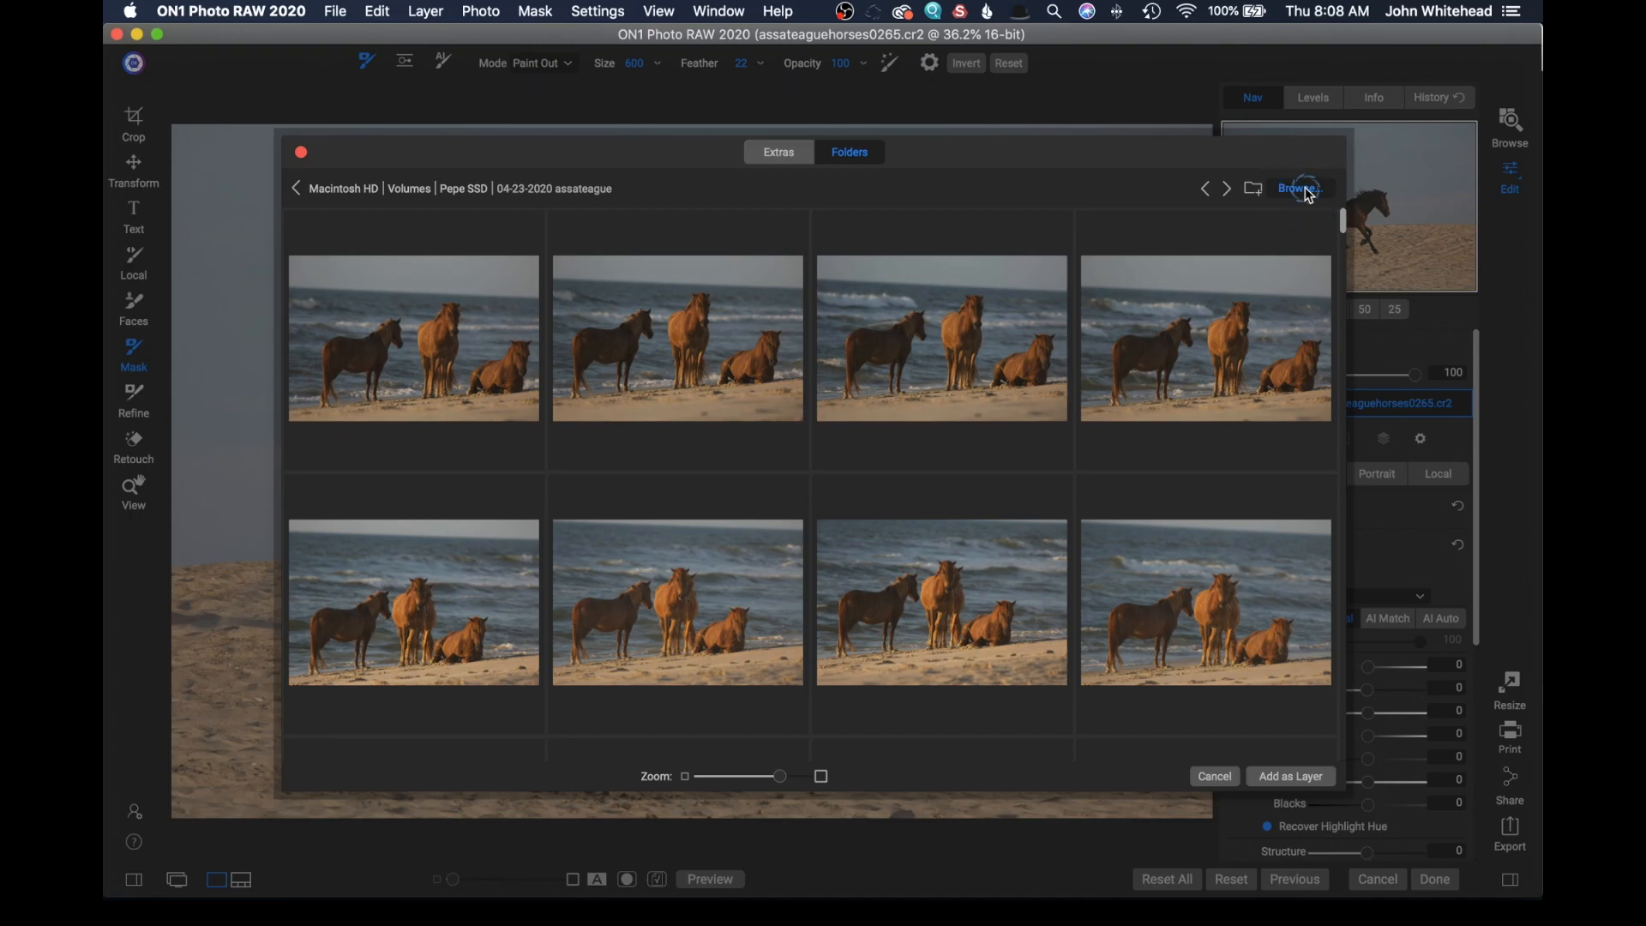
click(1299, 188)
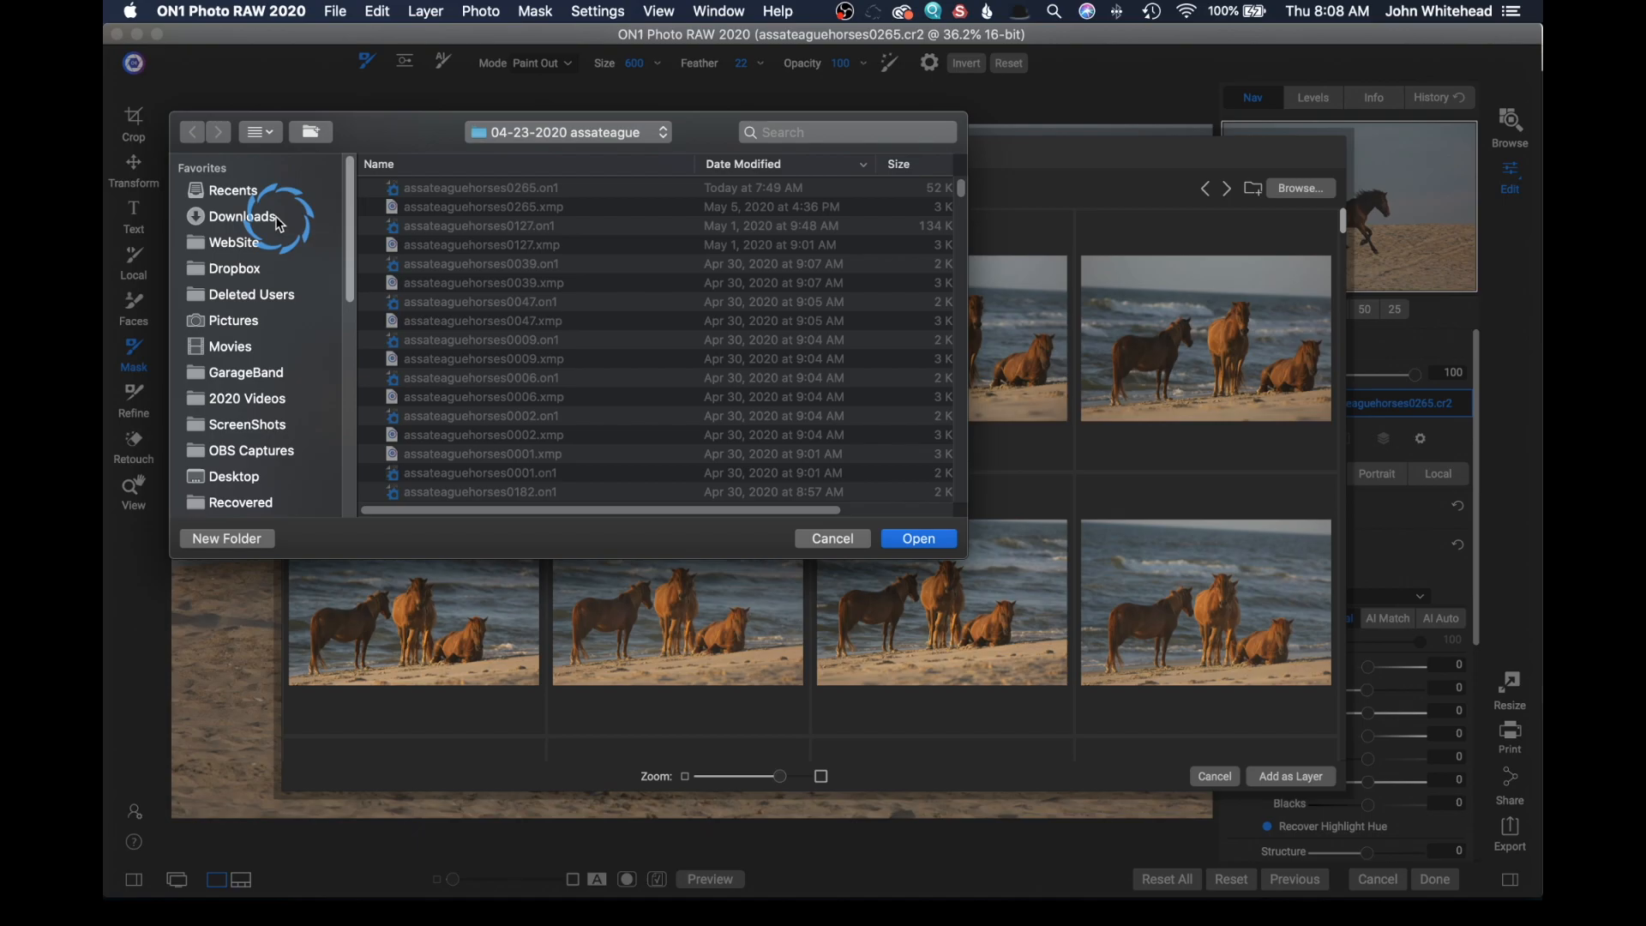
click(241, 215)
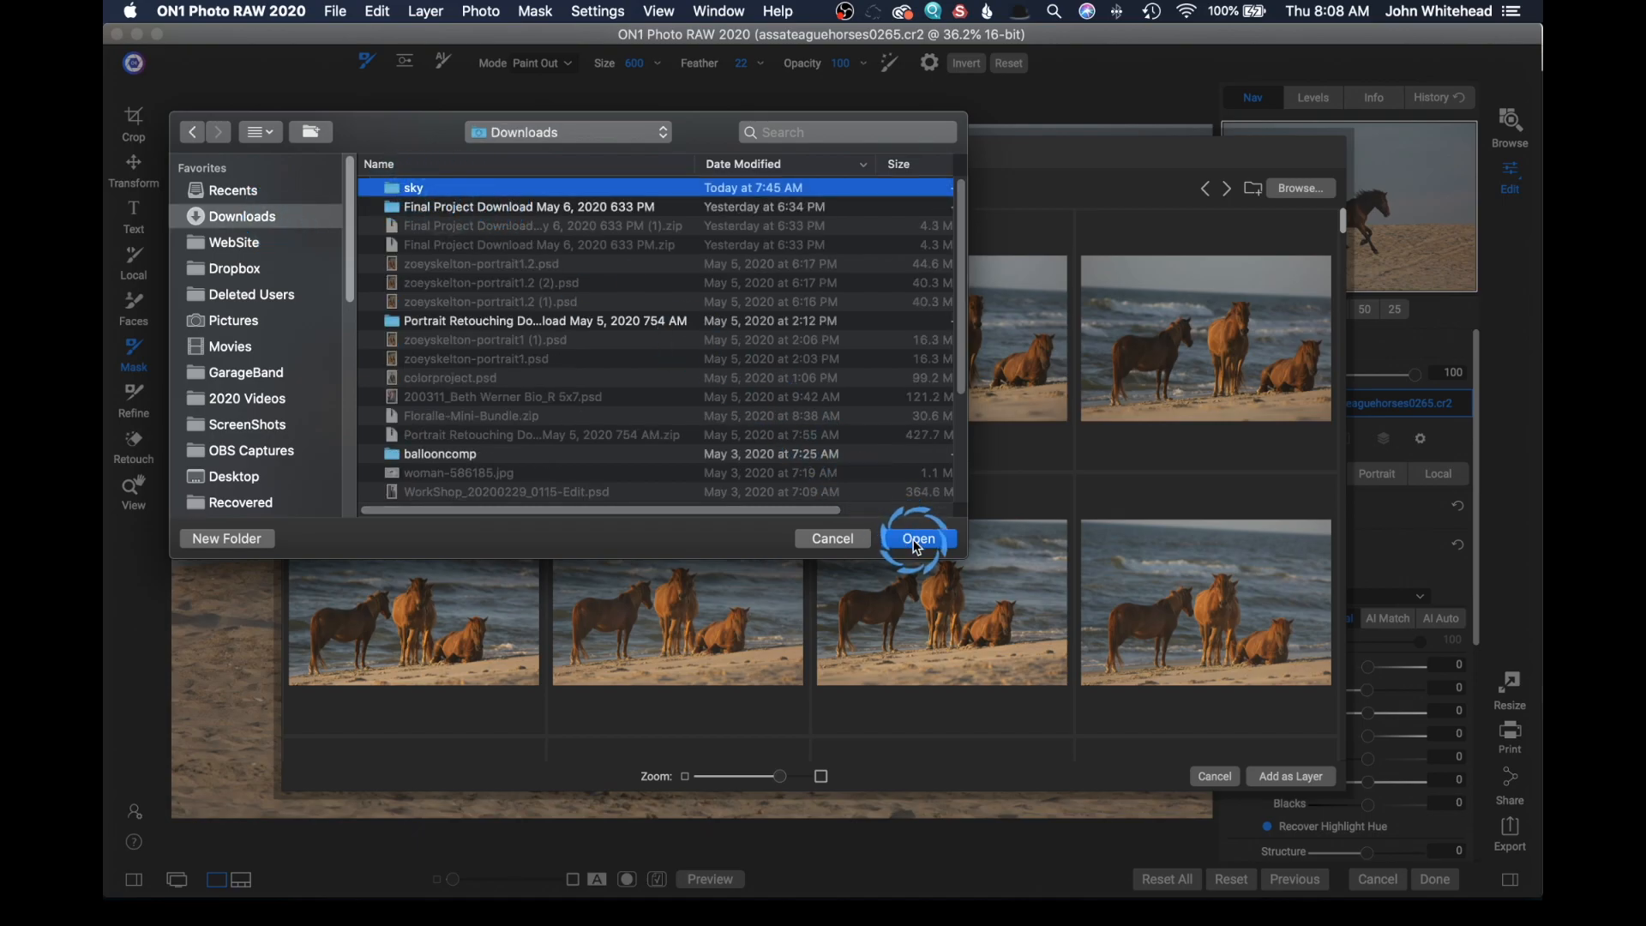
click(917, 538)
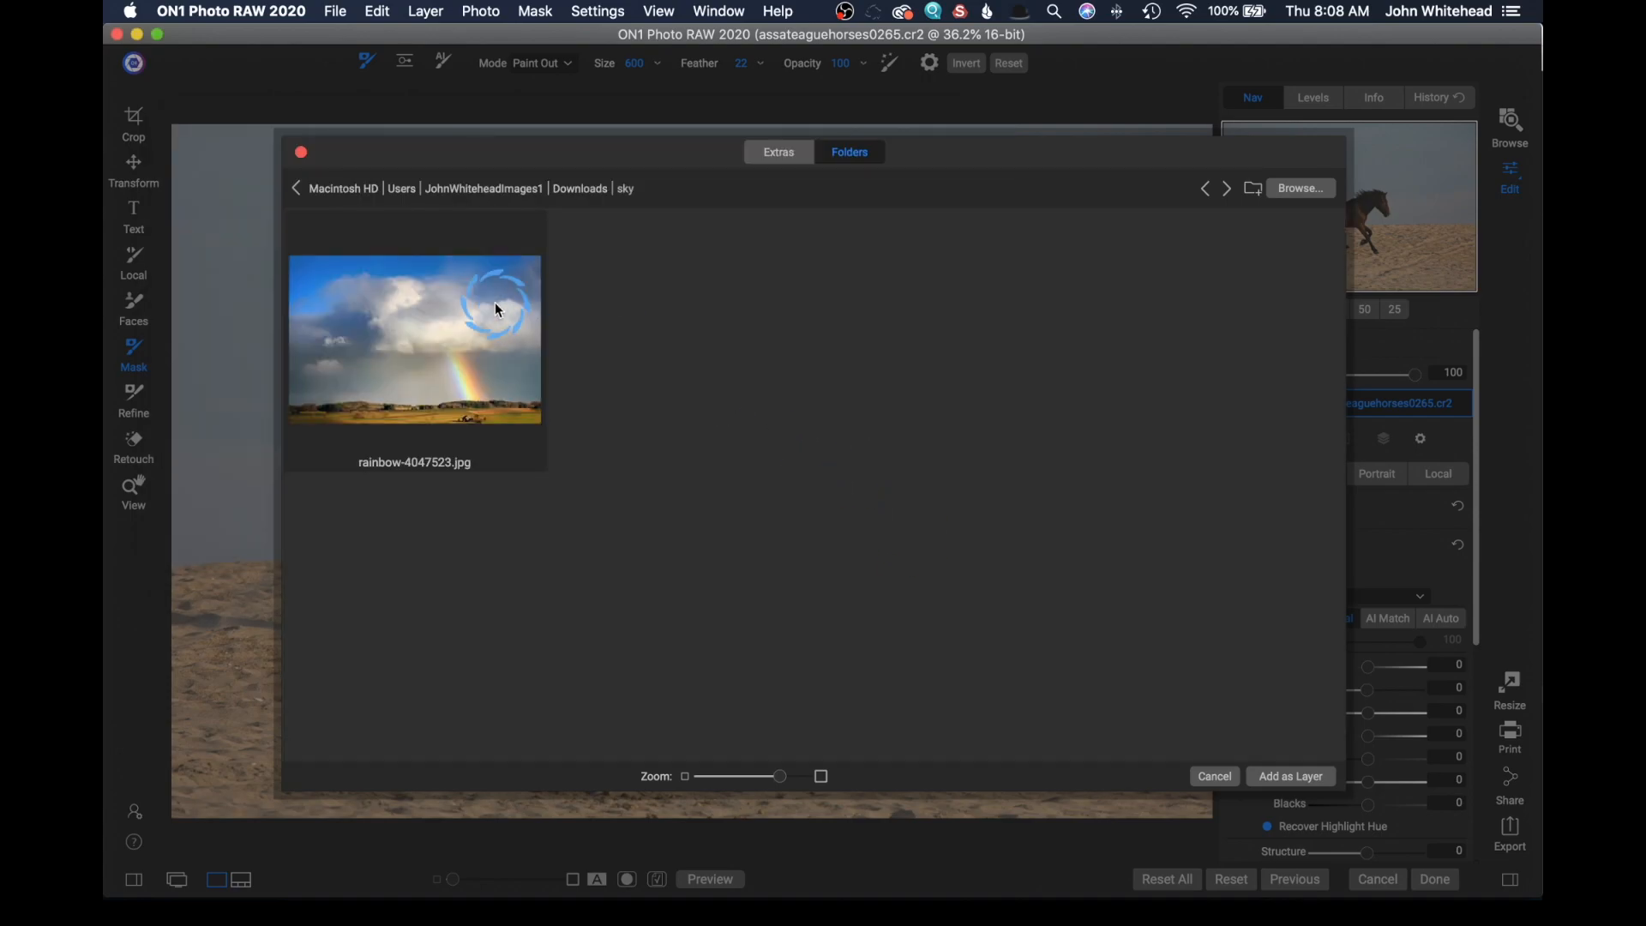
click(413, 341)
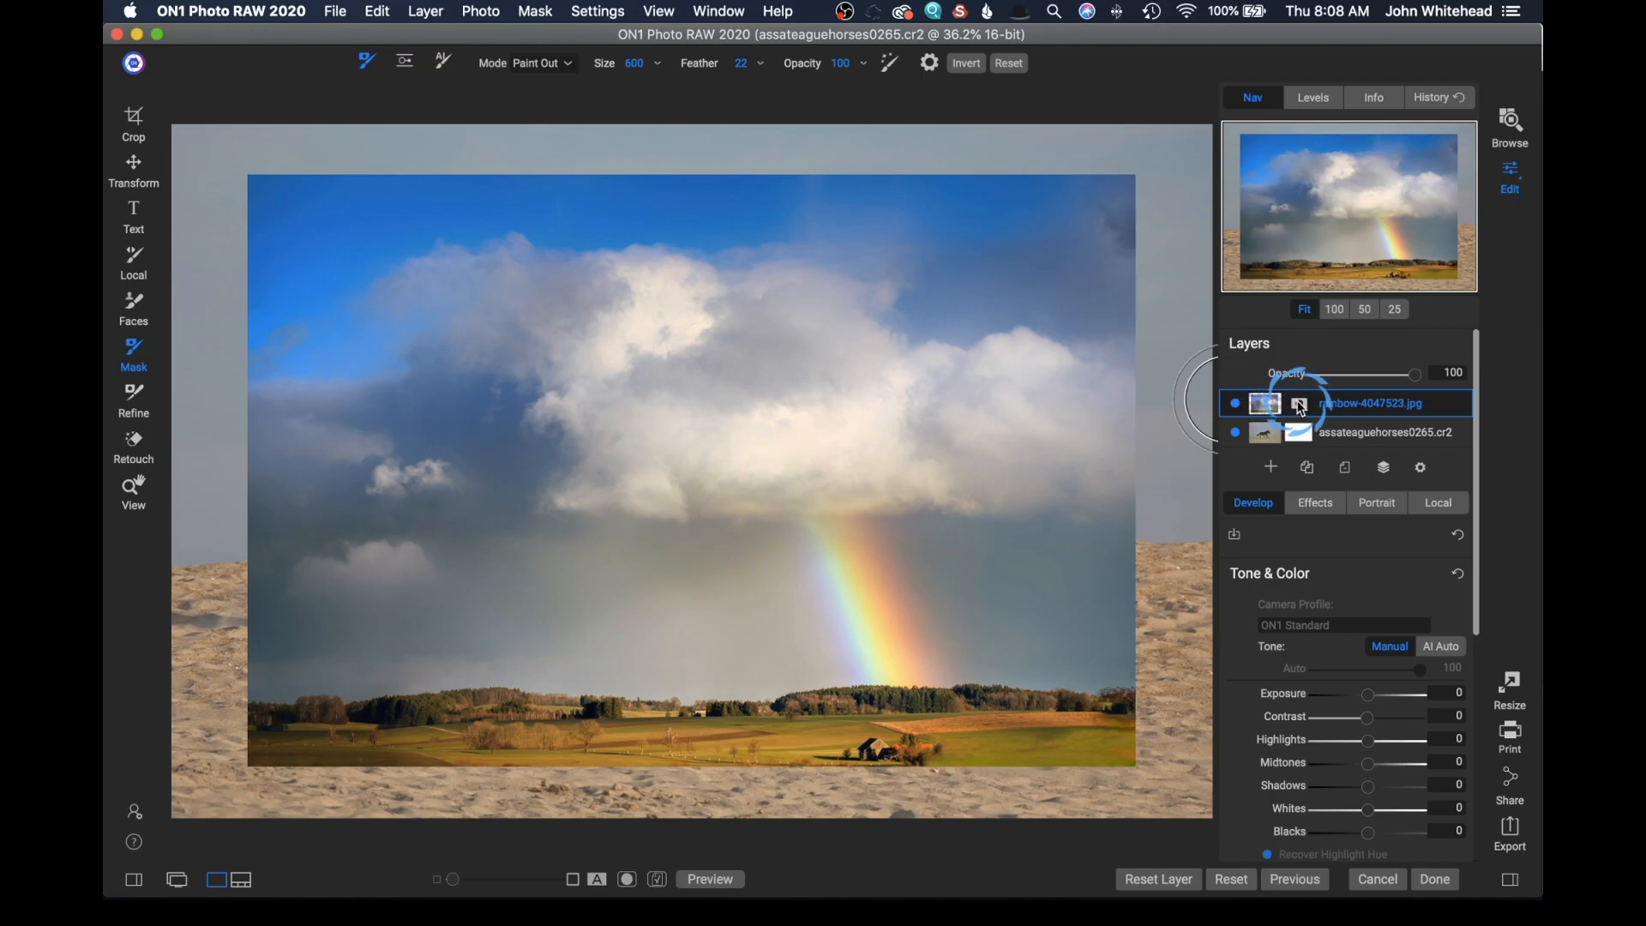
Step: Select the rainbow layer and apply Transform's Fill Canvas to stretch it
click(1299, 406)
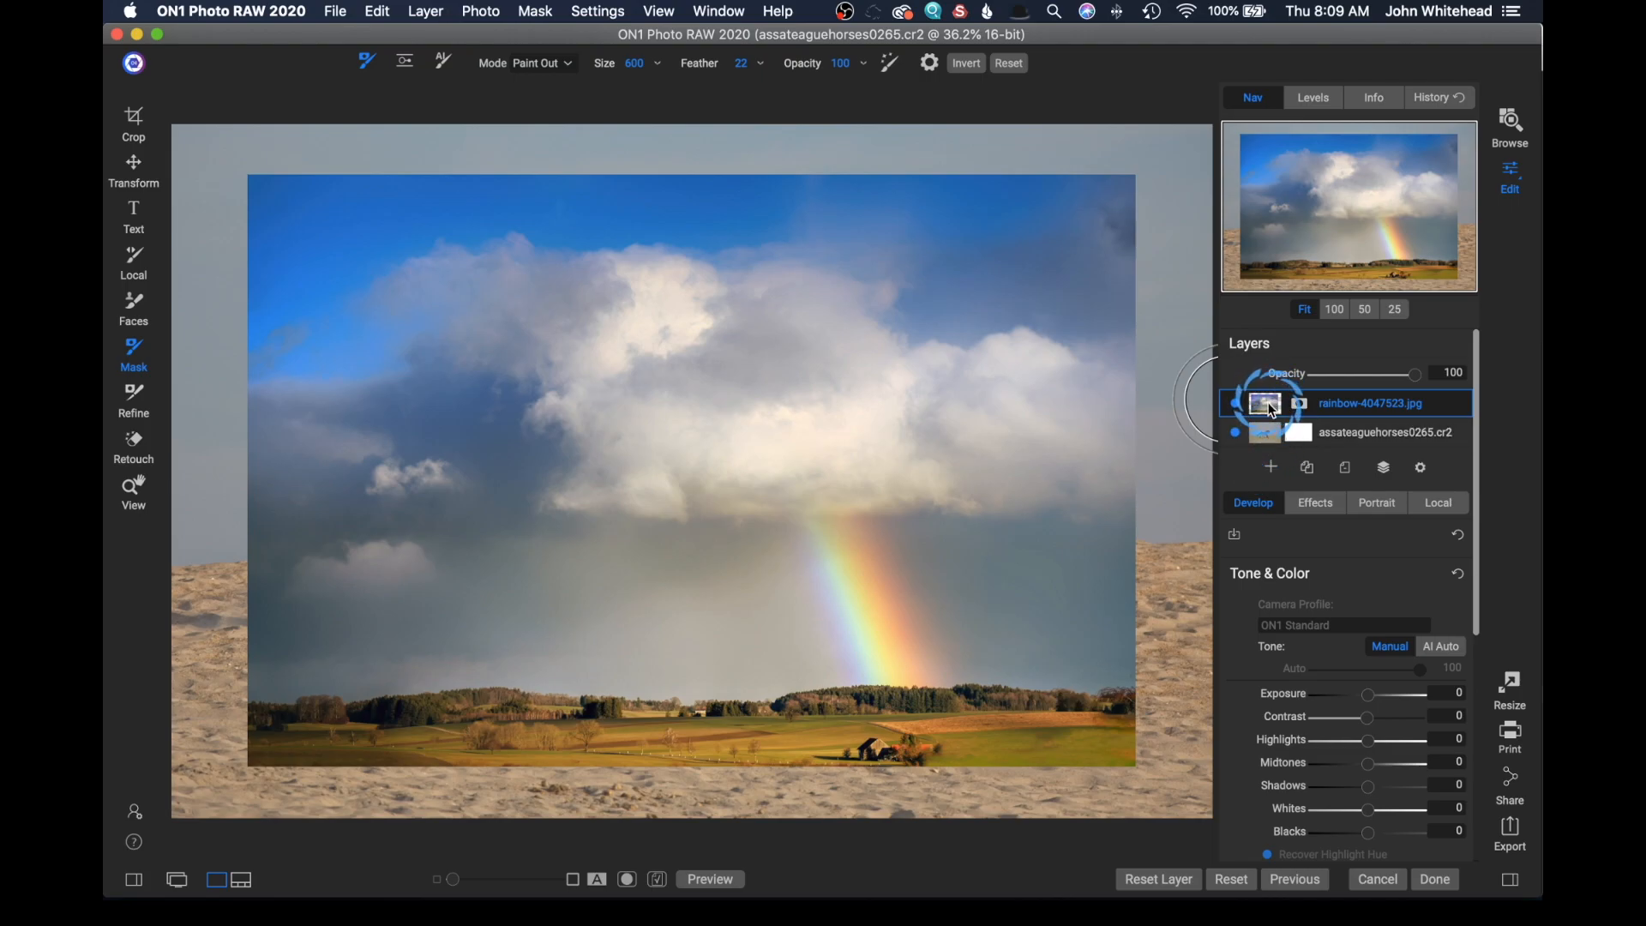
mouse_move(1112, 217)
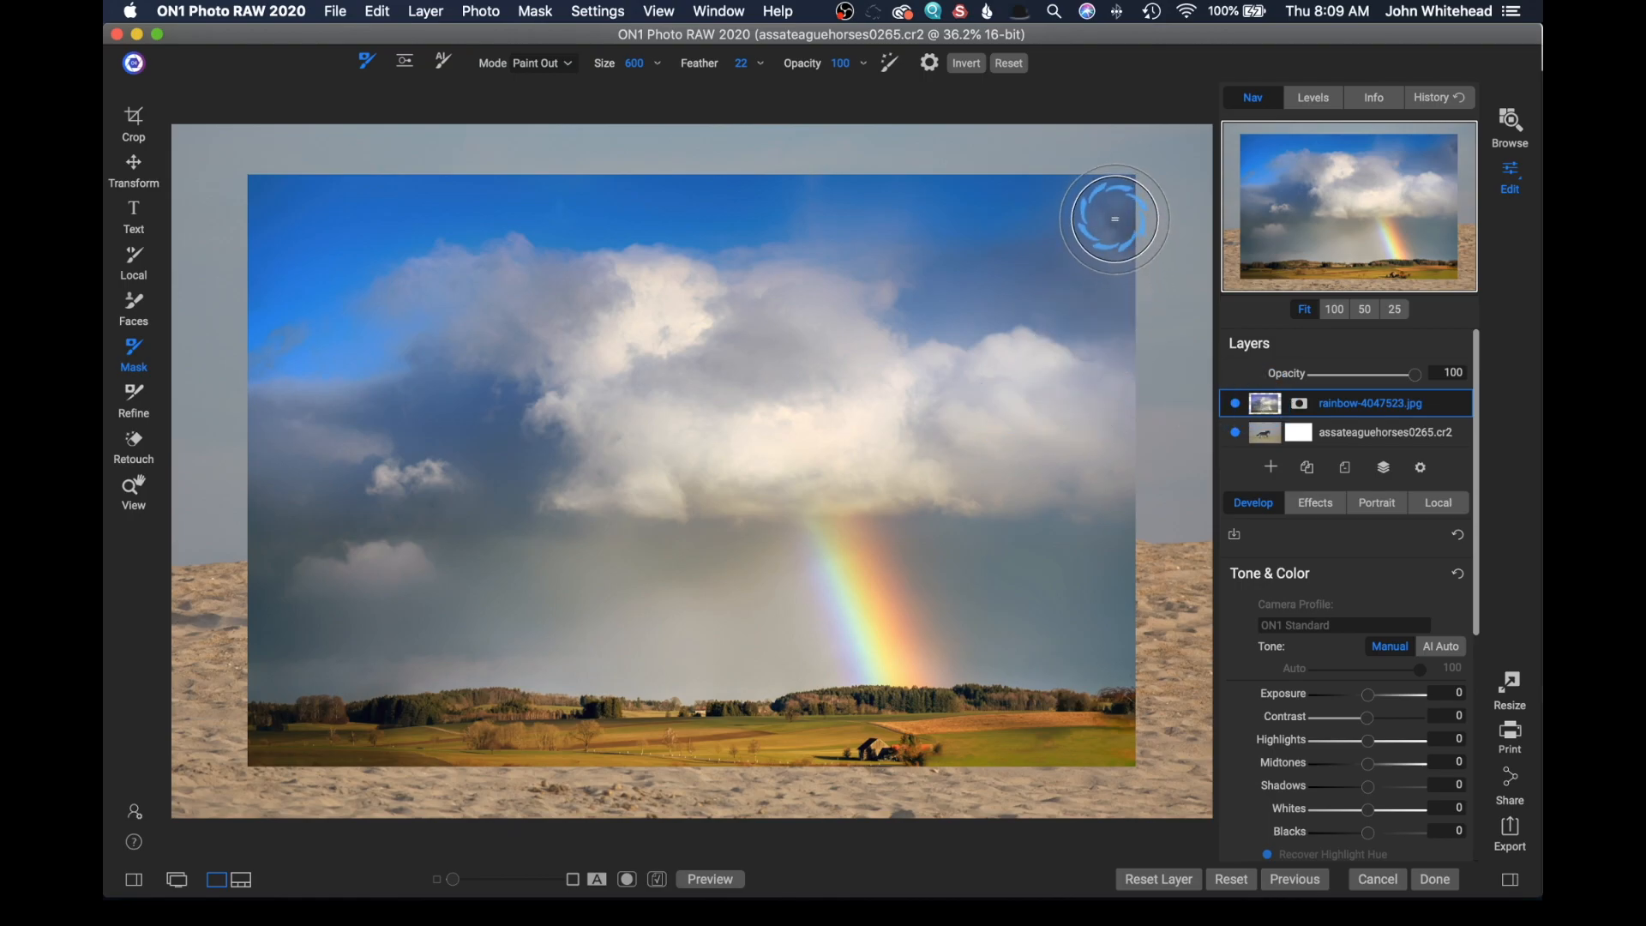
mouse_move(1097, 796)
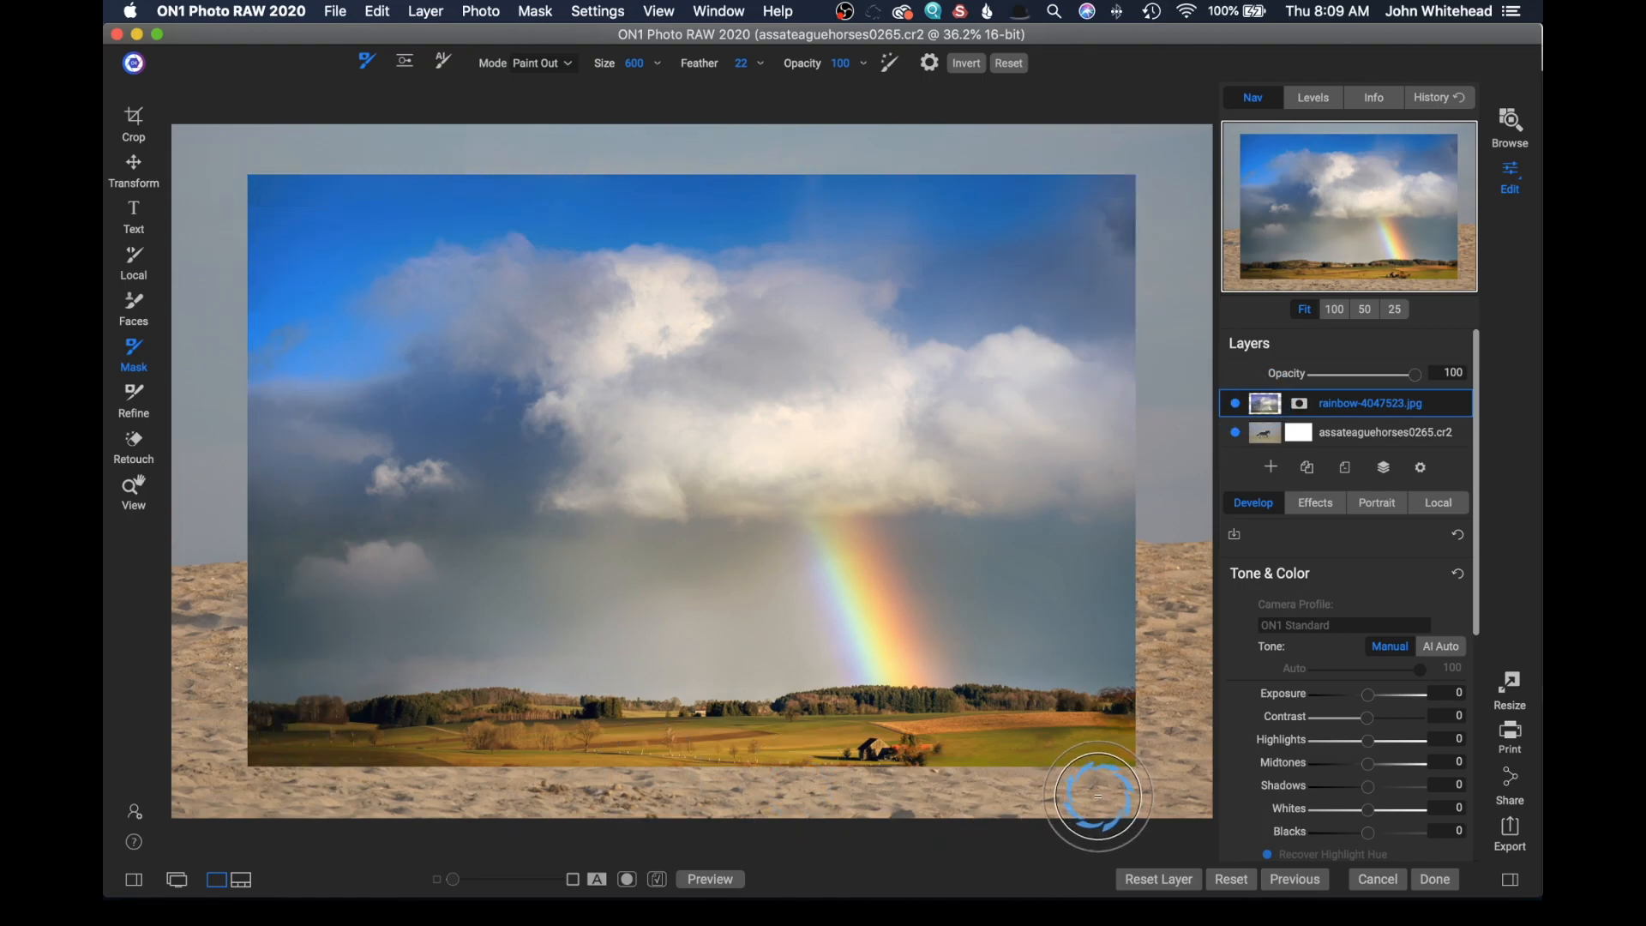
mouse_move(997, 488)
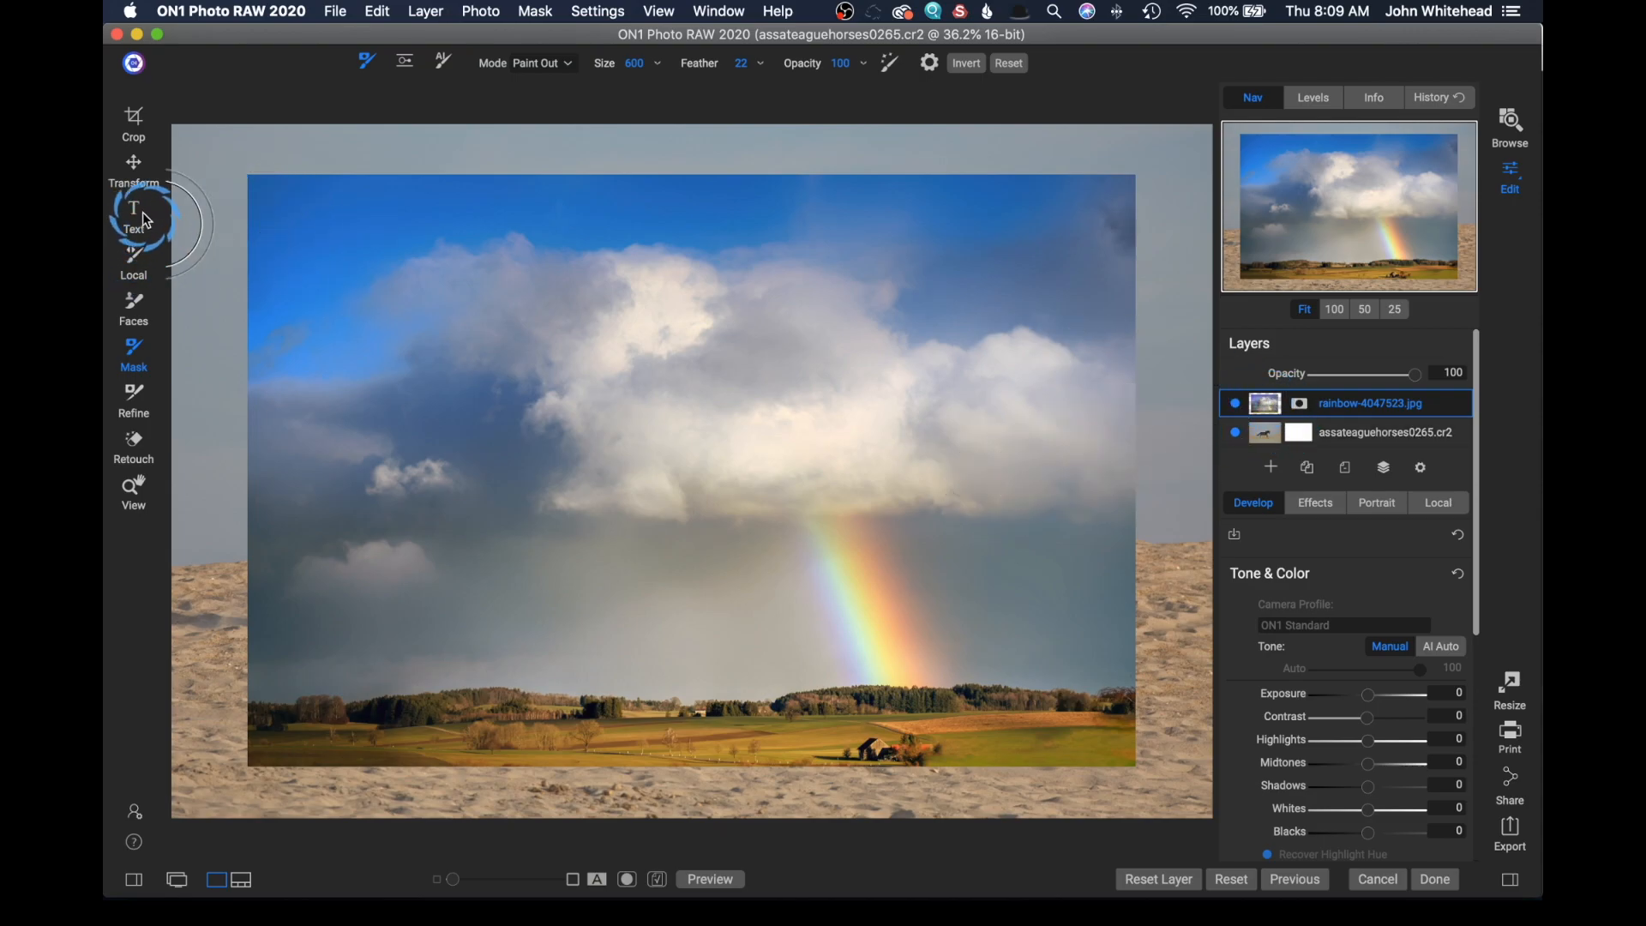
click(134, 168)
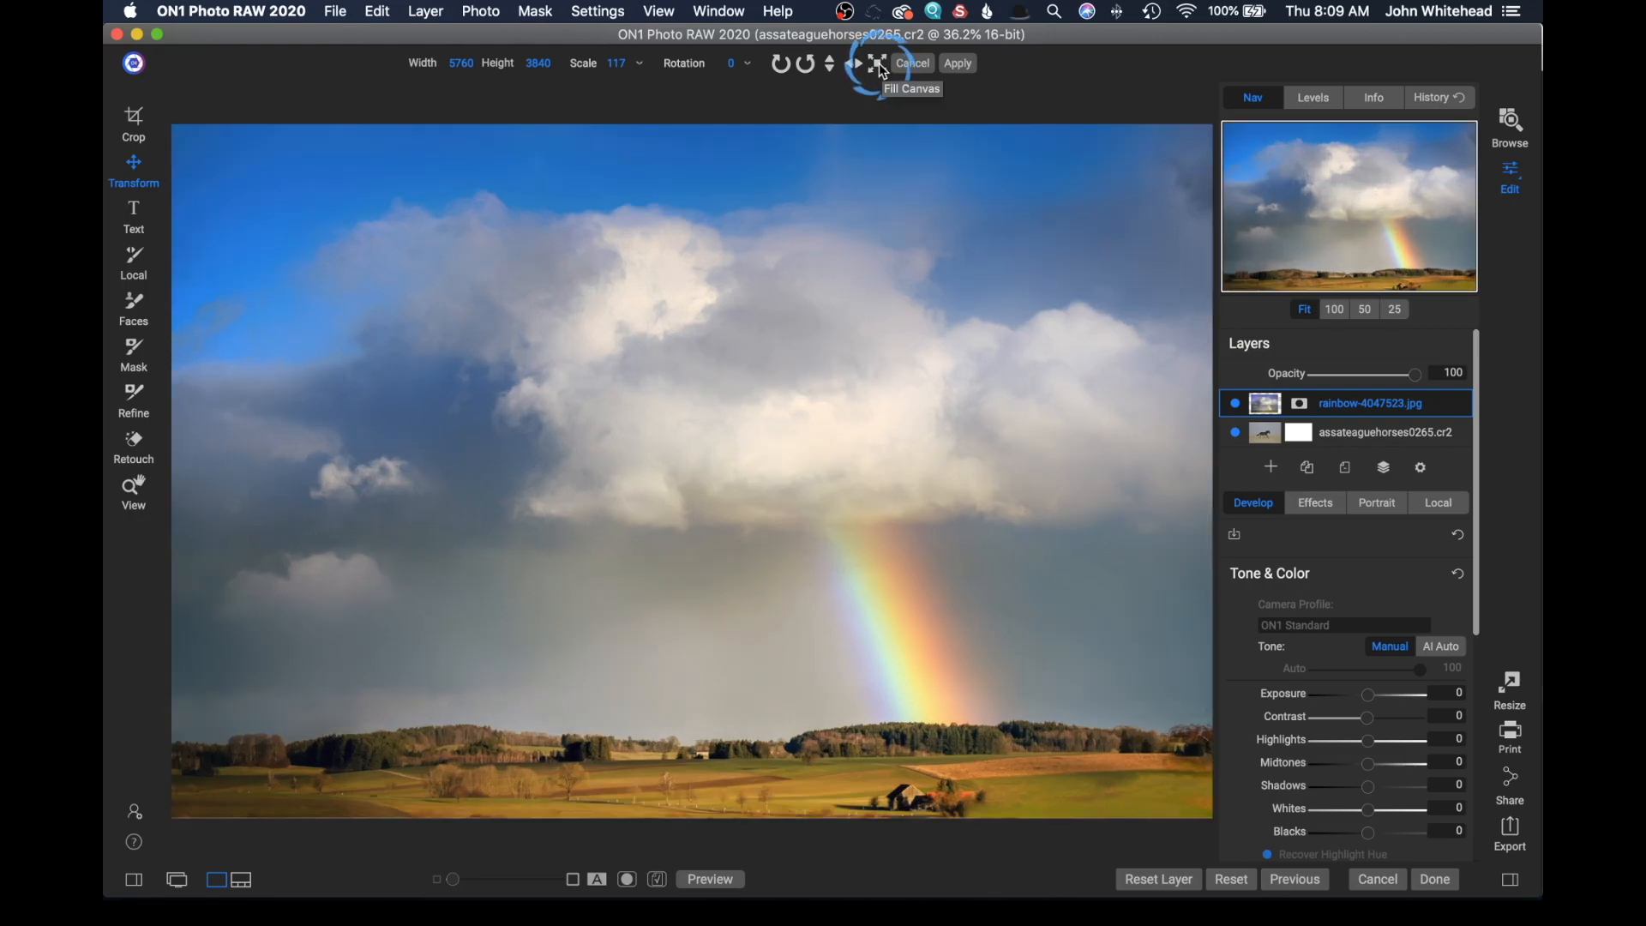
mouse_move(1291, 402)
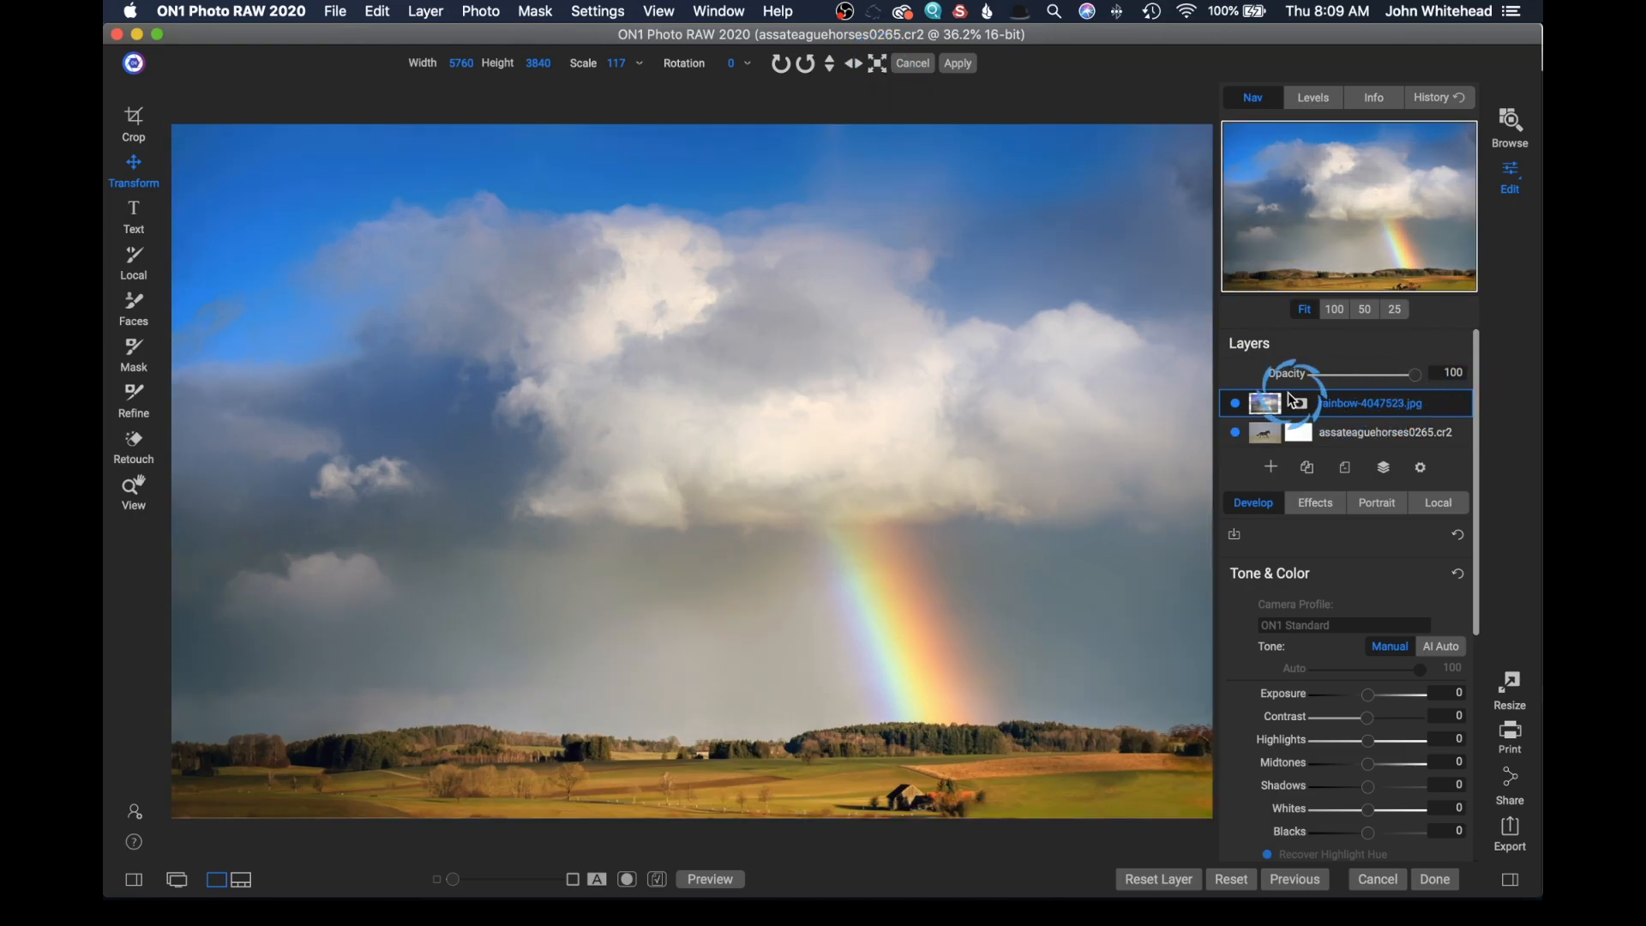
click(954, 62)
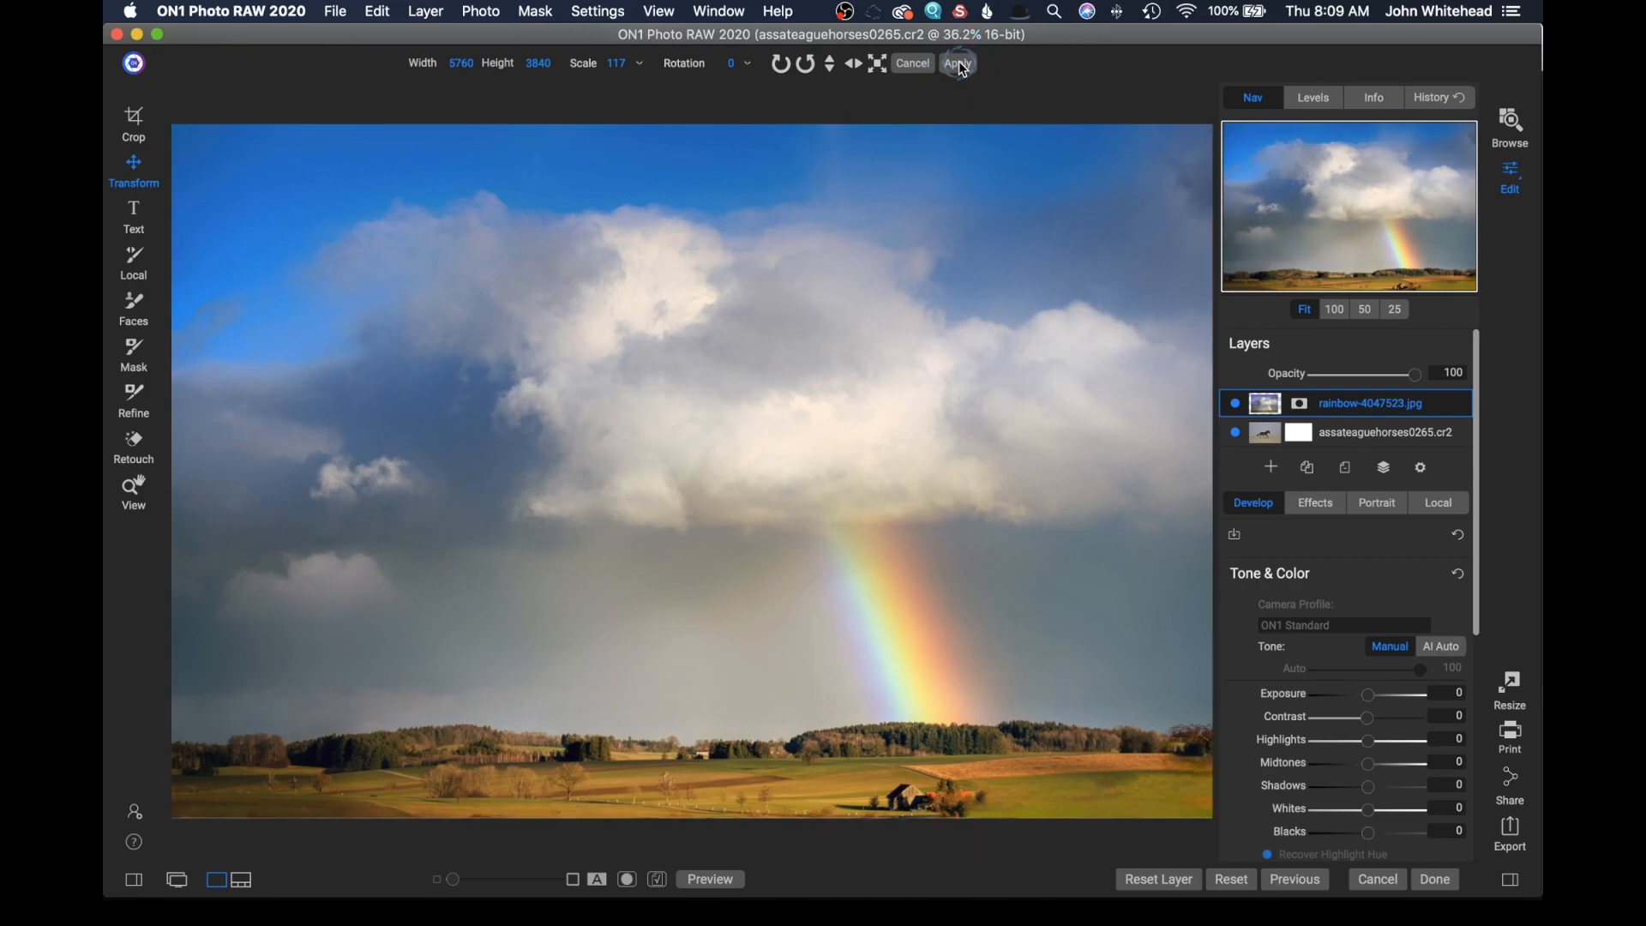
Step: Commit the stretched sky, select the rainbow layer and toggle the horse layer's visibility to check it
click(955, 62)
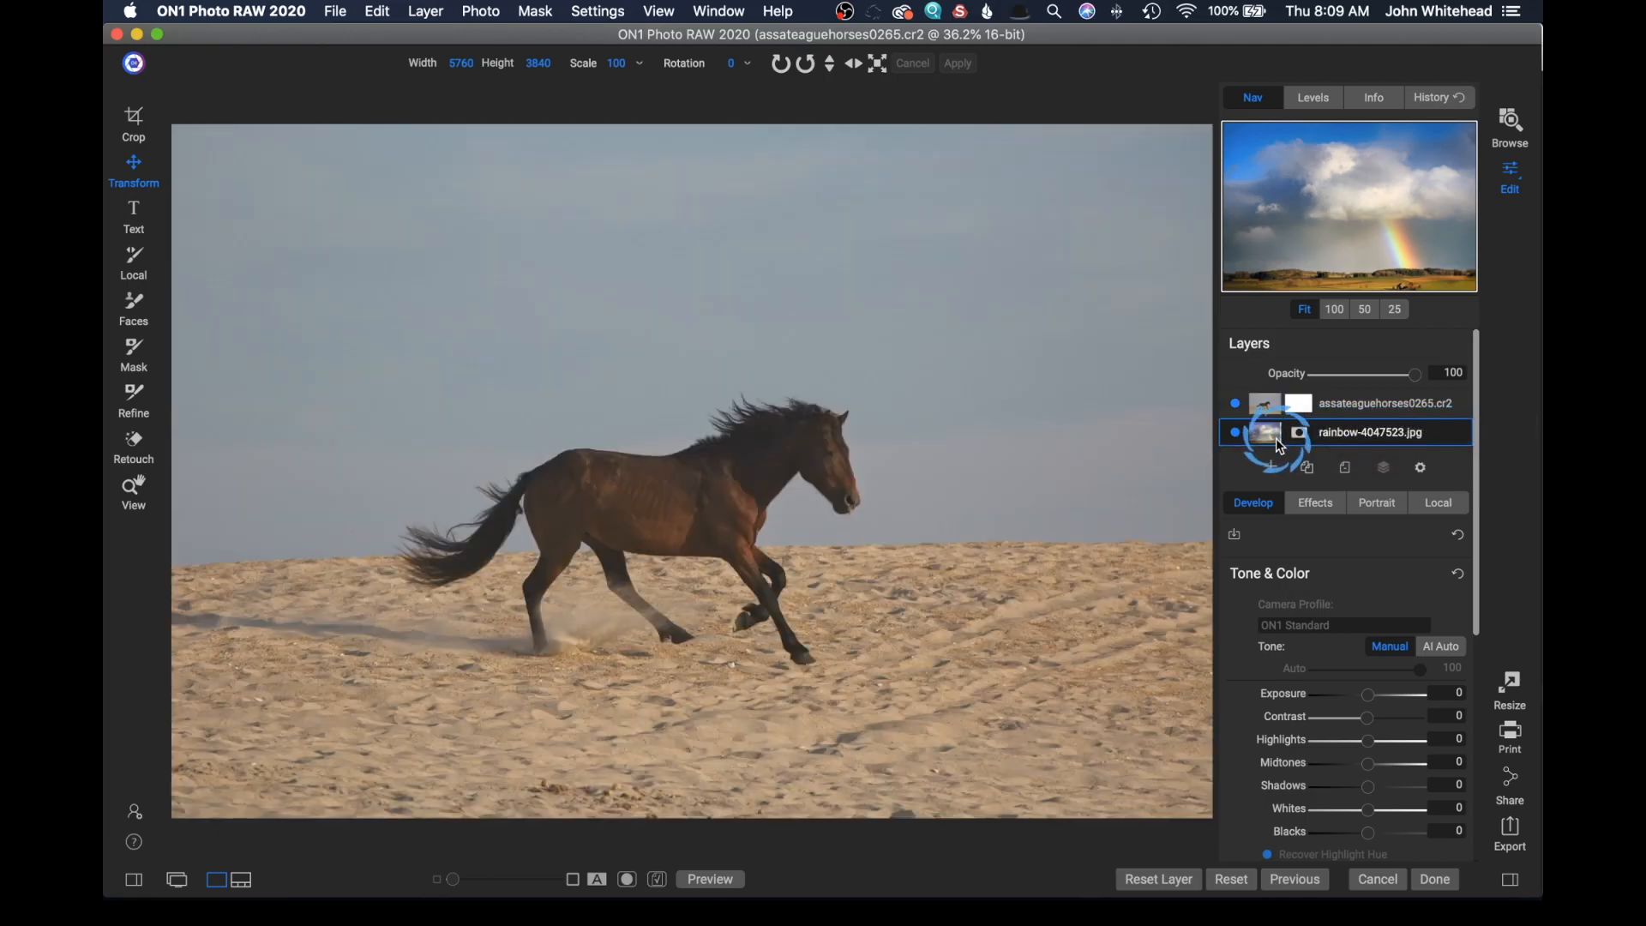
click(1234, 432)
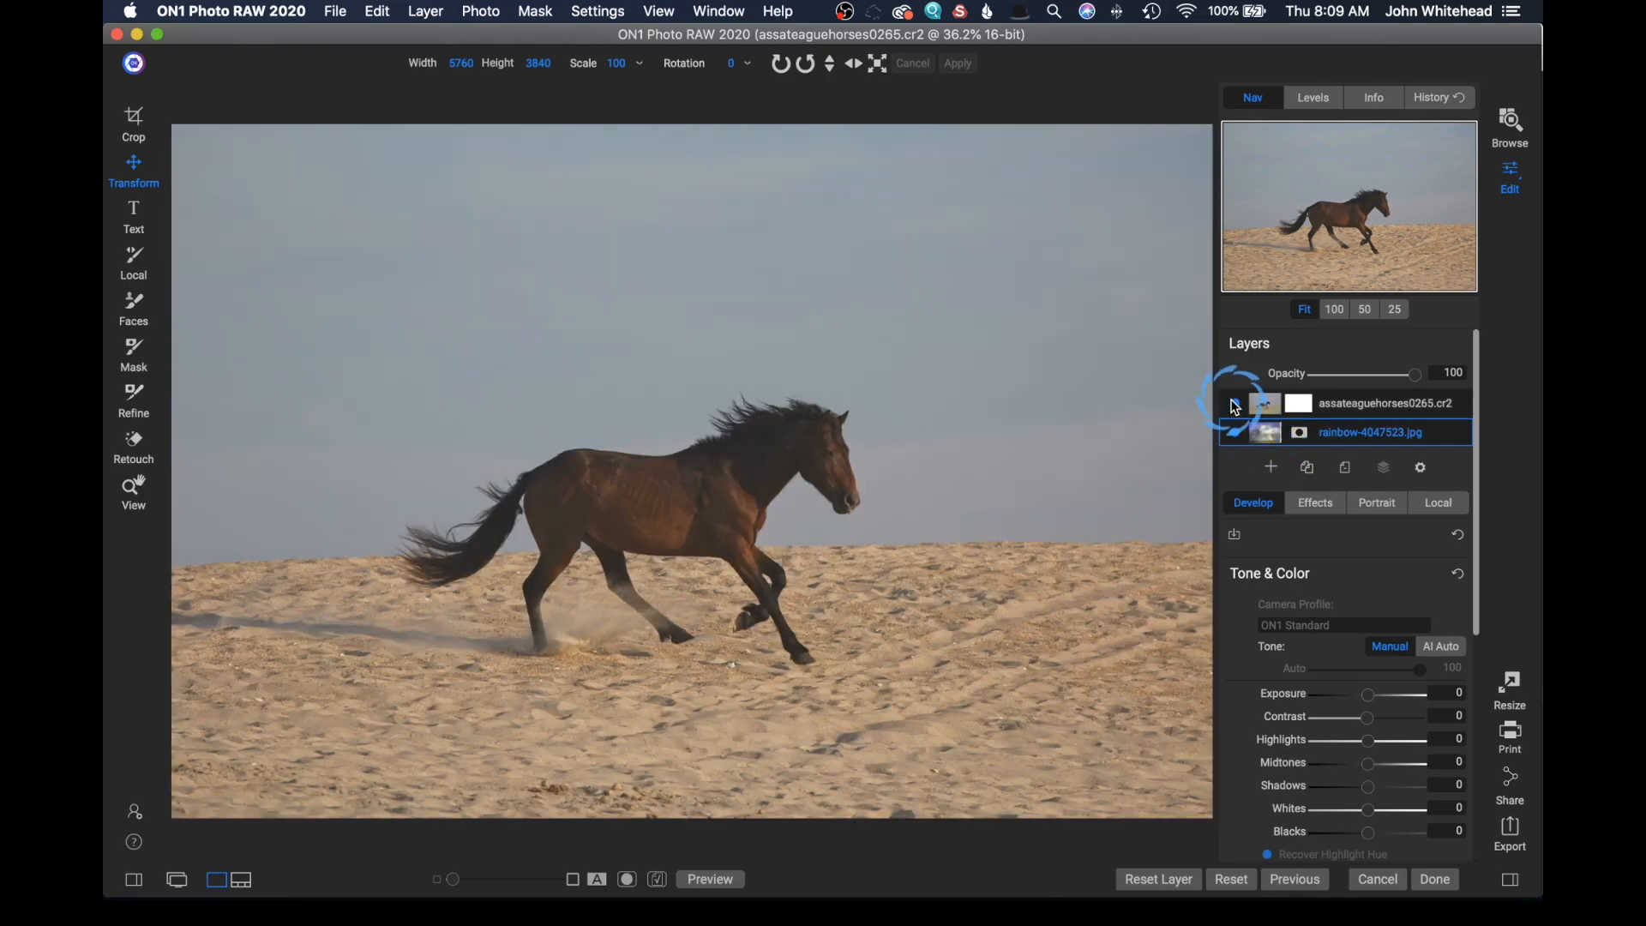
click(1235, 403)
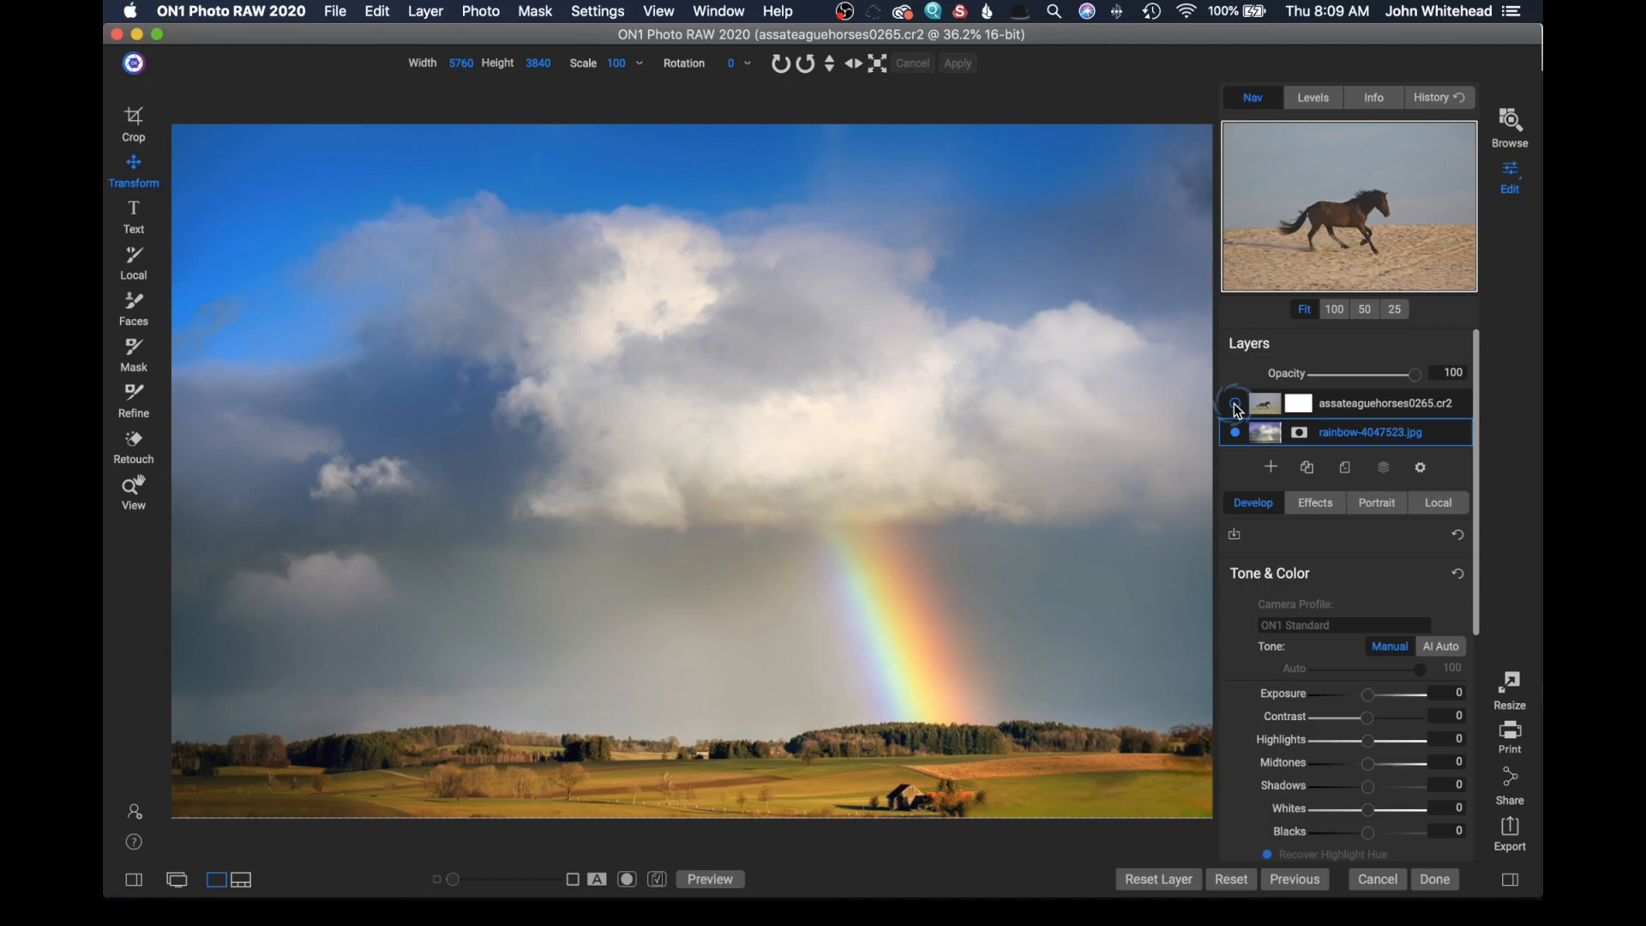
click(1235, 403)
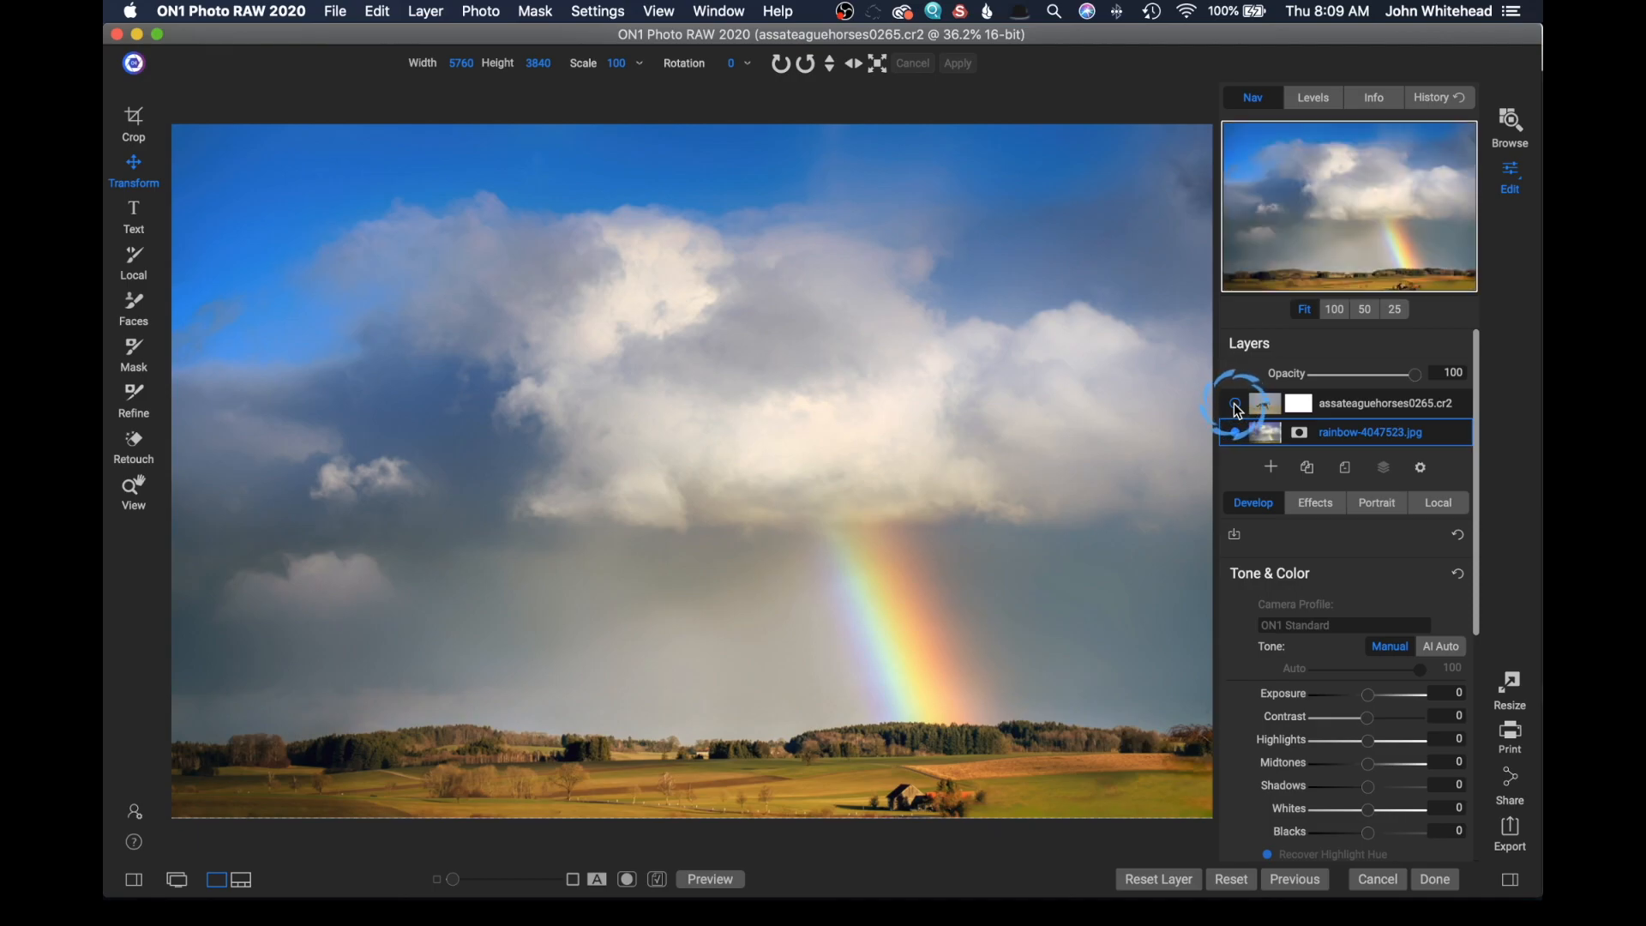
click(1235, 410)
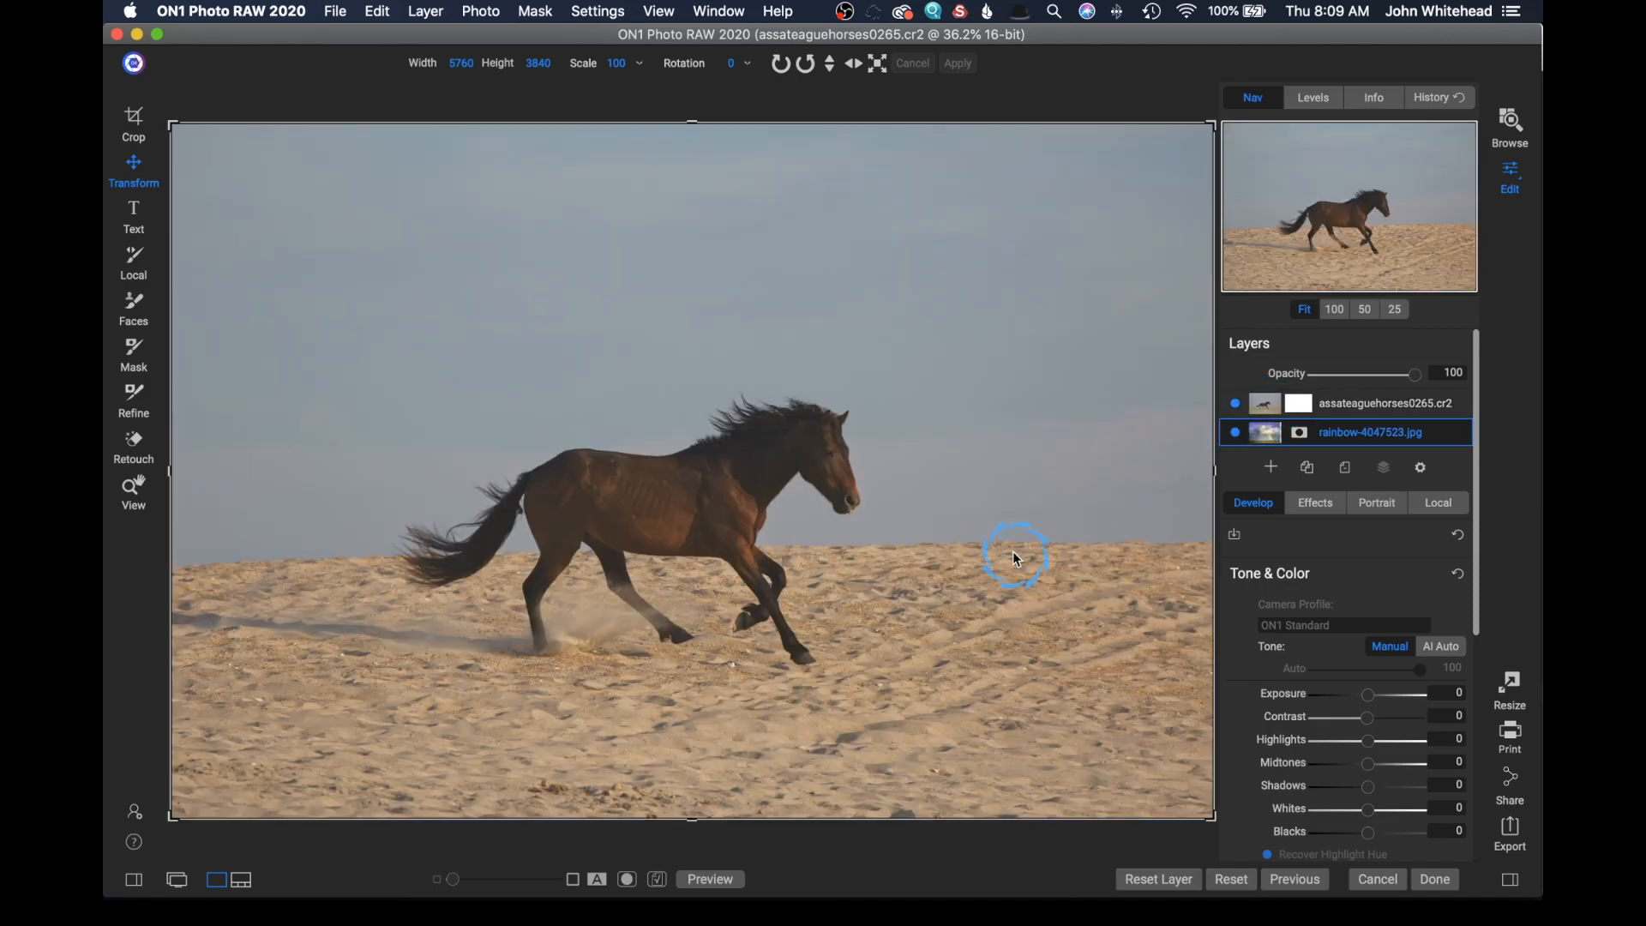
mouse_move(958, 541)
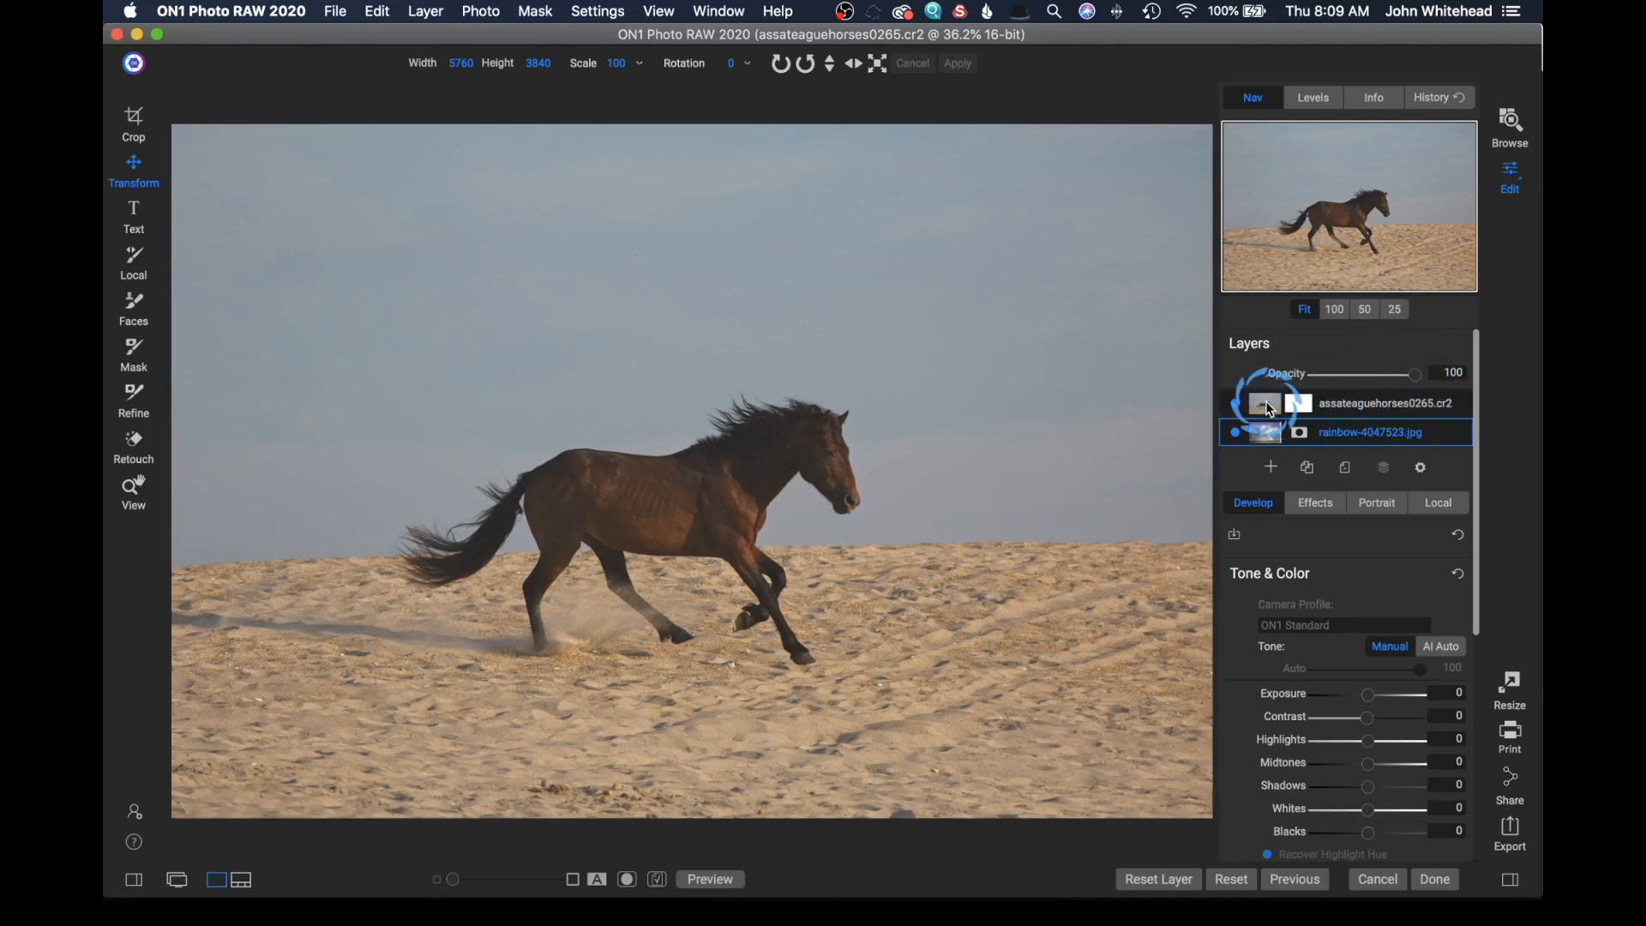
Step: Drop horse layer opacity to 41 and select the rainbow layer to scale it to 117%
click(1385, 403)
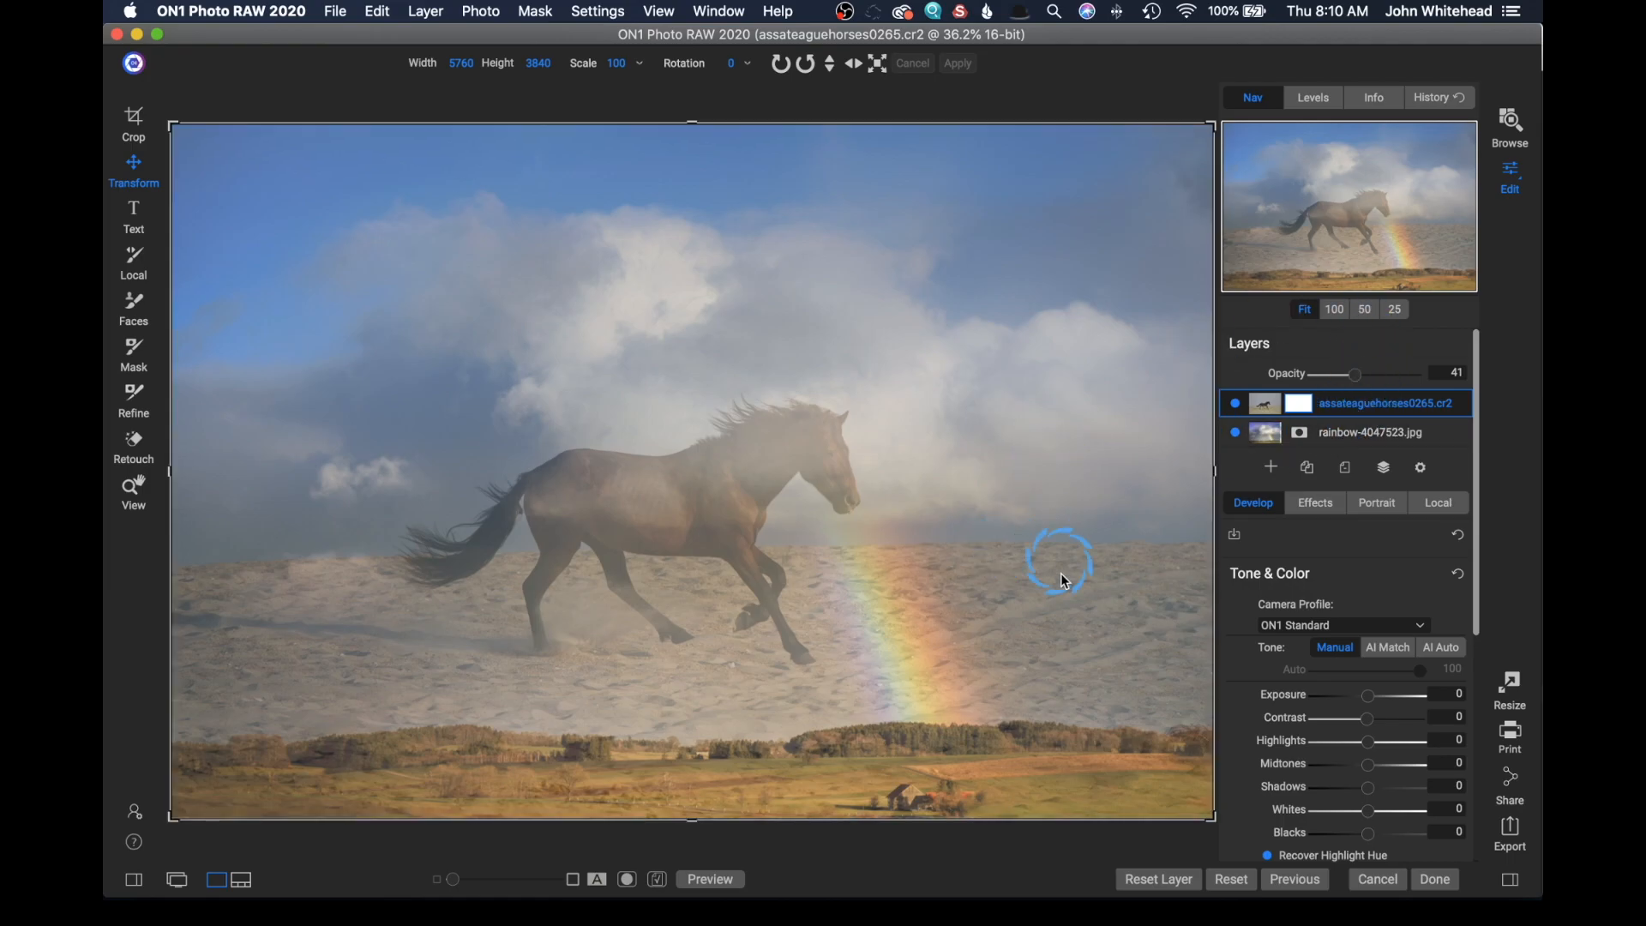
mouse_move(745, 452)
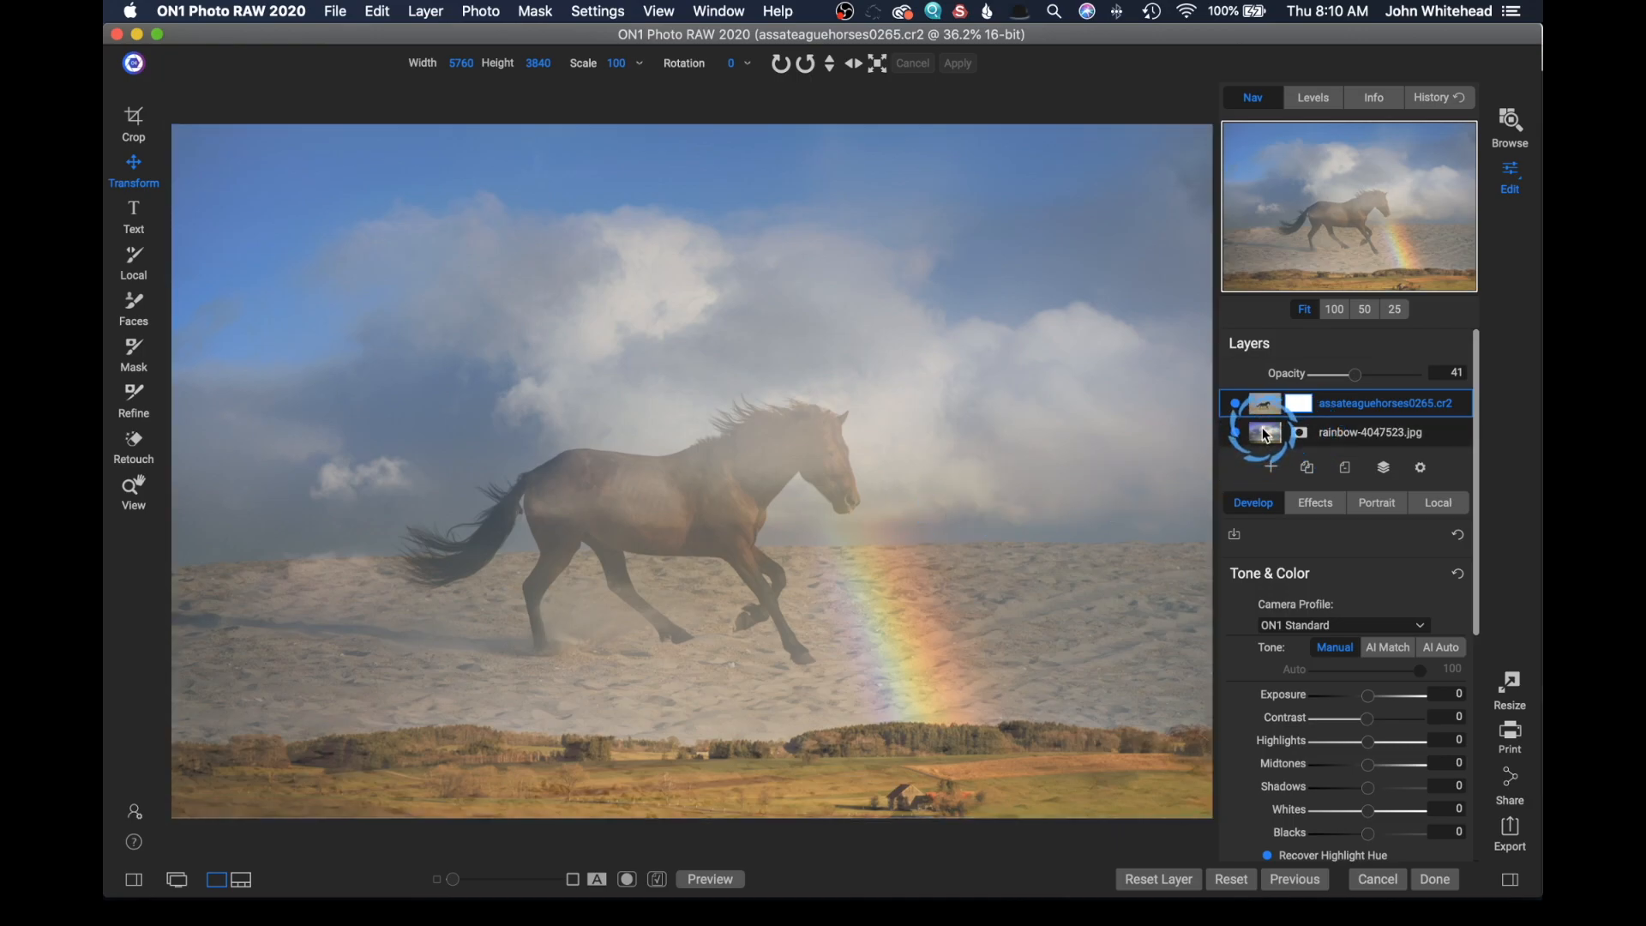
click(1370, 431)
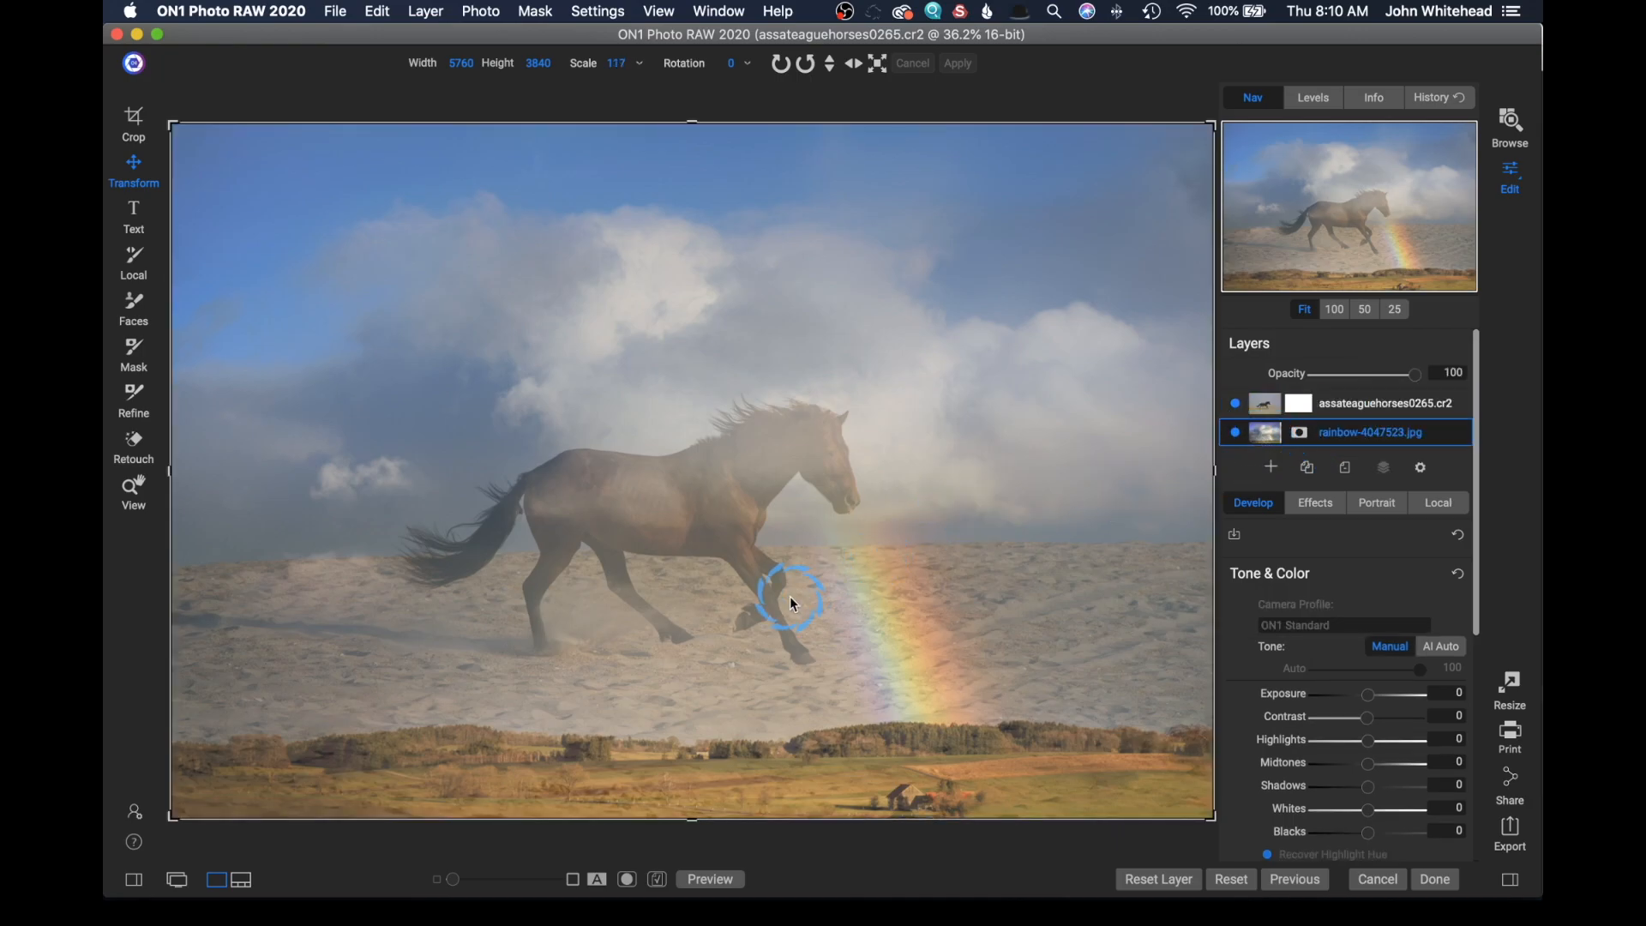
mouse_move(651, 604)
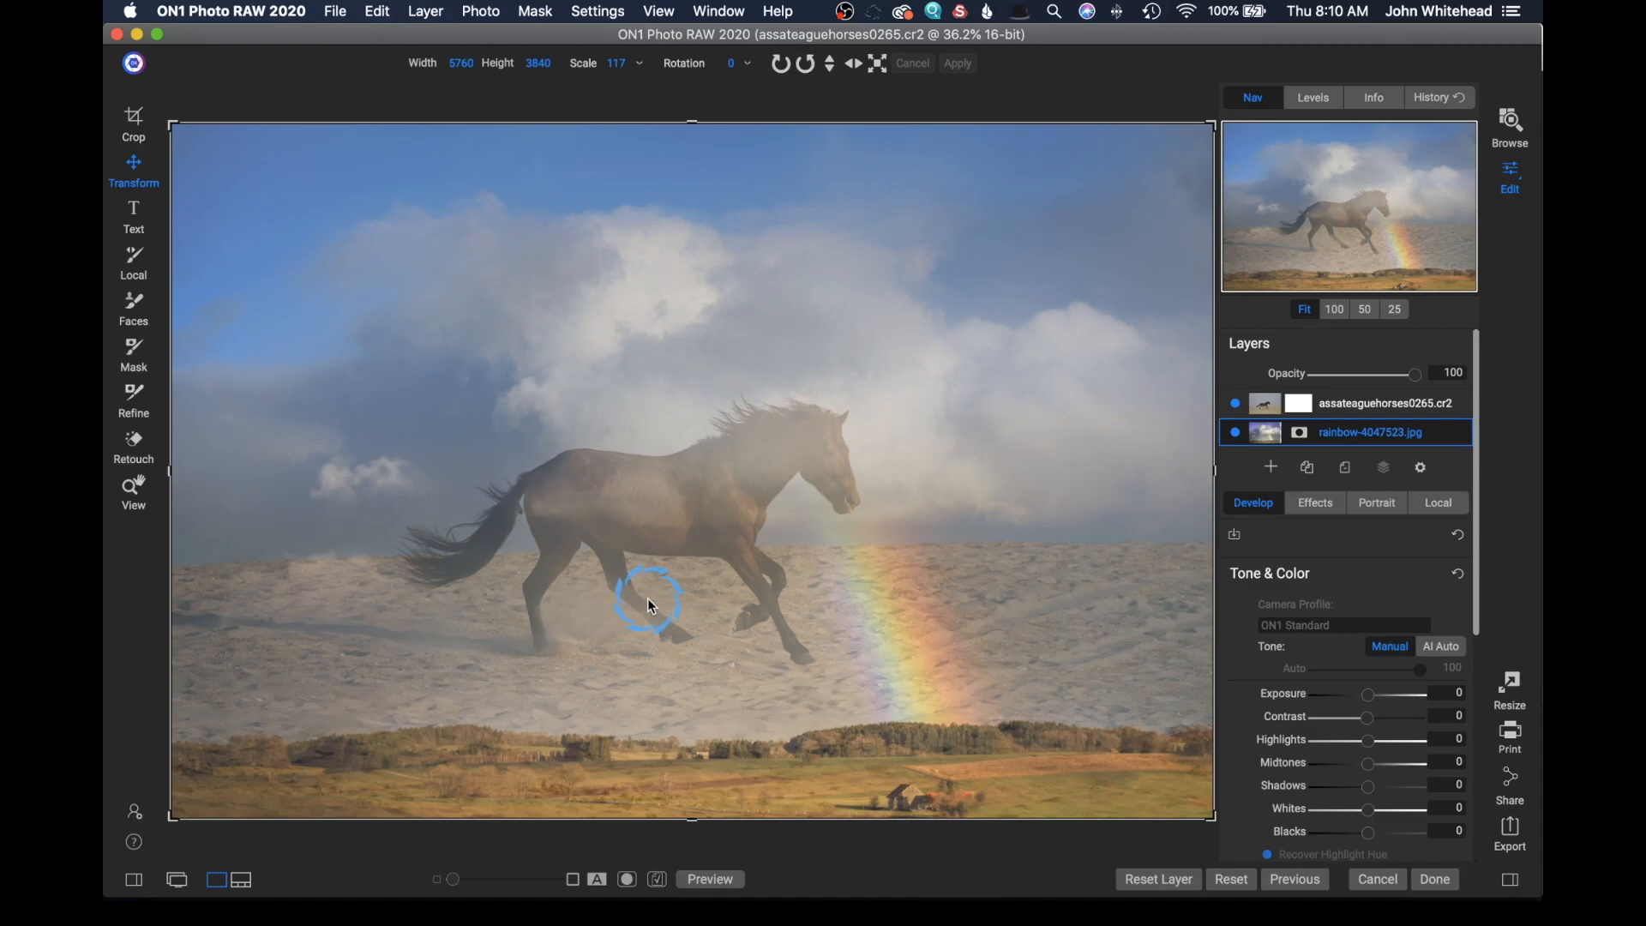
mouse_move(756, 588)
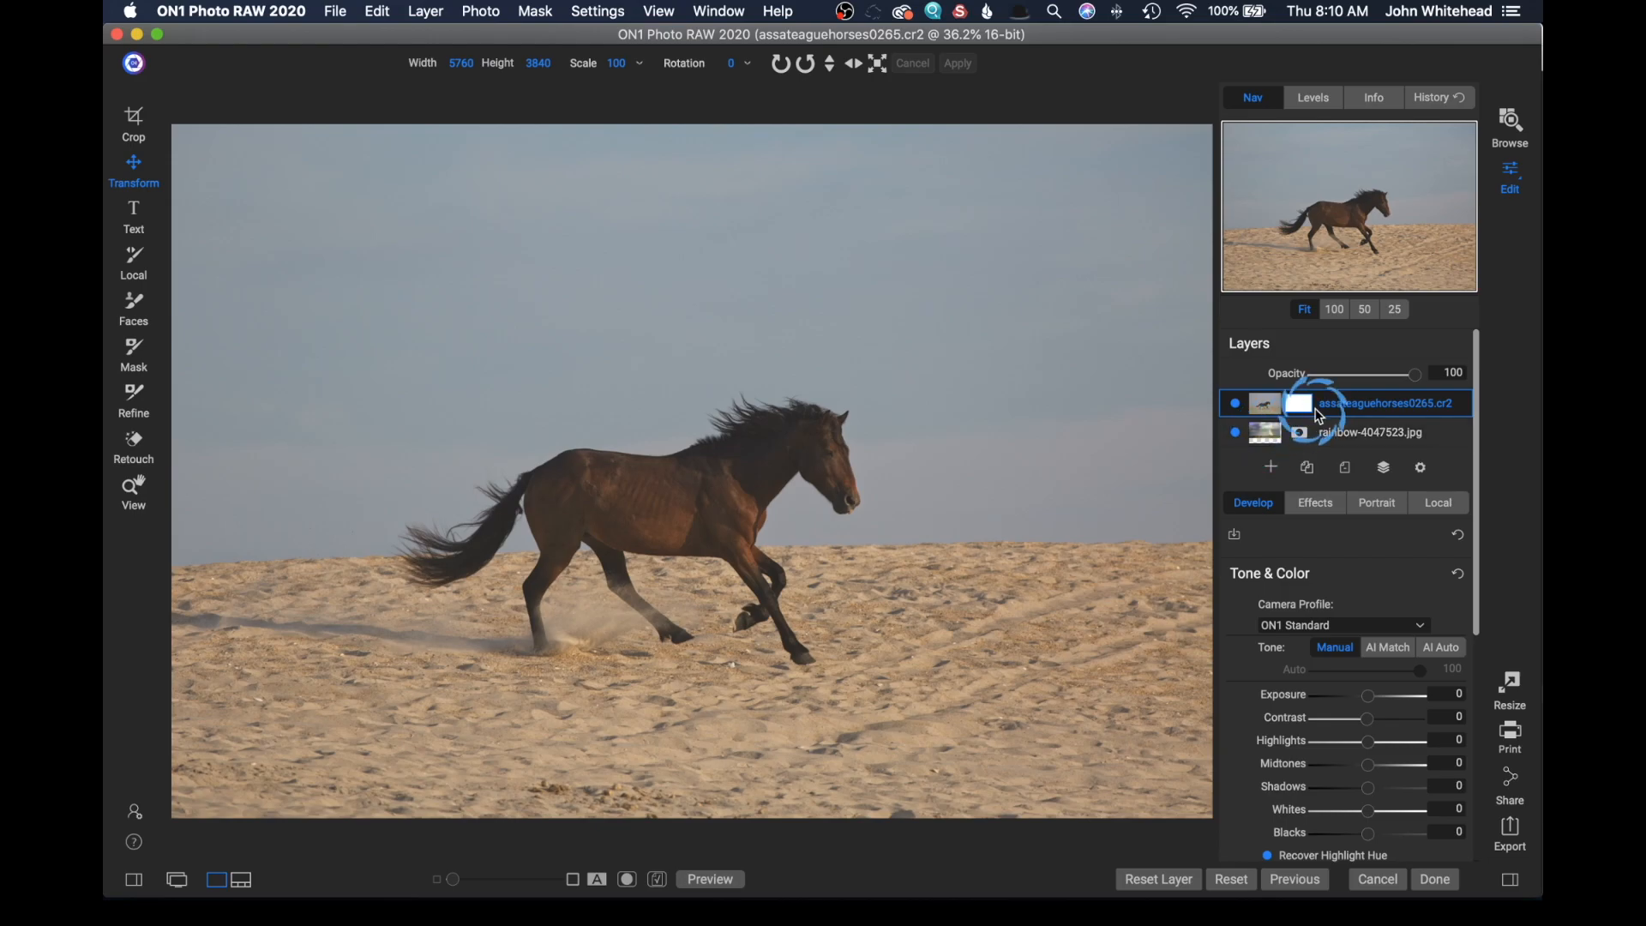
mouse_move(1299, 403)
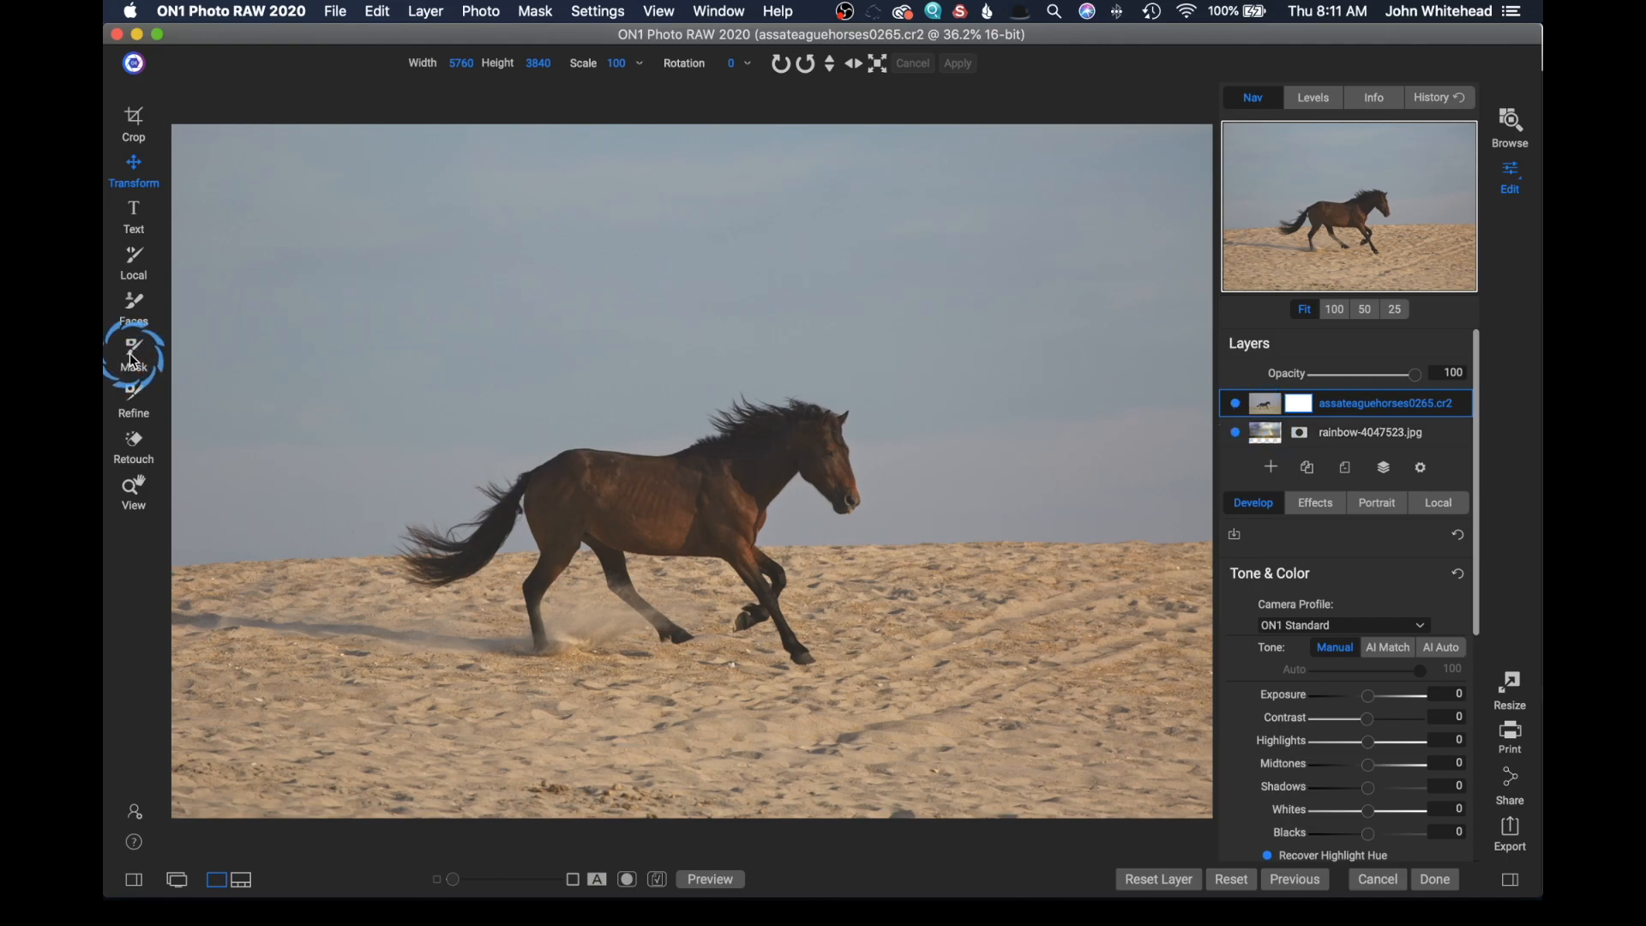
Step: Pick the Mask brush in Paint Out mode, try the Refine brush, then return to Mask
click(134, 356)
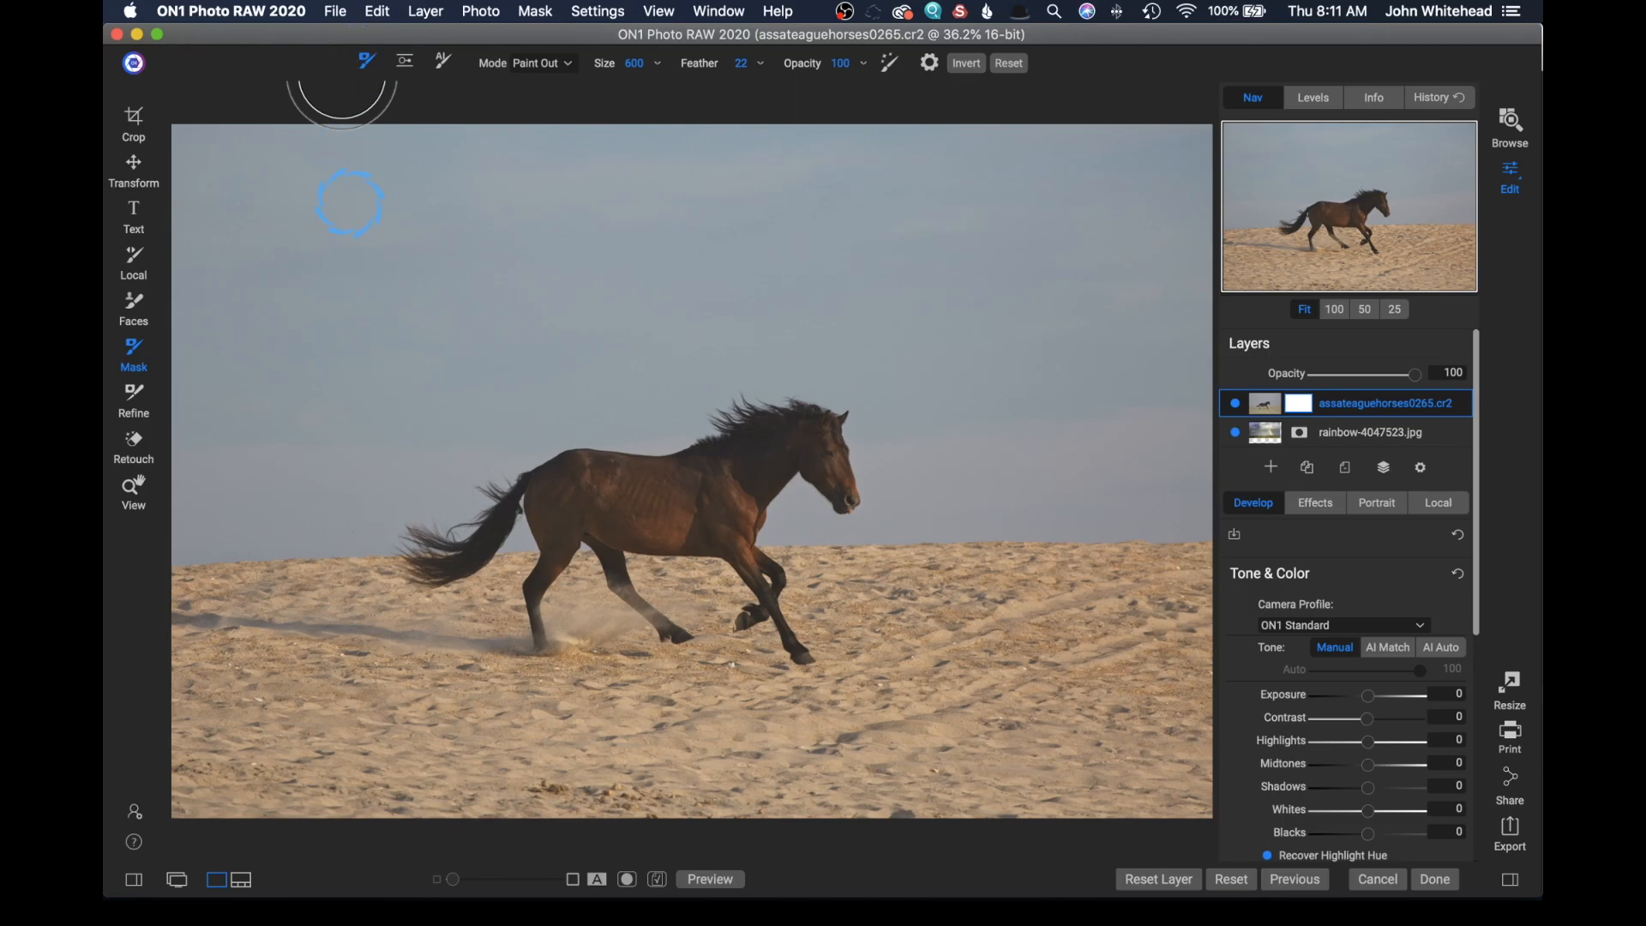
mouse_move(336, 164)
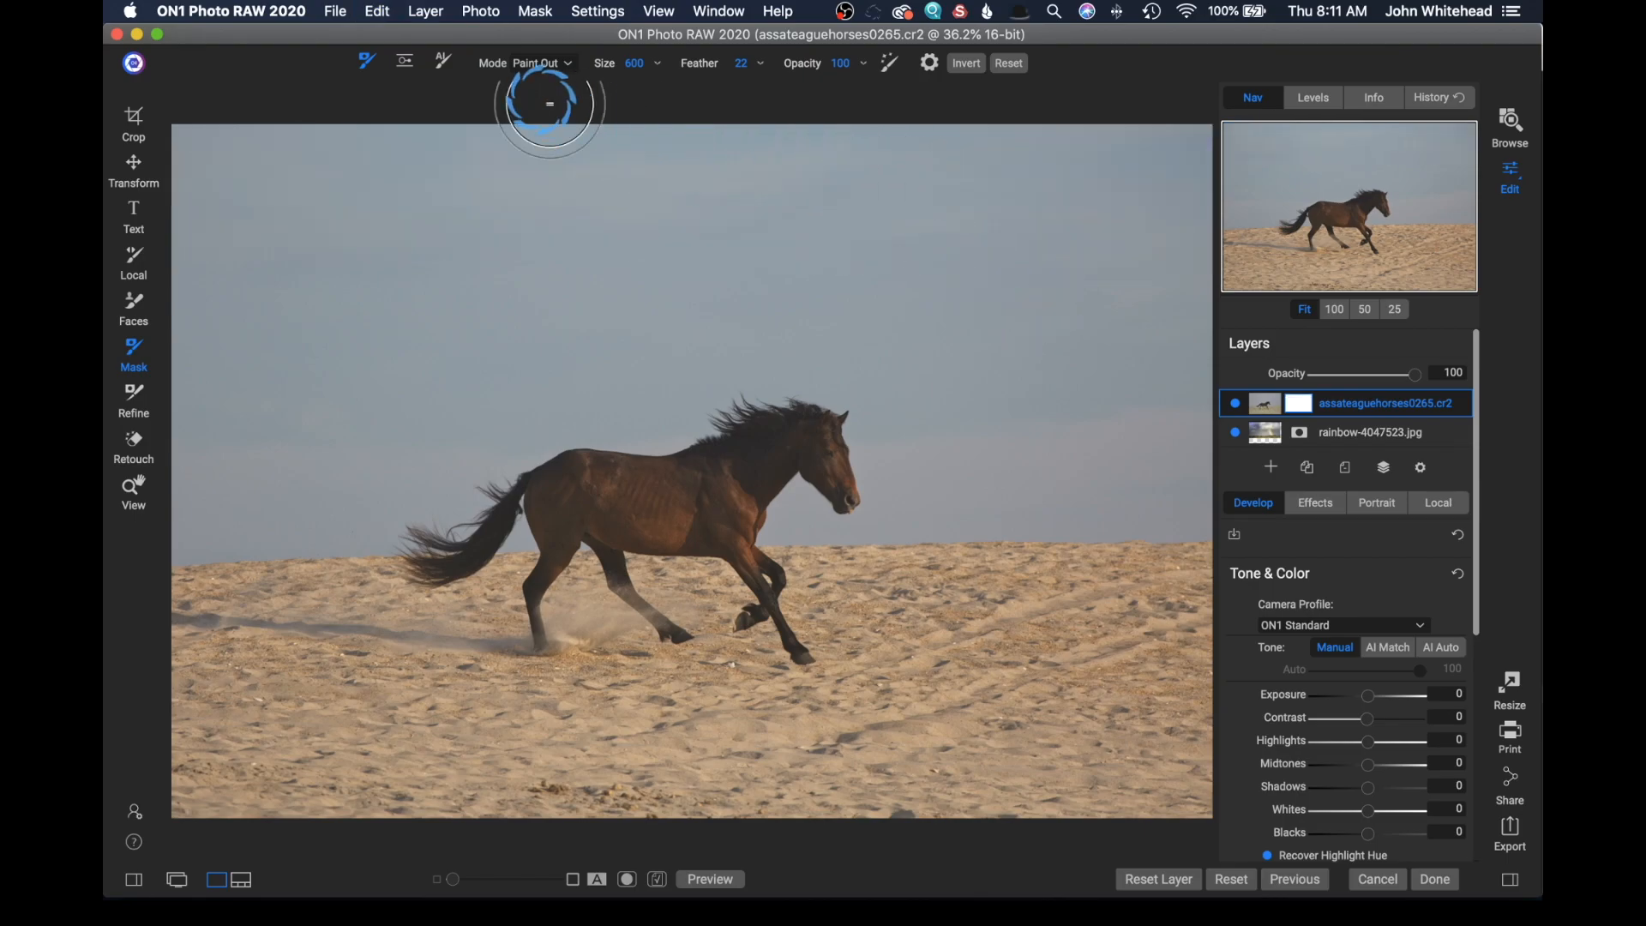
click(406, 61)
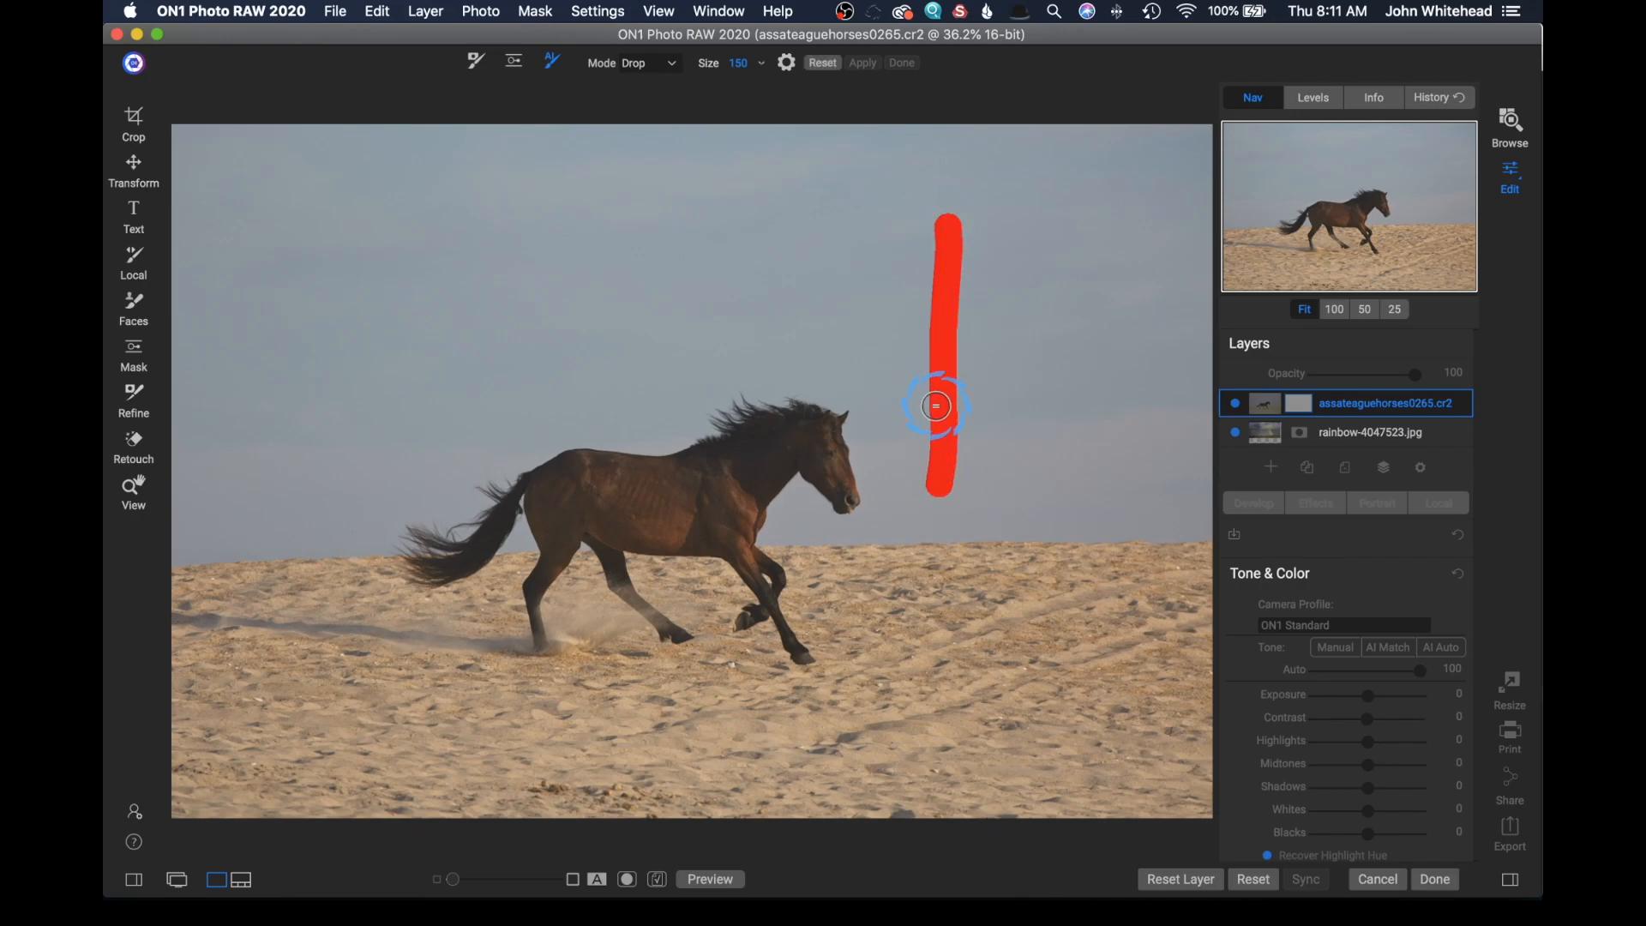
mouse_move(840, 202)
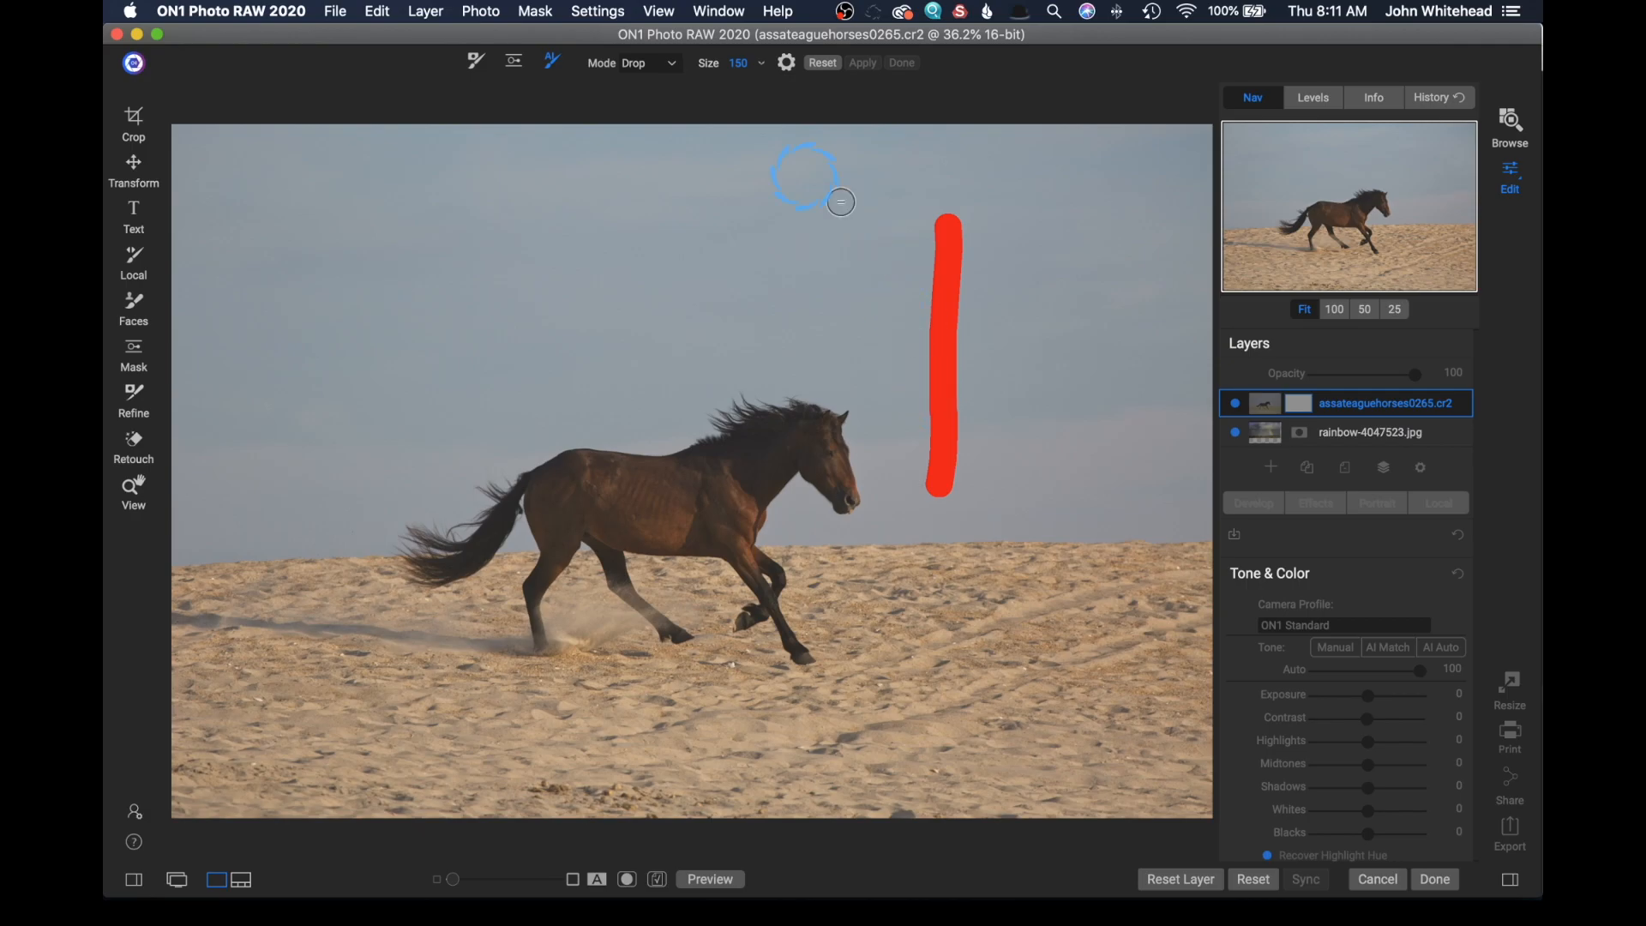
mouse_move(551, 61)
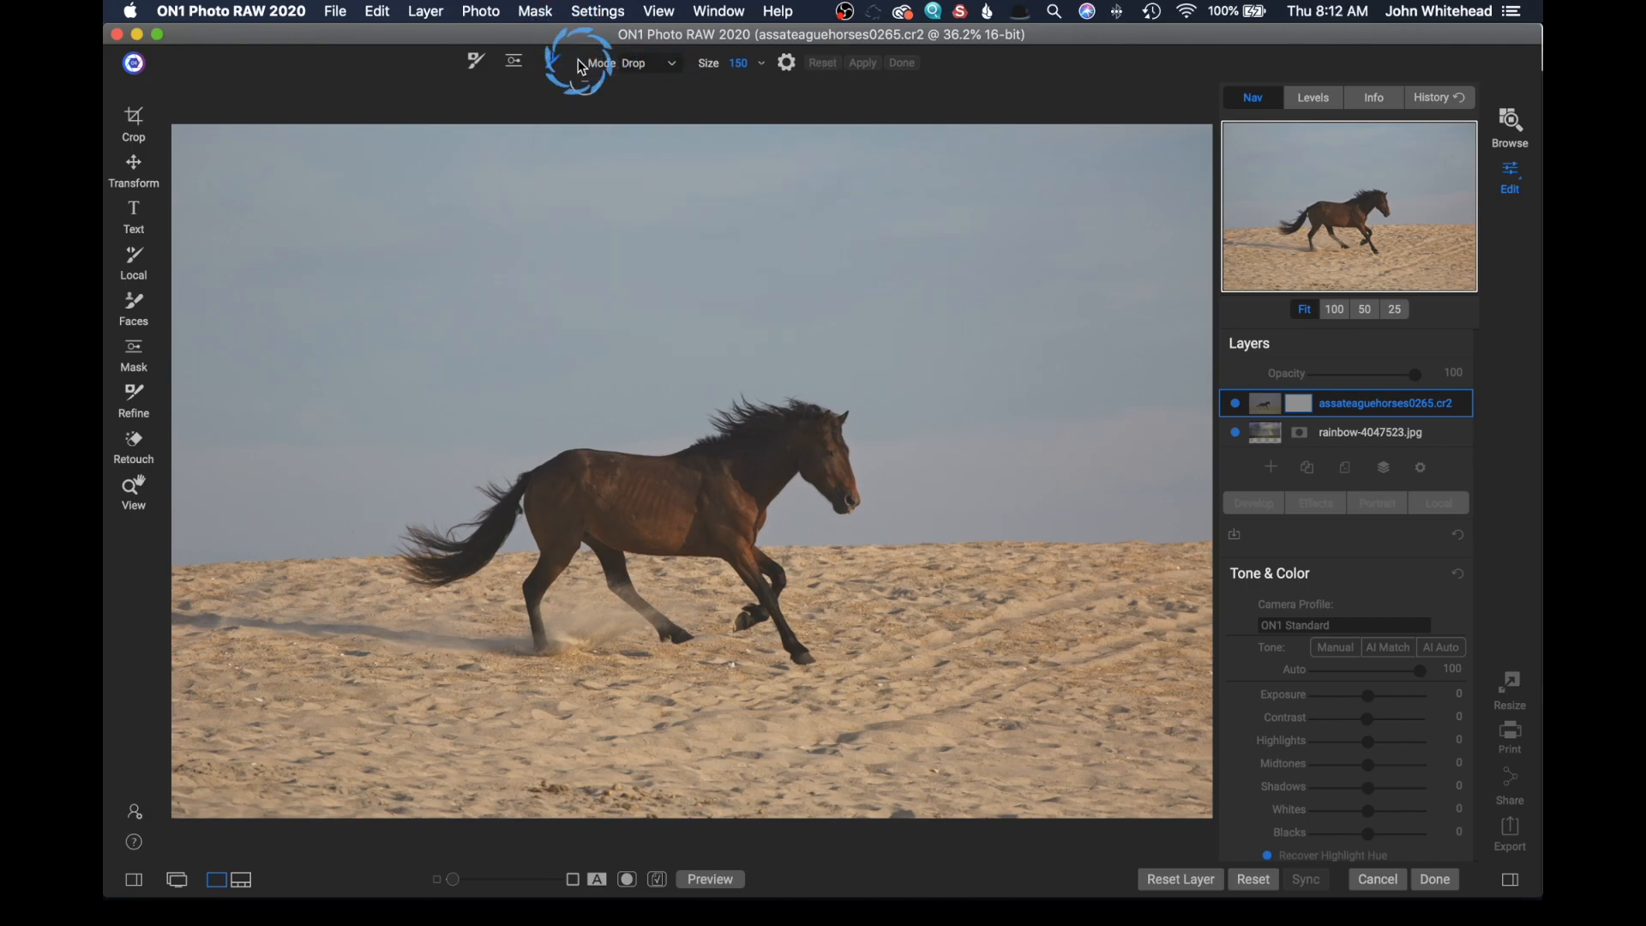
click(134, 355)
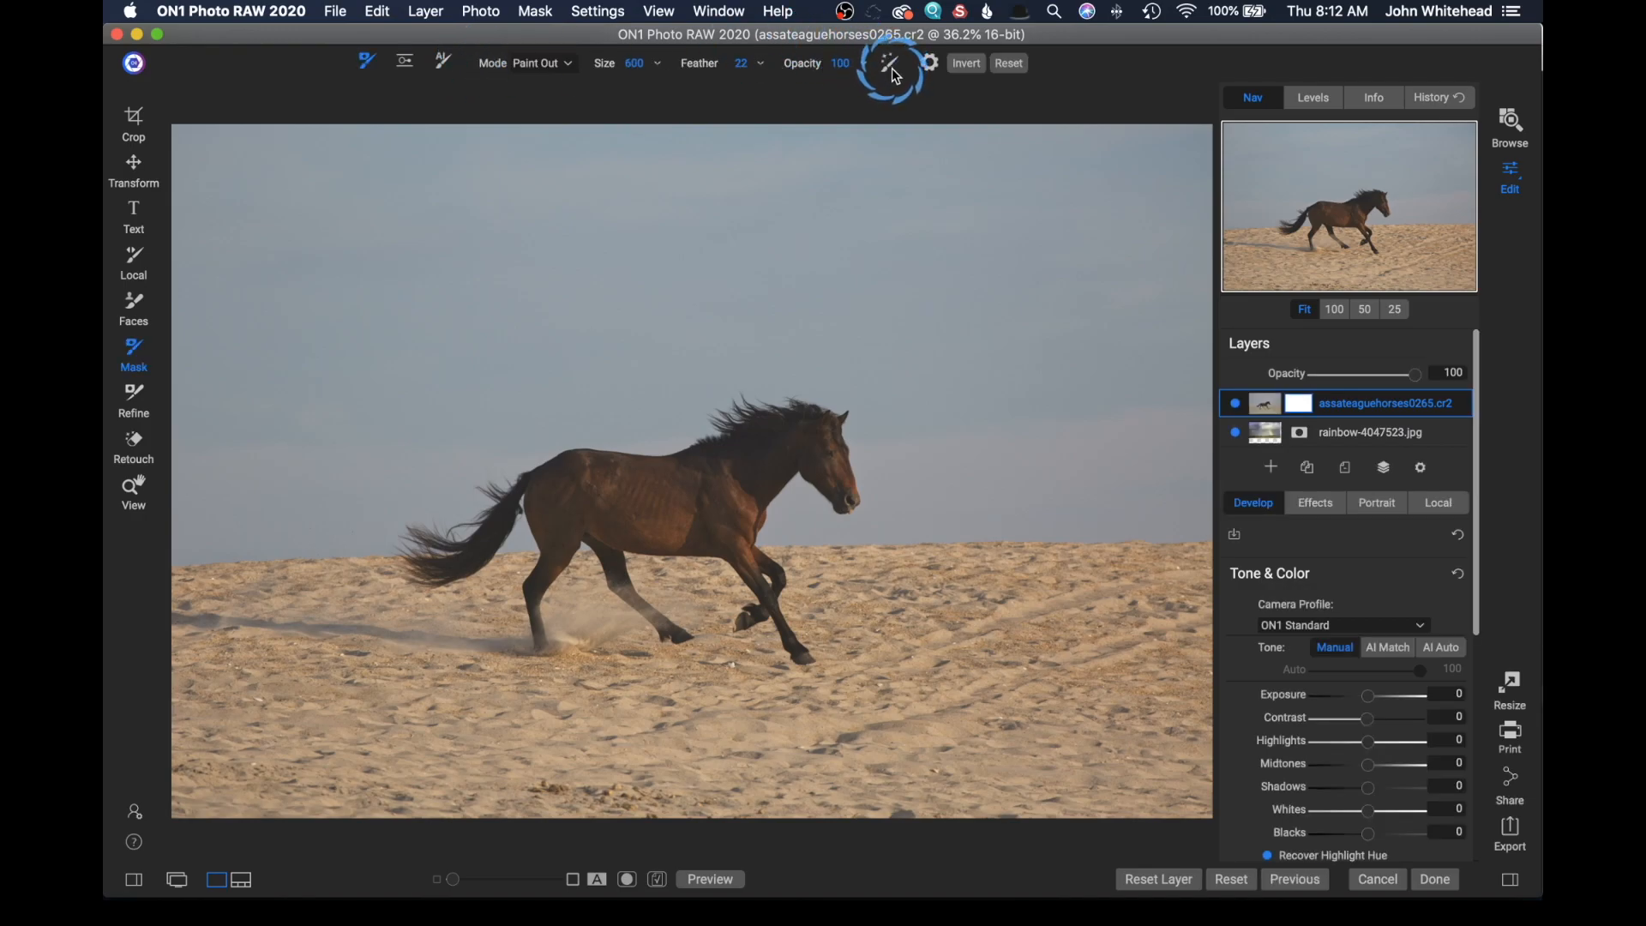
Step: Enable Perfect Brush mode and dismiss its explanation for good
click(889, 61)
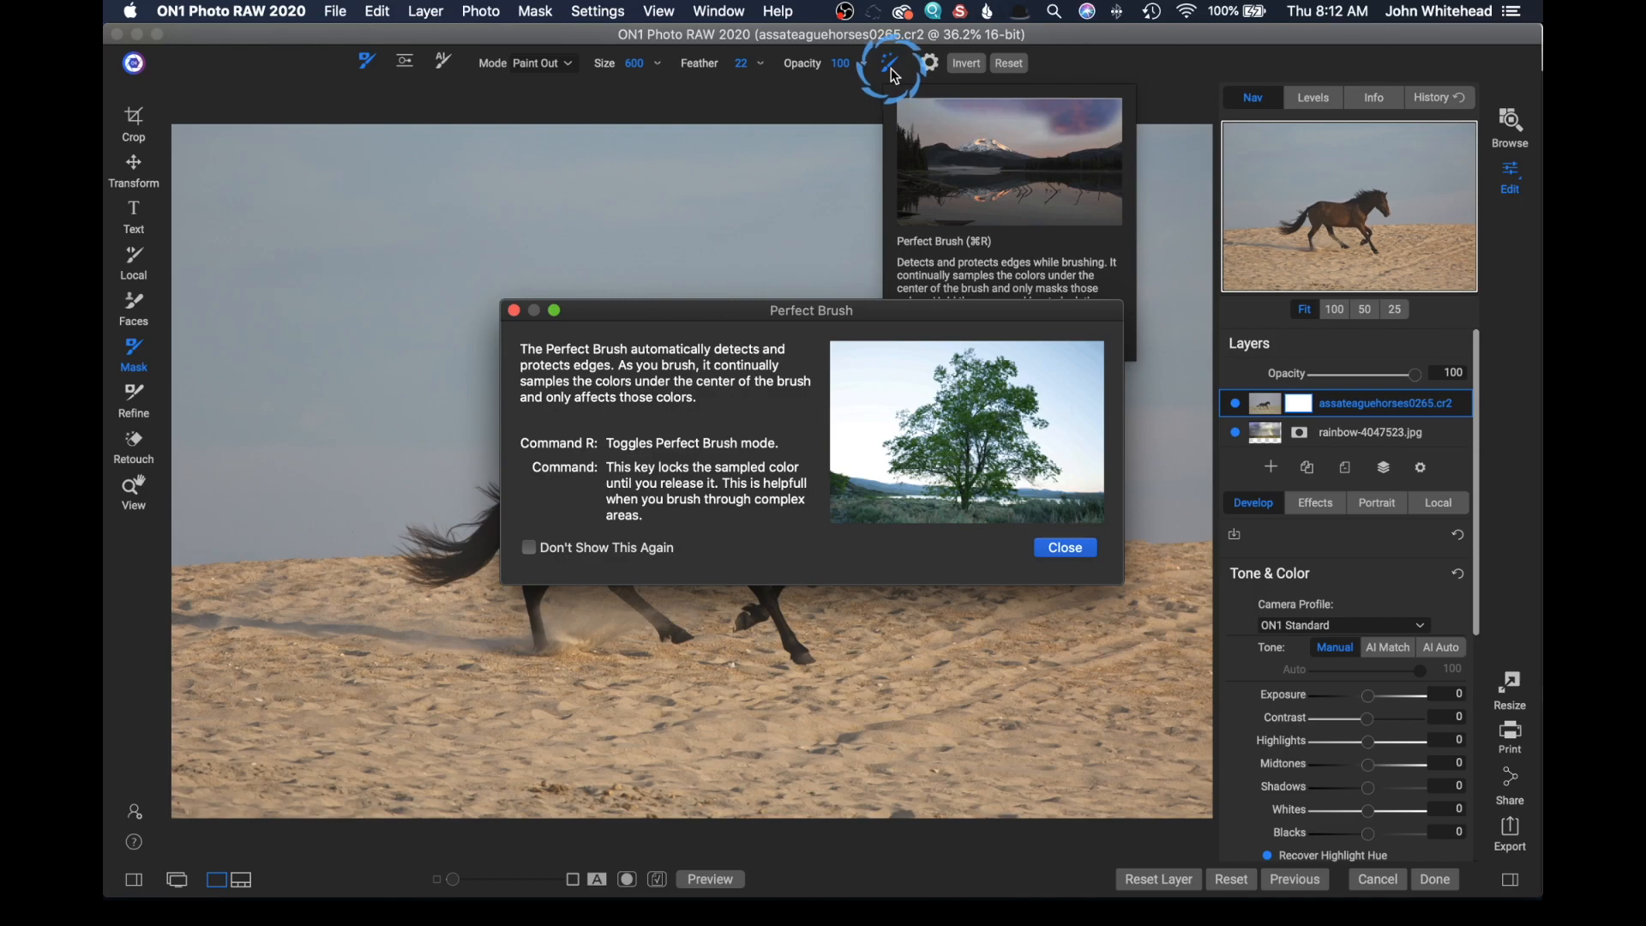
mouse_move(799, 457)
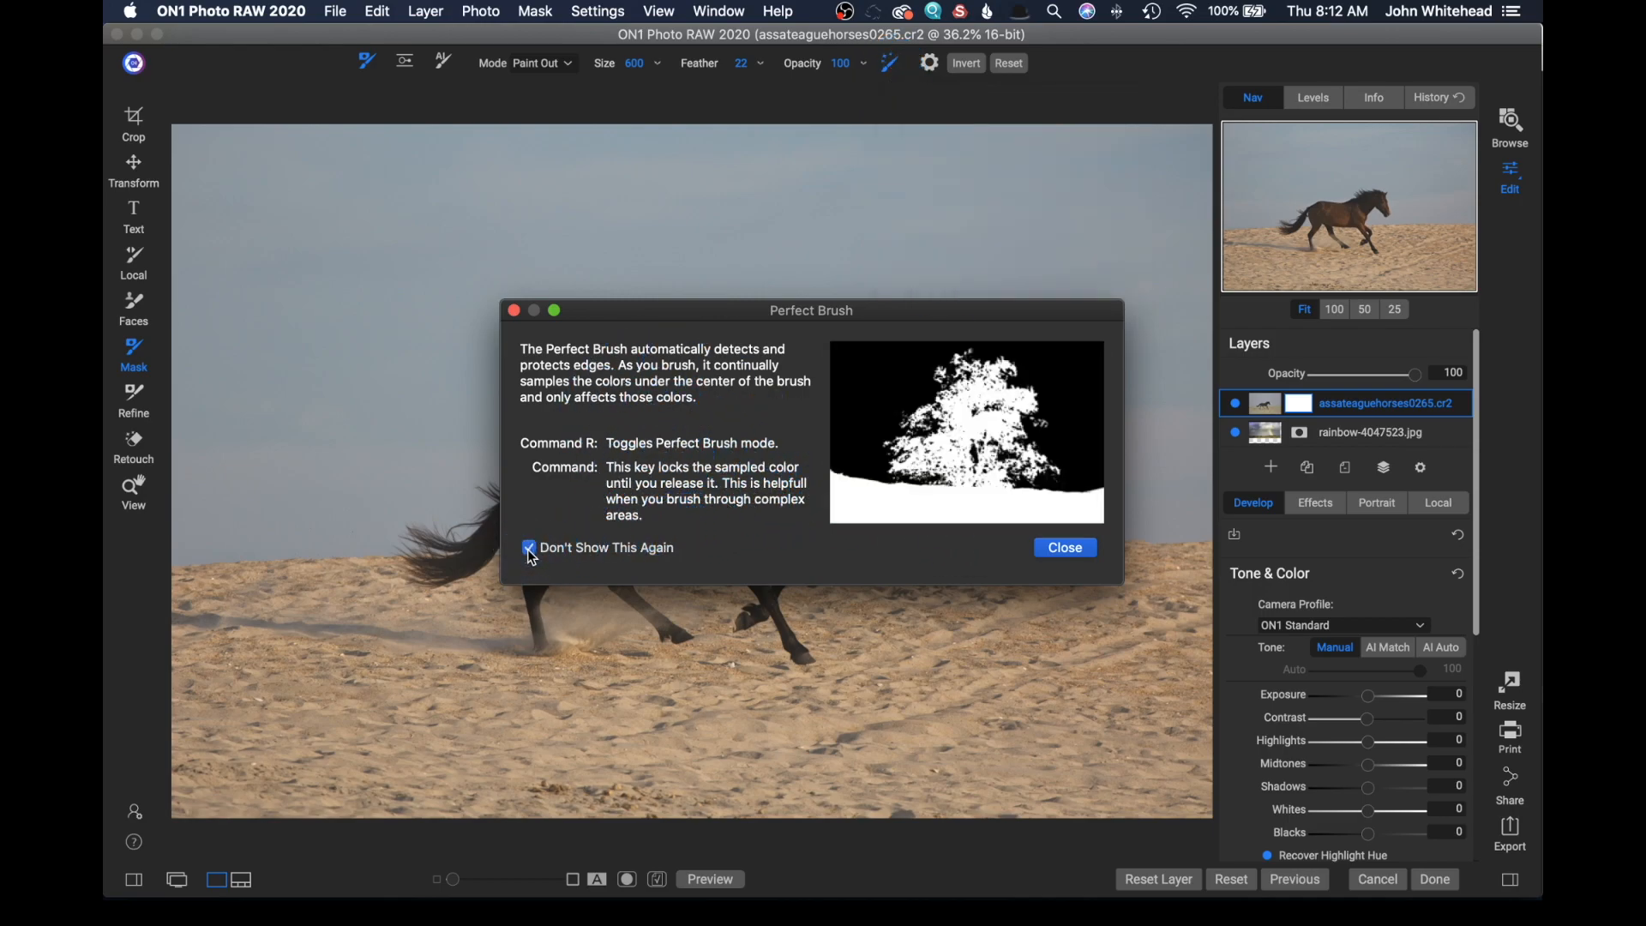
click(1063, 547)
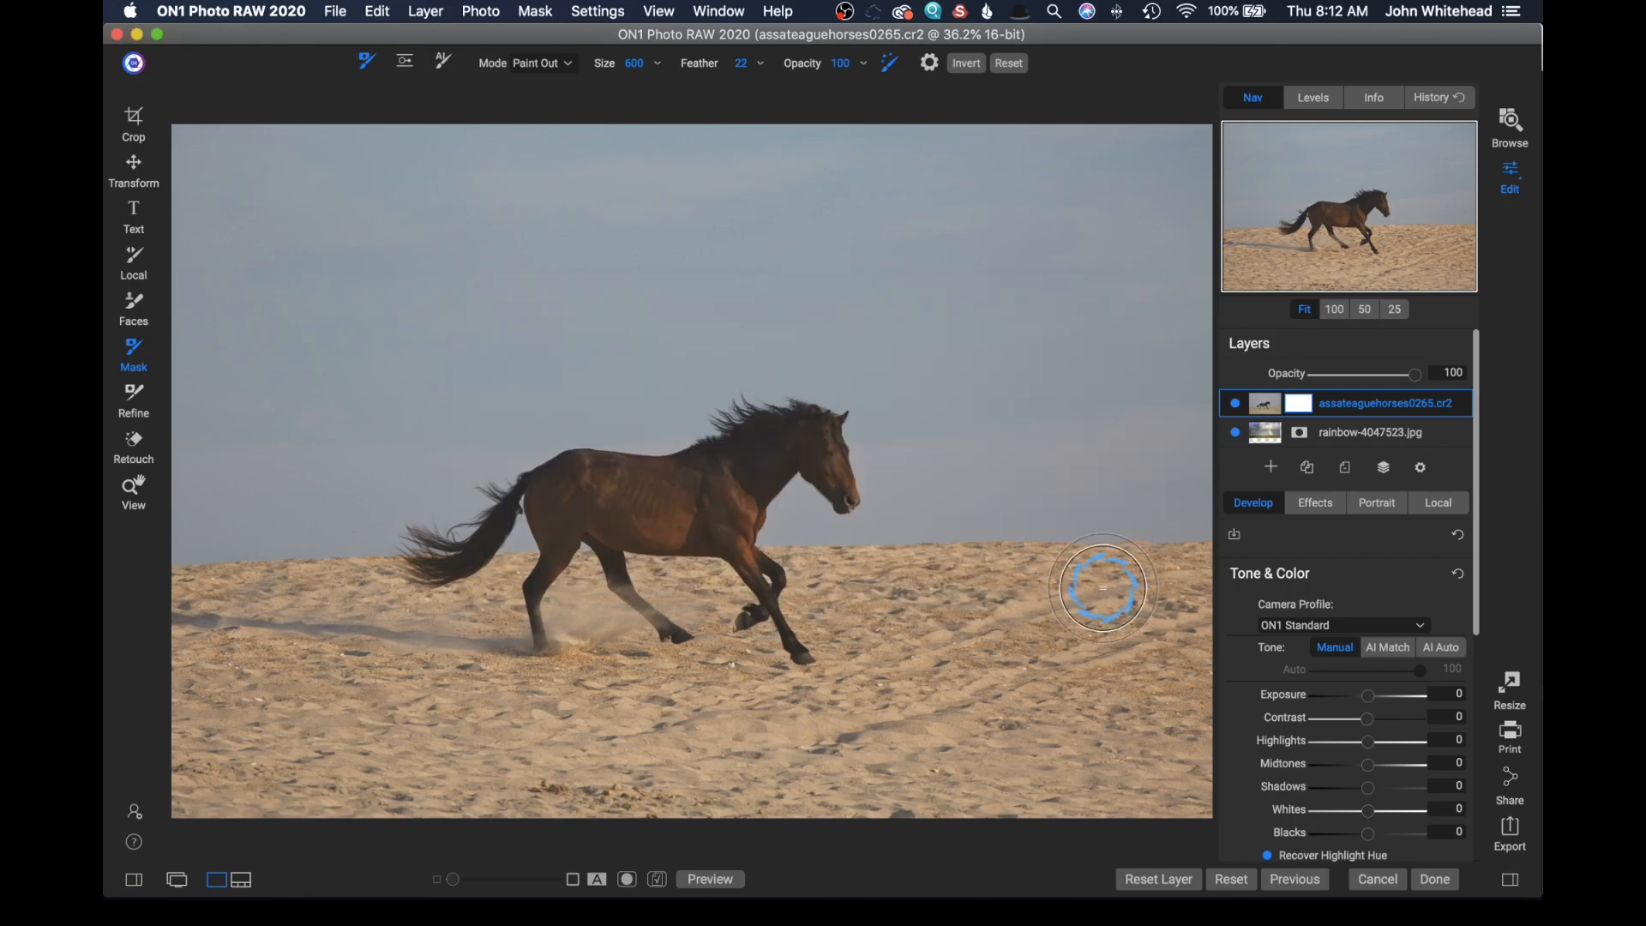
mouse_move(1079, 454)
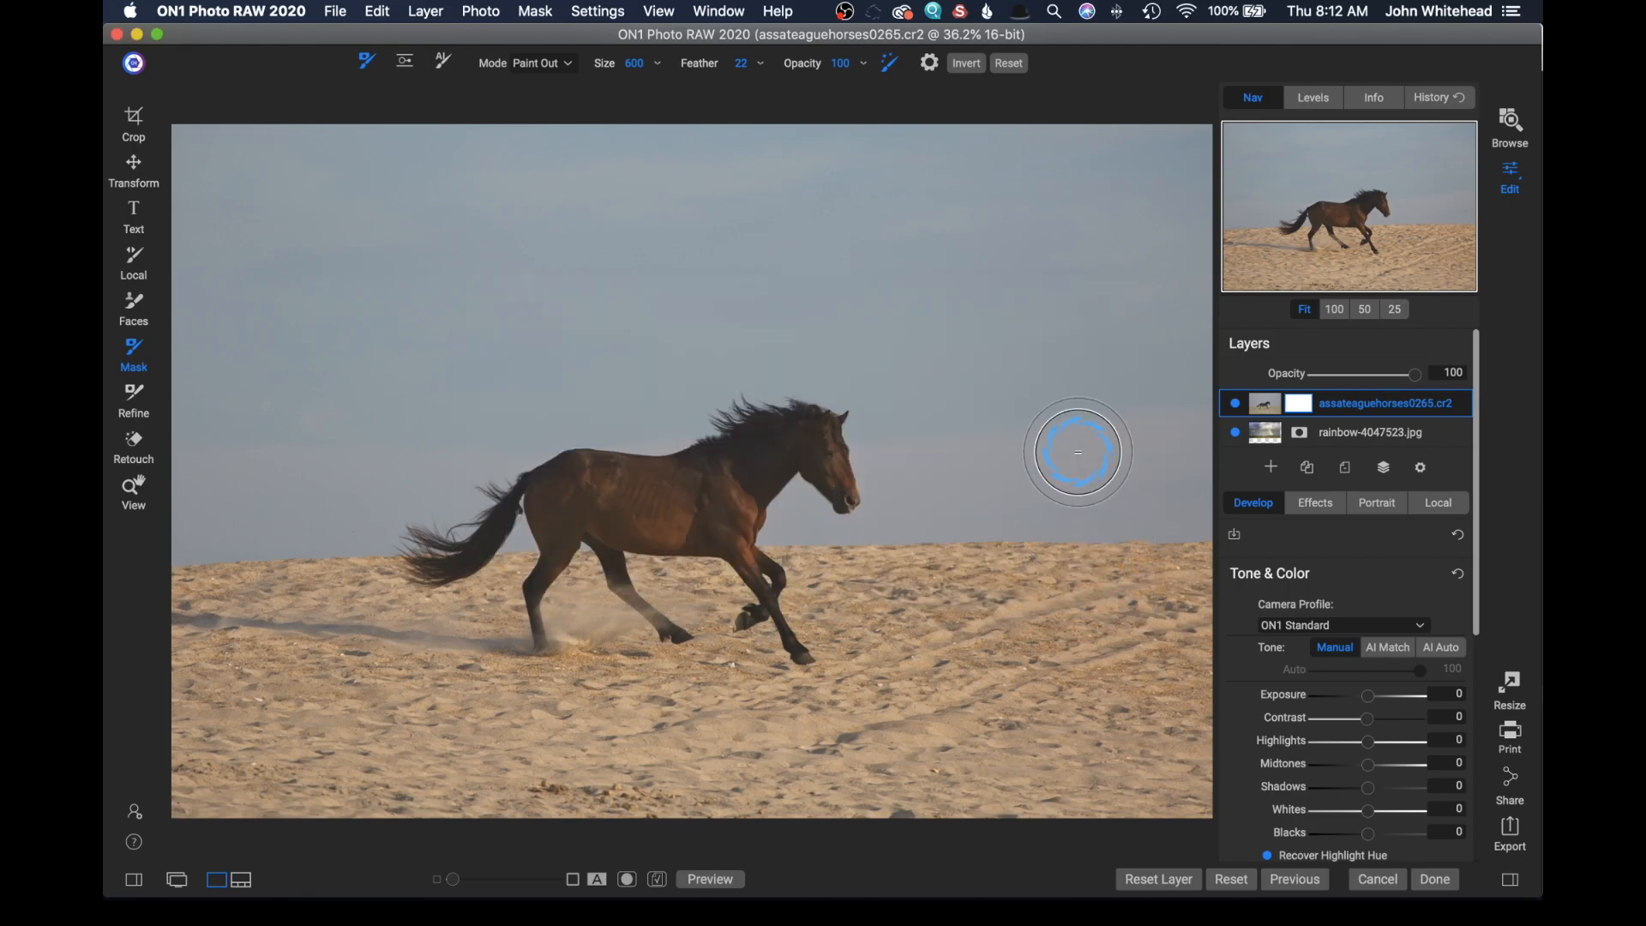
Step: Shrink the masking brush to a smaller size
scroll(down, 3)
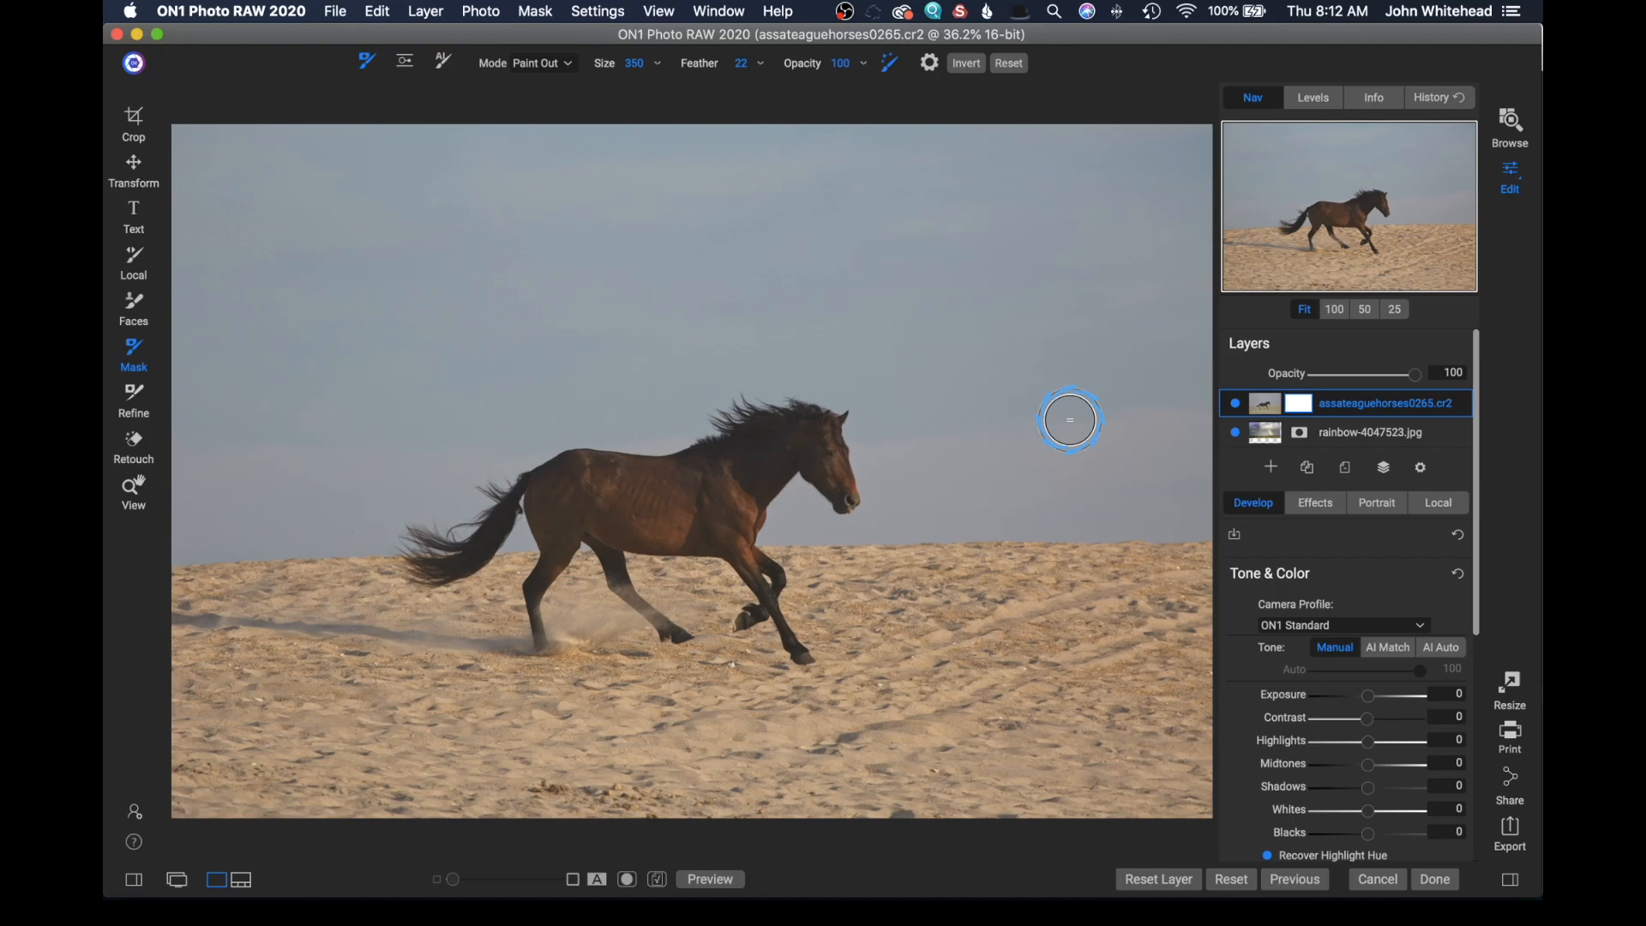
mouse_move(1121, 514)
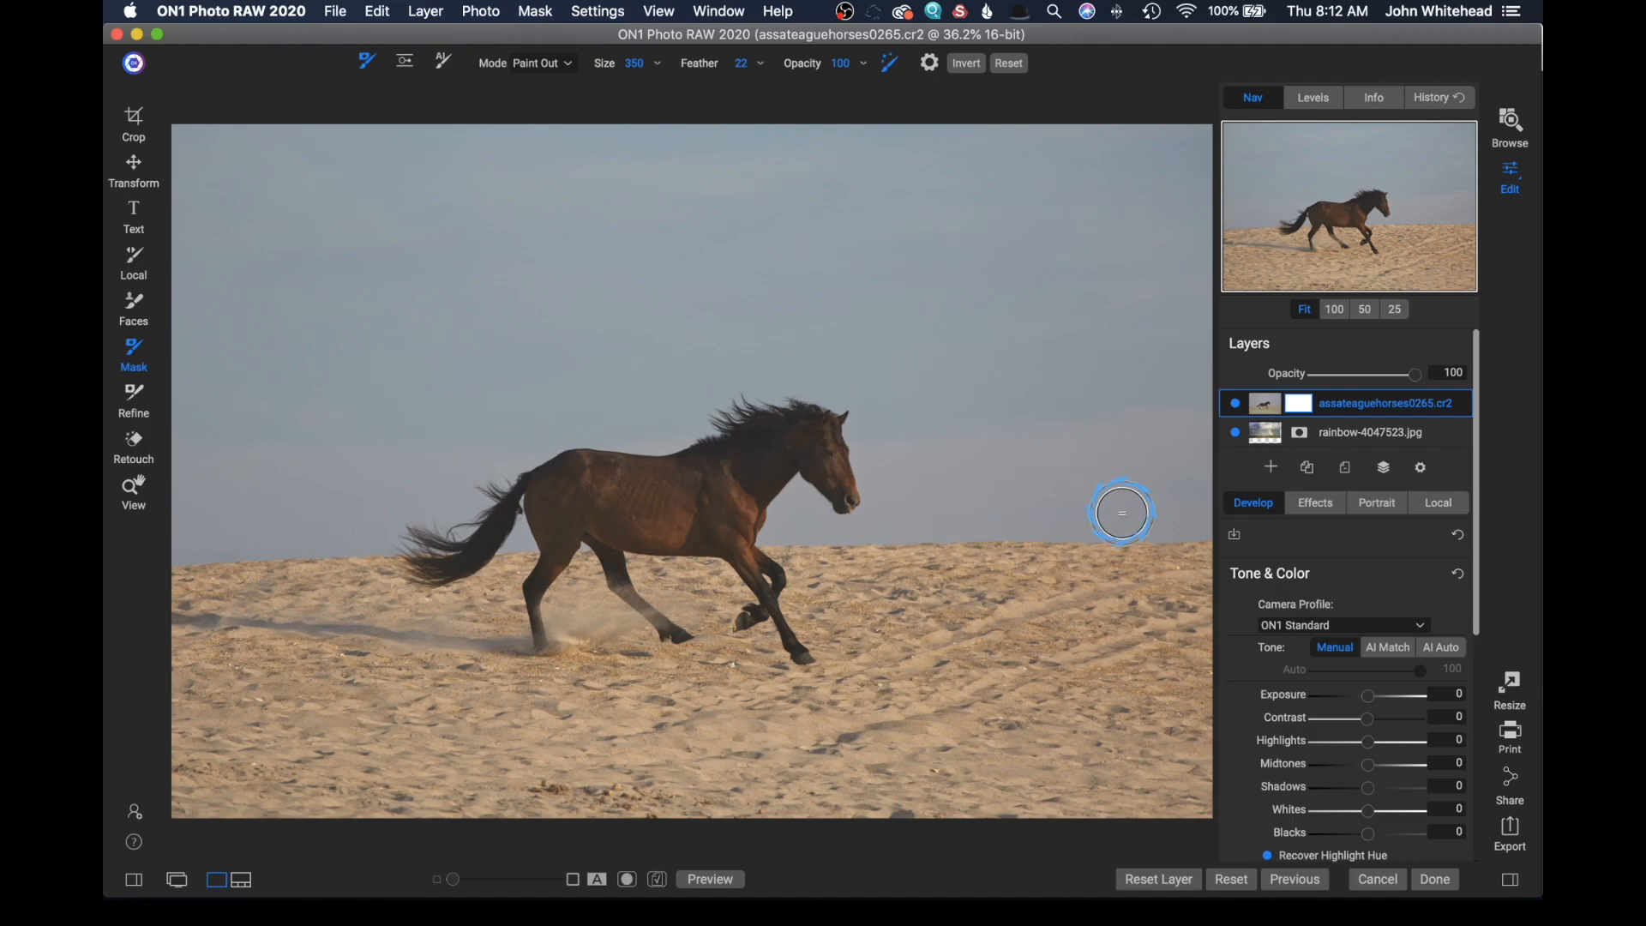
mouse_move(1123, 482)
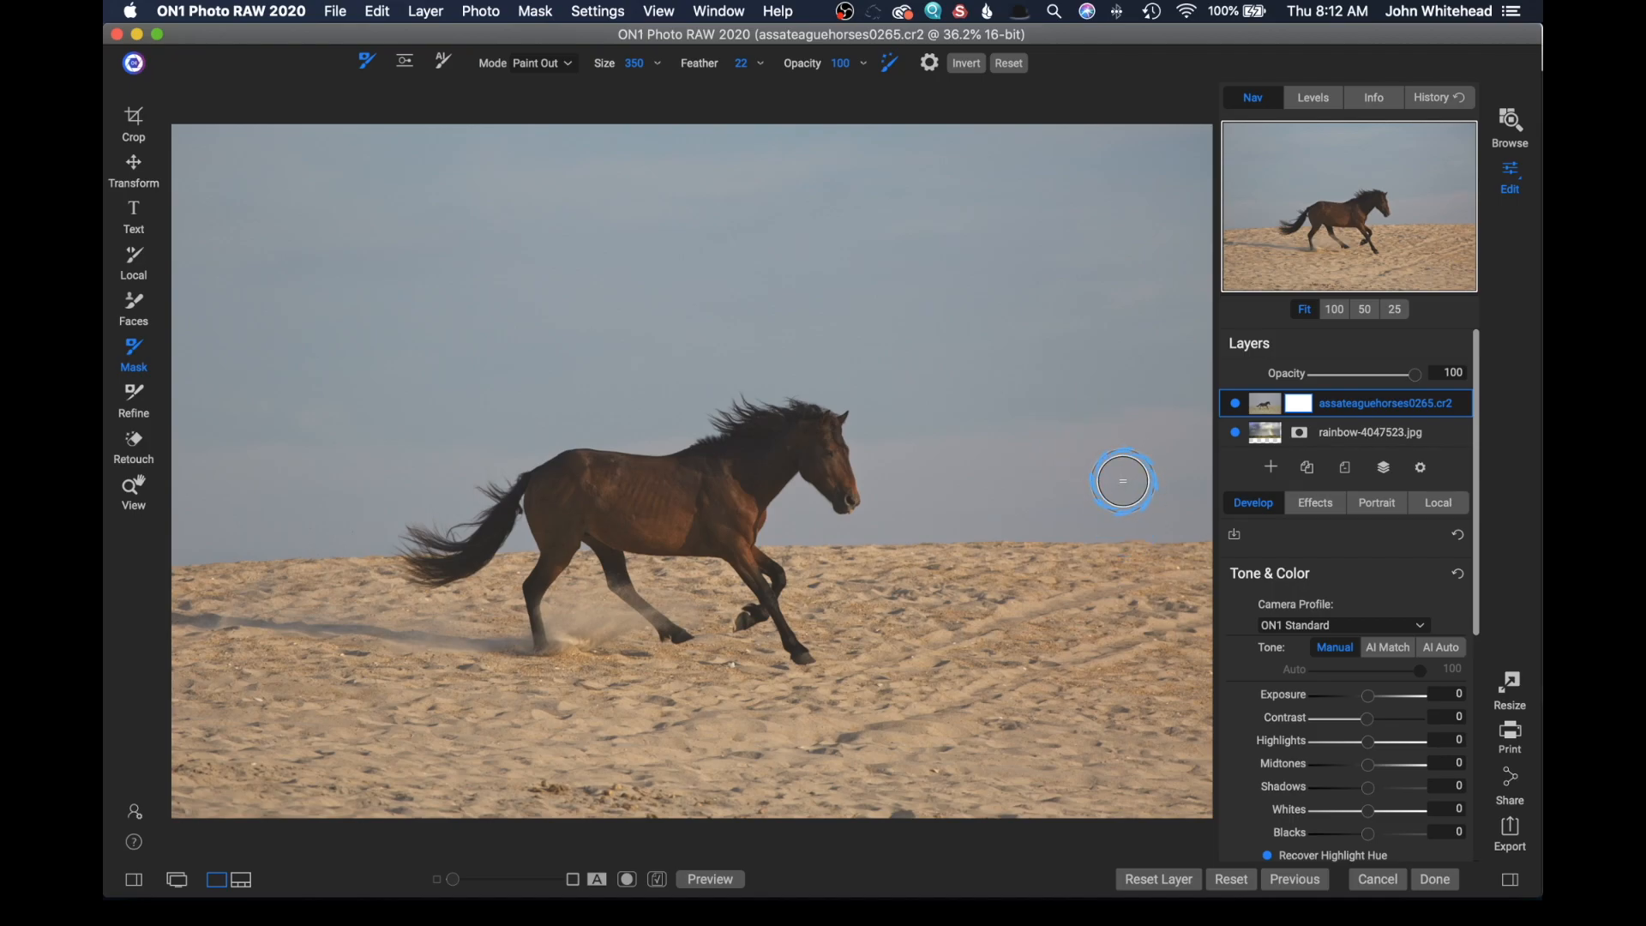
mouse_move(804, 247)
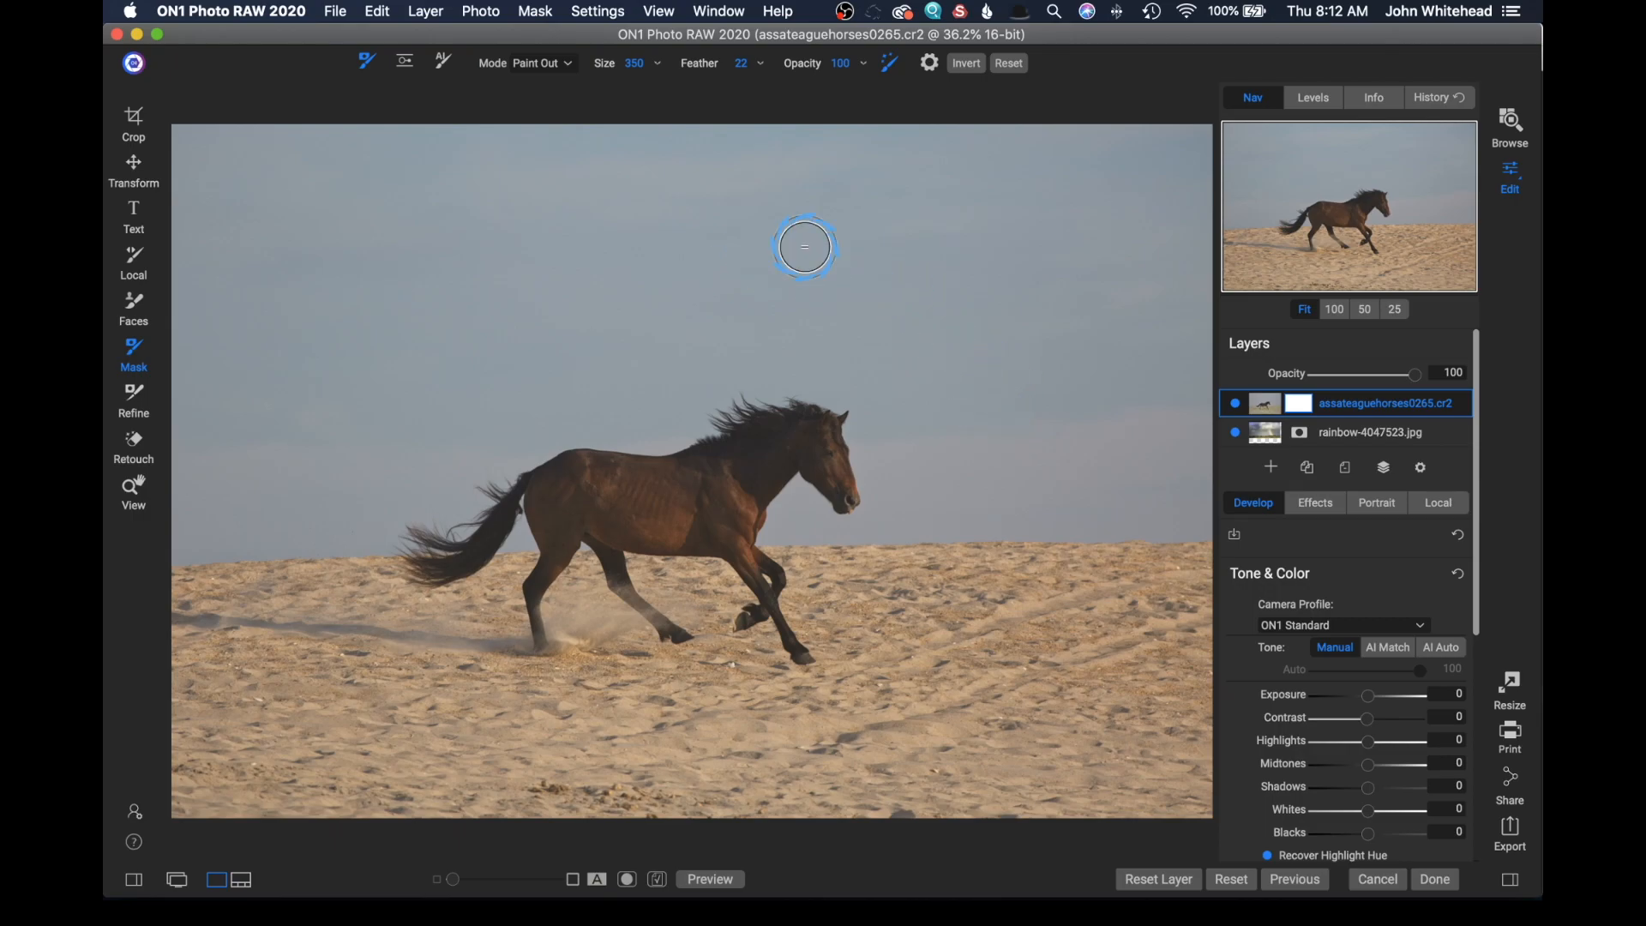
mouse_move(1024, 430)
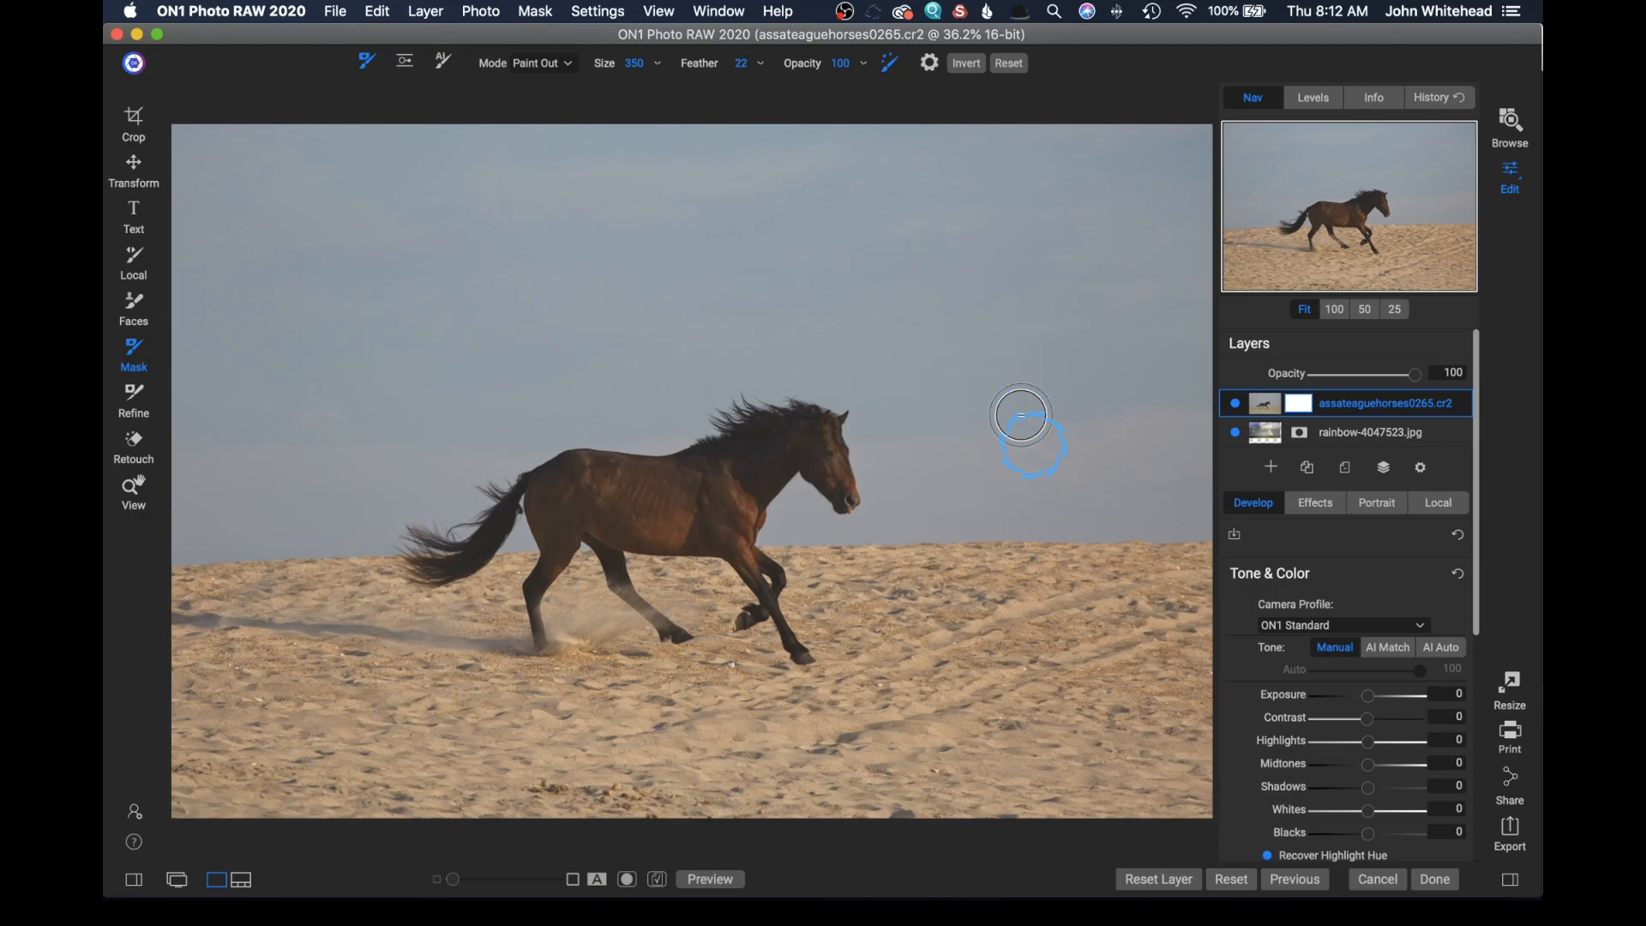
mouse_move(1118, 589)
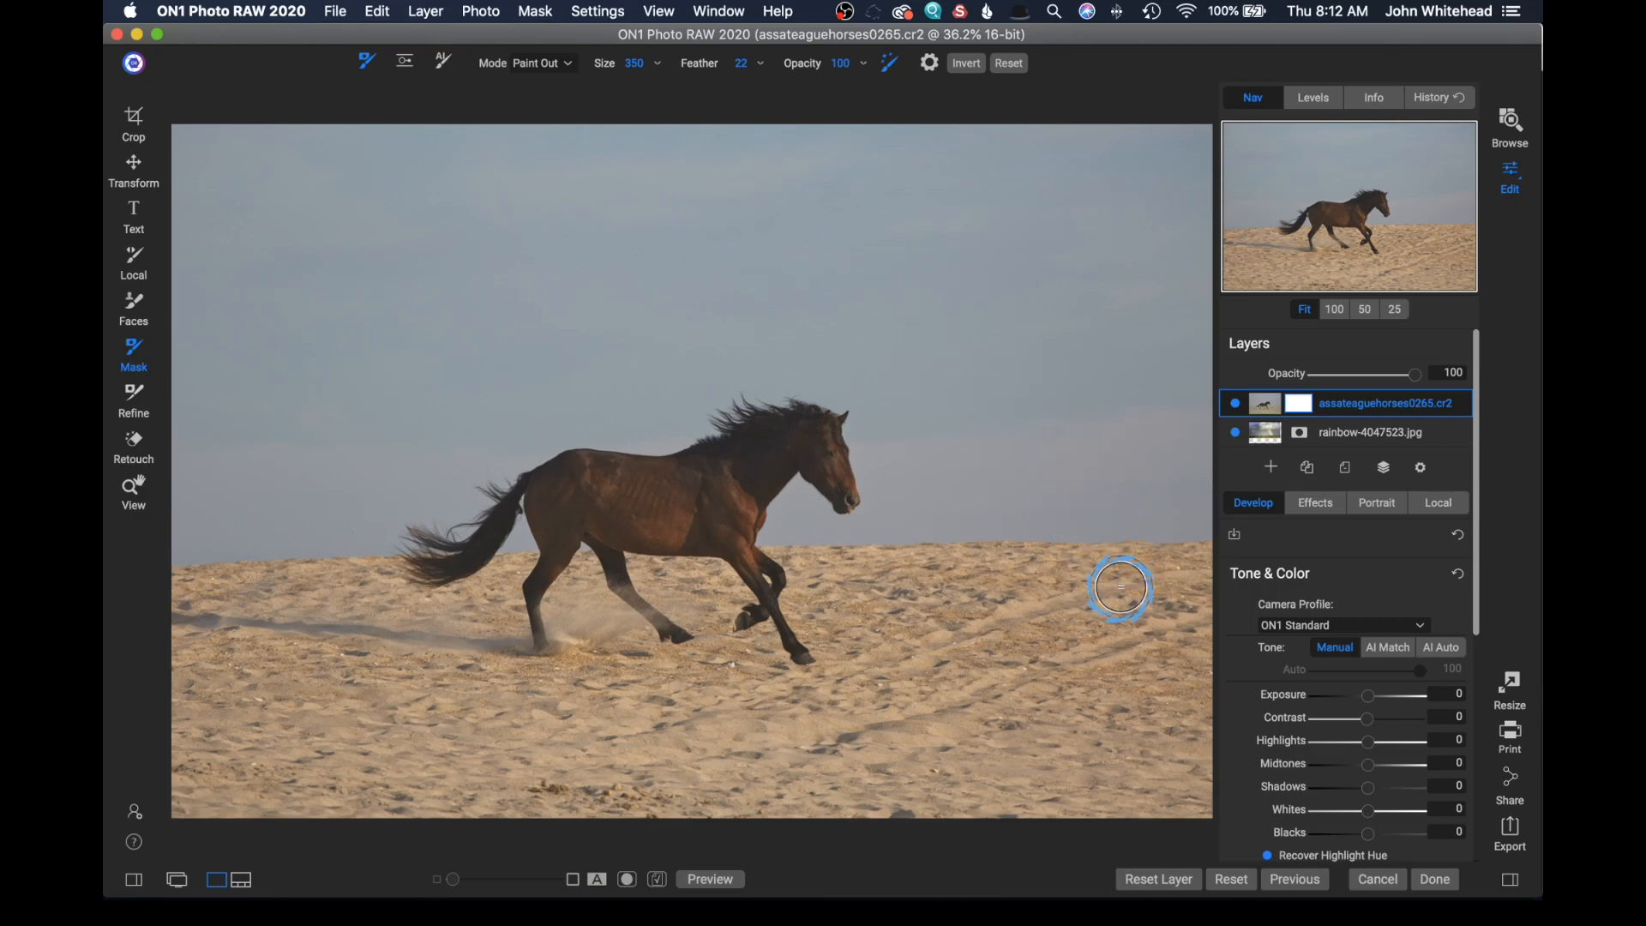
mouse_move(1100, 590)
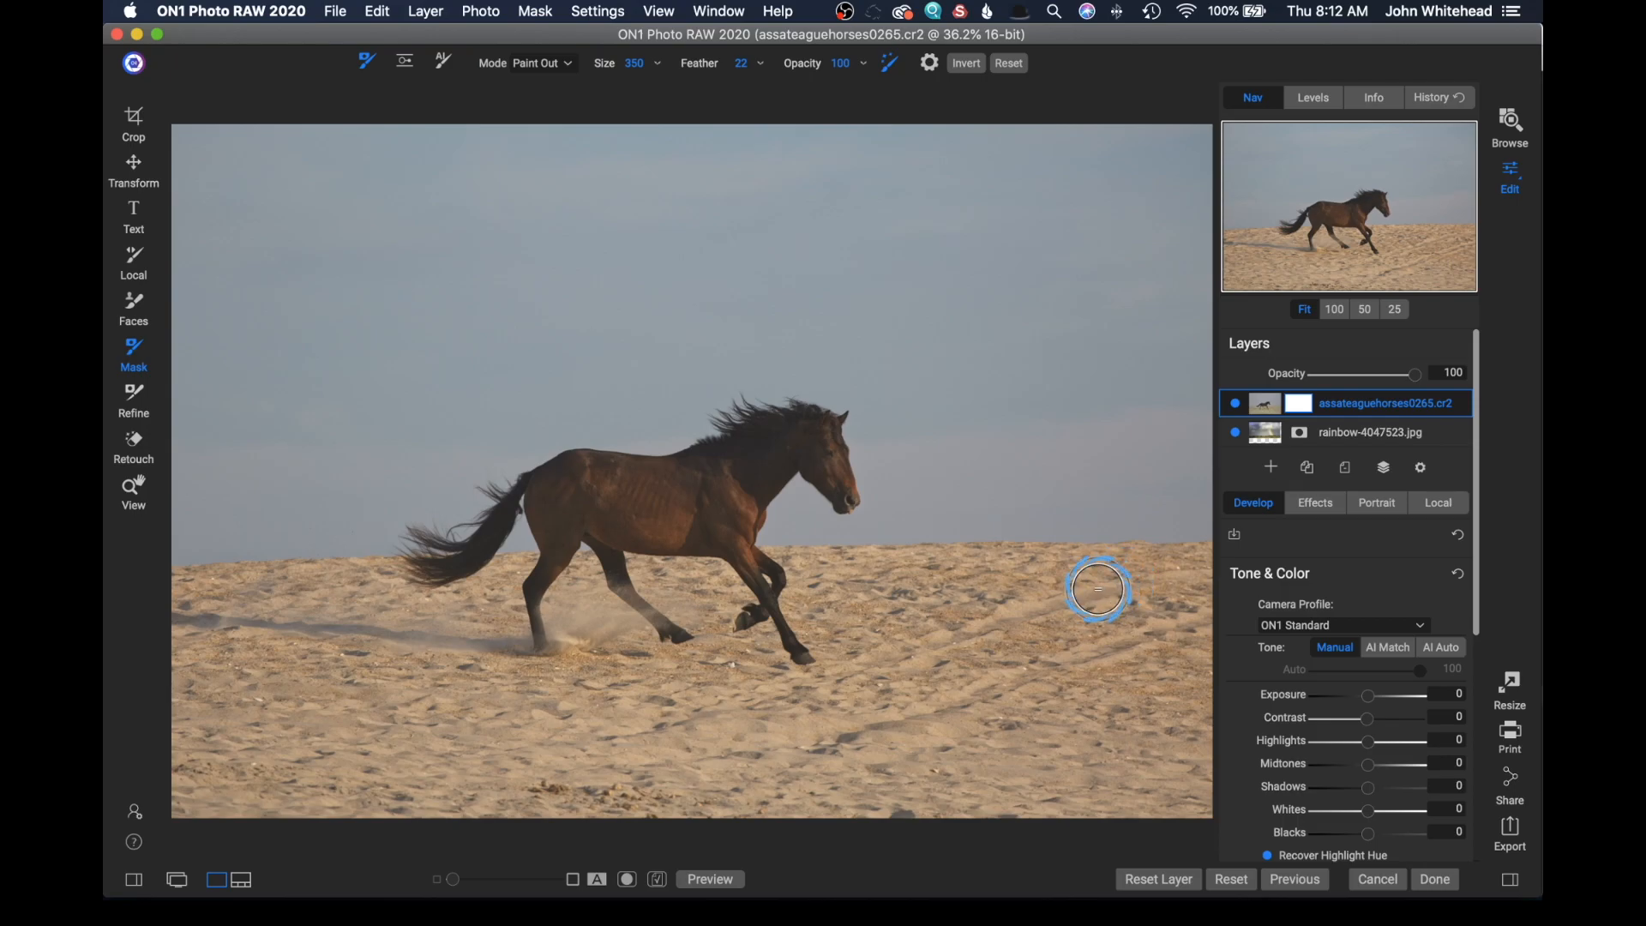
mouse_move(1174, 515)
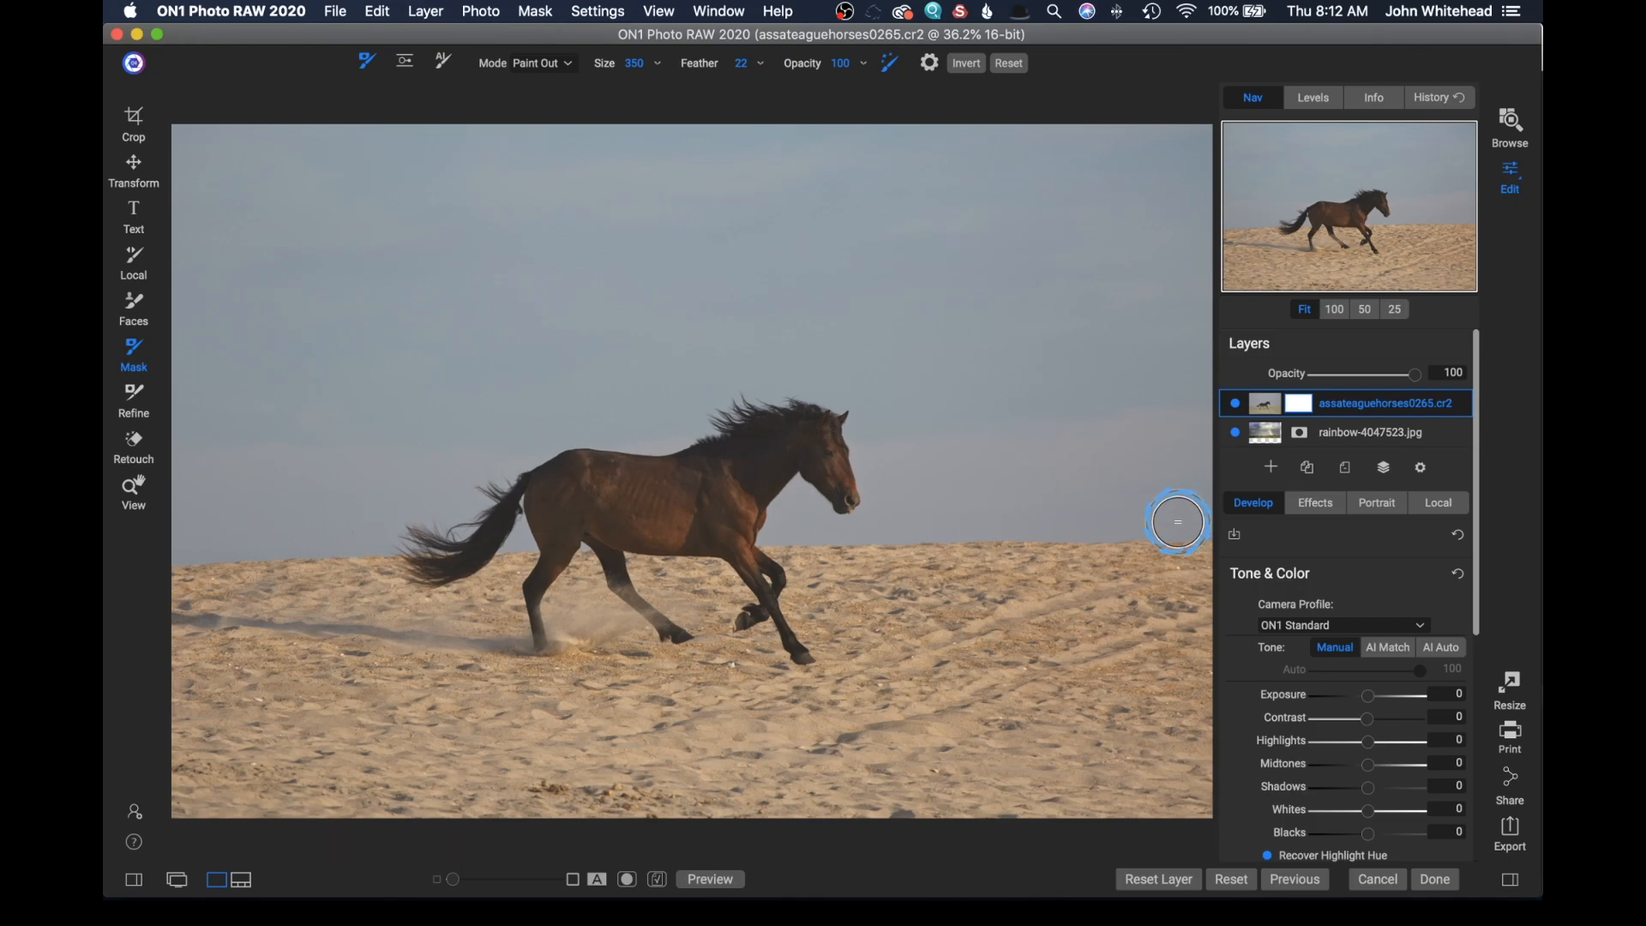
mouse_move(1067, 525)
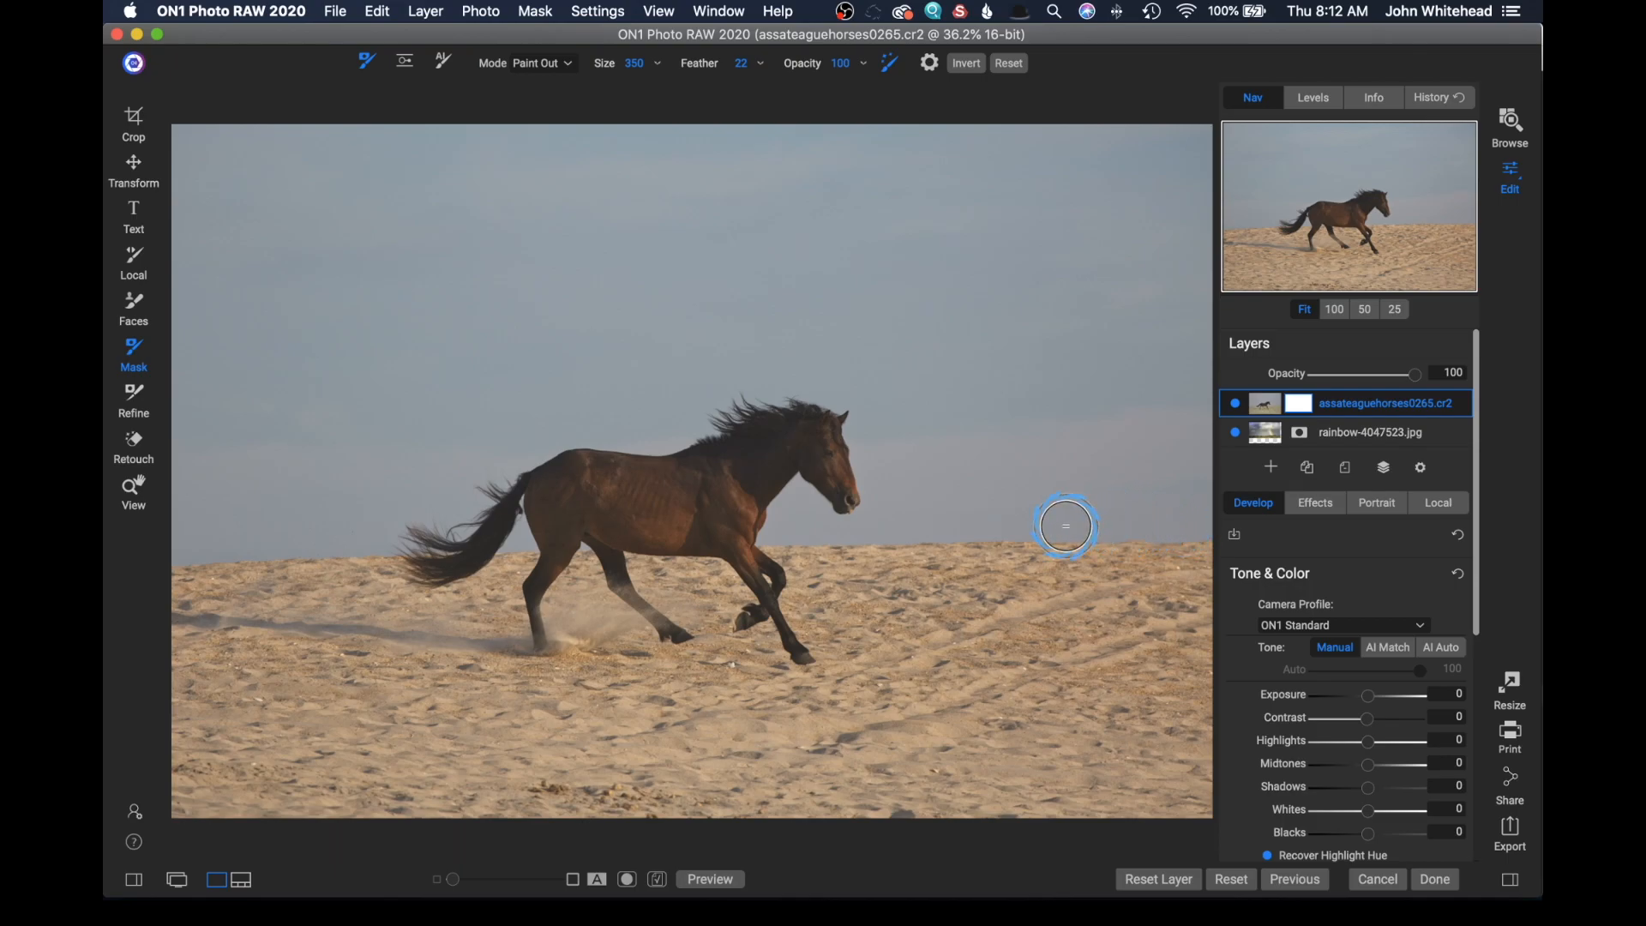
mouse_move(1016, 522)
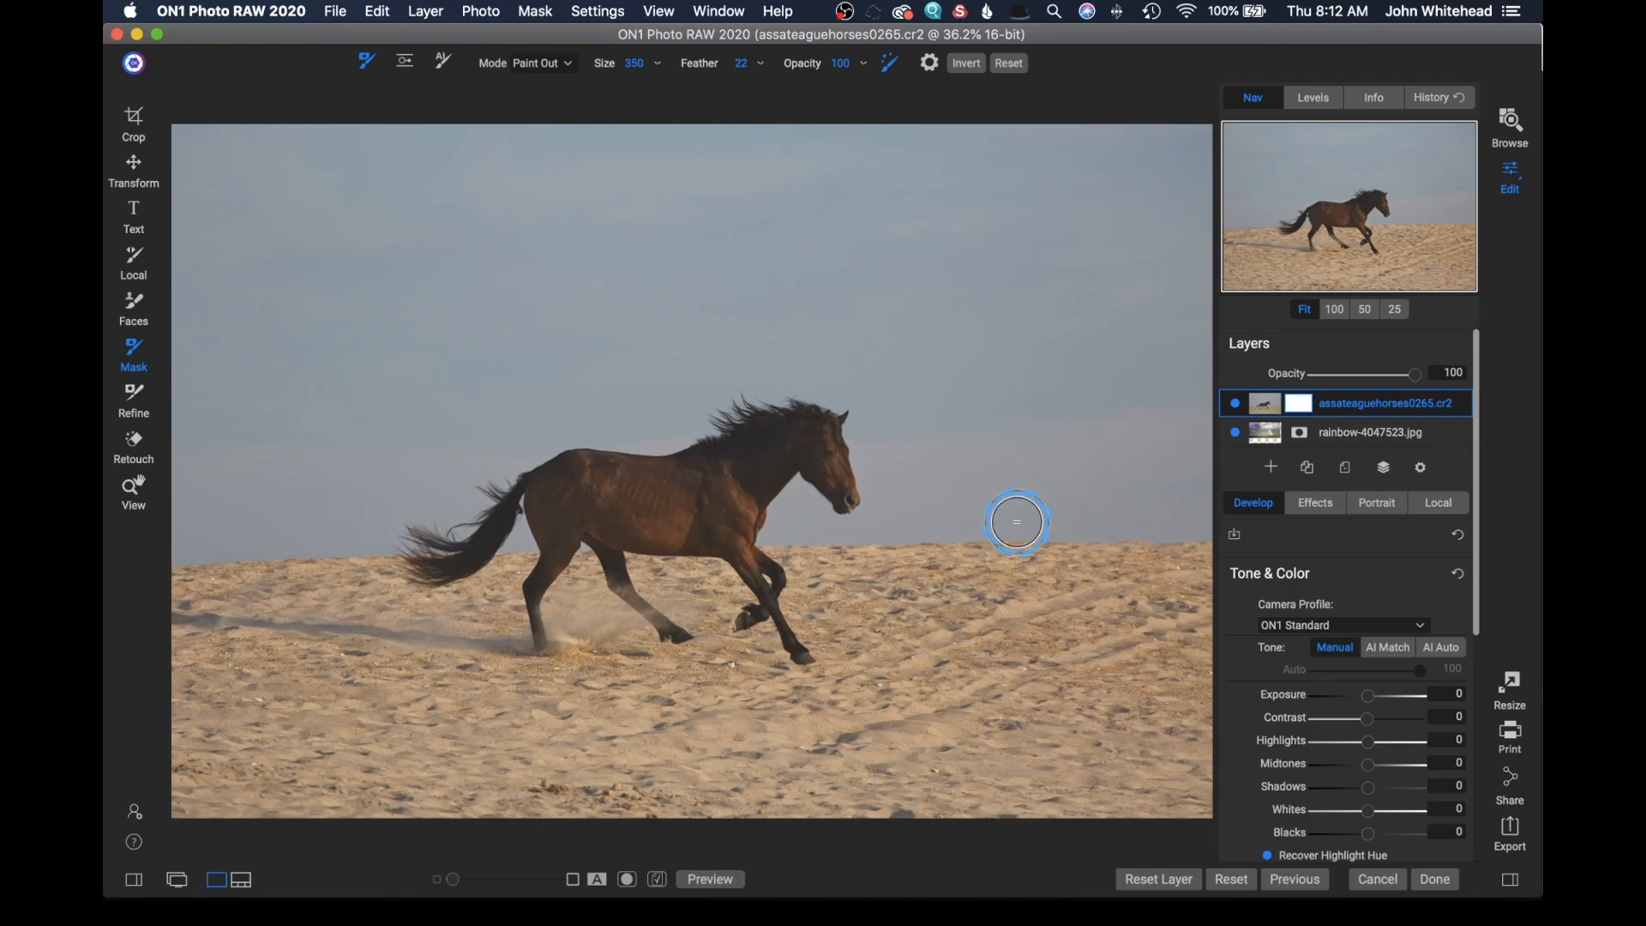
mouse_move(1025, 537)
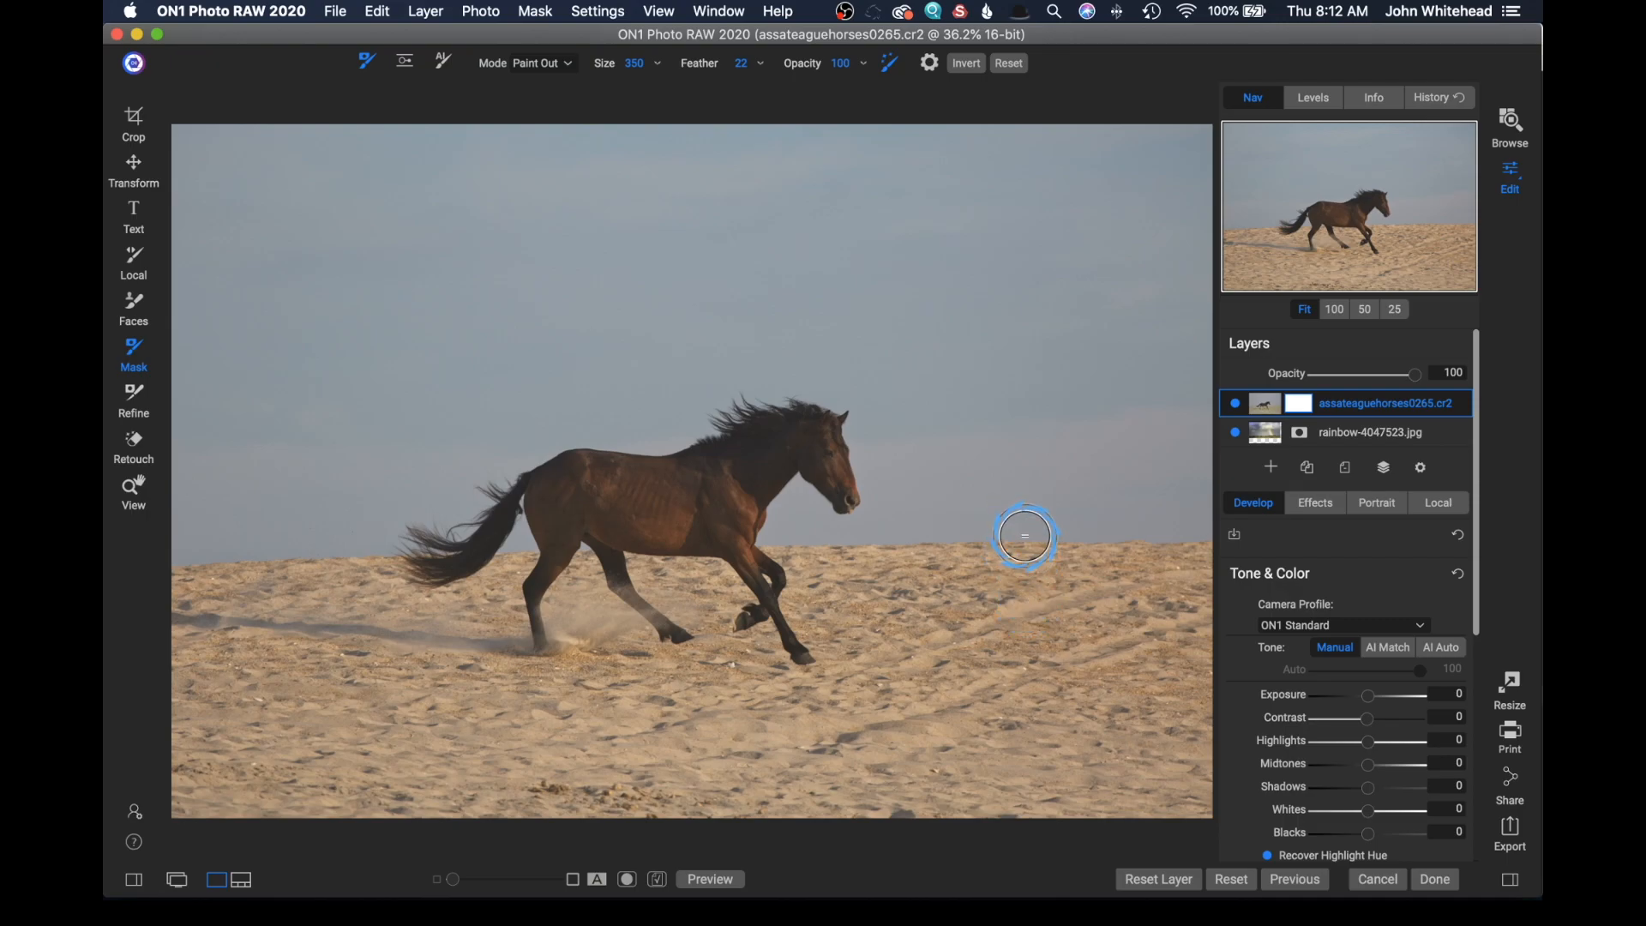
mouse_move(1019, 565)
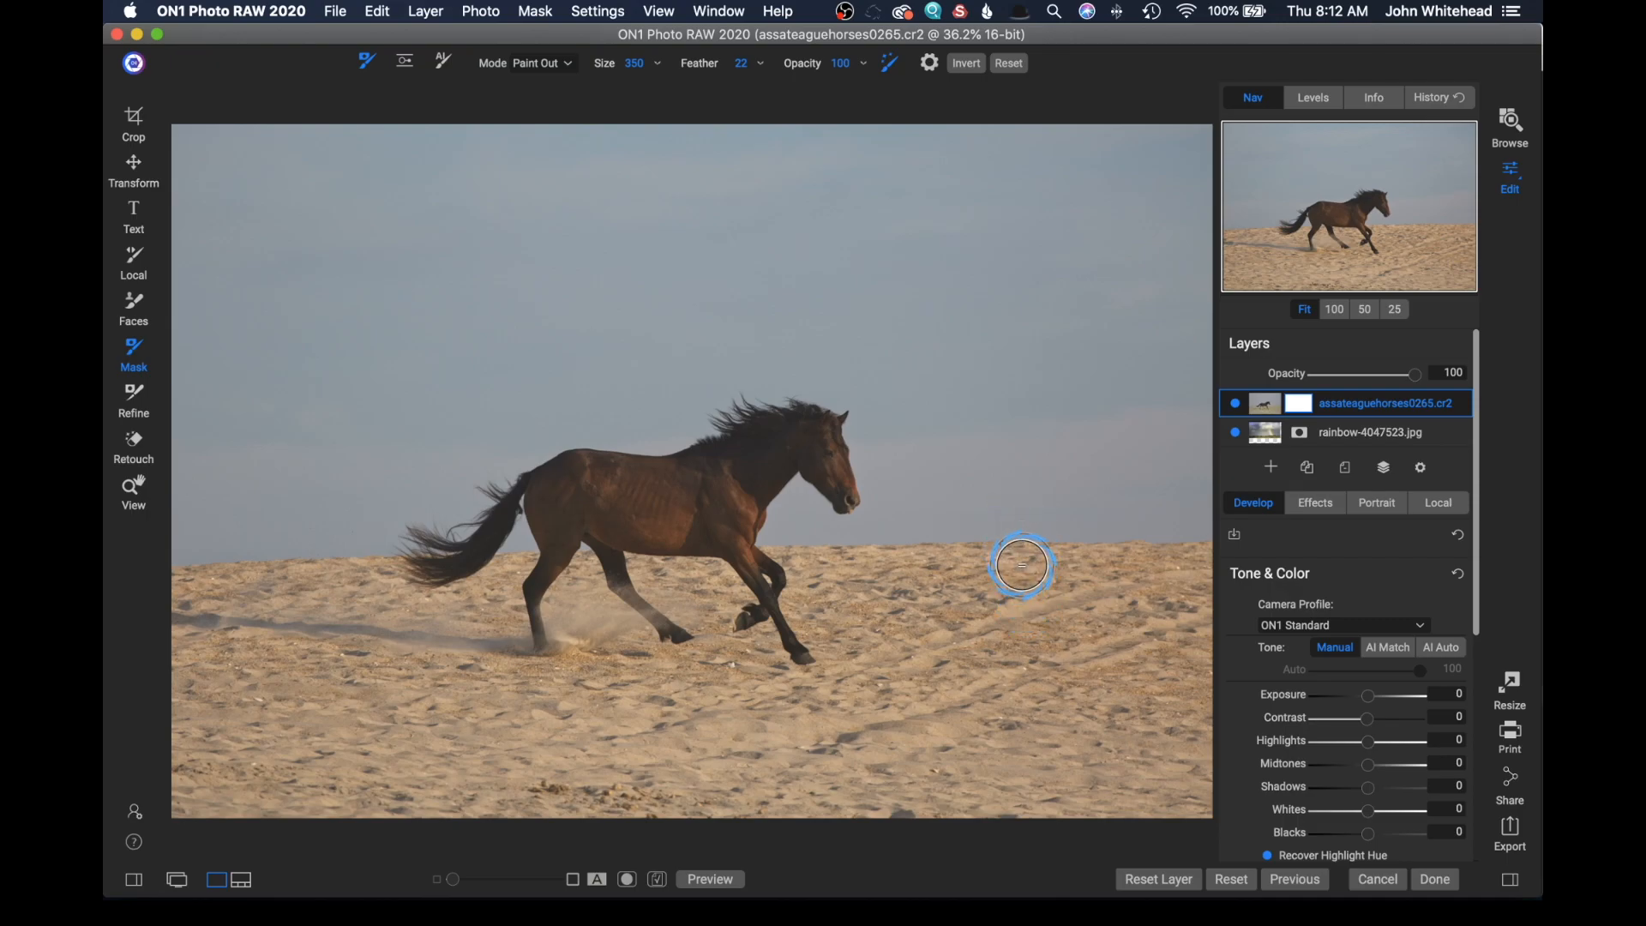
mouse_move(1021, 558)
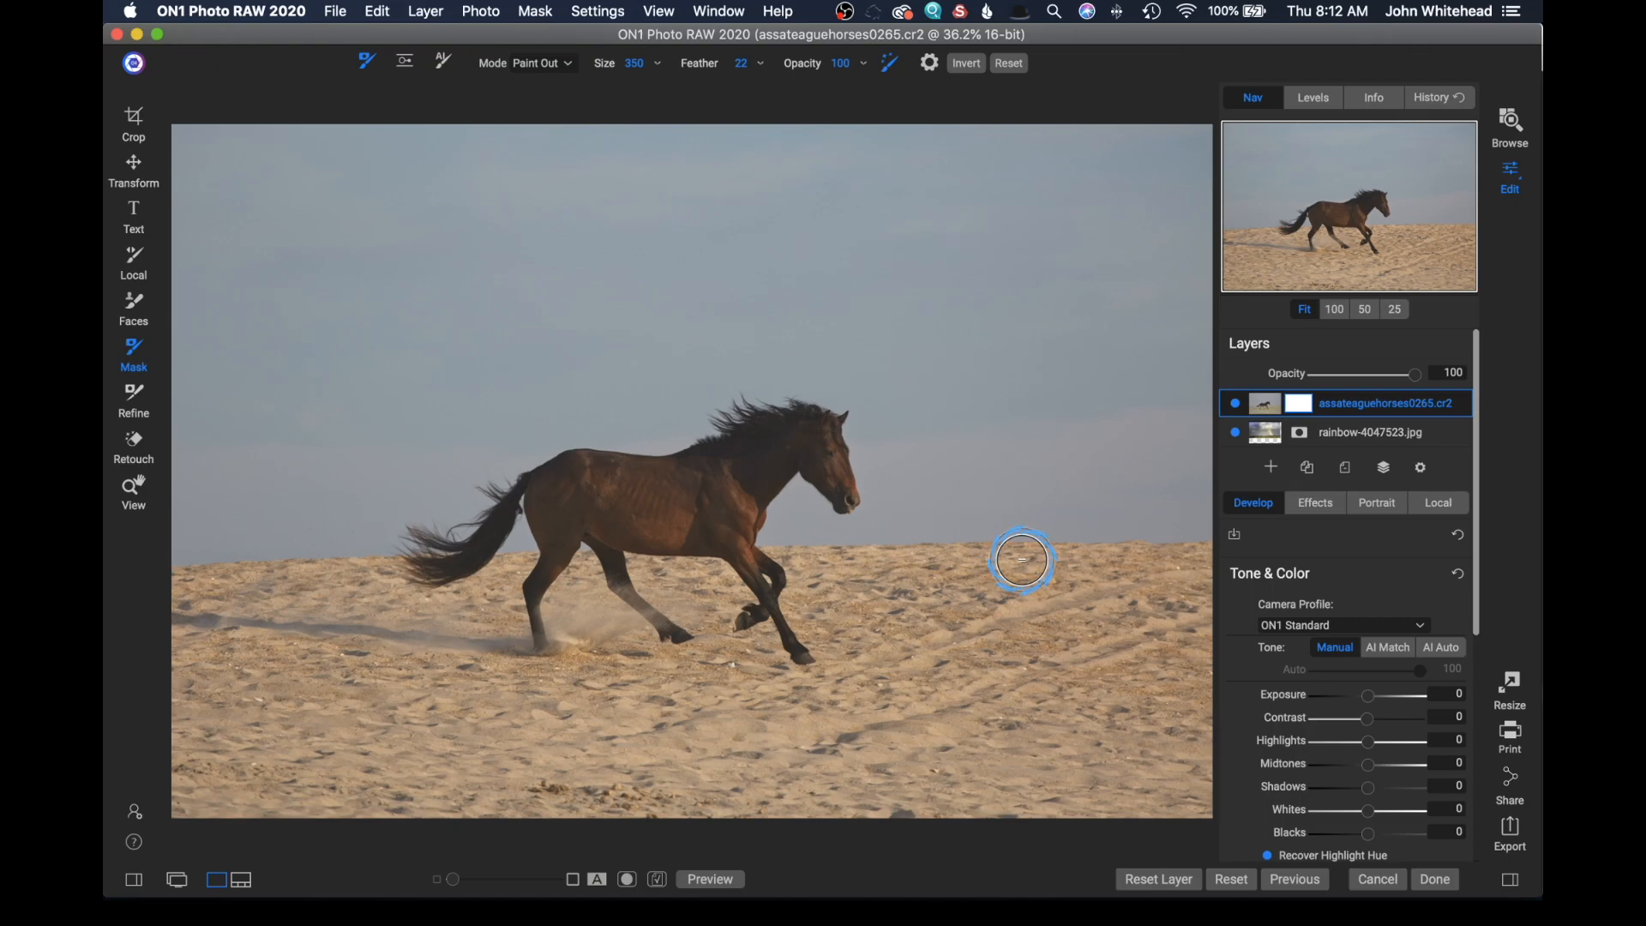
mouse_move(1192, 516)
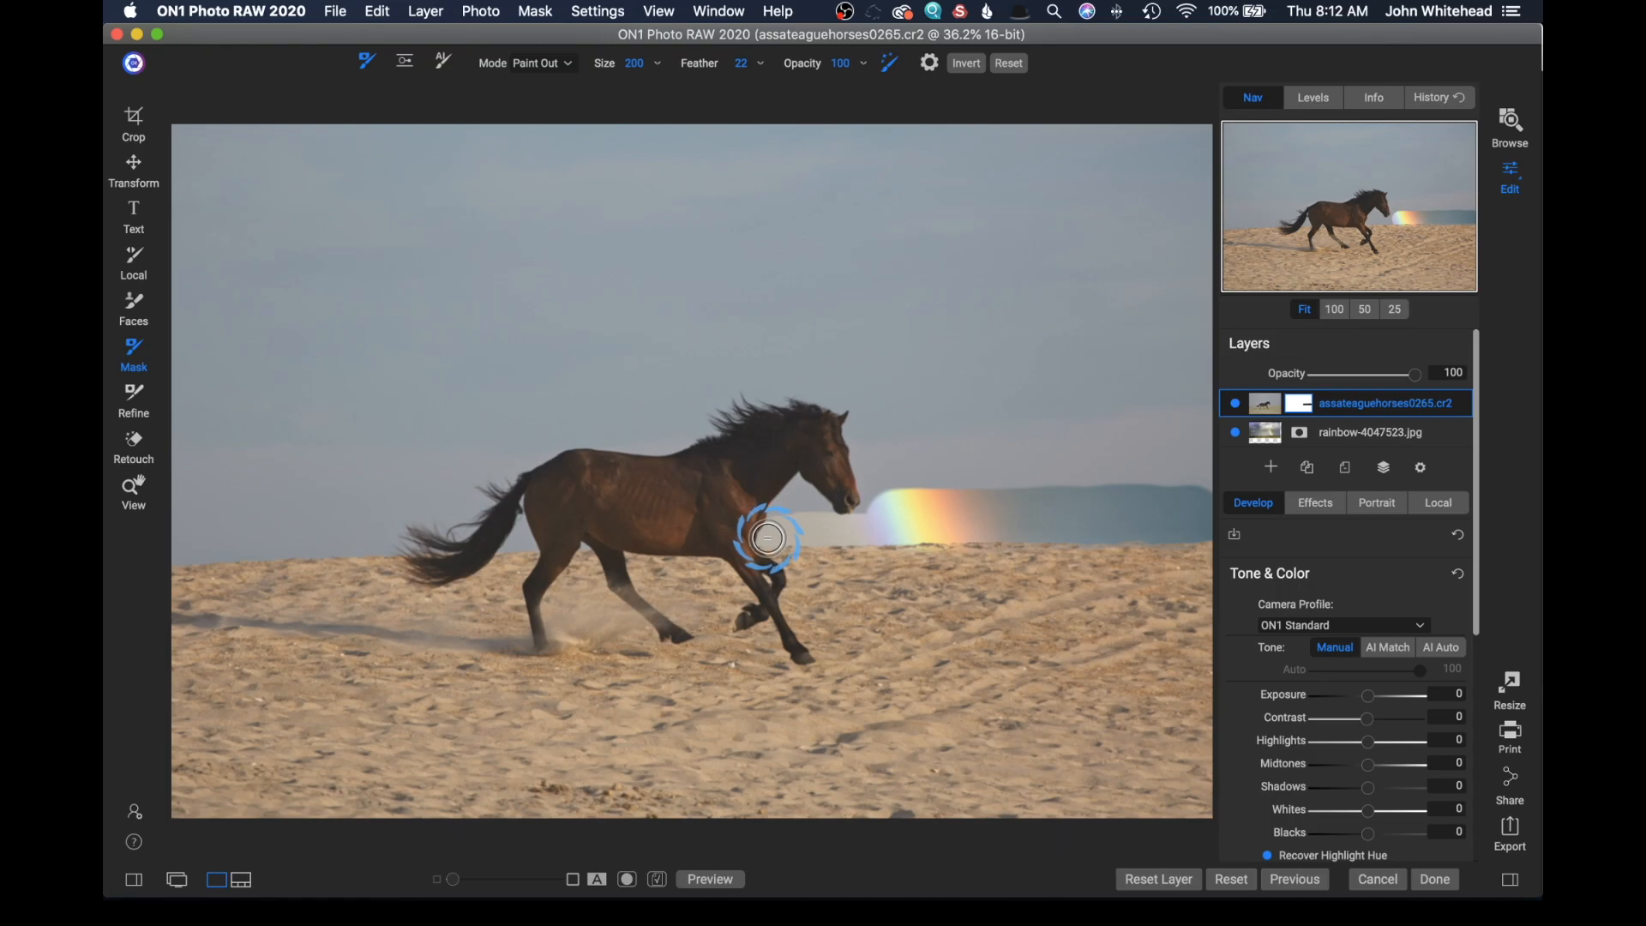
mouse_move(795, 491)
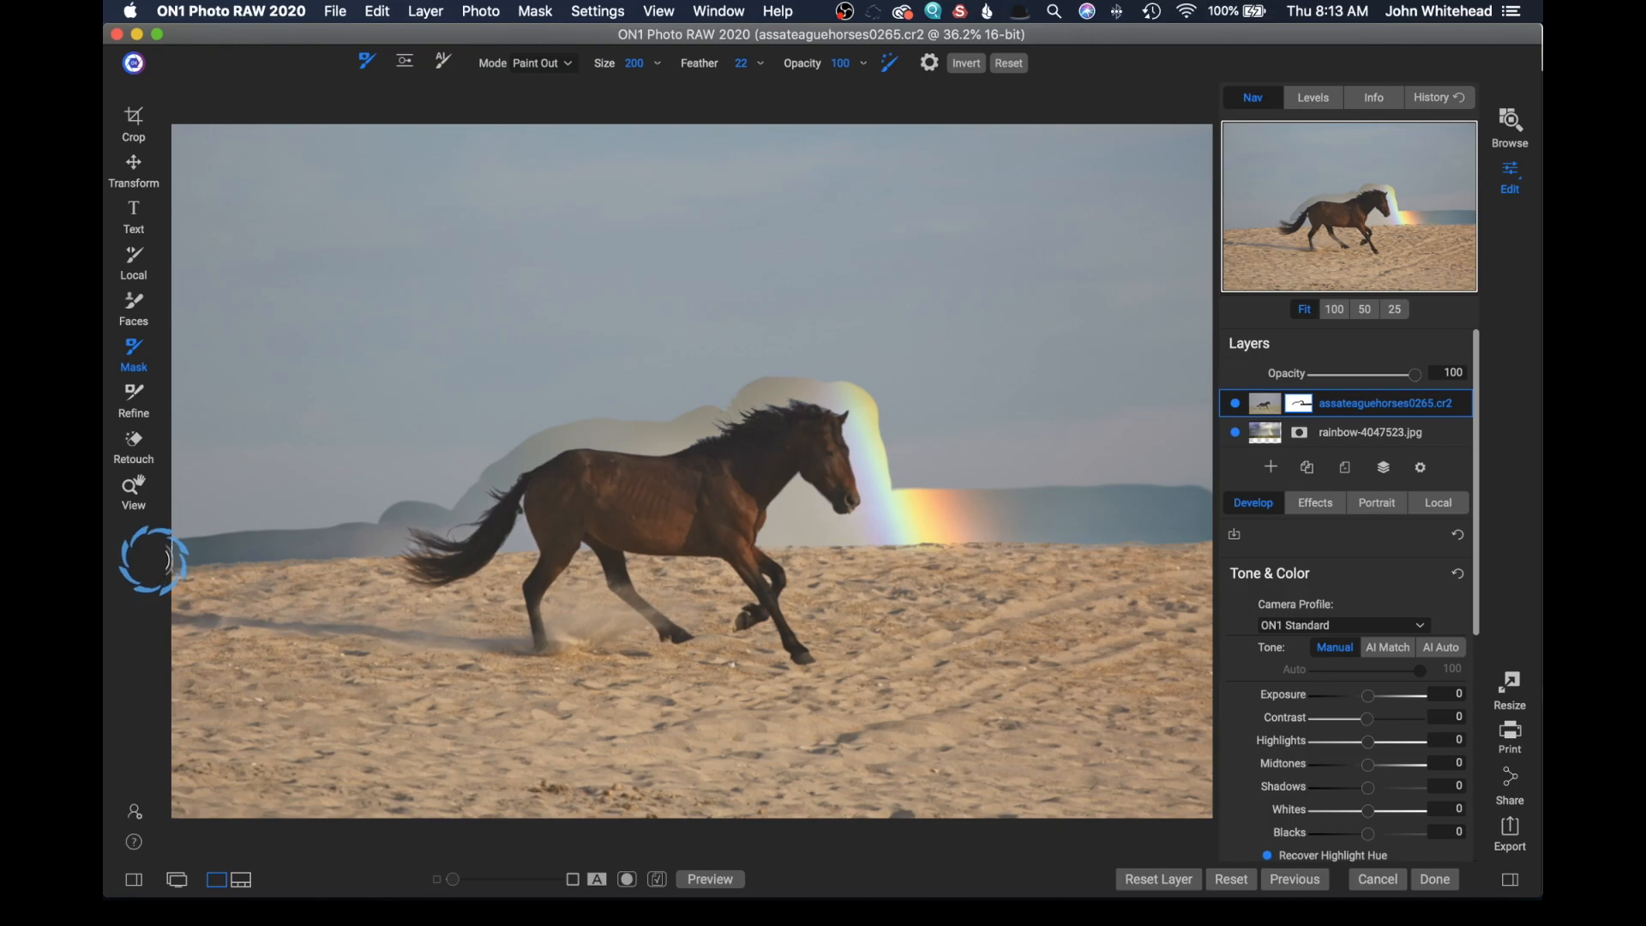
mouse_move(522, 514)
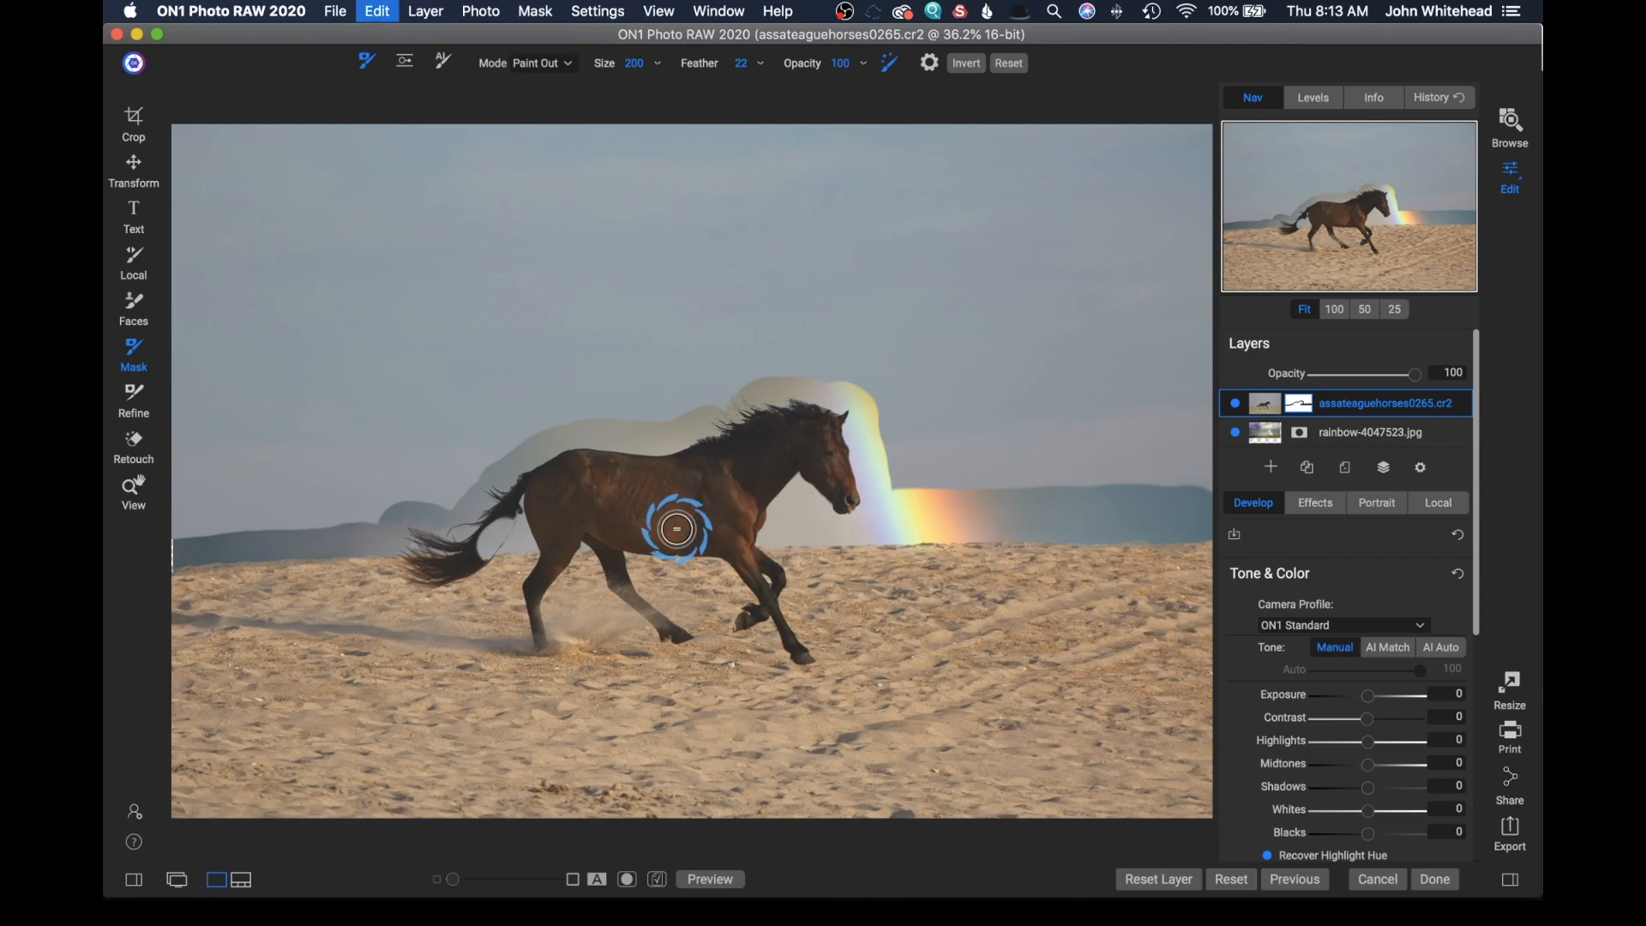
mouse_move(518, 542)
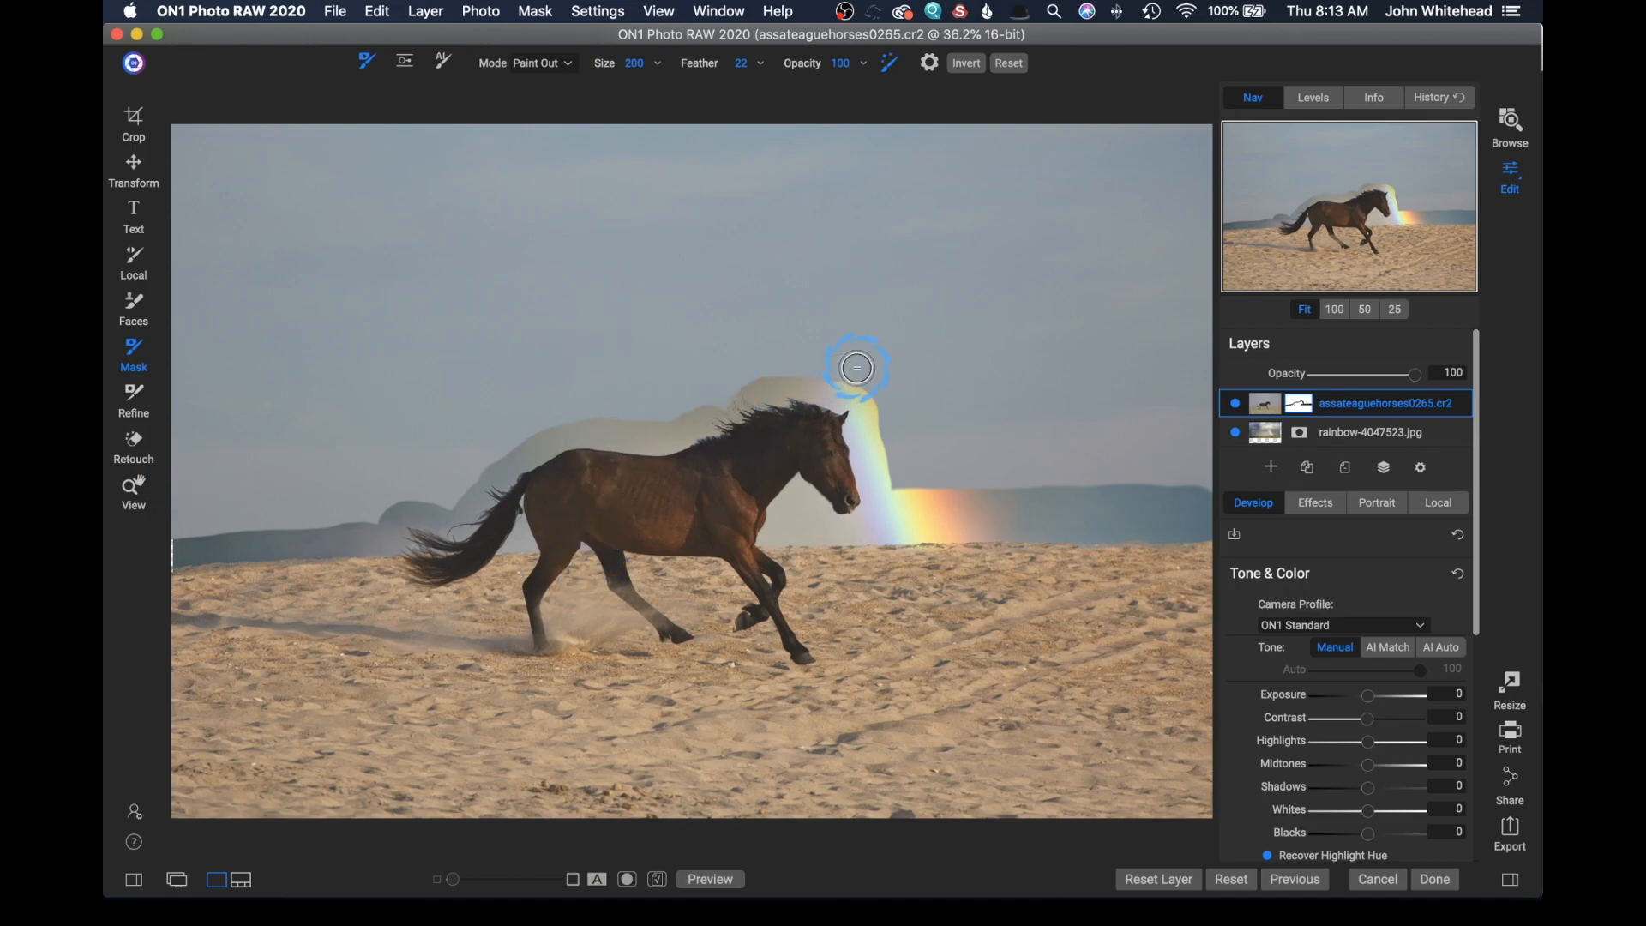
mouse_move(745, 369)
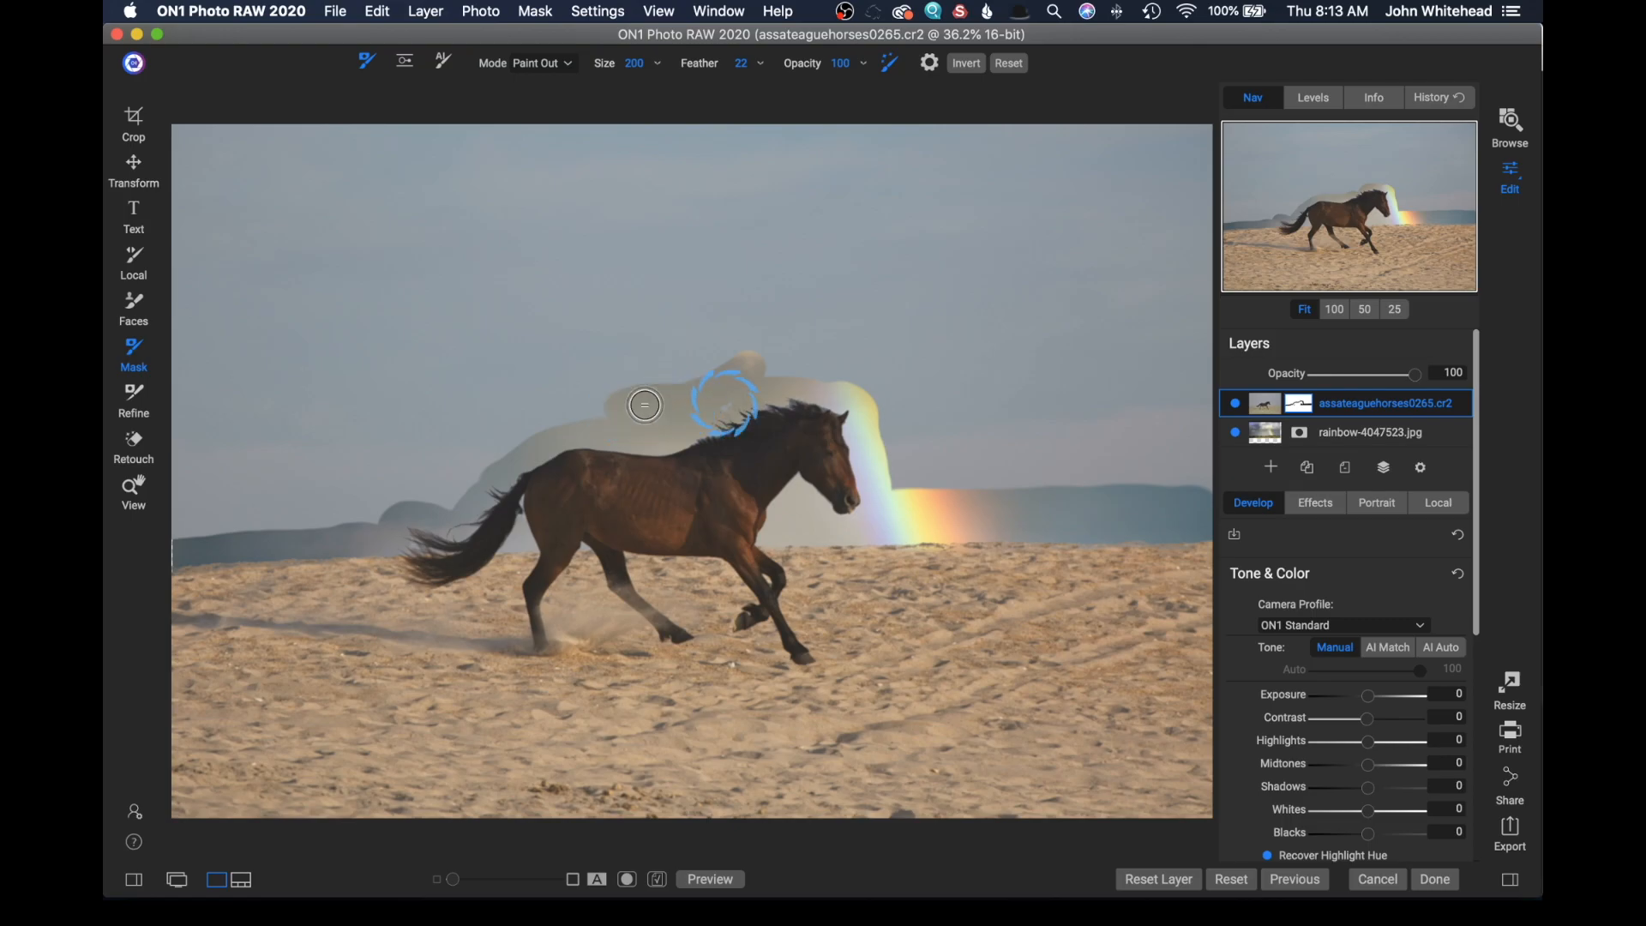
mouse_move(940, 375)
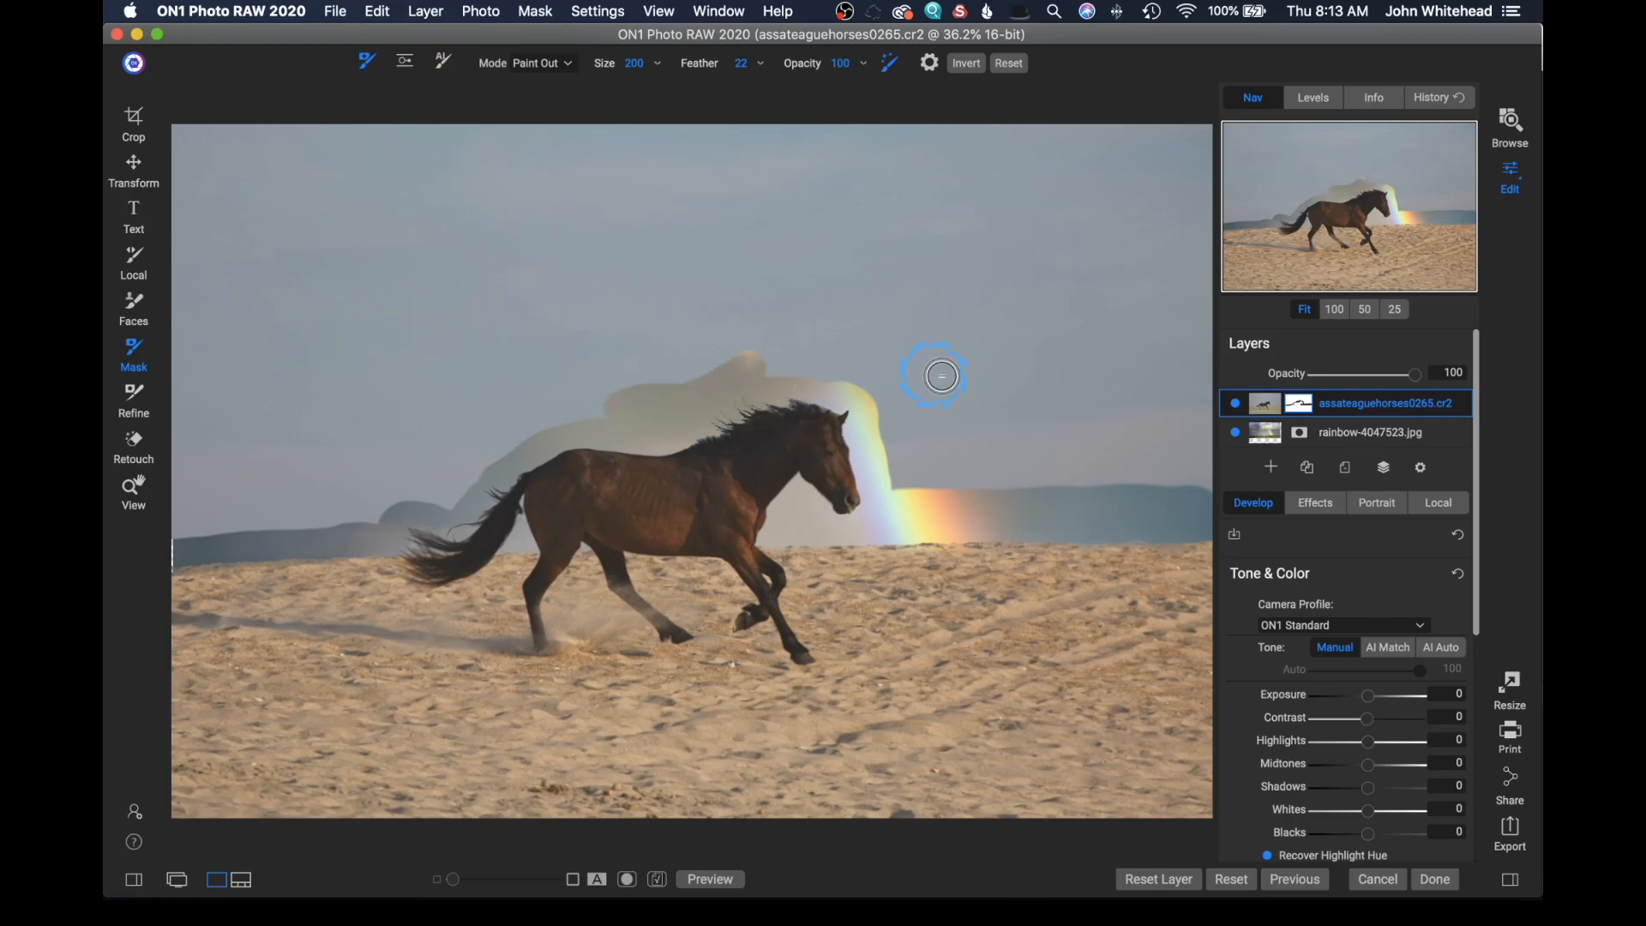
mouse_move(898, 68)
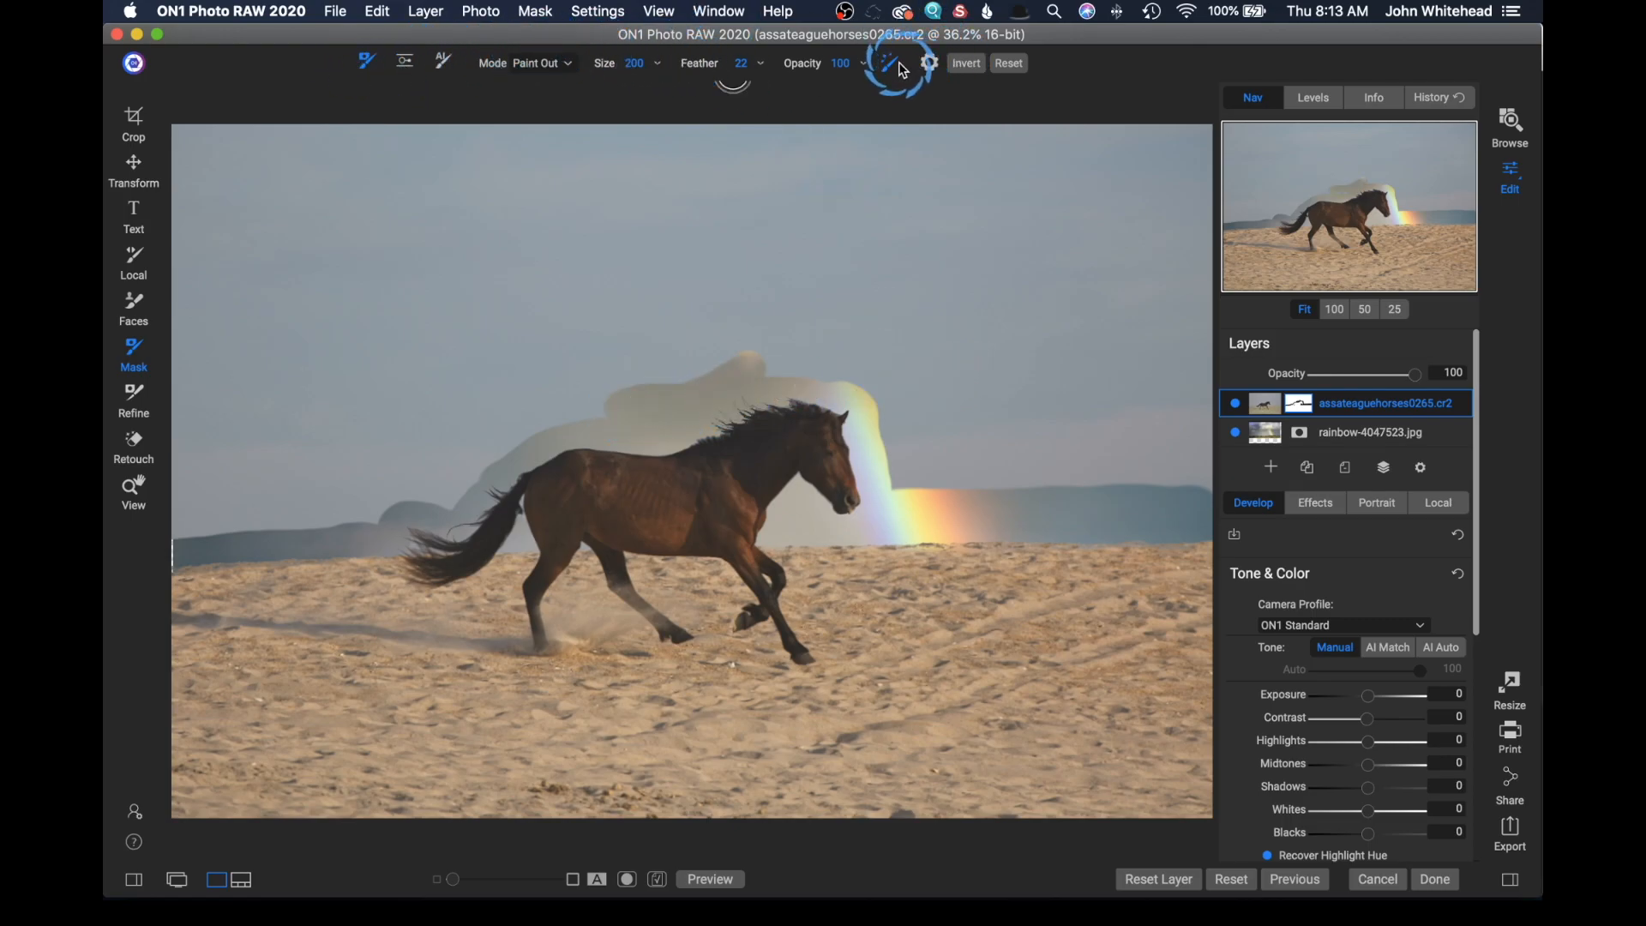
mouse_move(916, 285)
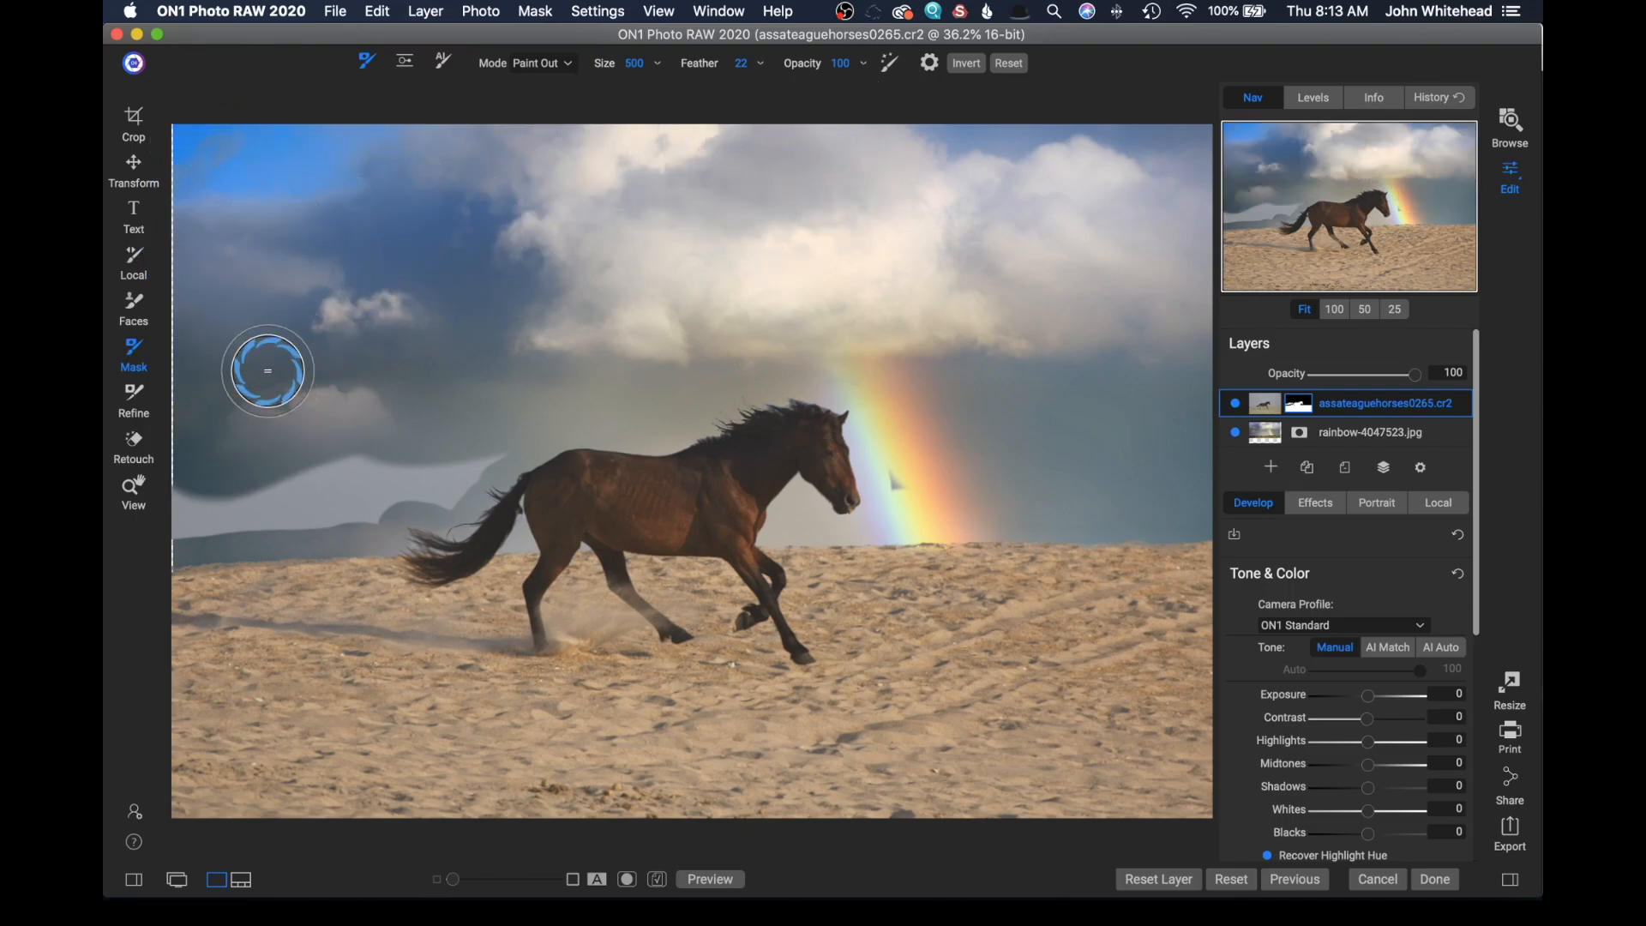
mouse_move(427, 482)
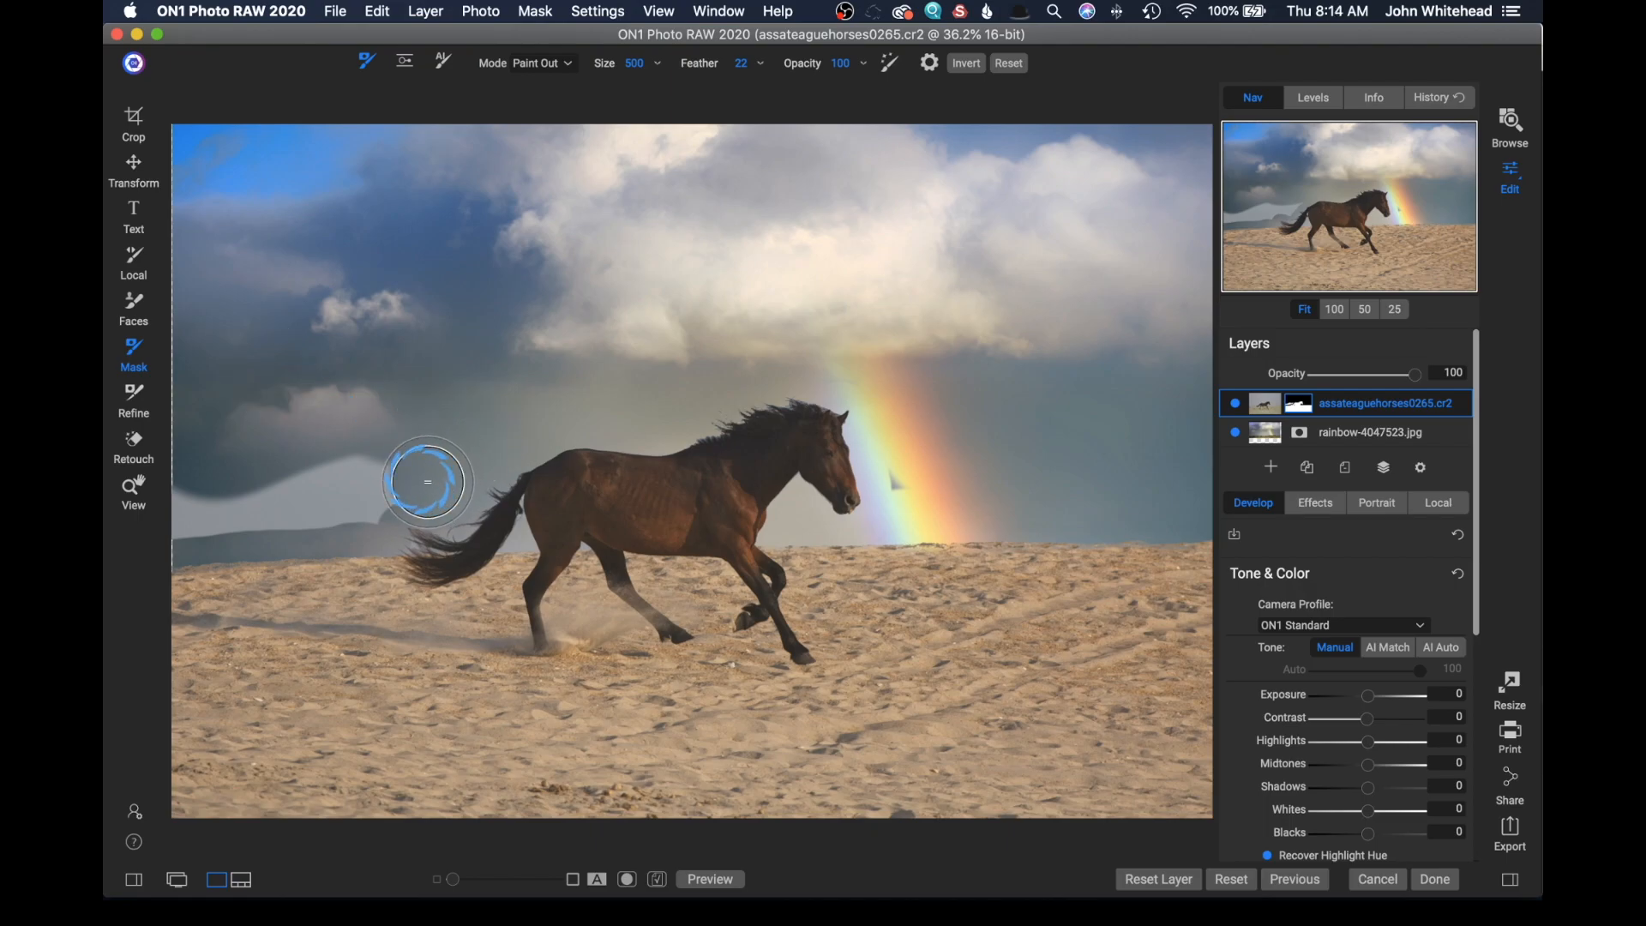
mouse_move(136, 507)
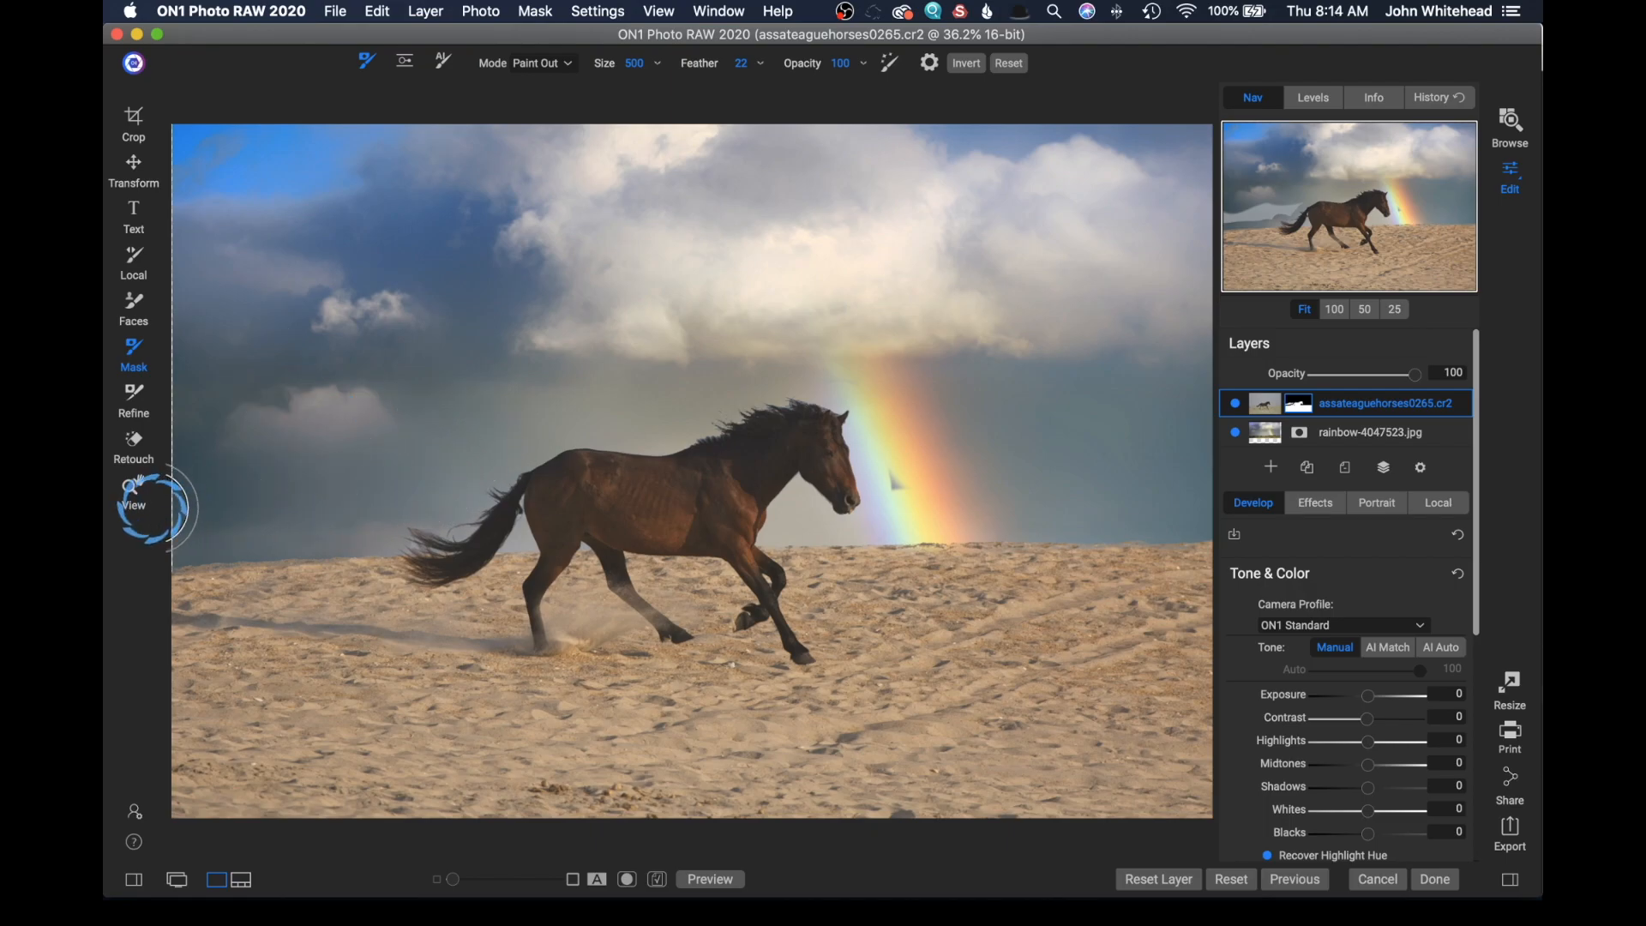
mouse_move(903, 482)
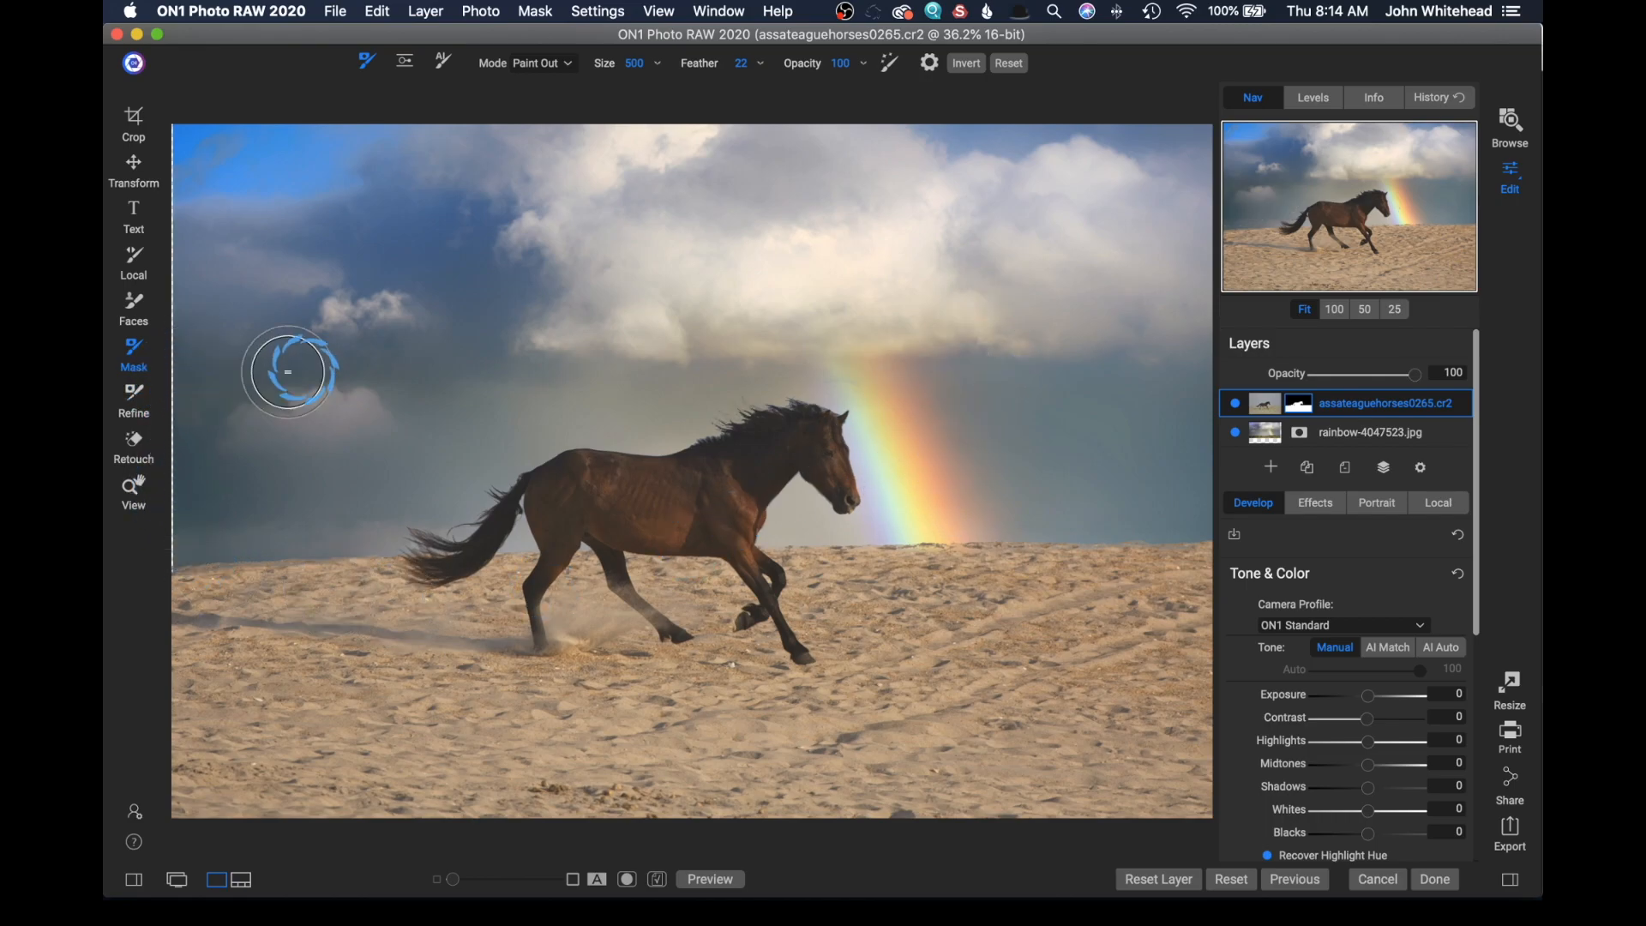
mouse_move(173, 337)
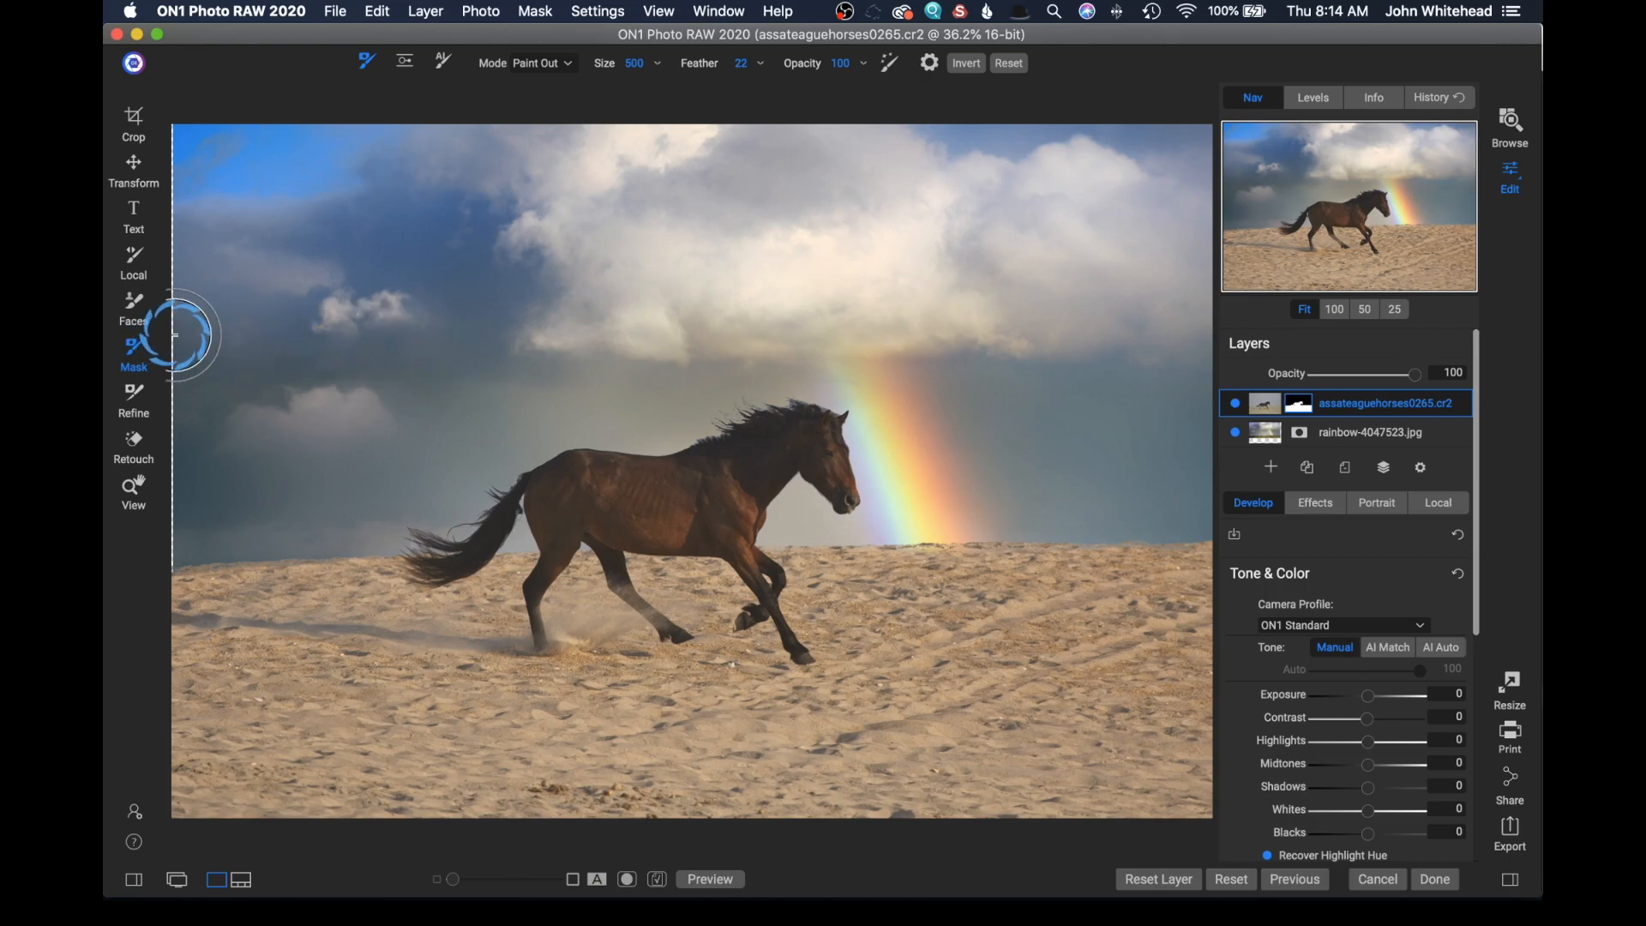
mouse_move(573, 370)
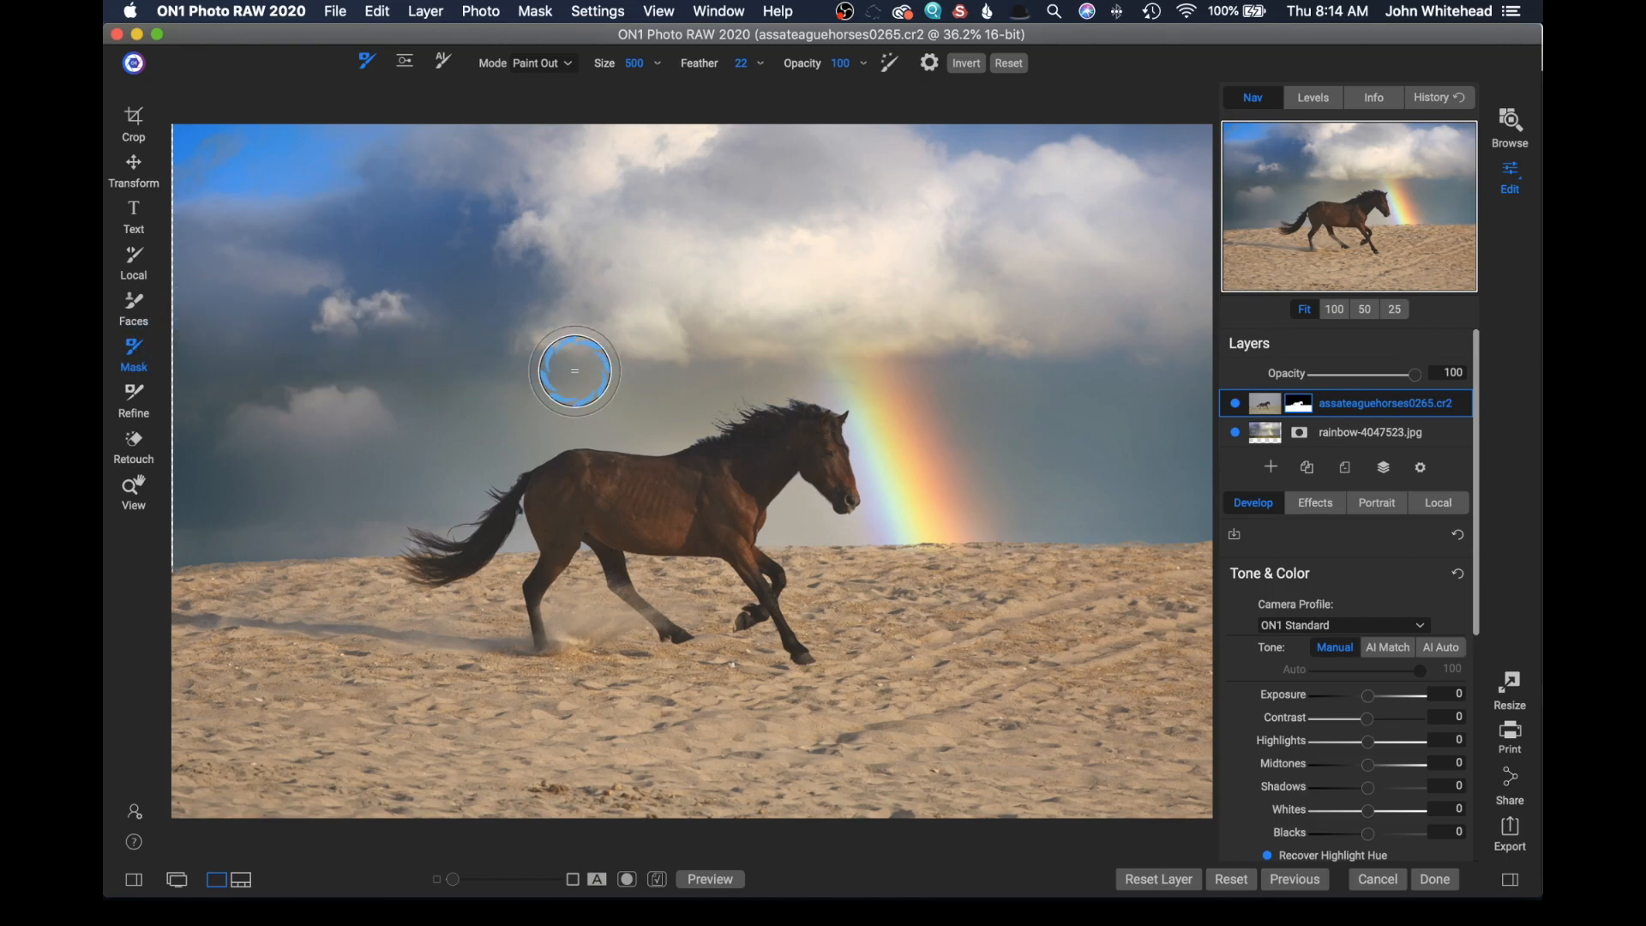
mouse_move(696, 357)
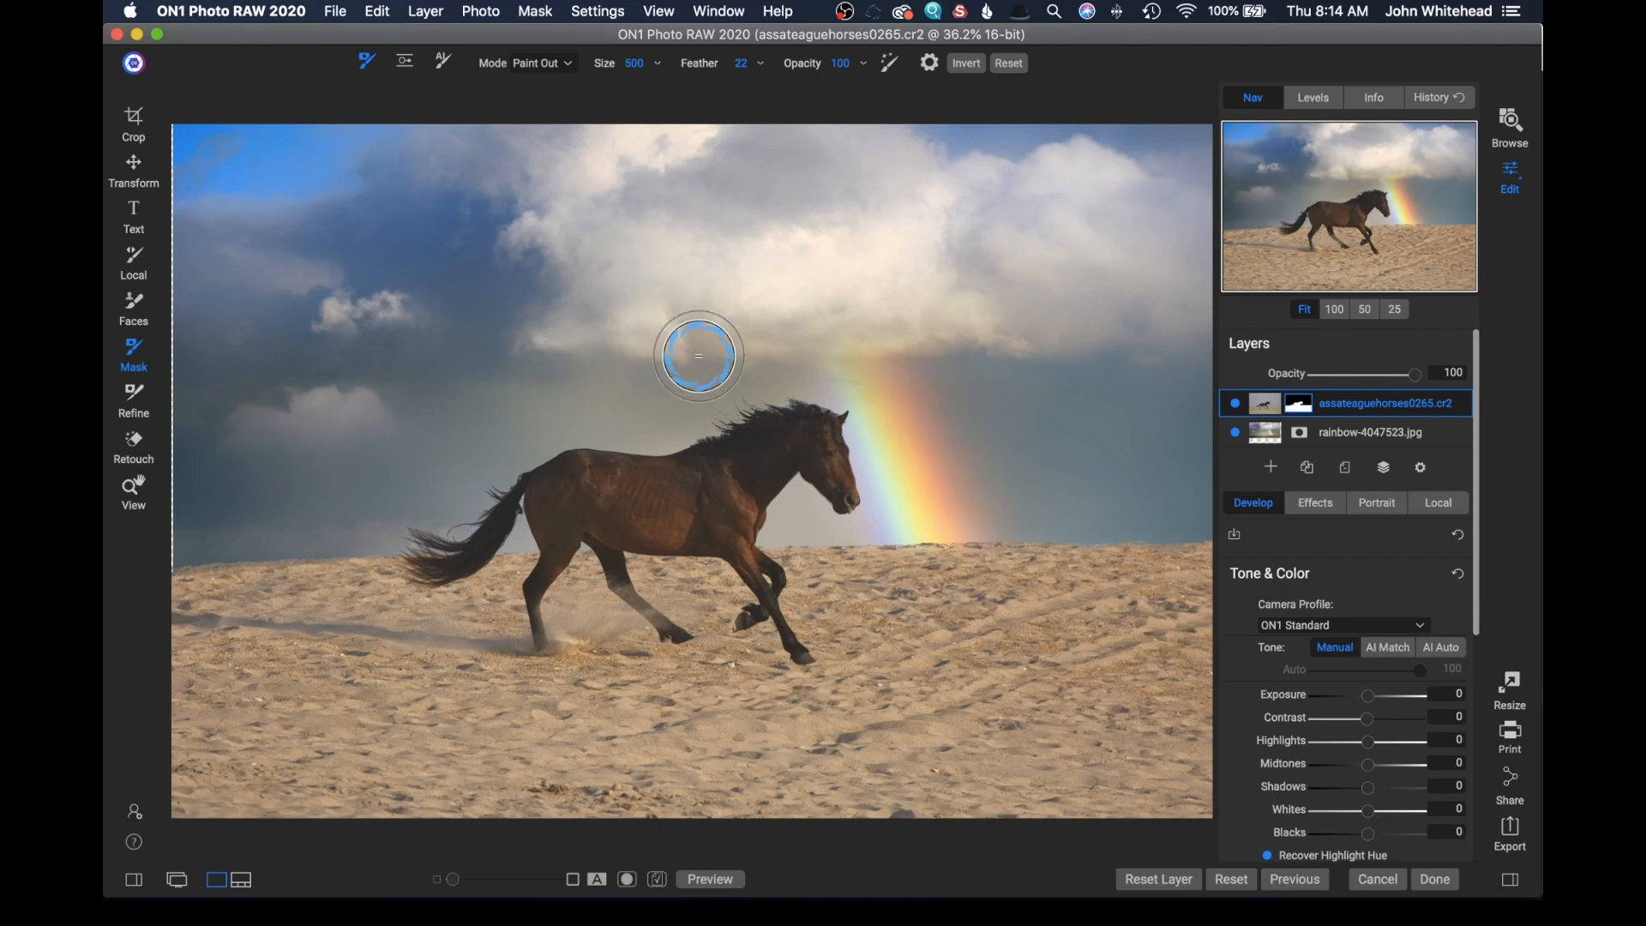
mouse_move(604, 486)
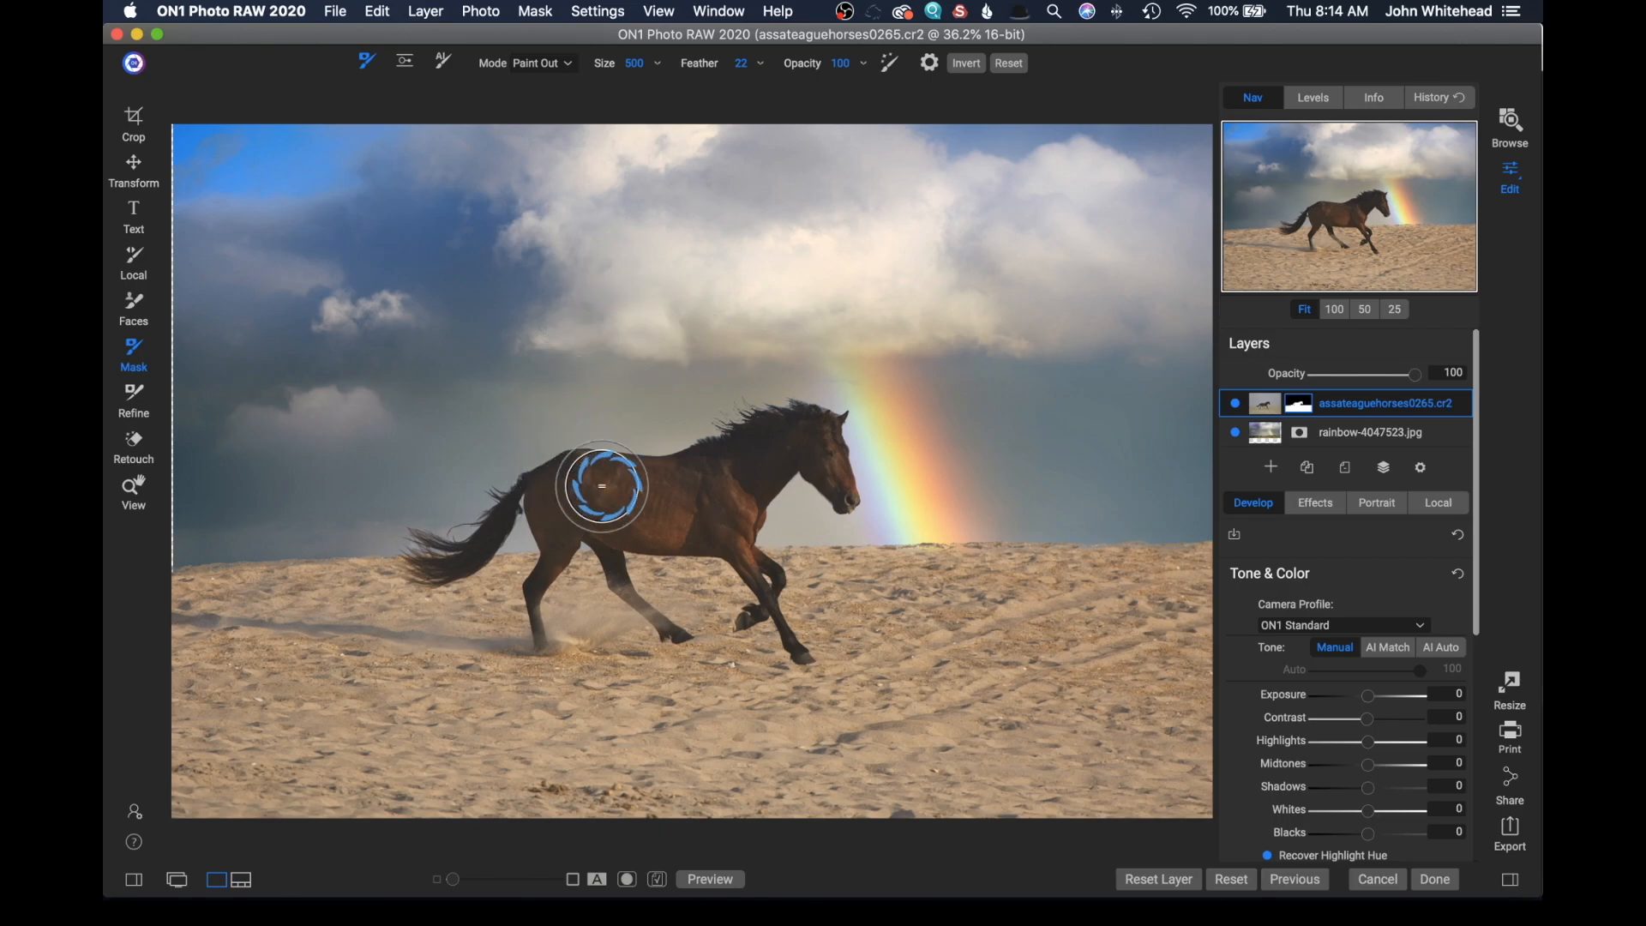
mouse_move(709, 476)
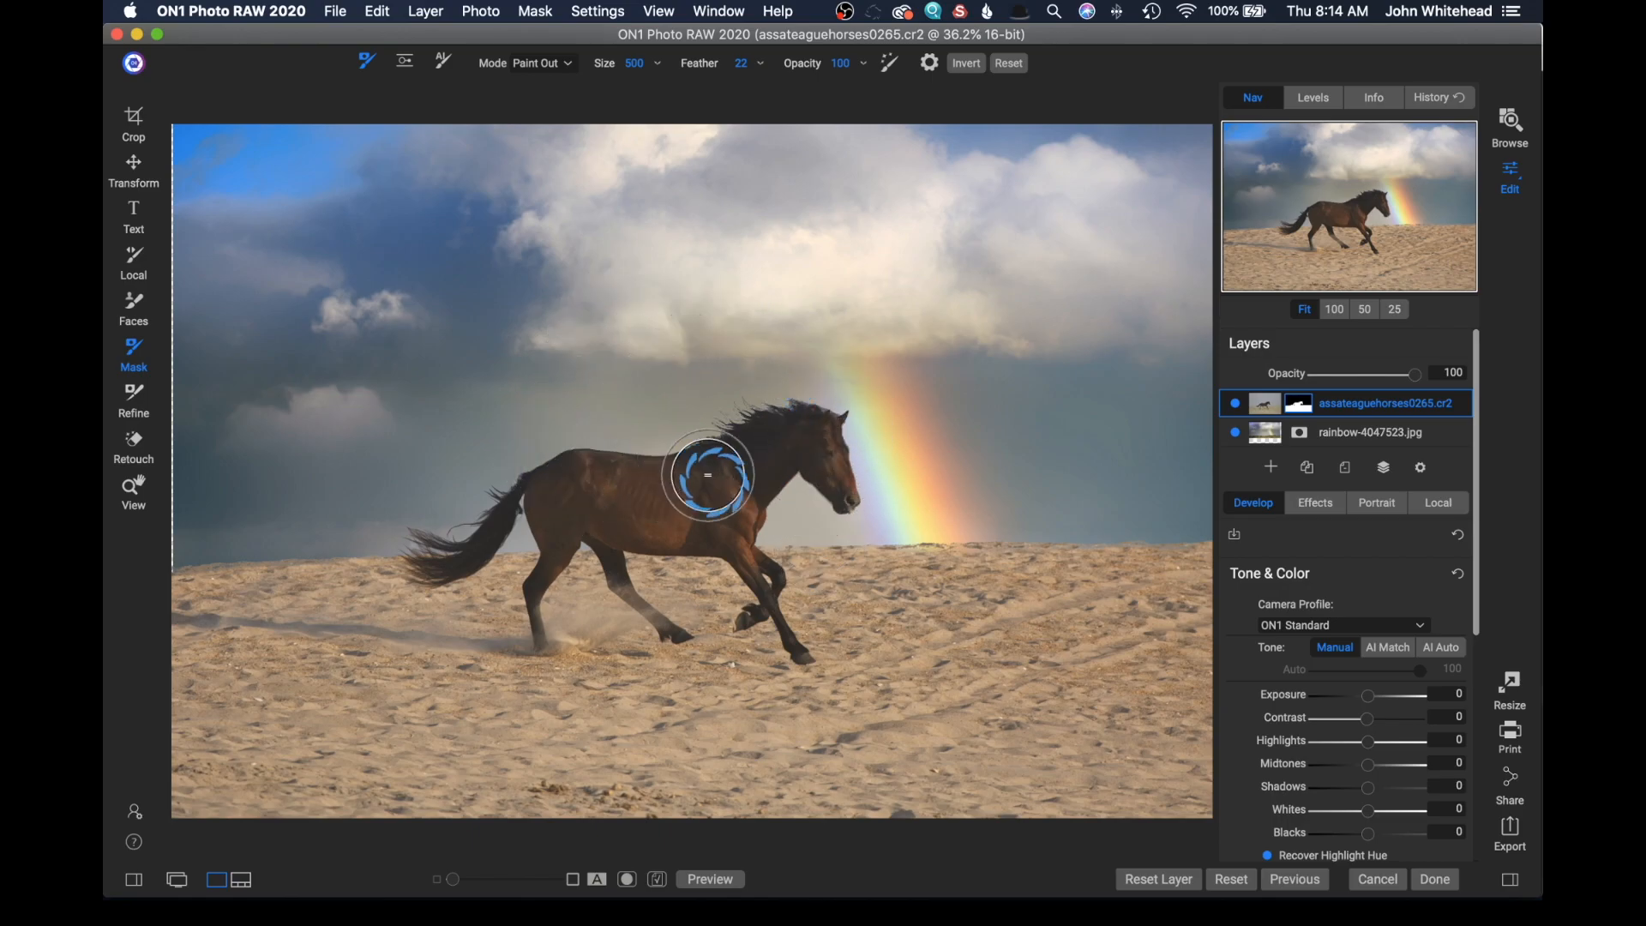
mouse_move(810, 551)
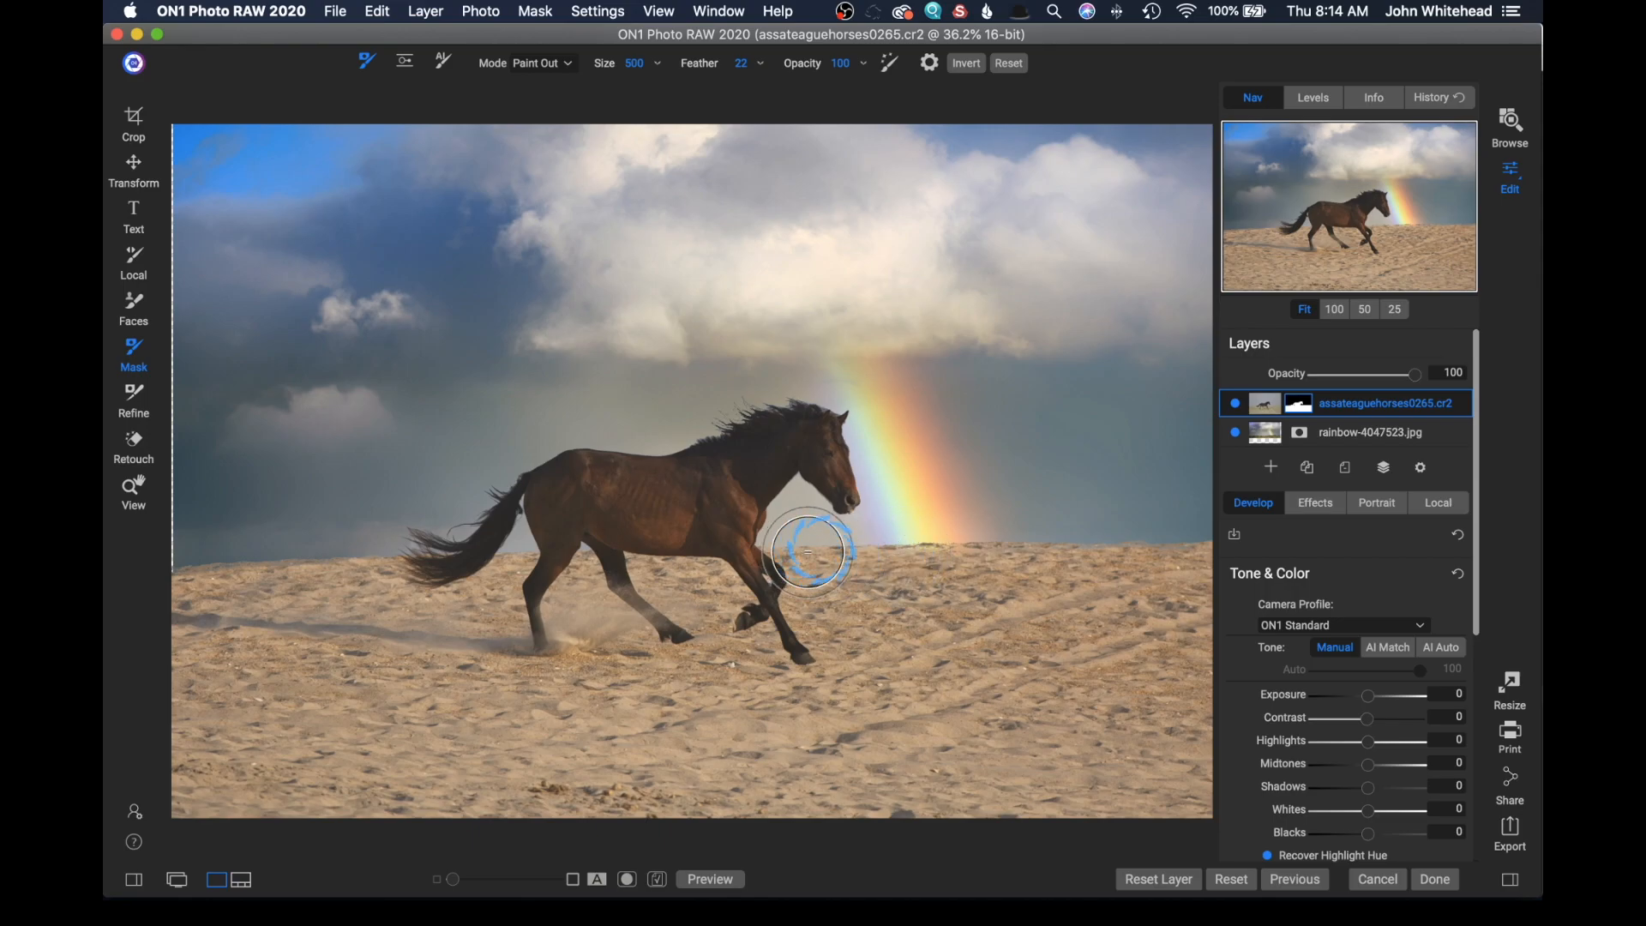
mouse_move(905, 556)
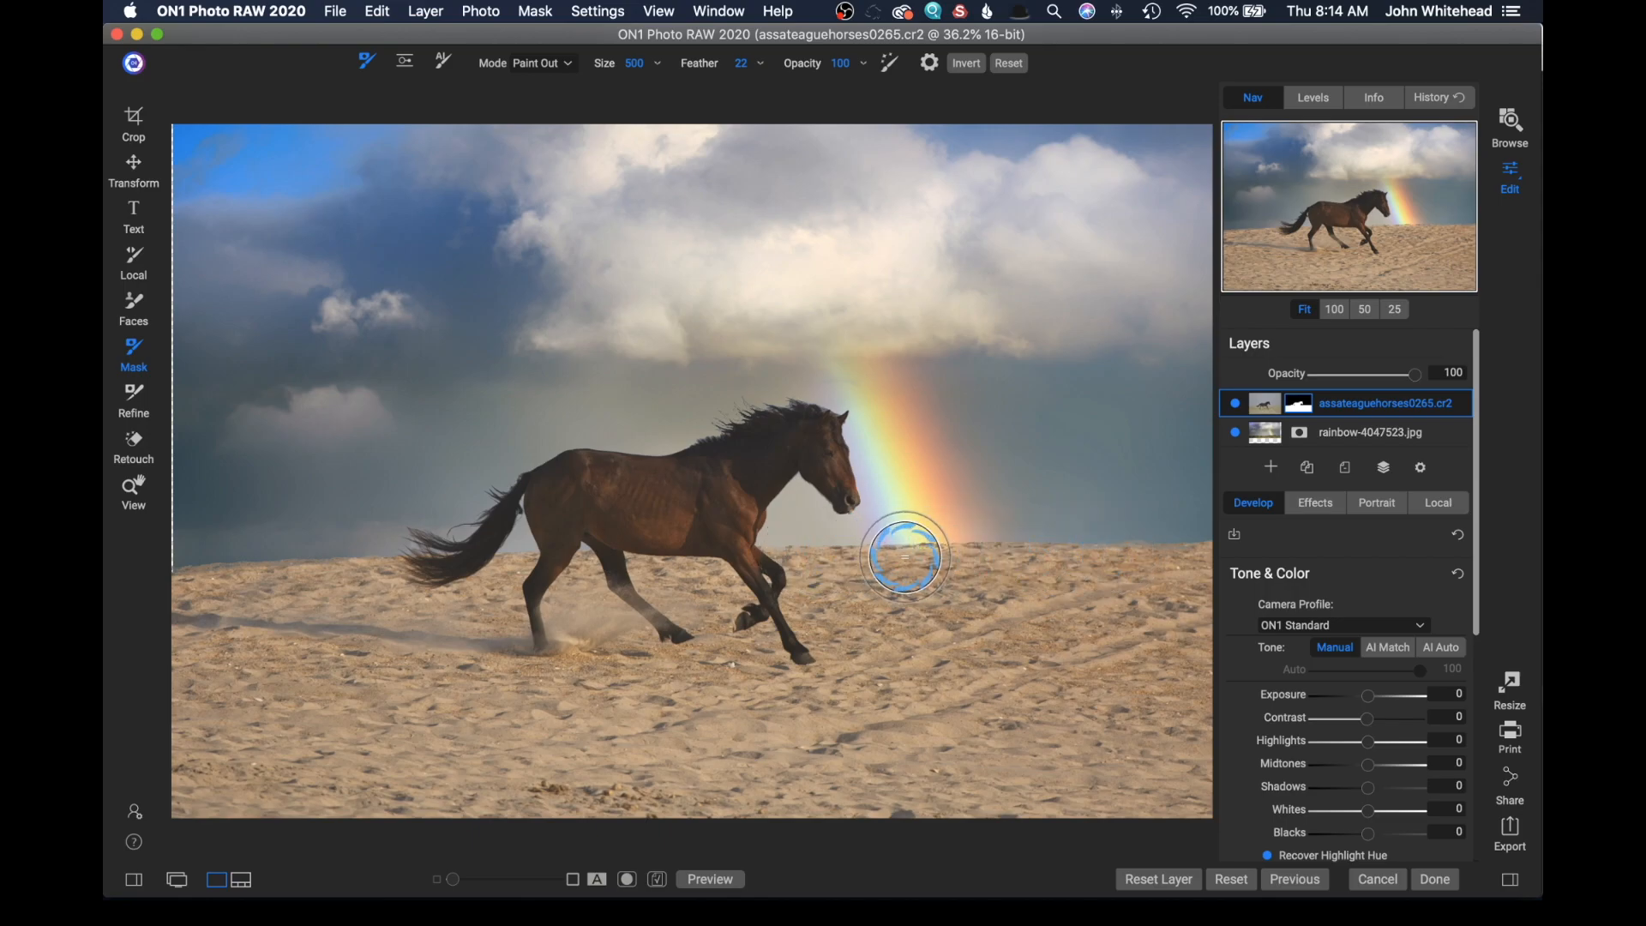
mouse_move(271, 551)
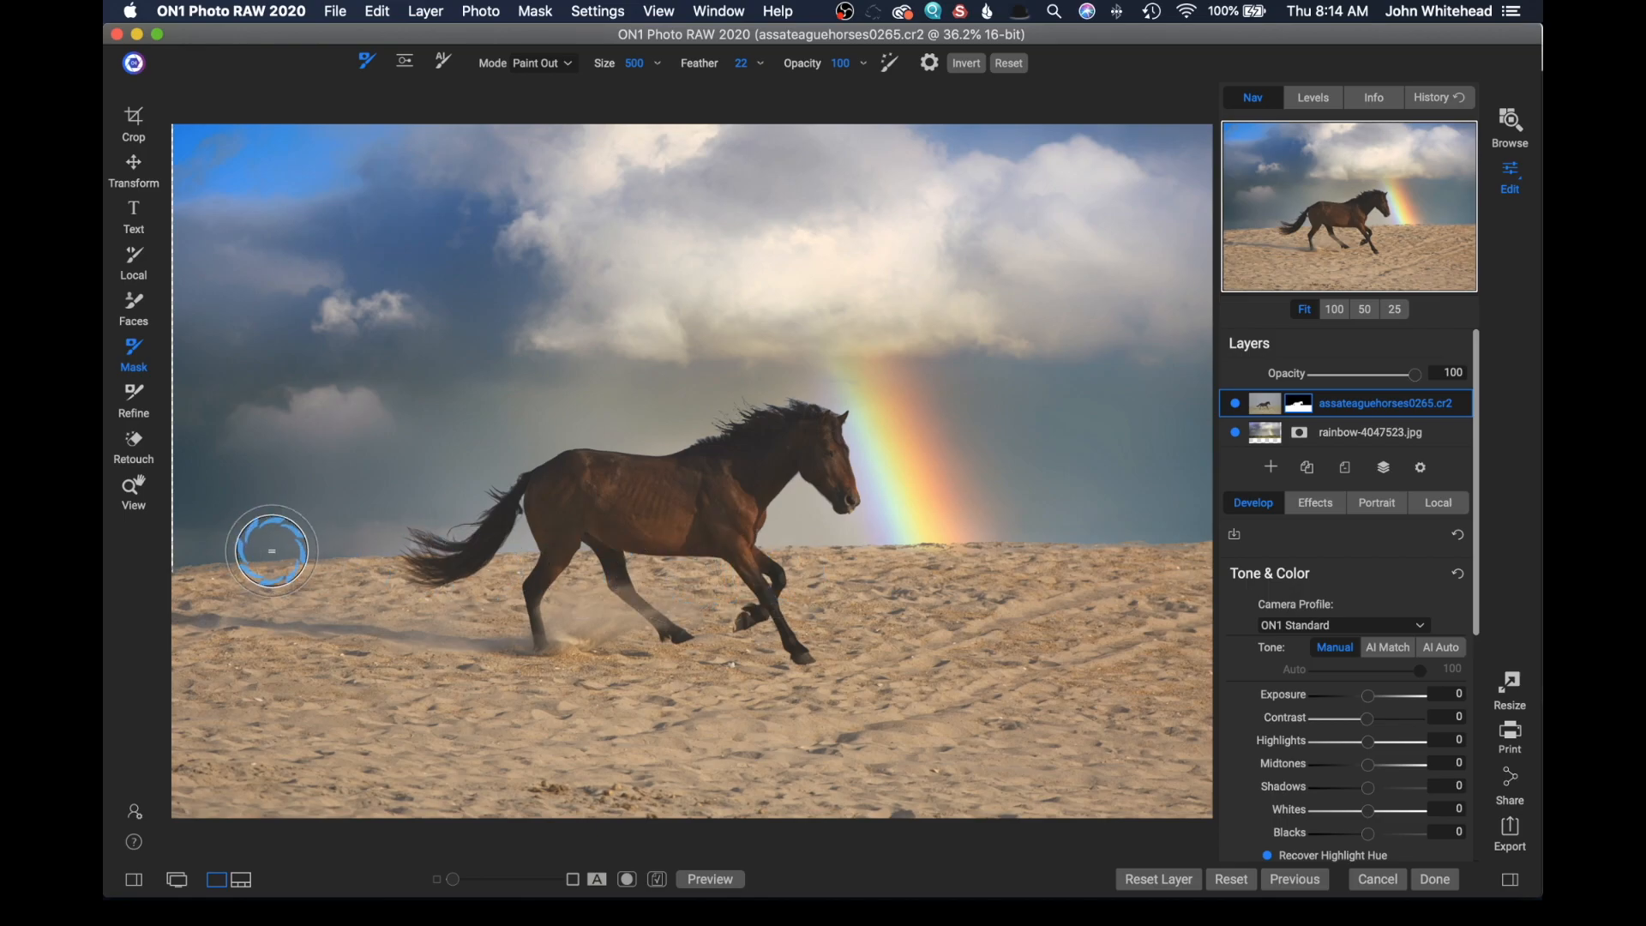
mouse_move(238, 567)
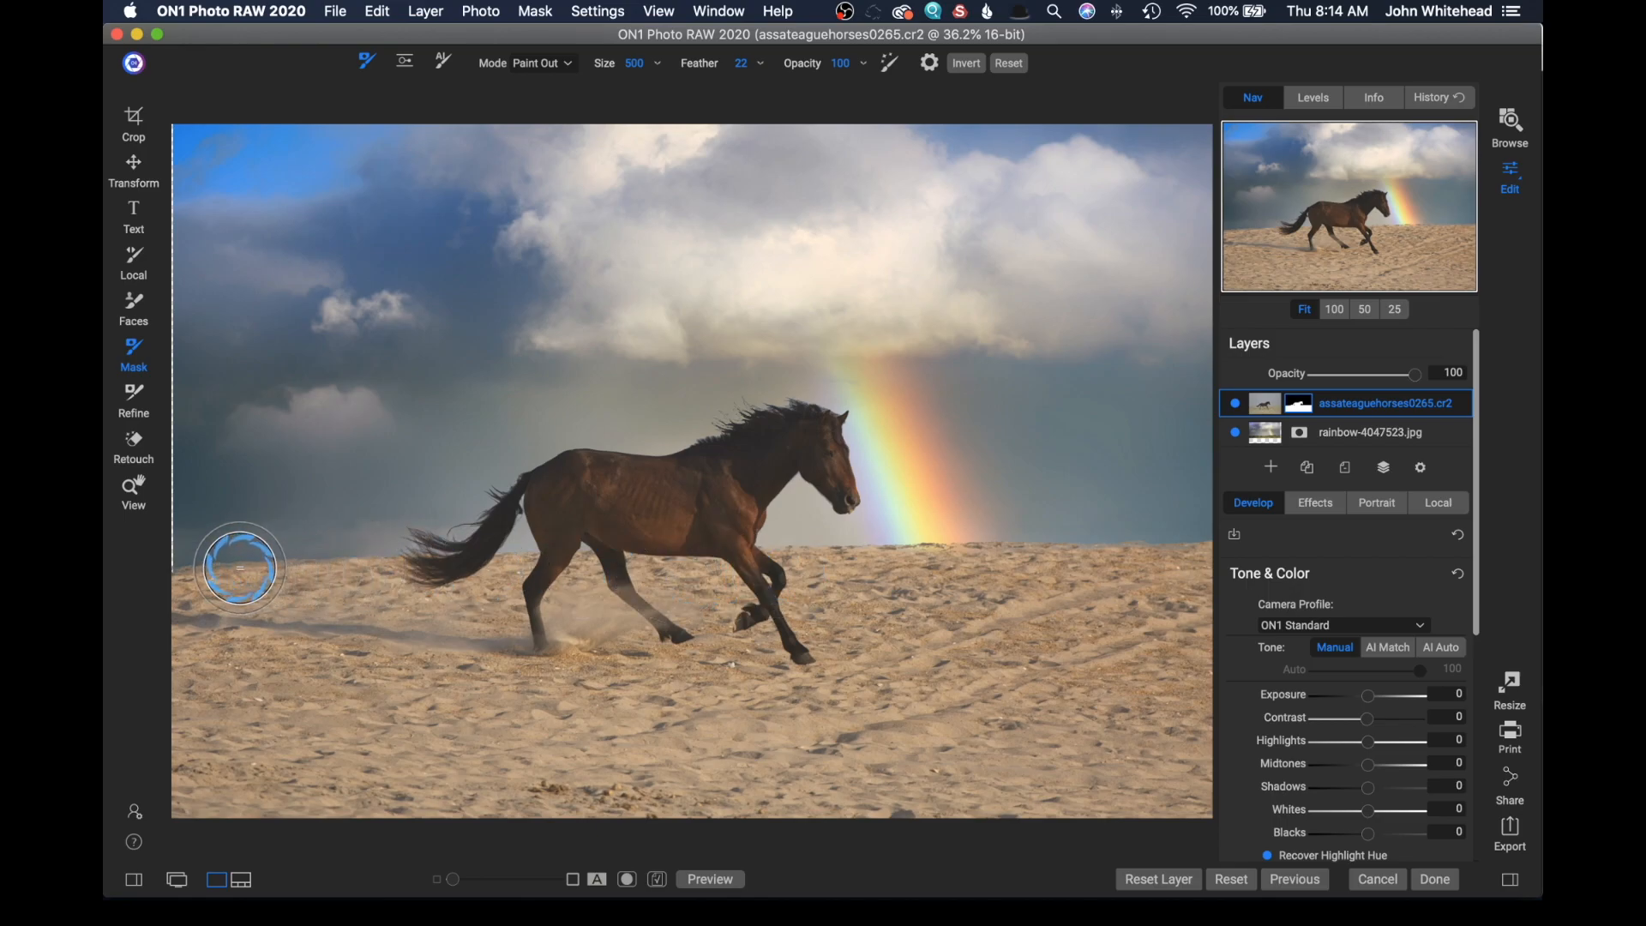
Step: Select the Refine Brush in Paint In mode at size 150
click(134, 398)
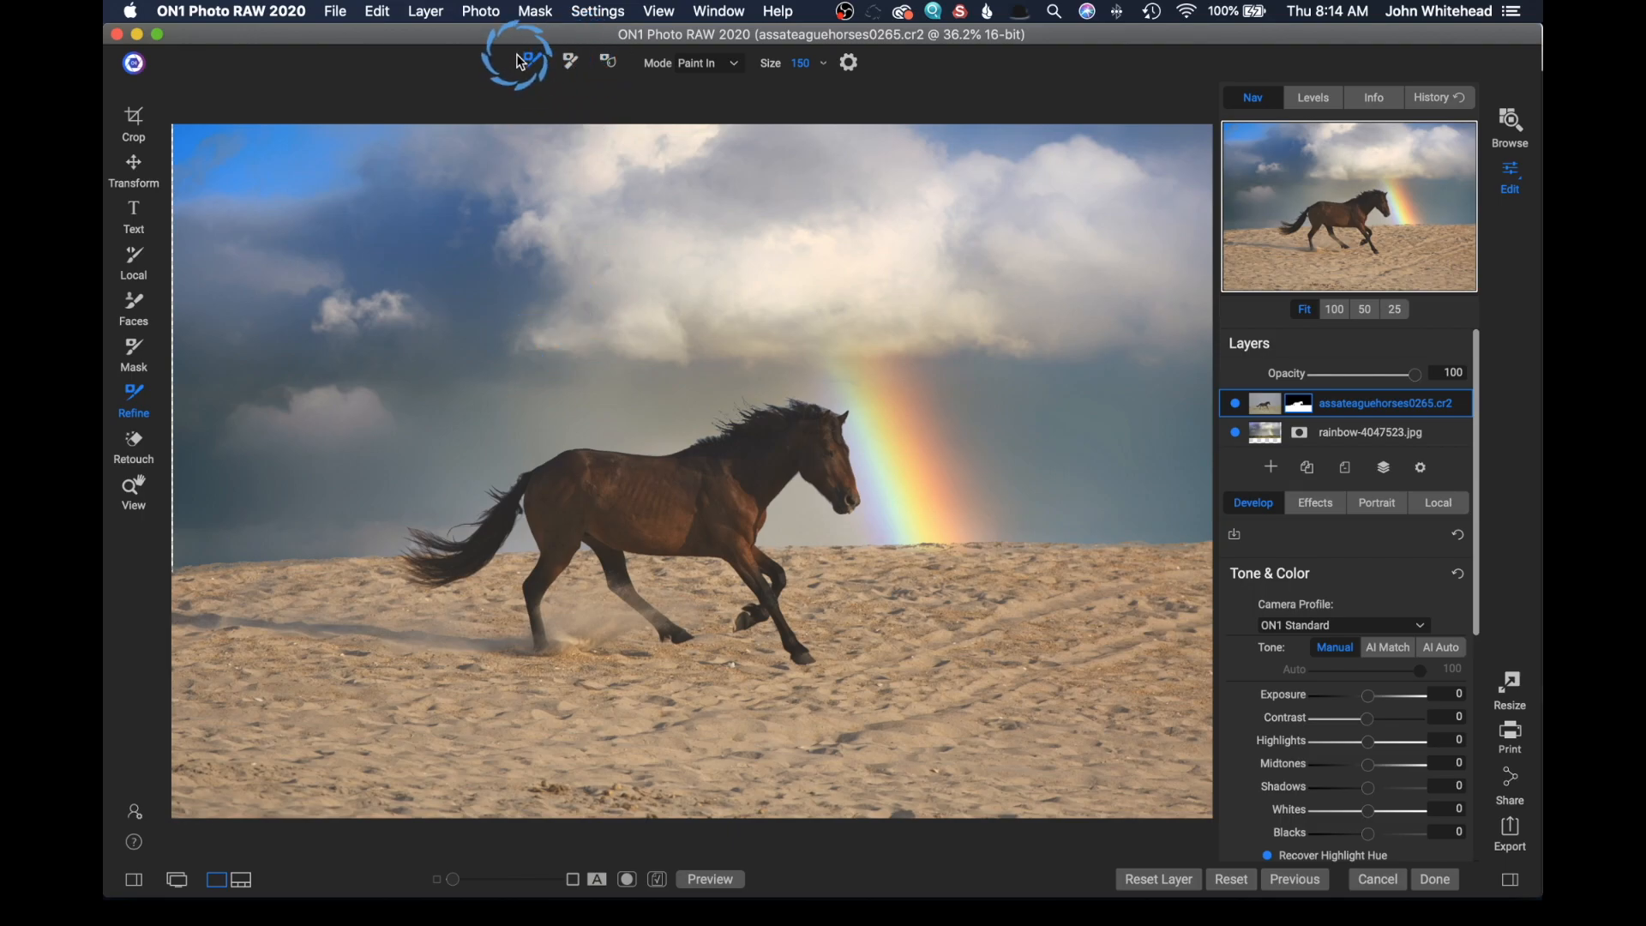
mouse_move(525, 62)
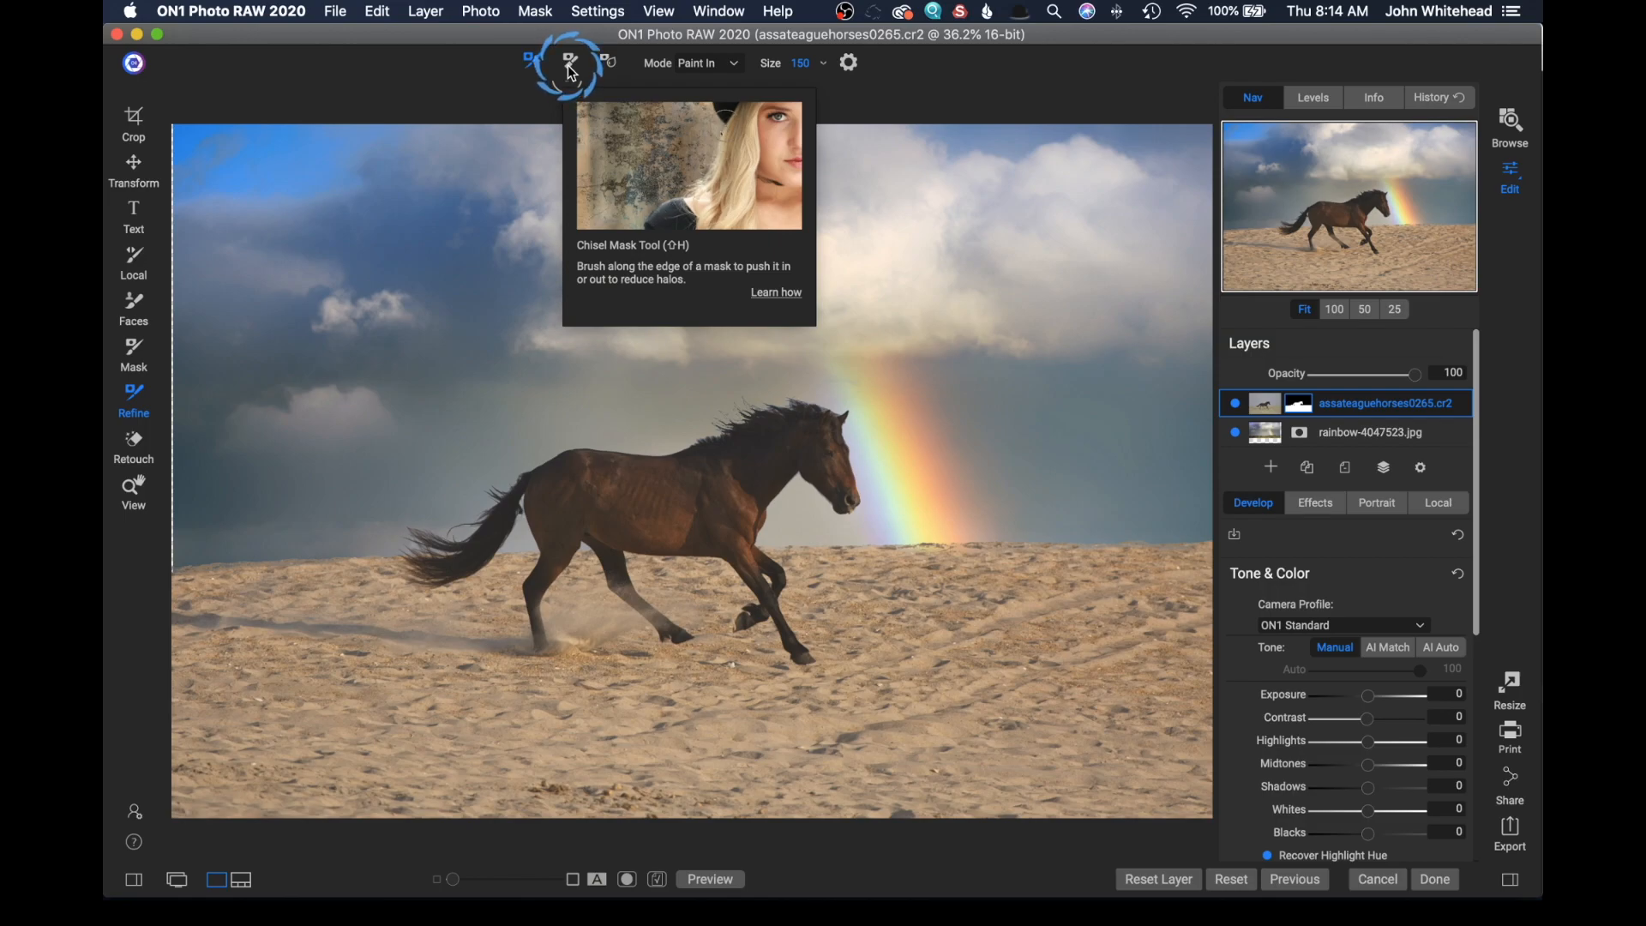
mouse_move(632, 435)
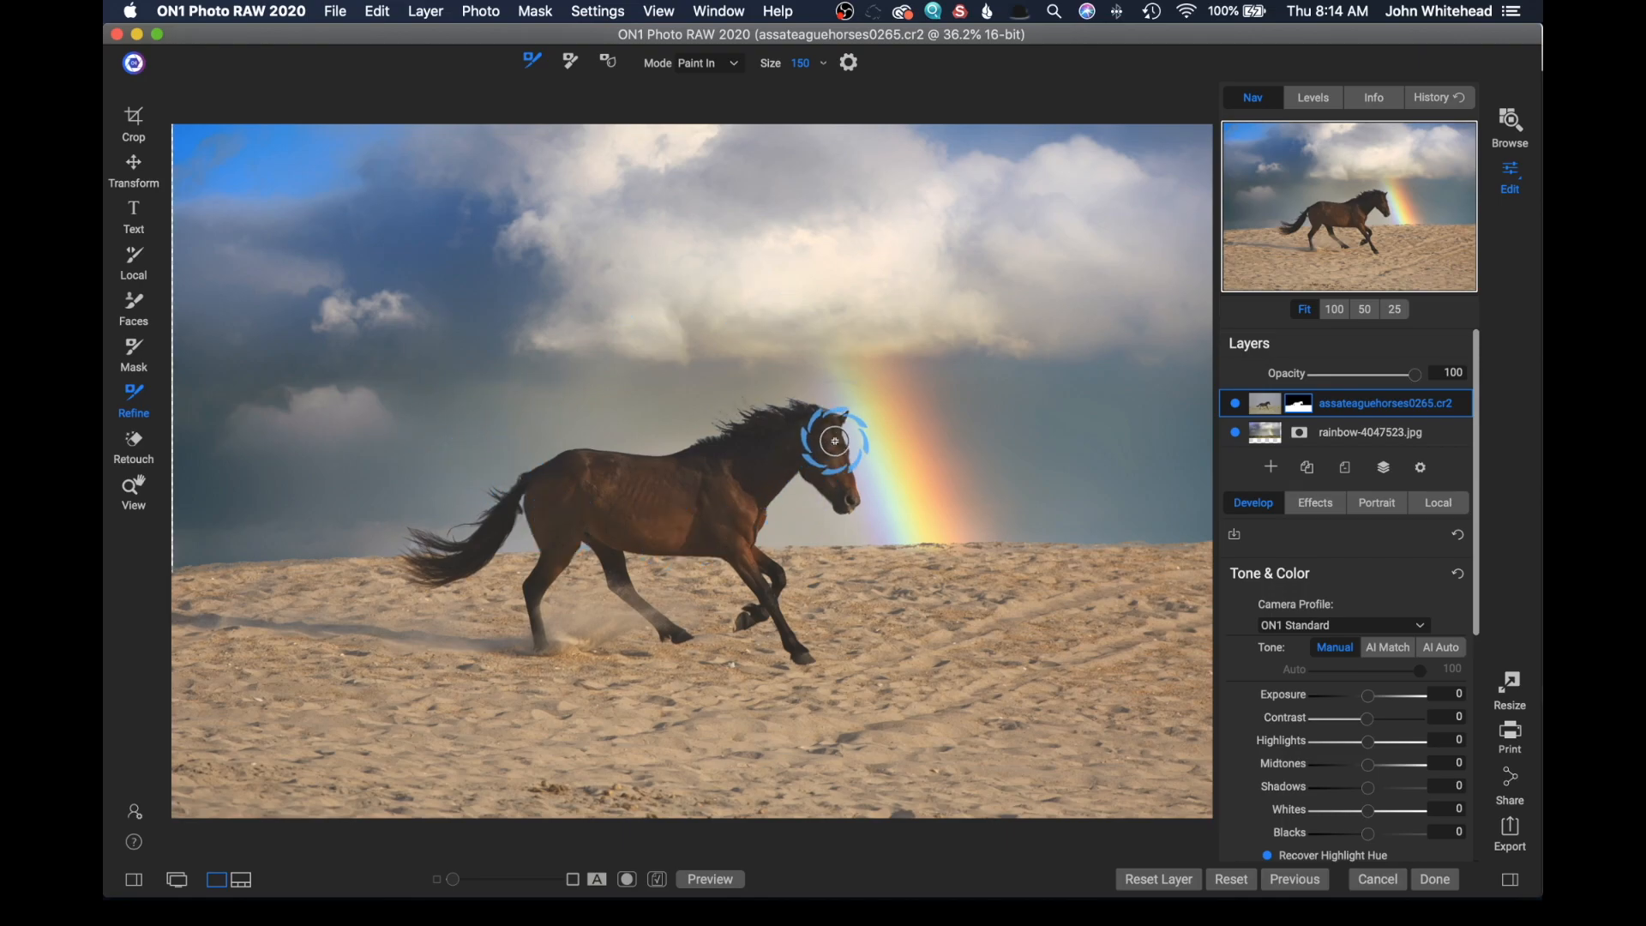
mouse_move(1180, 522)
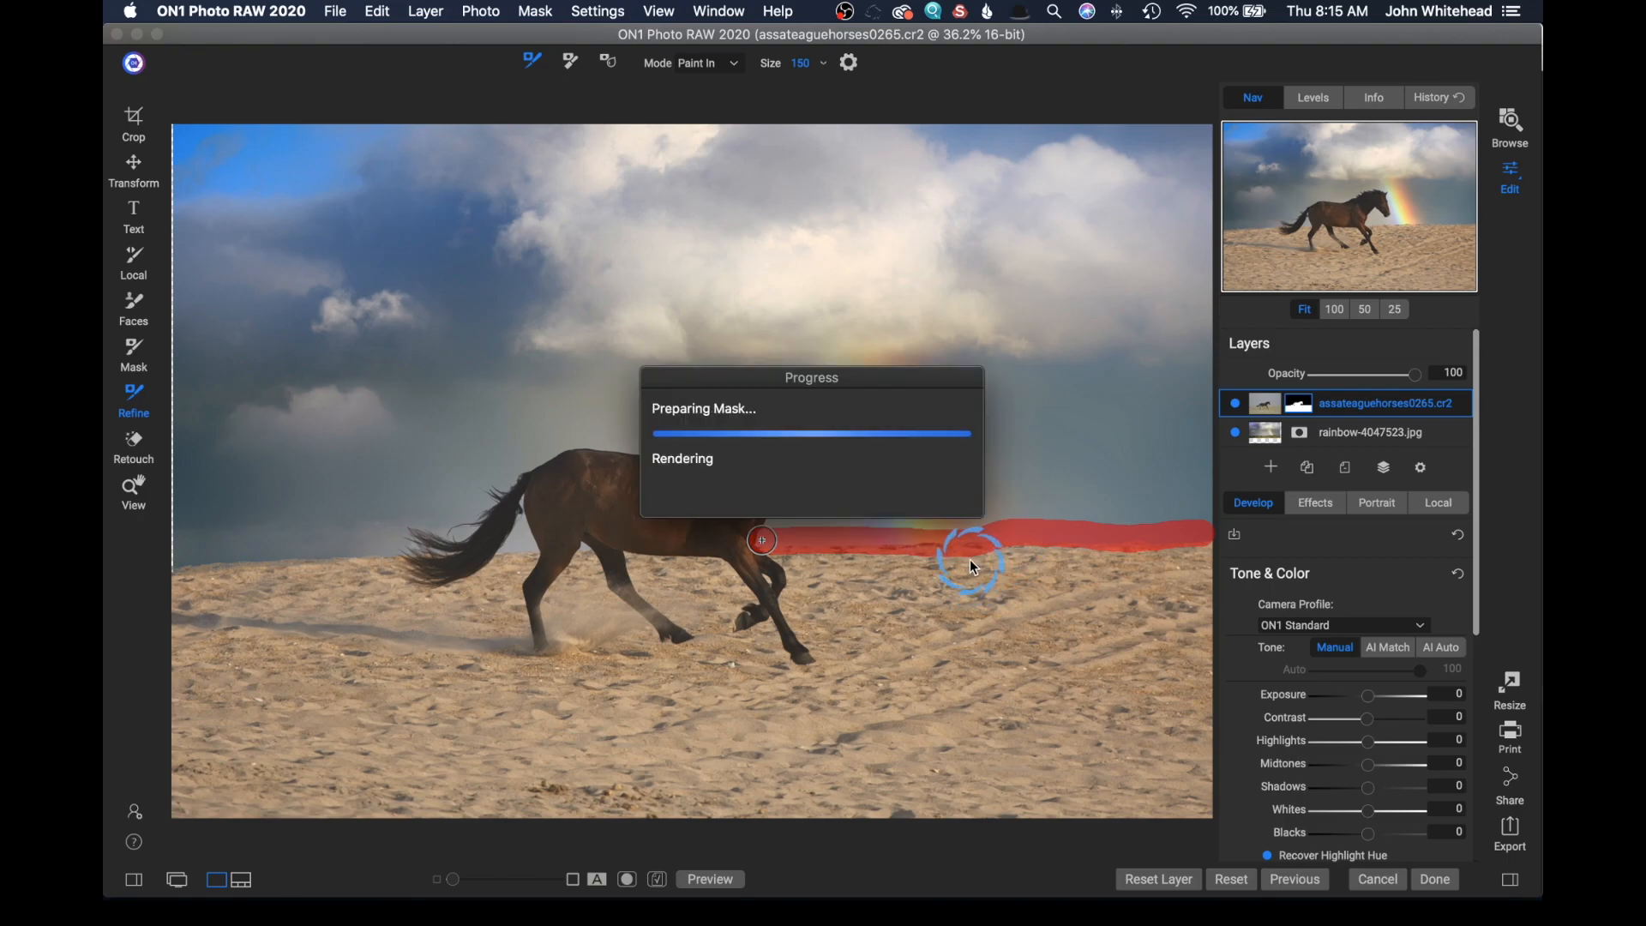
mouse_move(883, 561)
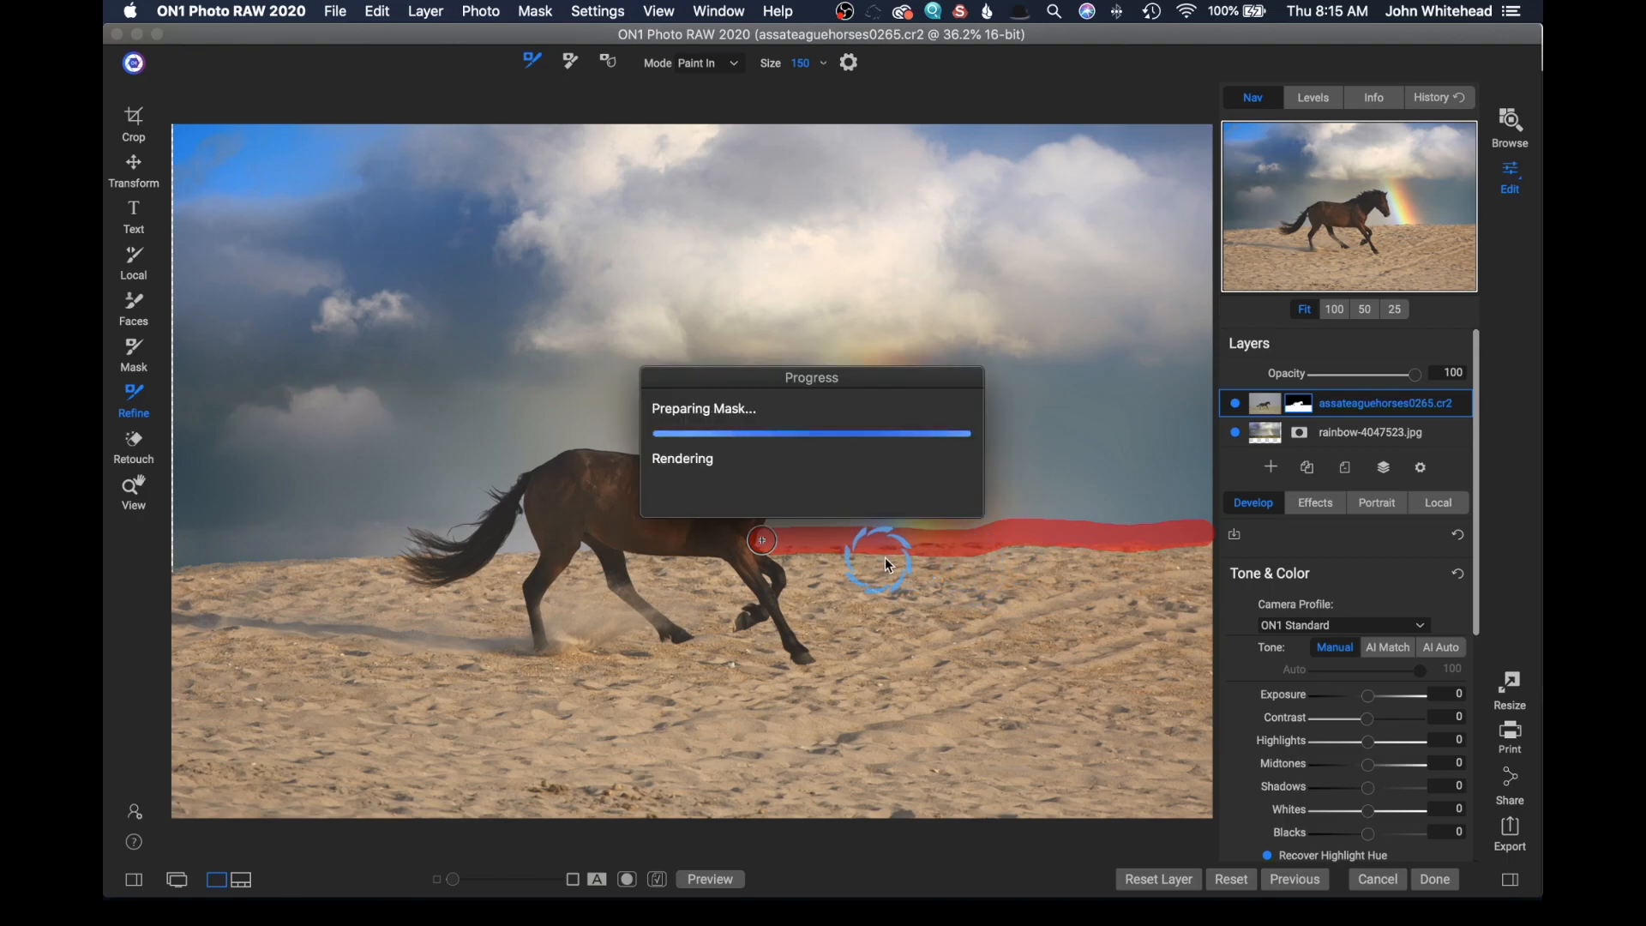
mouse_move(1118, 546)
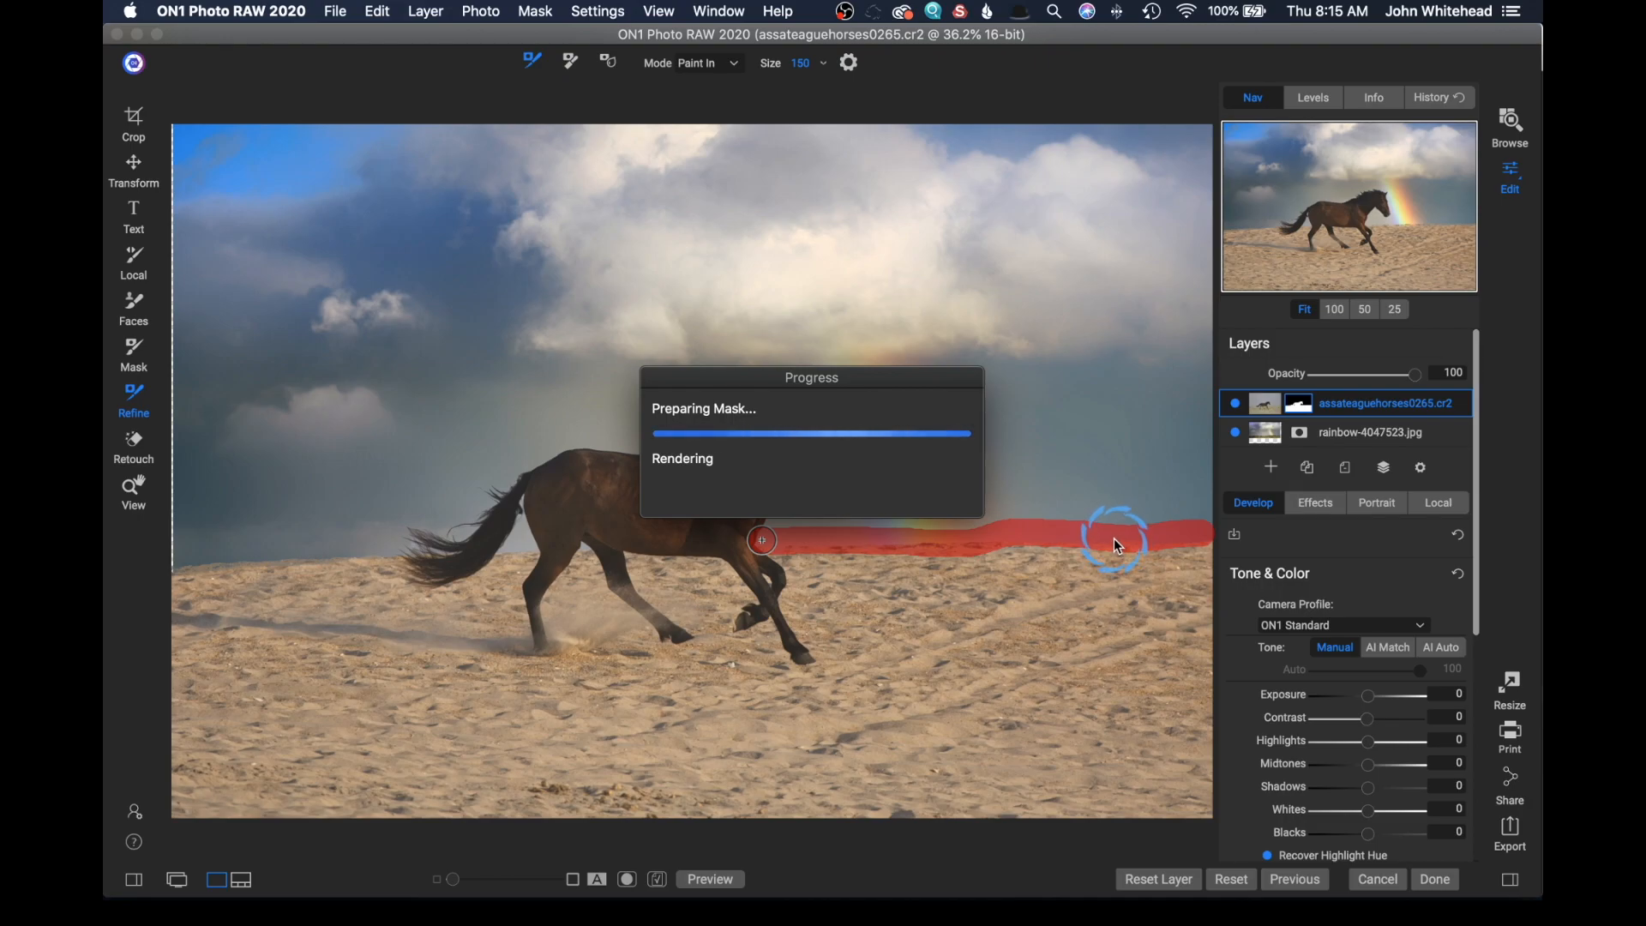
mouse_move(1094, 556)
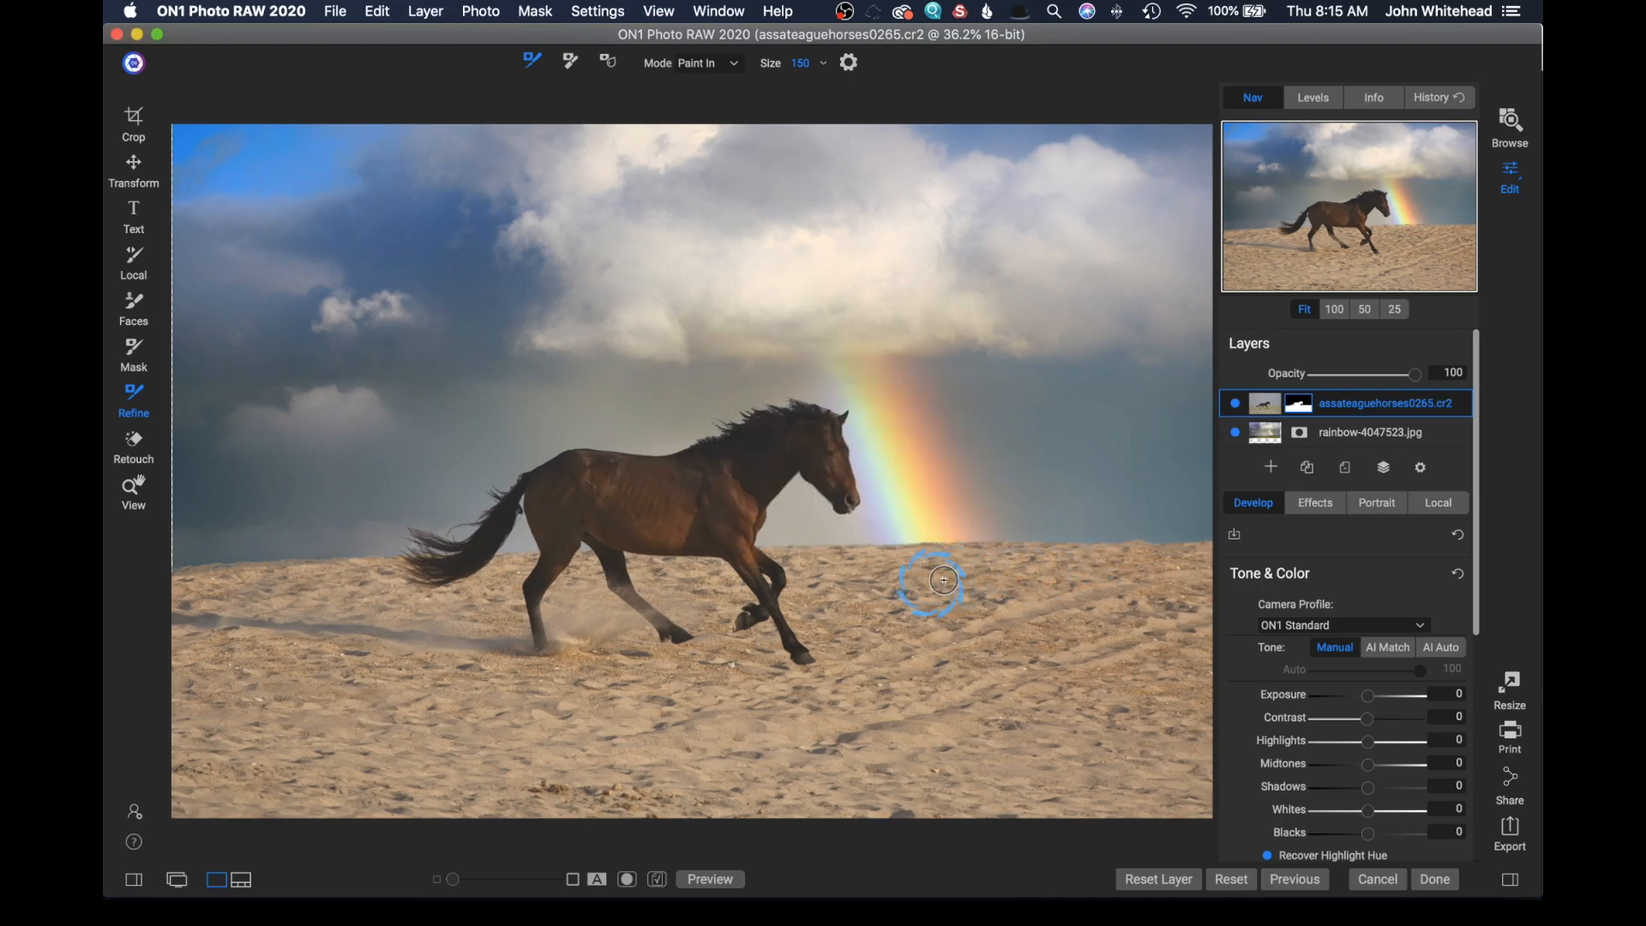
mouse_move(998, 558)
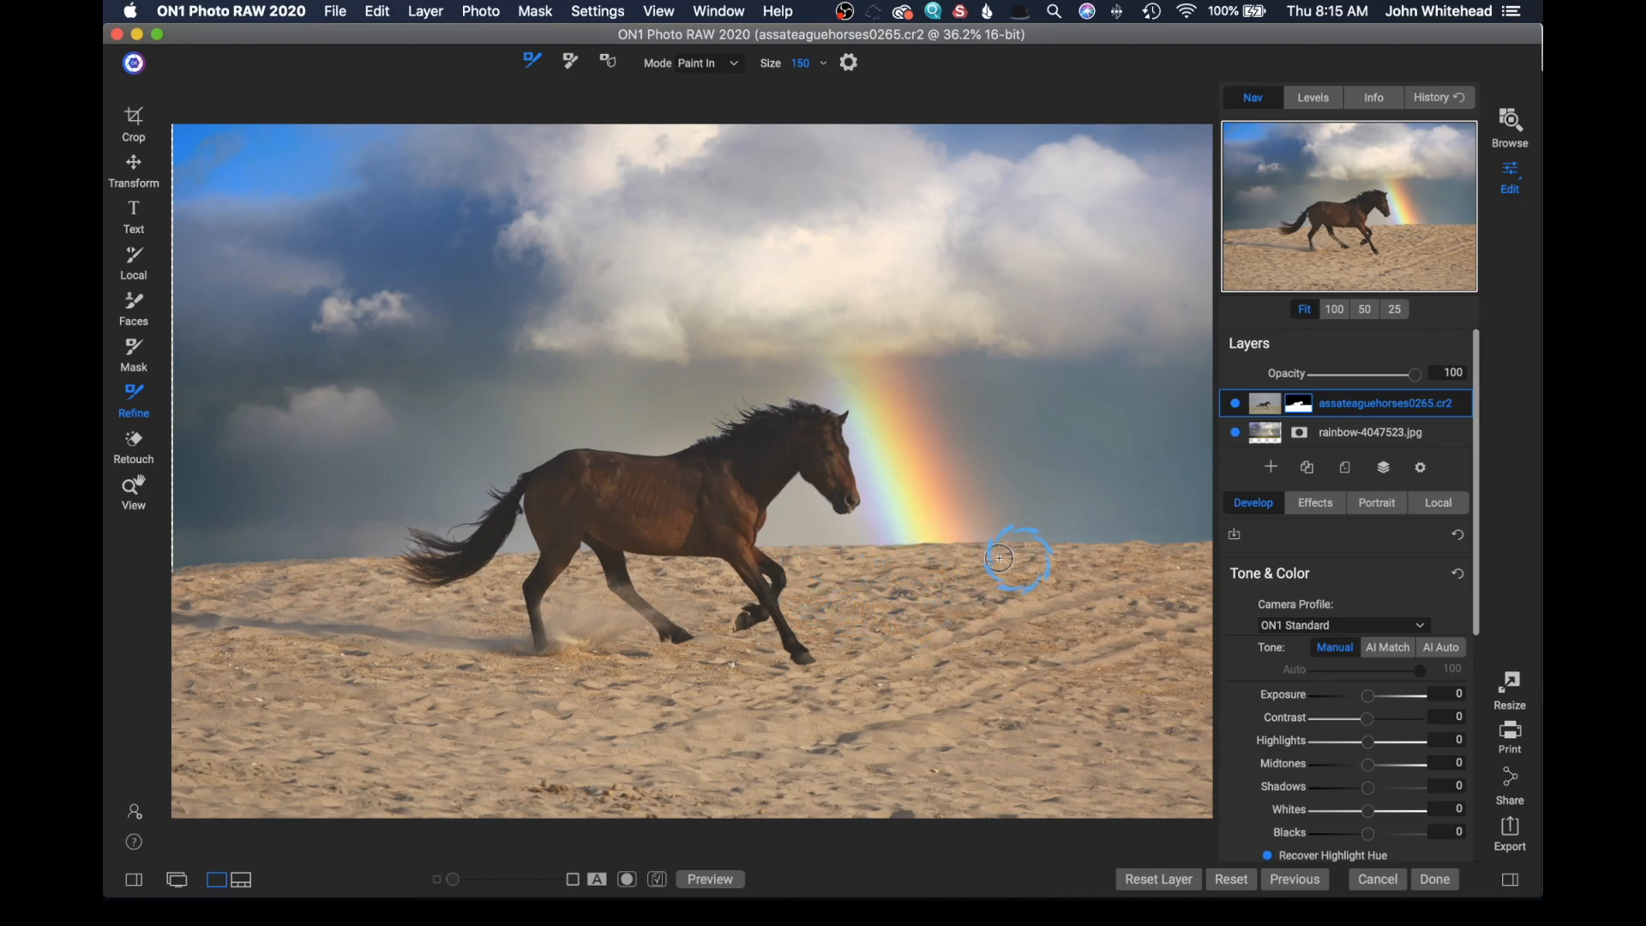
mouse_move(856, 501)
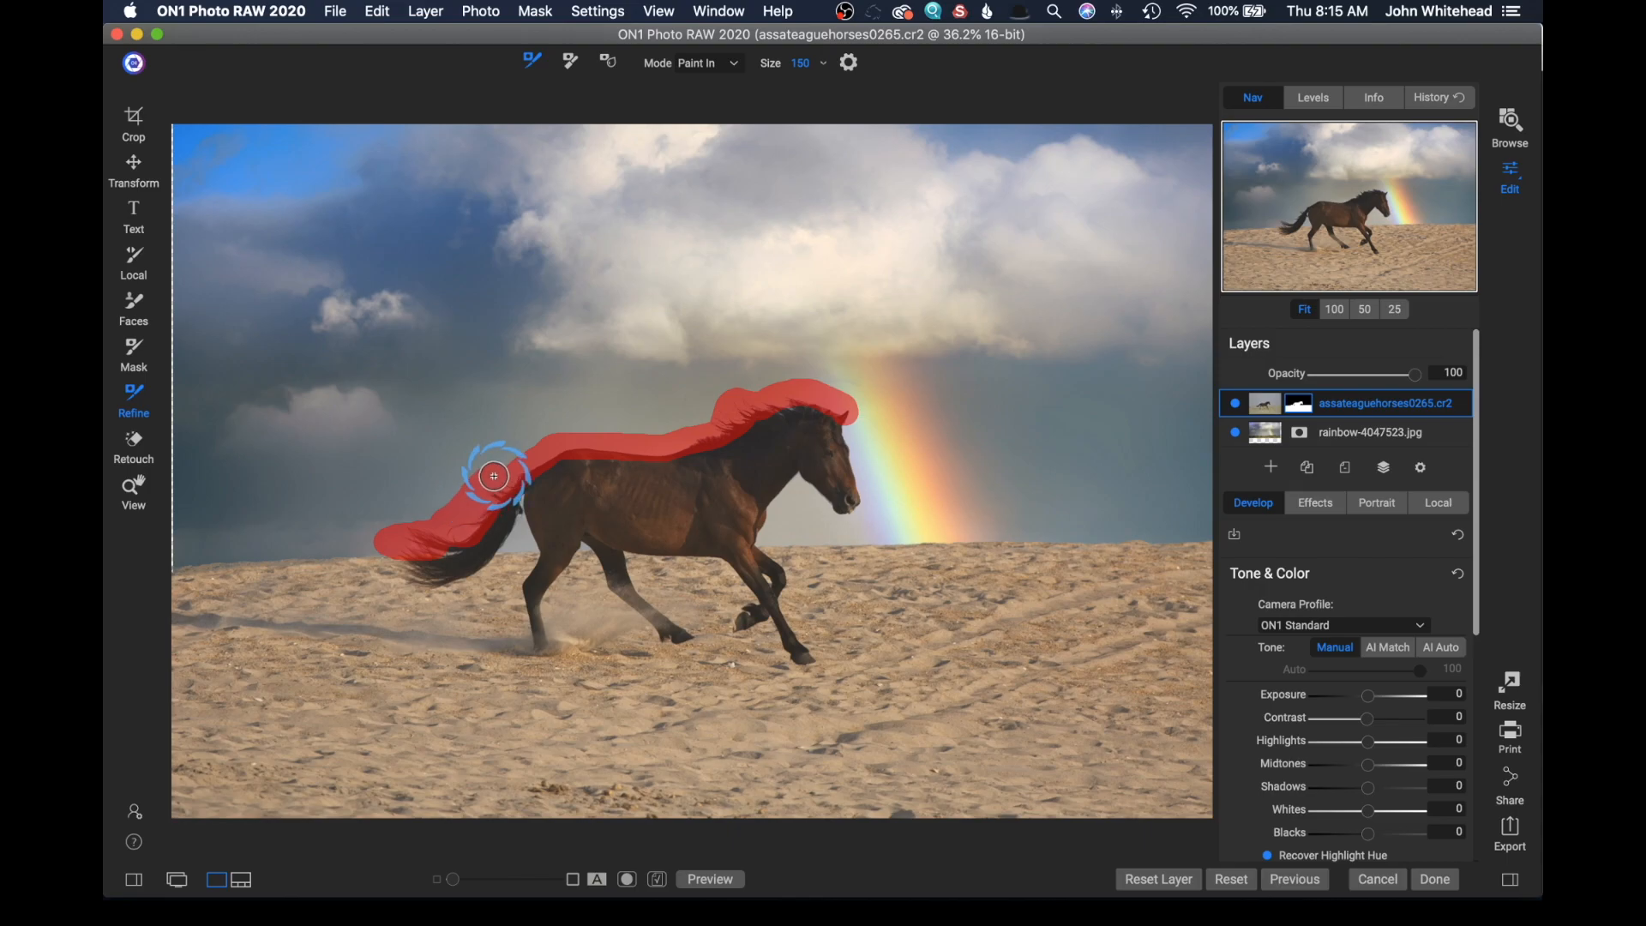
mouse_move(800, 535)
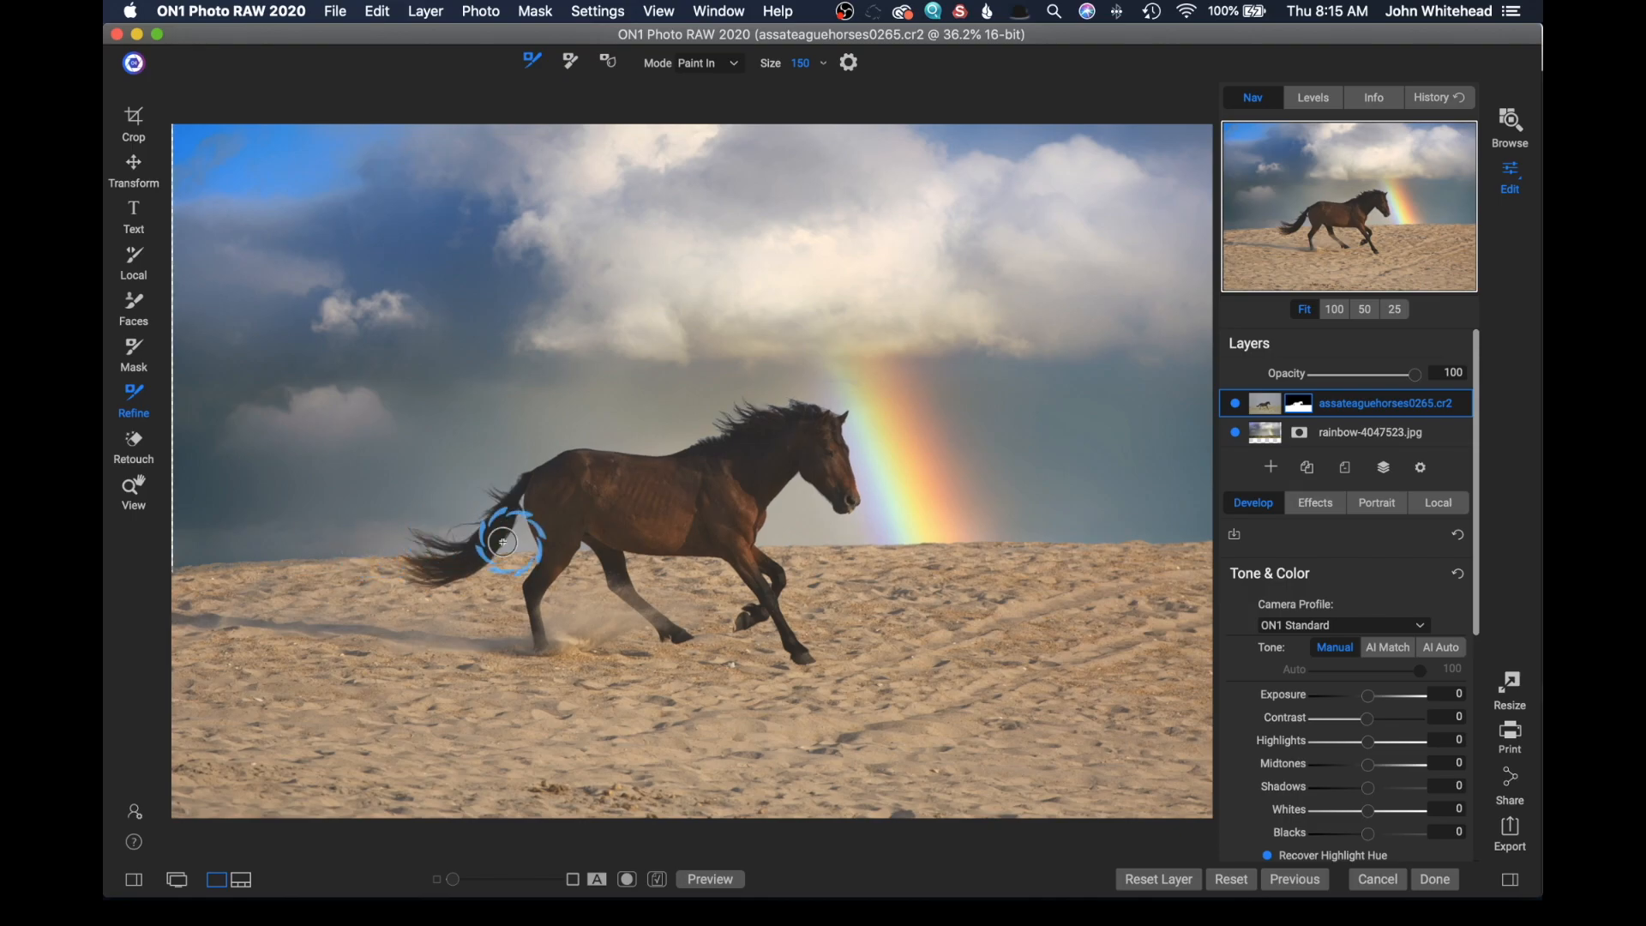
Step: Refine the mane, back and tail mask edges, then switch back to the Mask brush
click(502, 551)
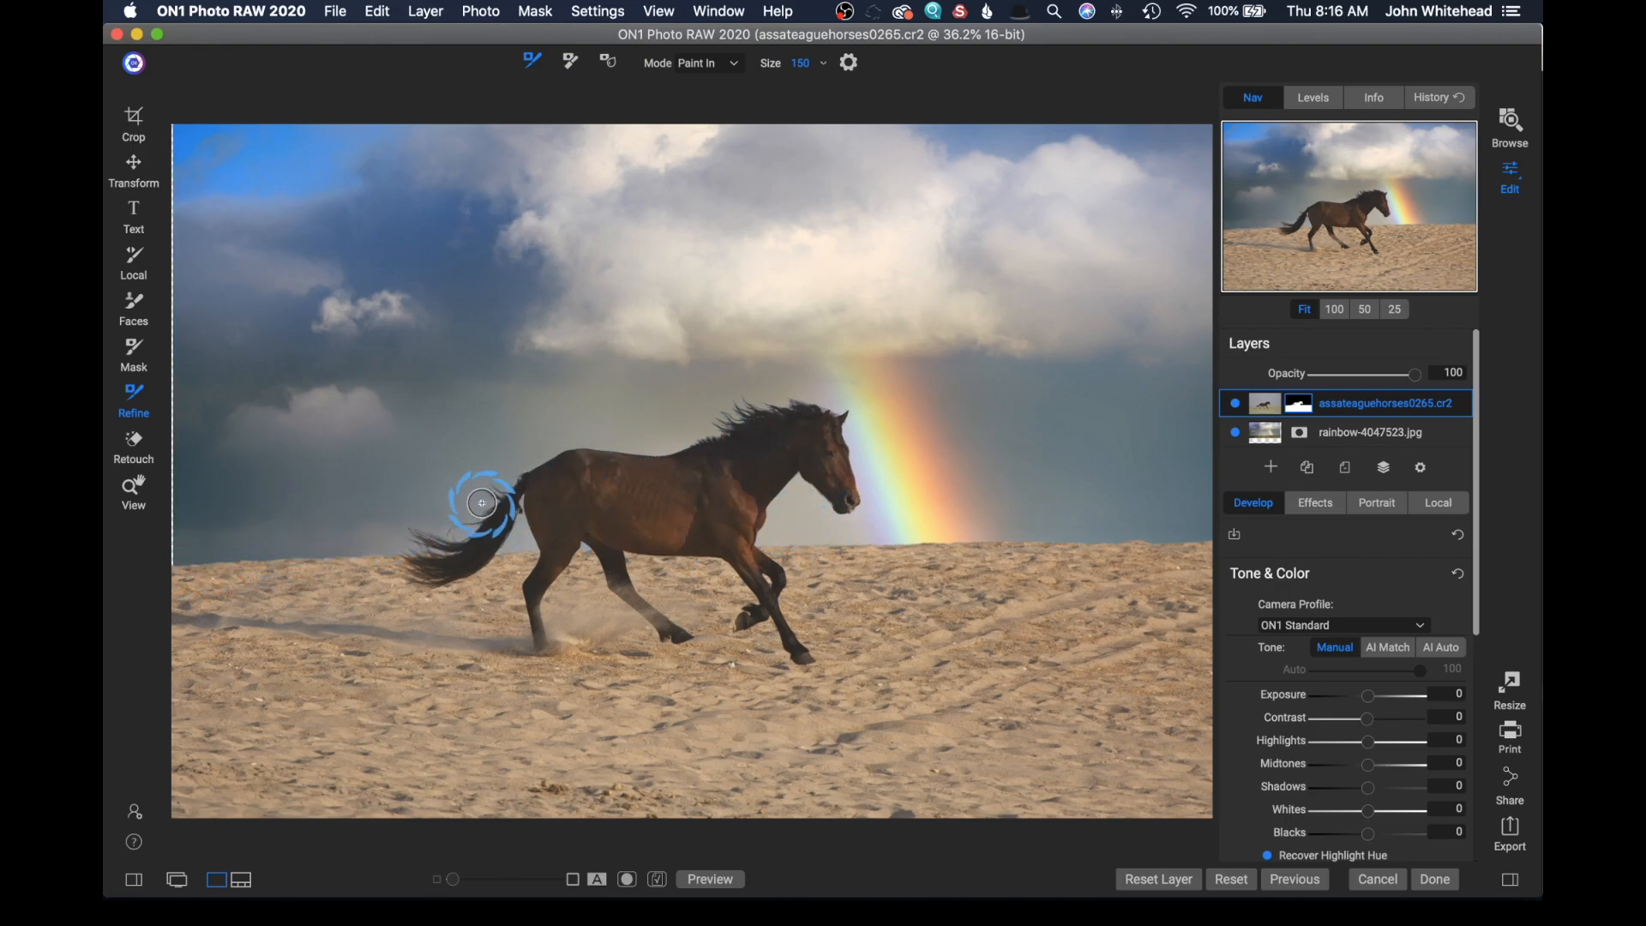
click(134, 354)
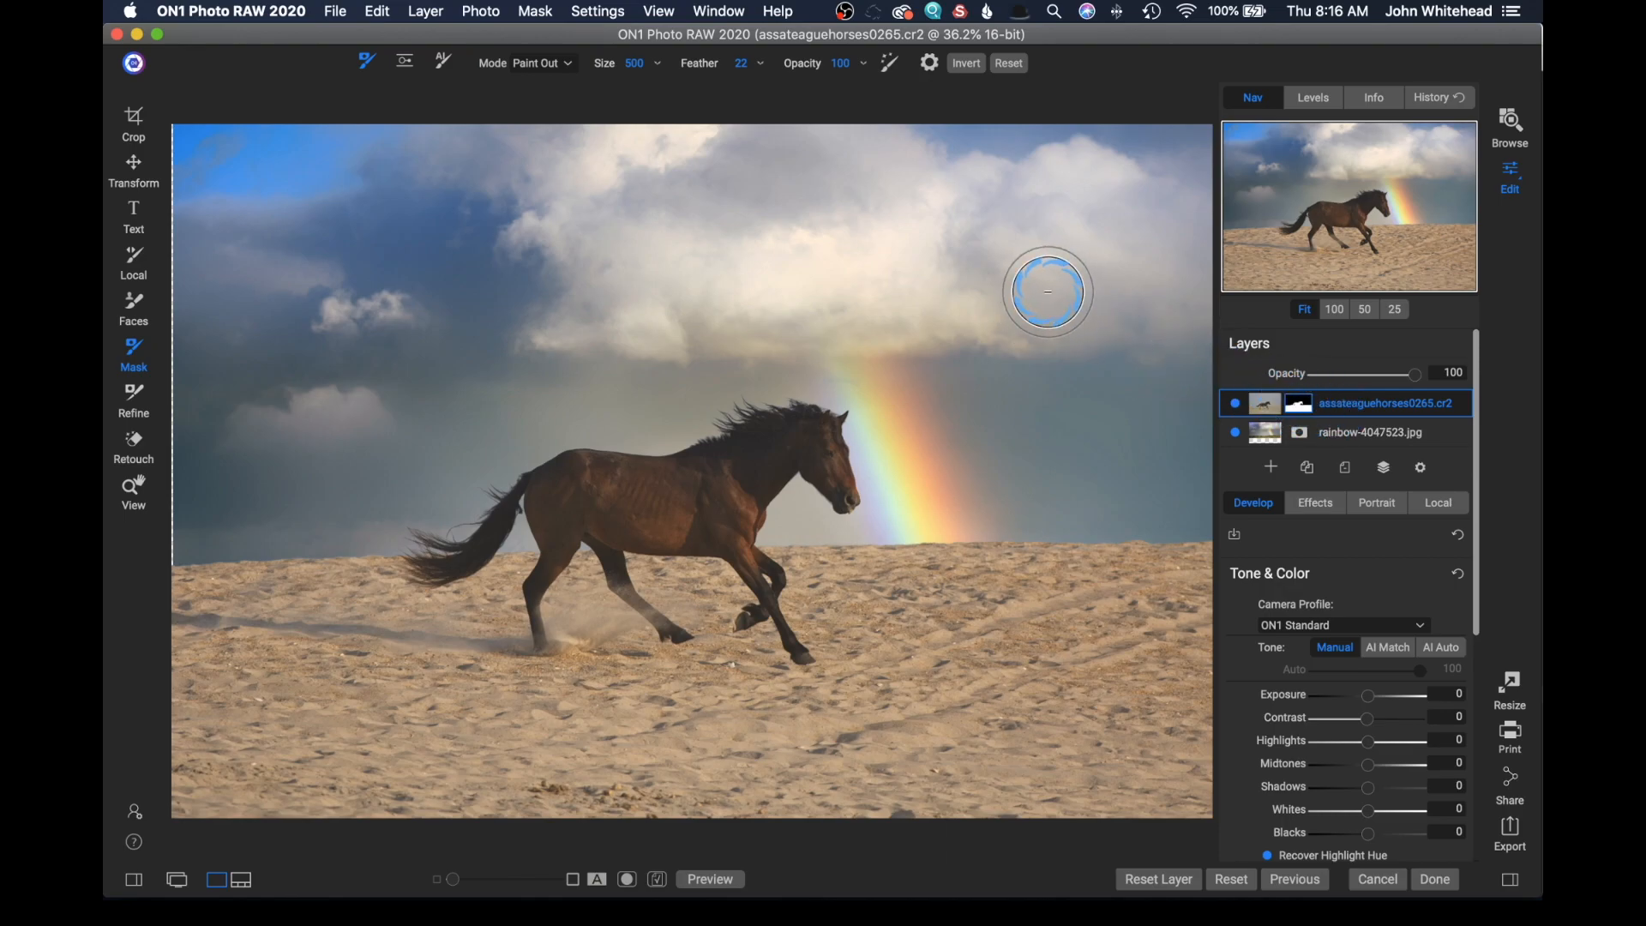
mouse_move(1297, 407)
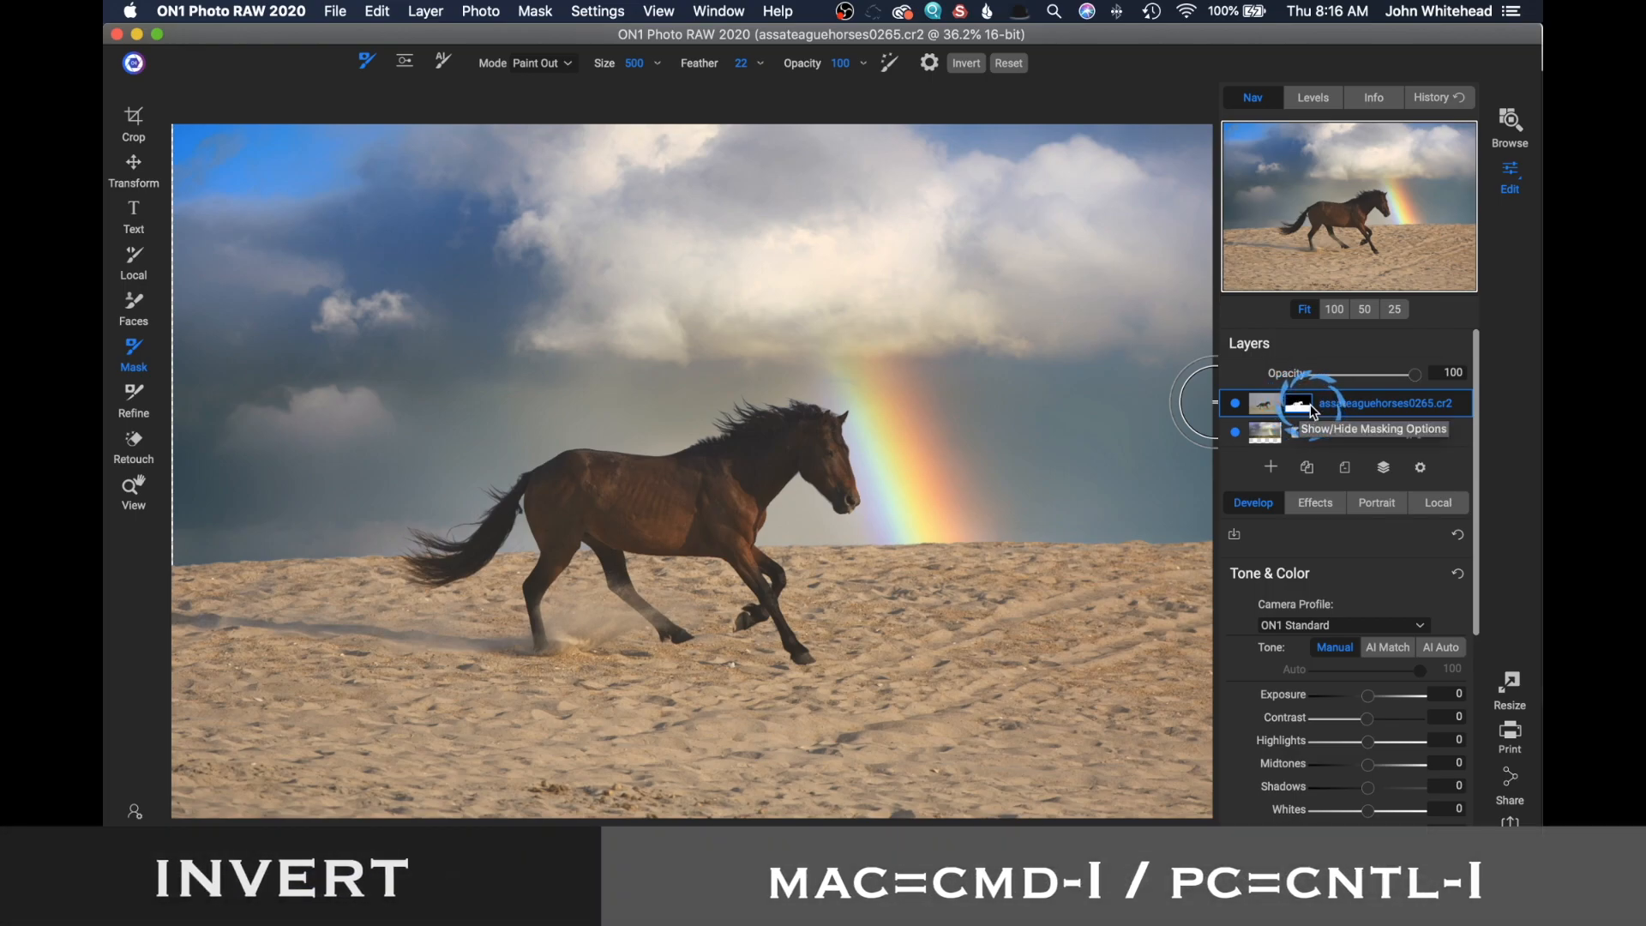
key(cmd+i)
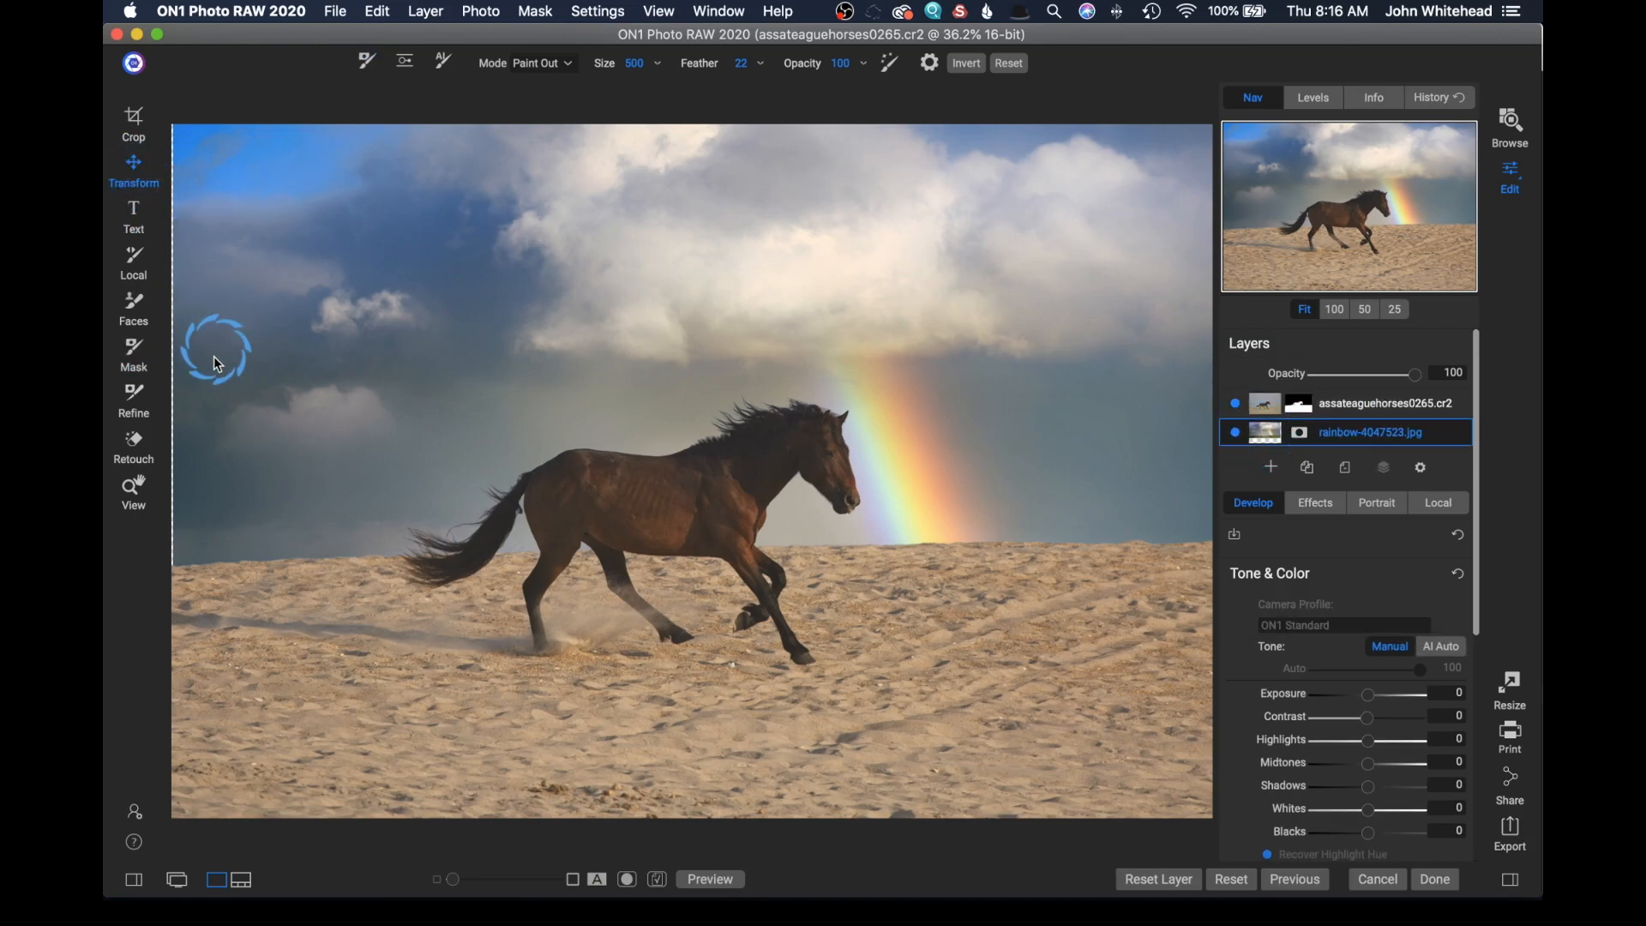
Step: Activate Transform on the rainbow sky layer, showing its 100% scale
click(134, 168)
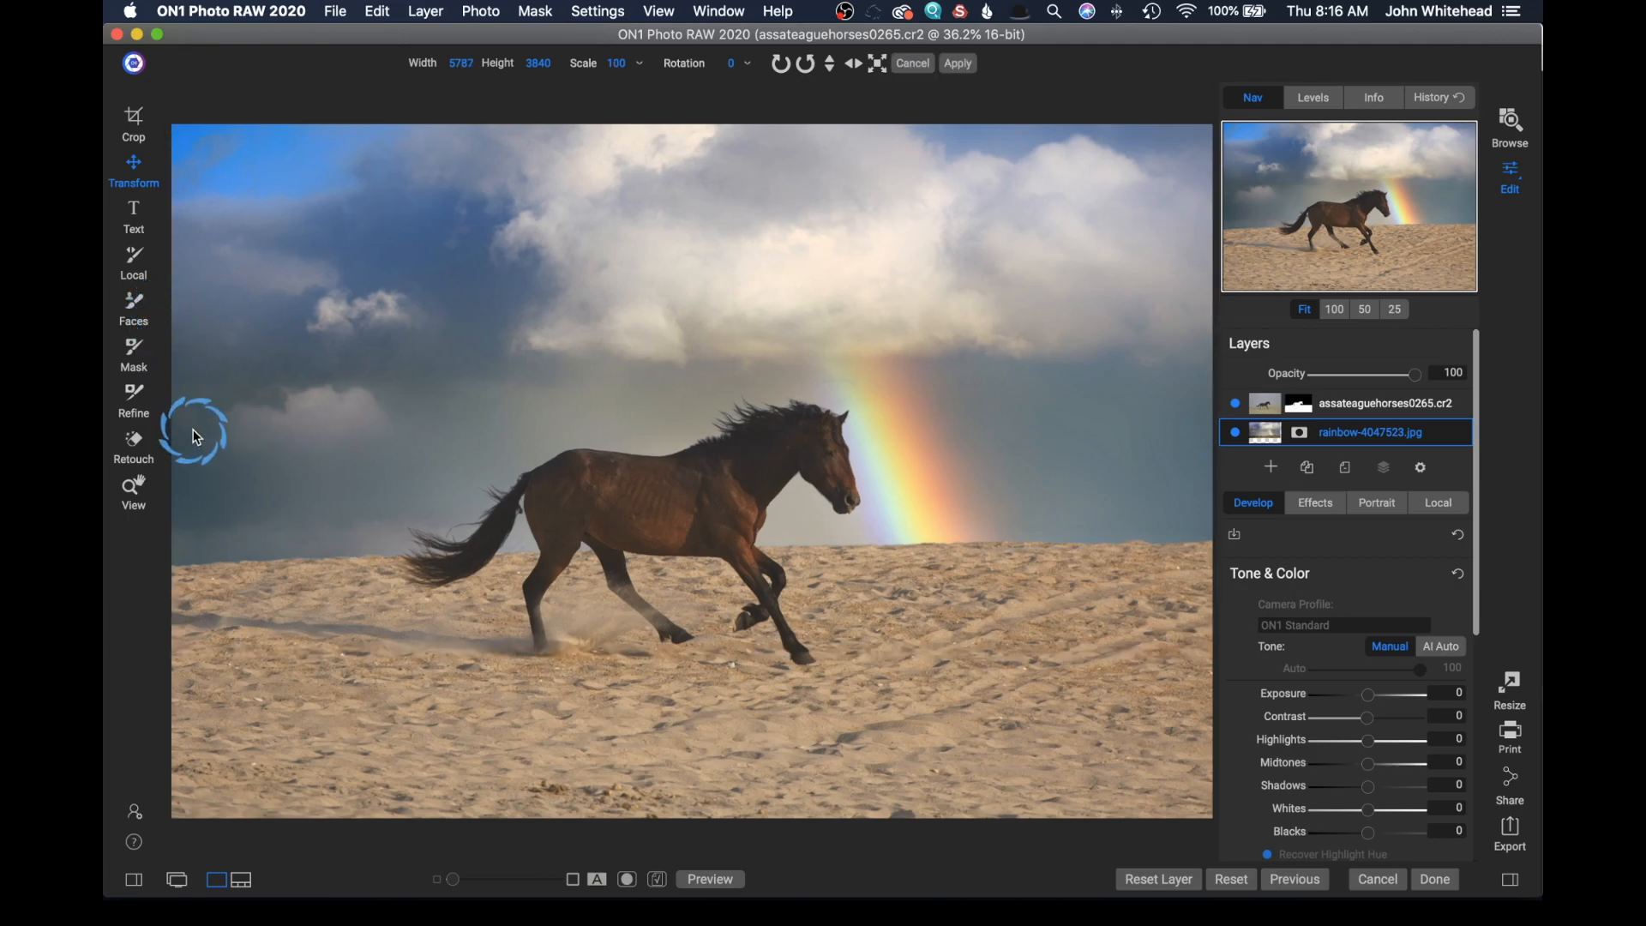
mouse_move(1062, 8)
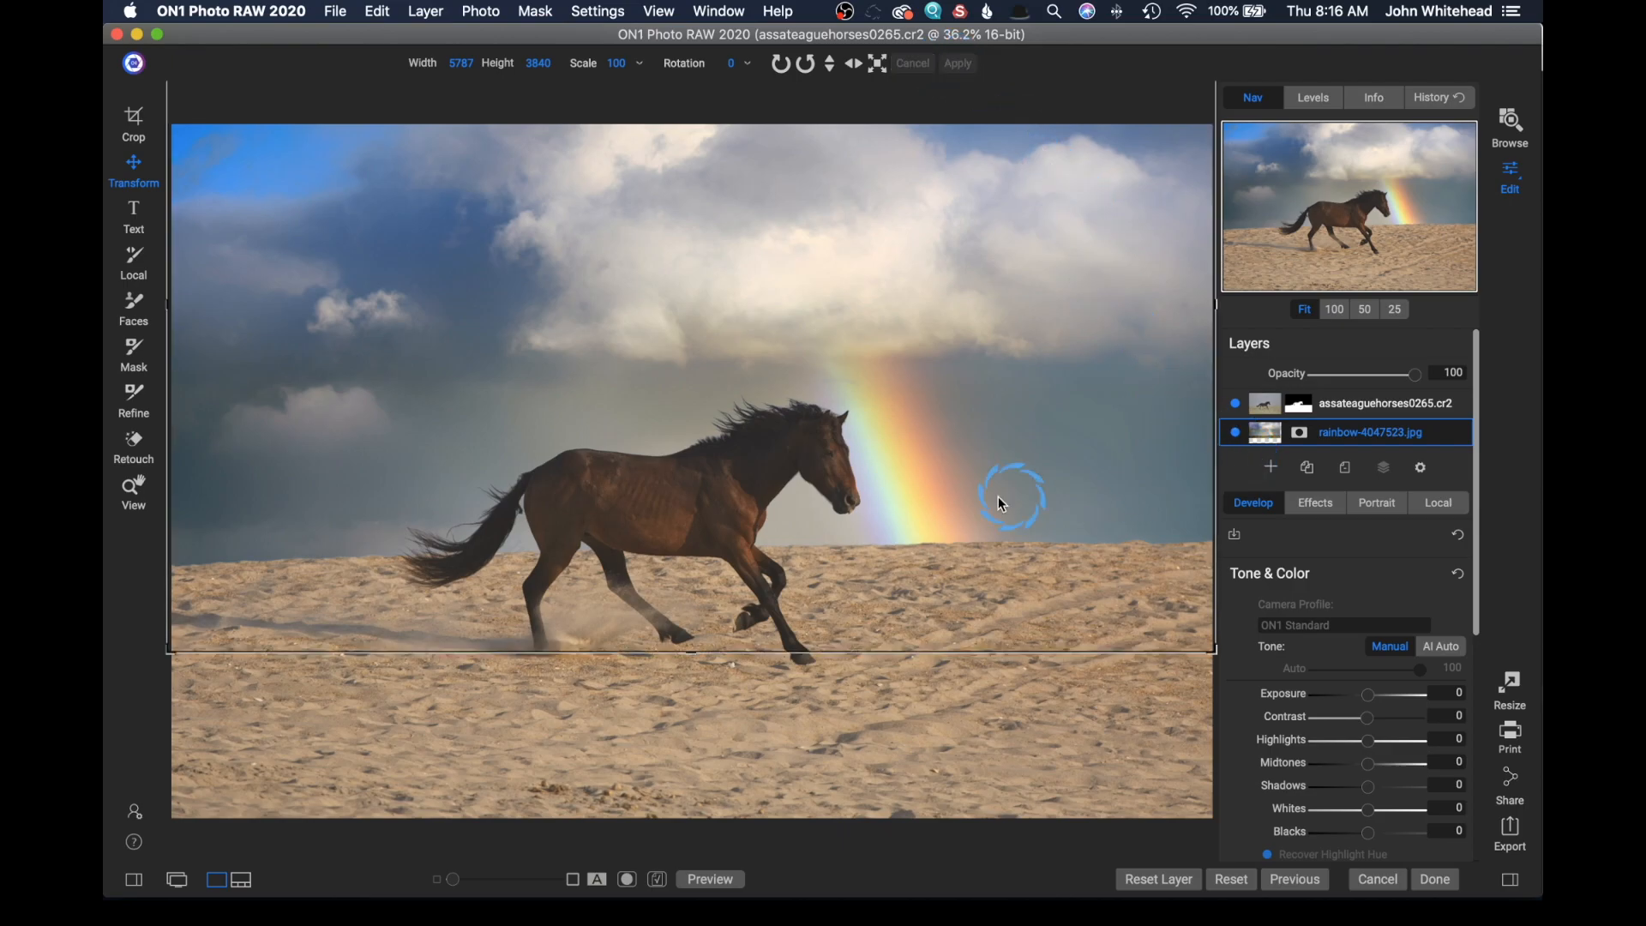
mouse_move(1039, 430)
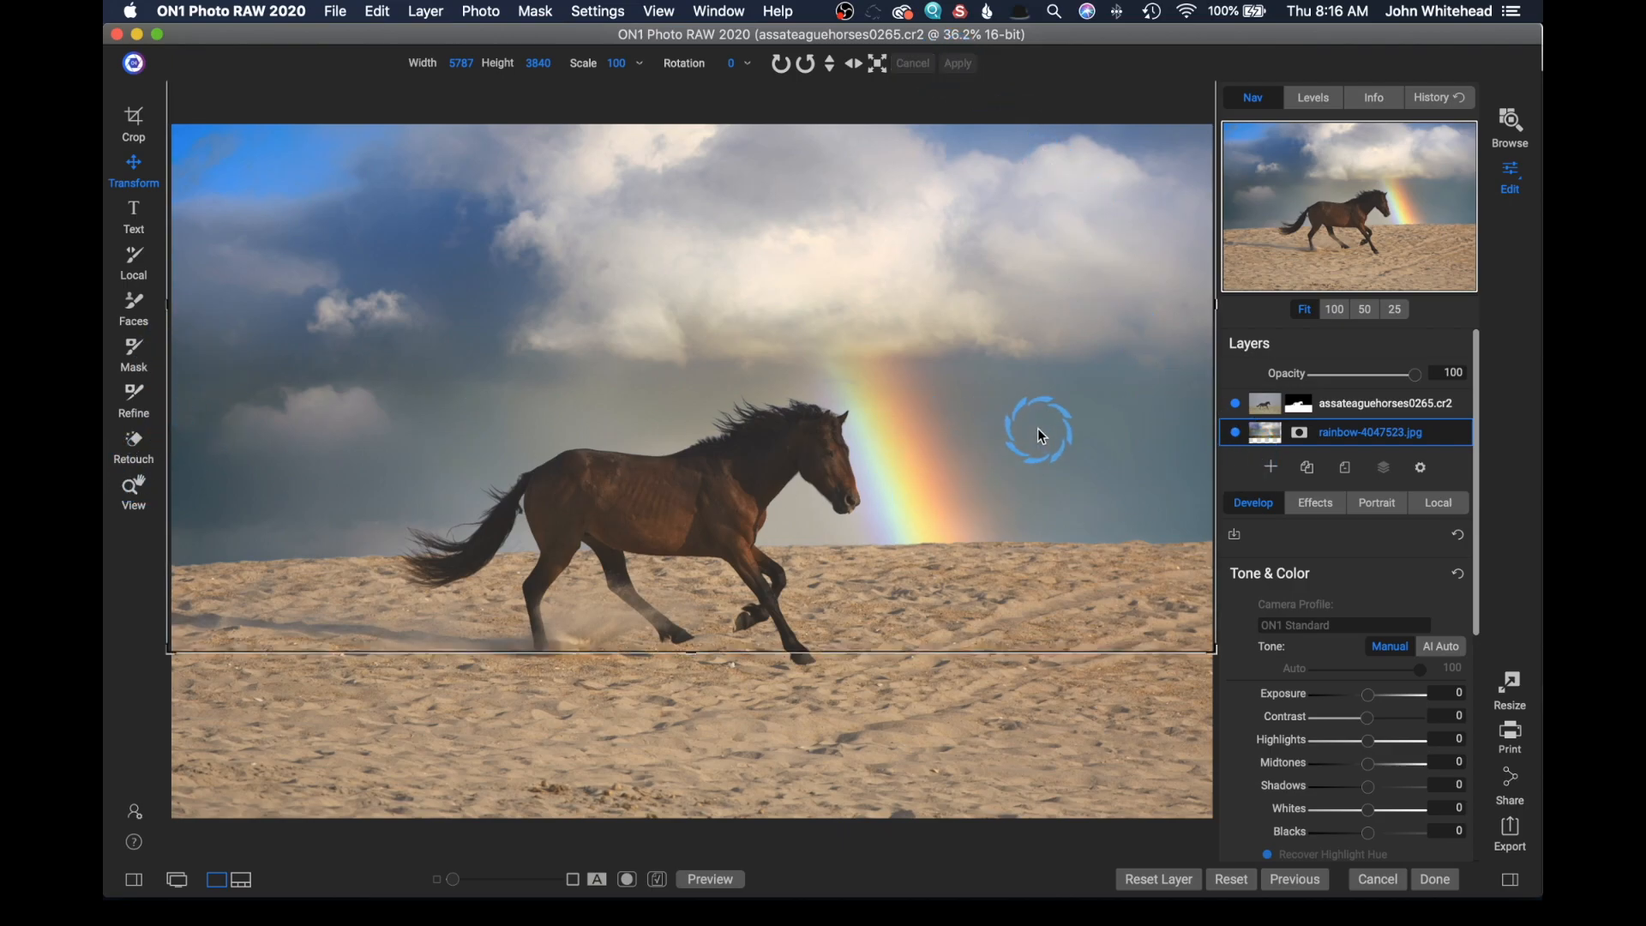
mouse_move(1014, 408)
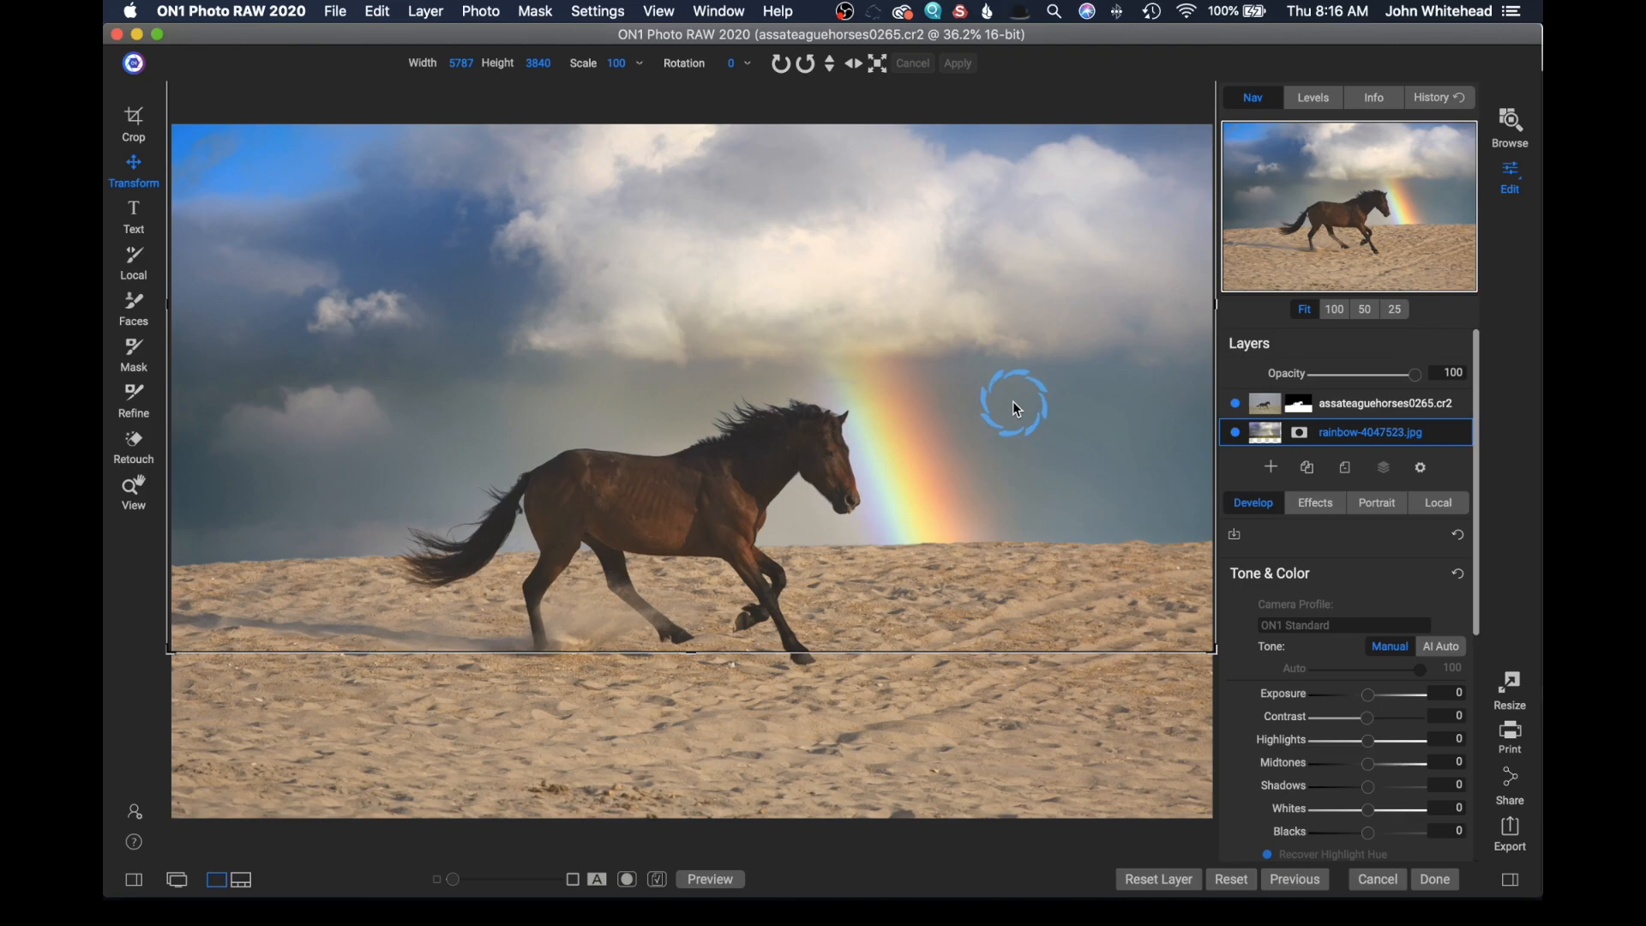
mouse_move(1034, 436)
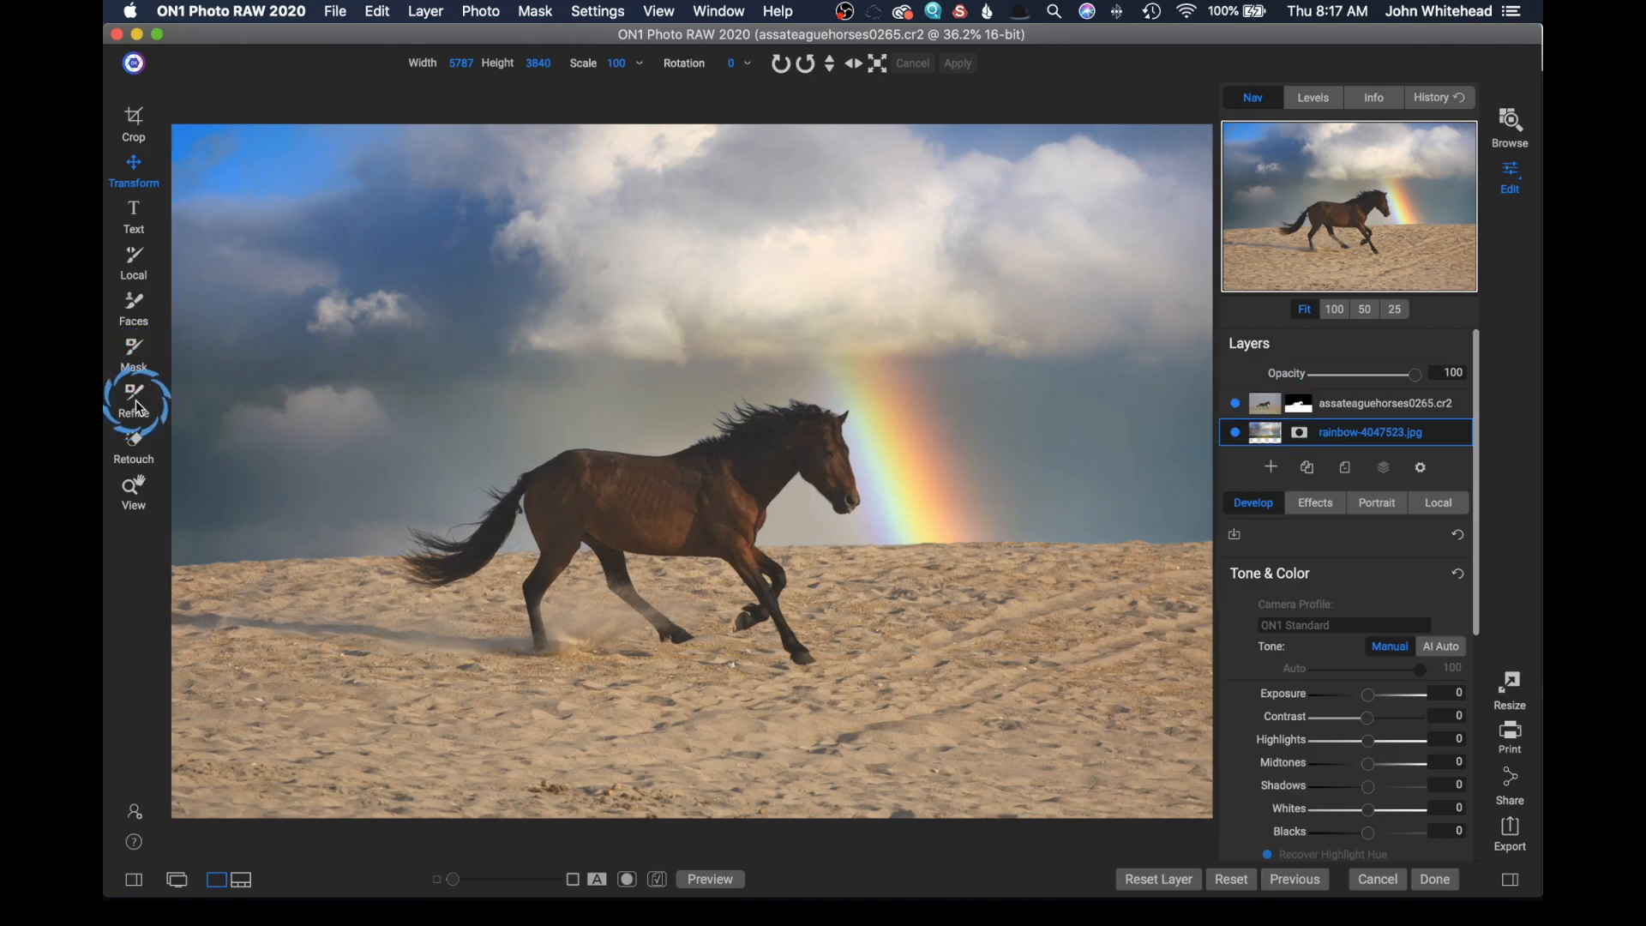
mouse_move(134, 397)
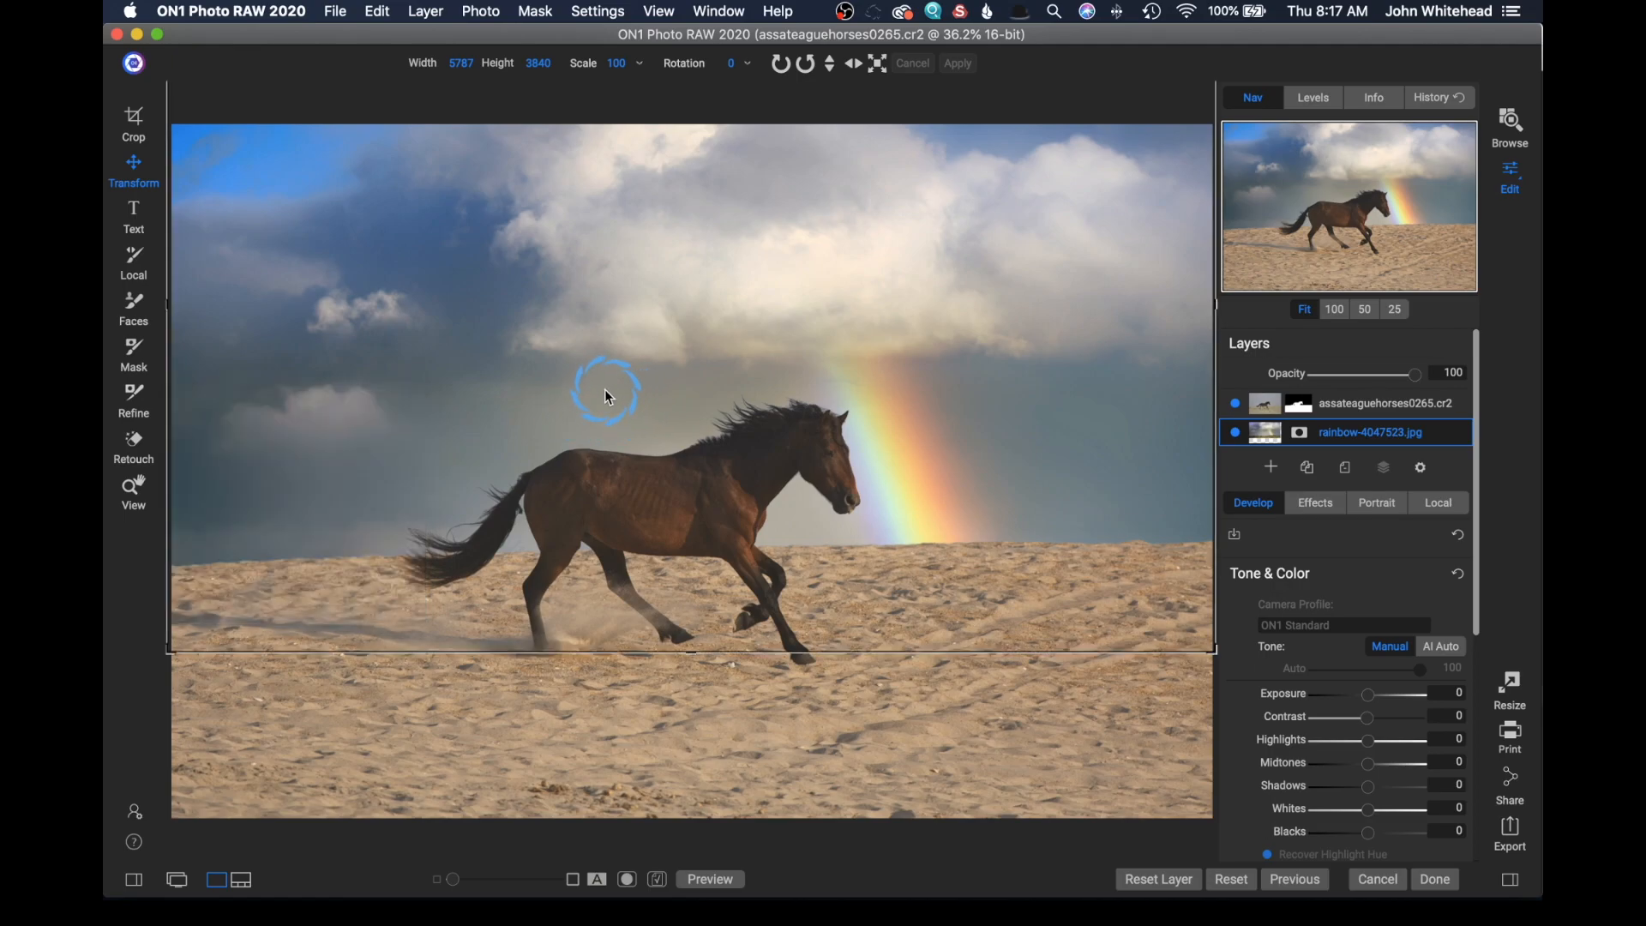
mouse_move(597, 440)
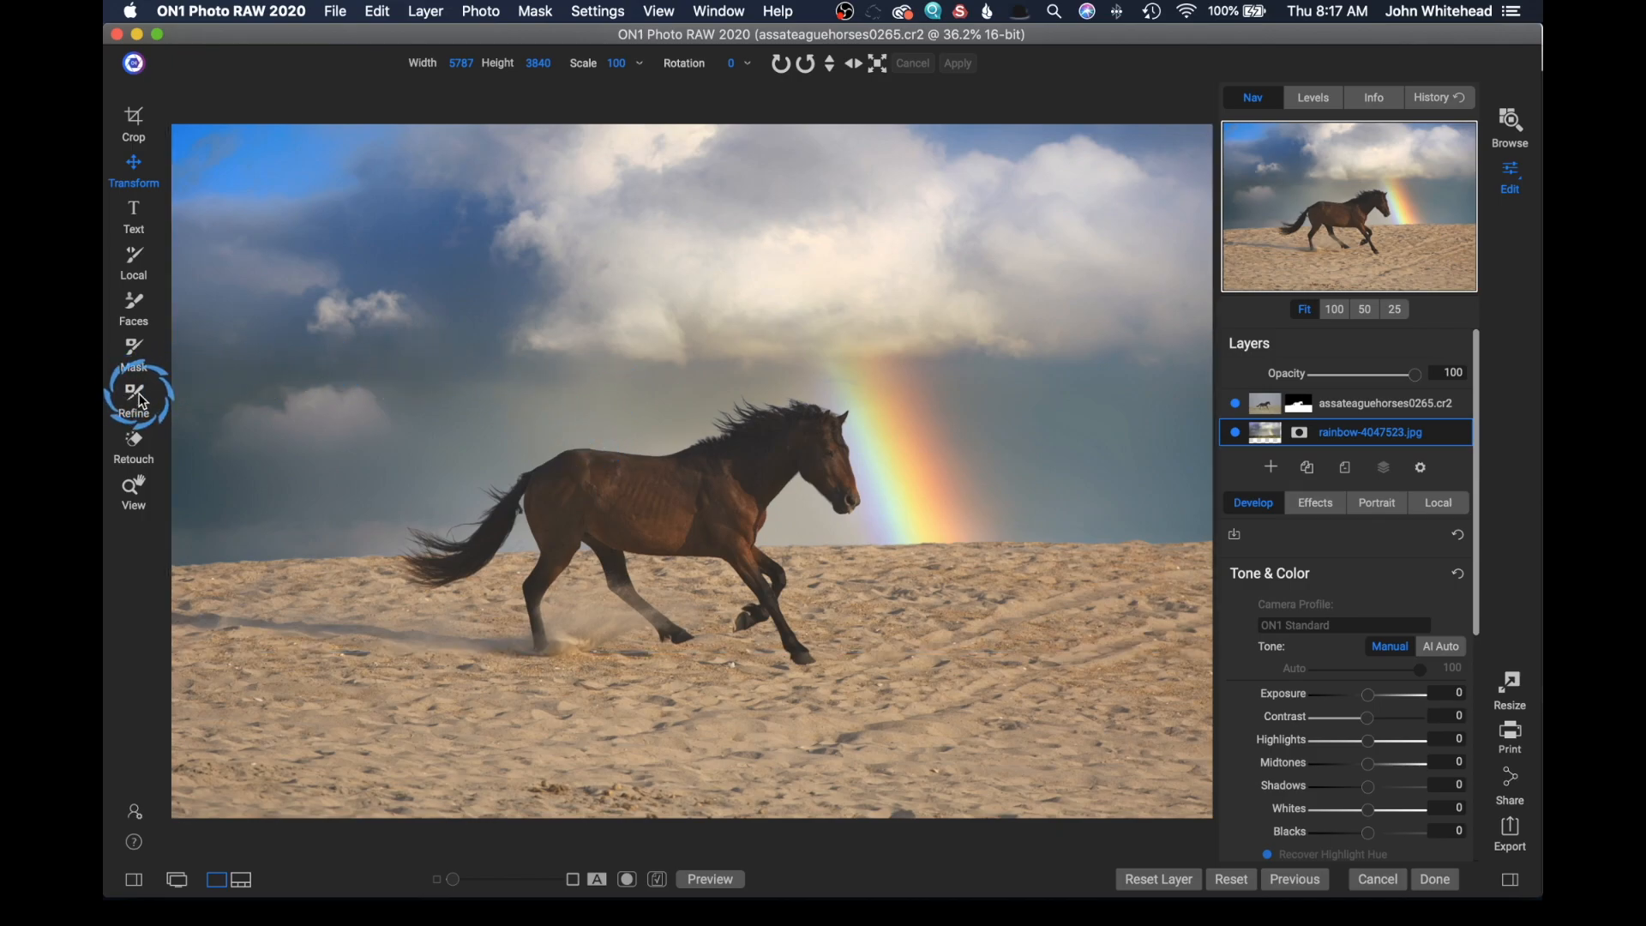
mouse_move(133, 397)
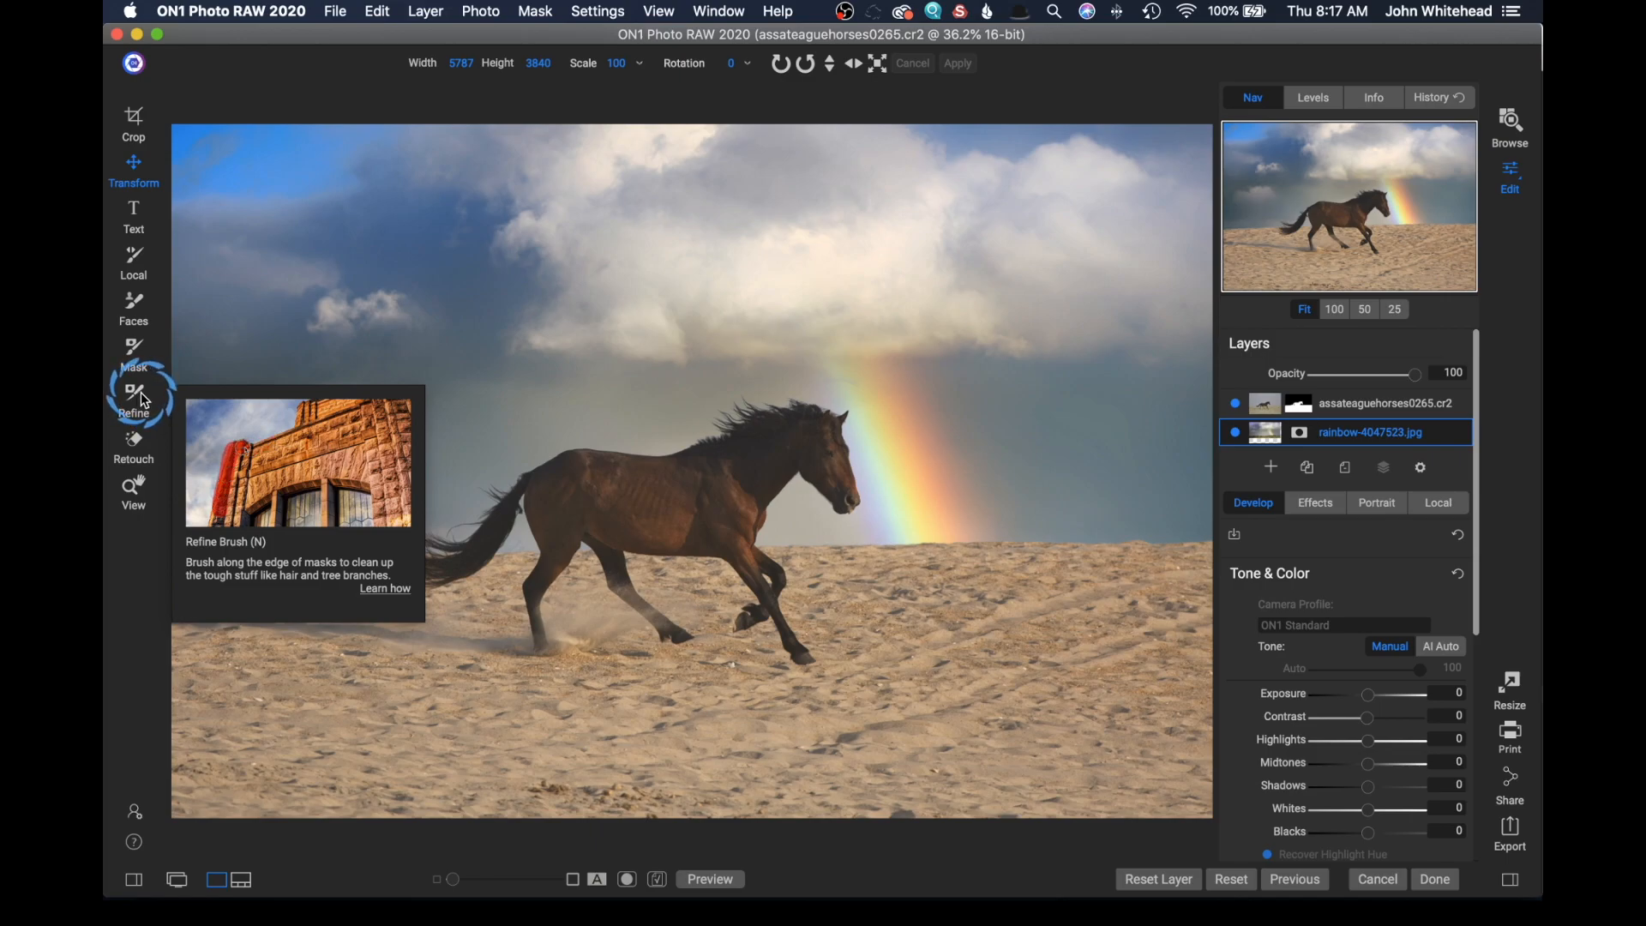
mouse_move(141, 397)
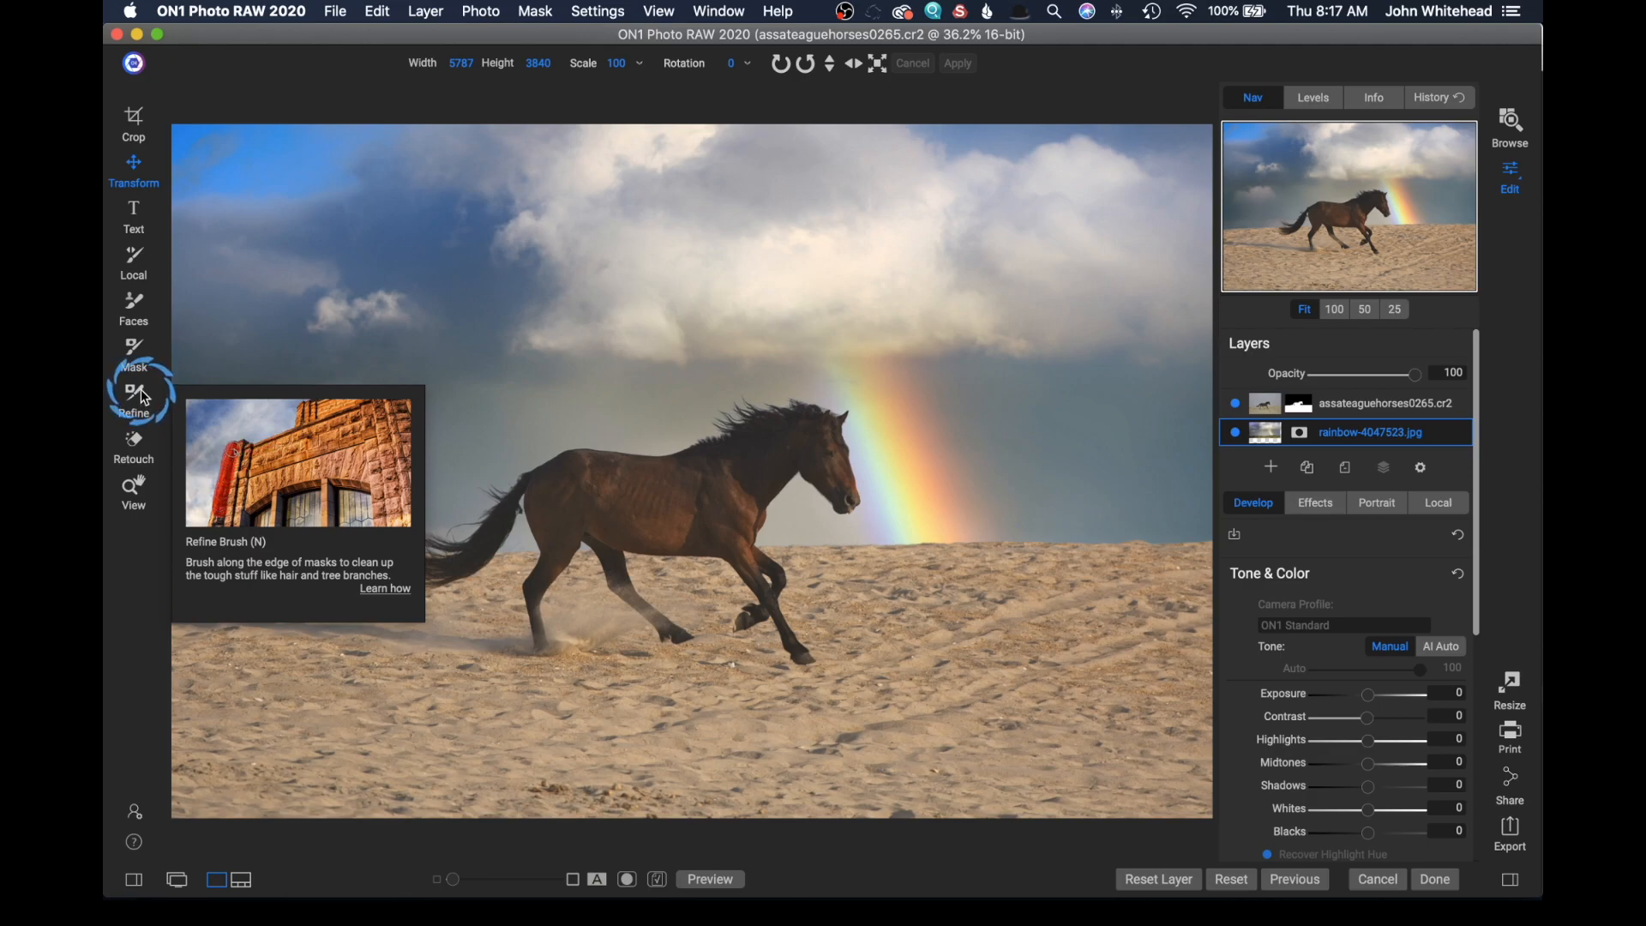
mouse_move(146, 387)
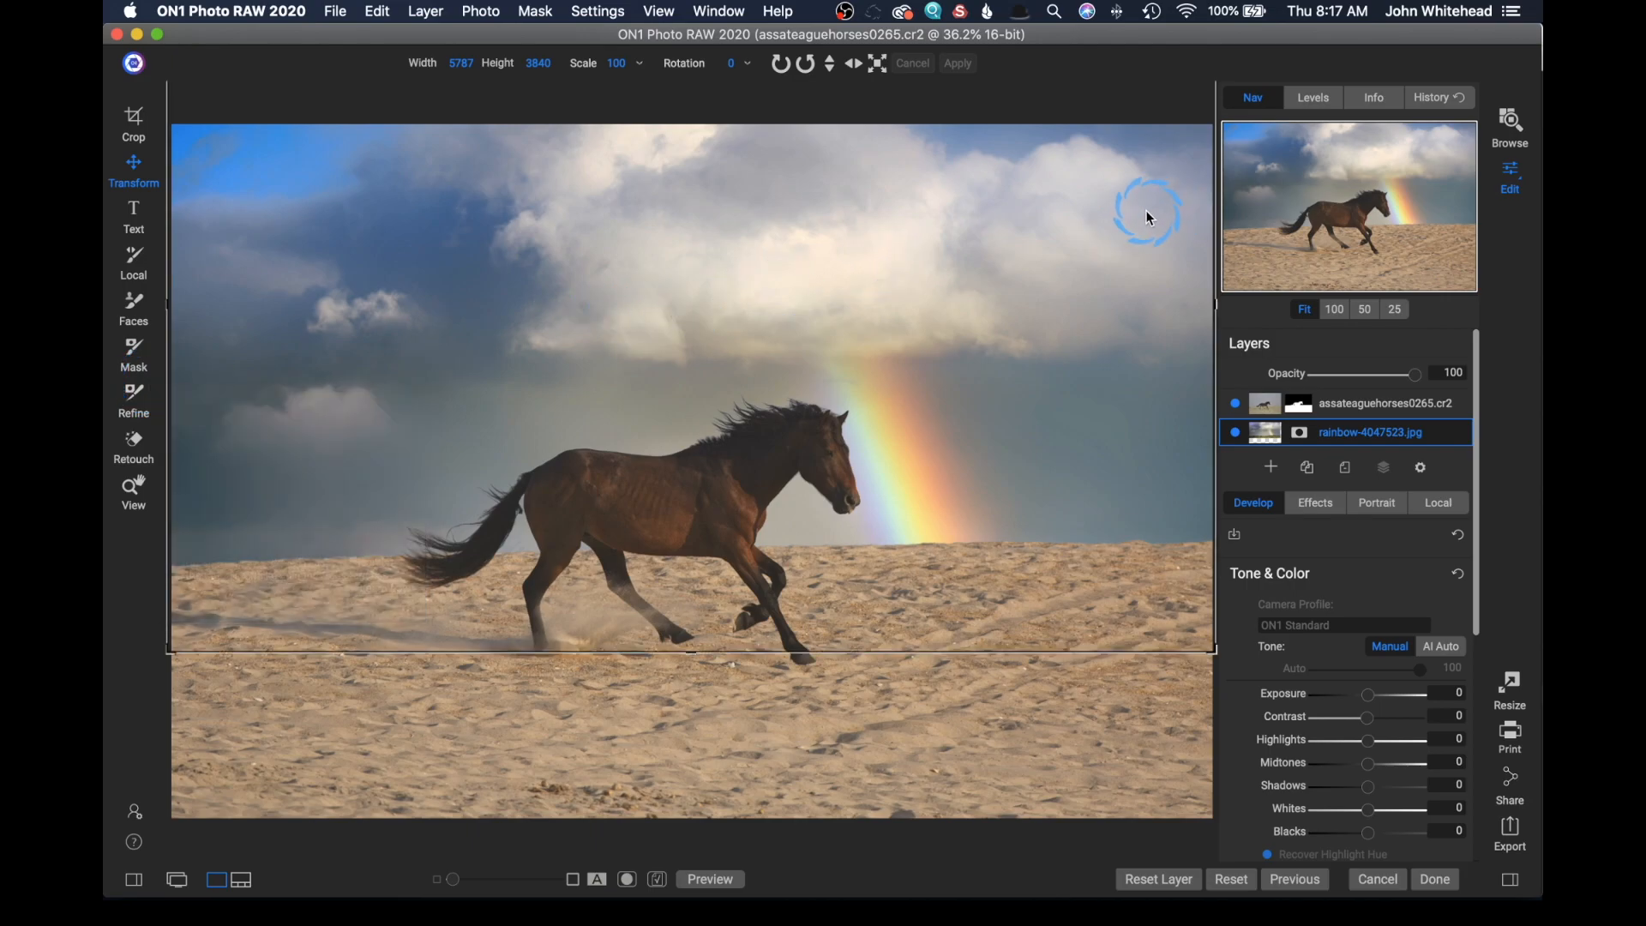
mouse_move(1137, 219)
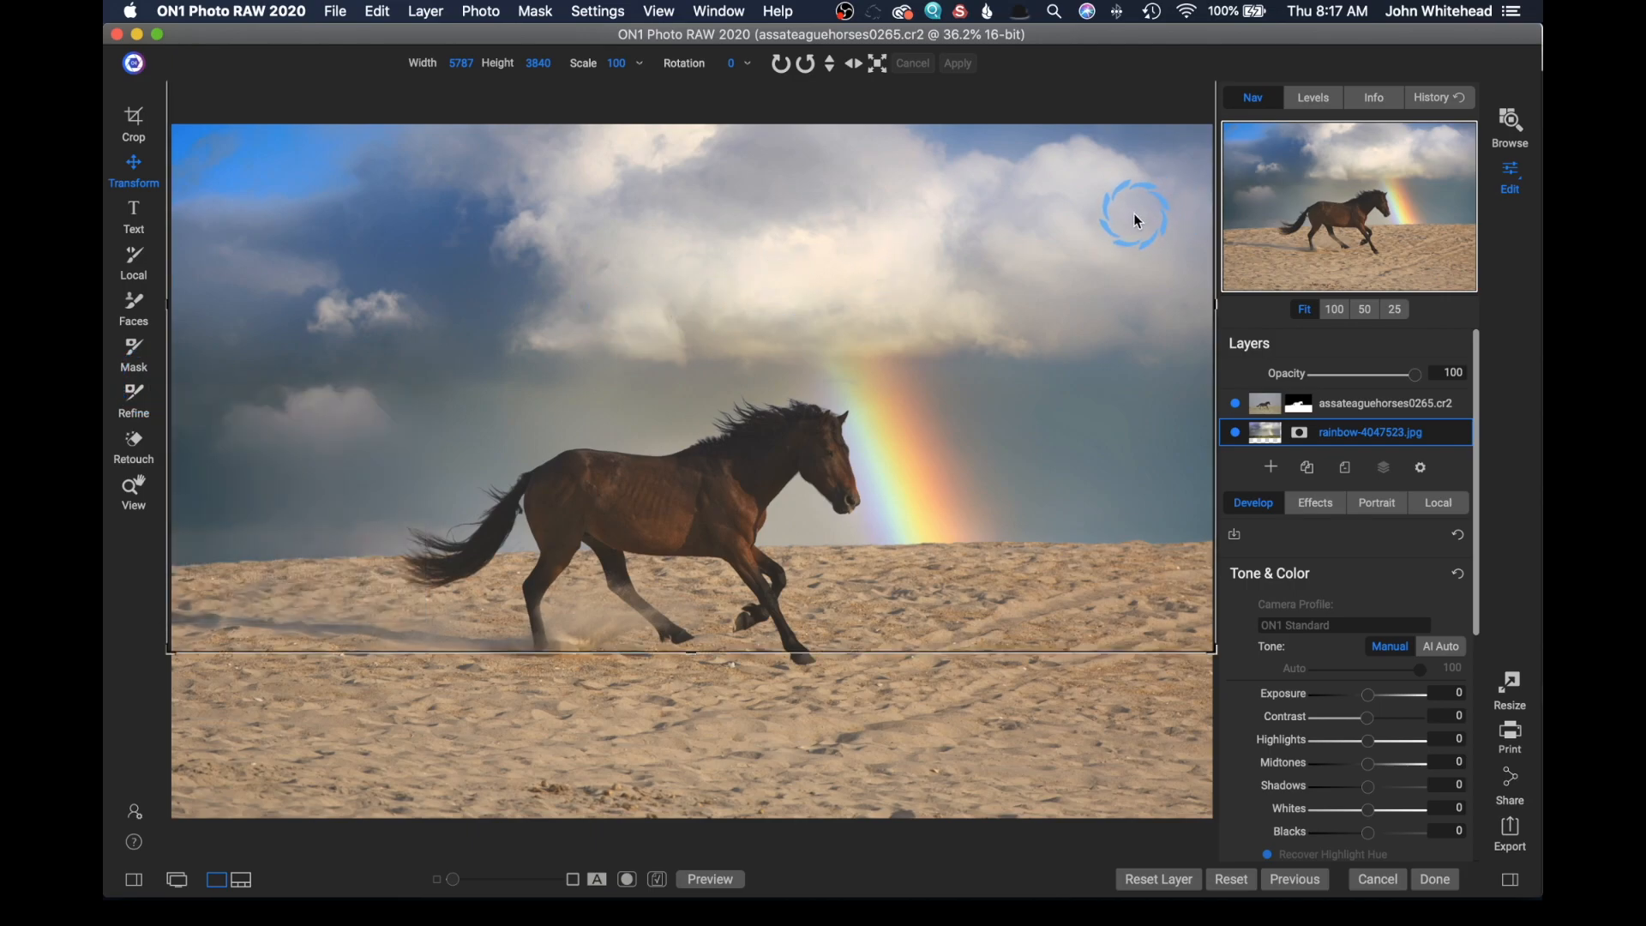